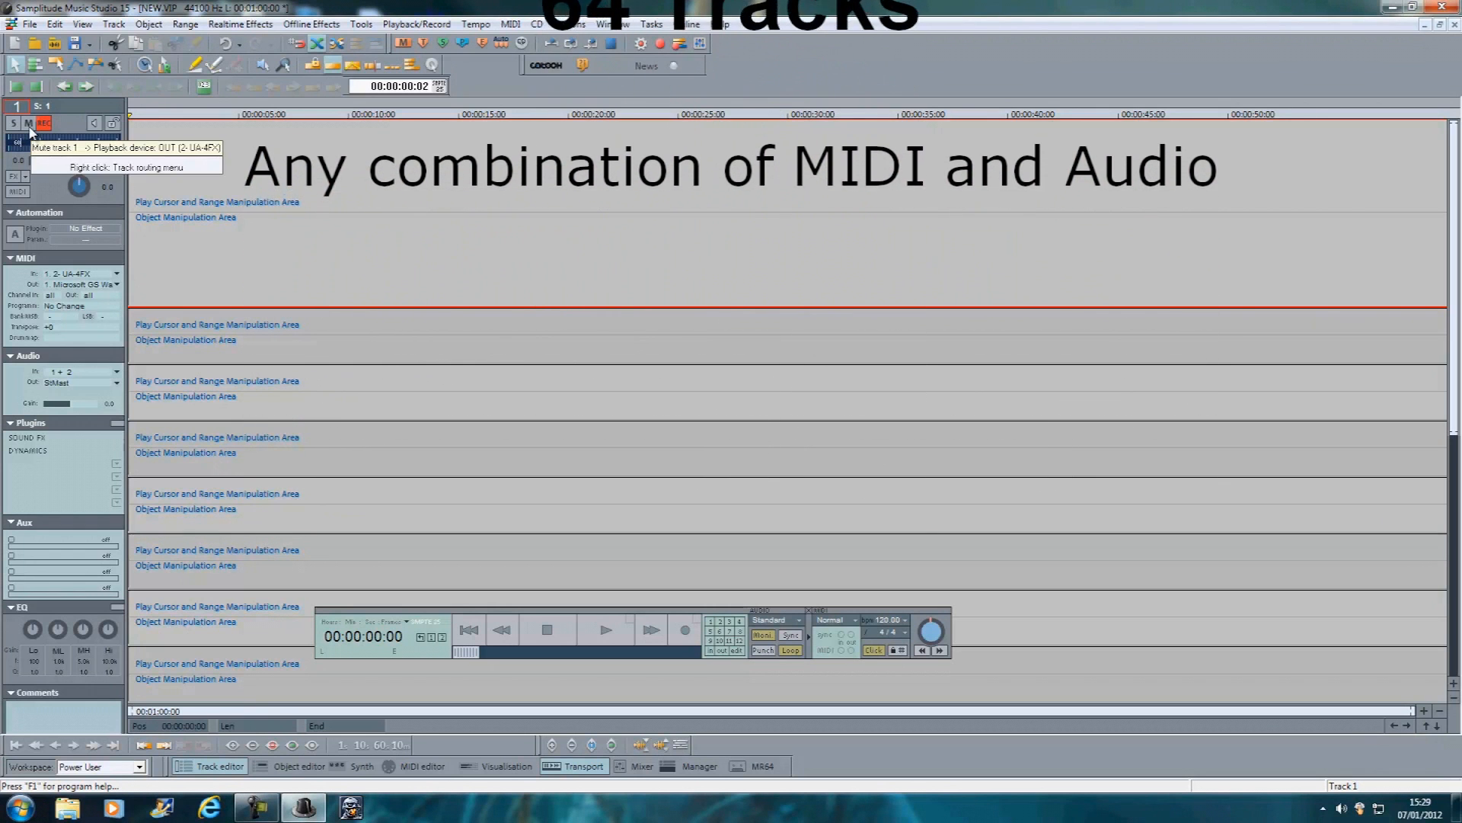
pyautogui.moveTo(10, 125)
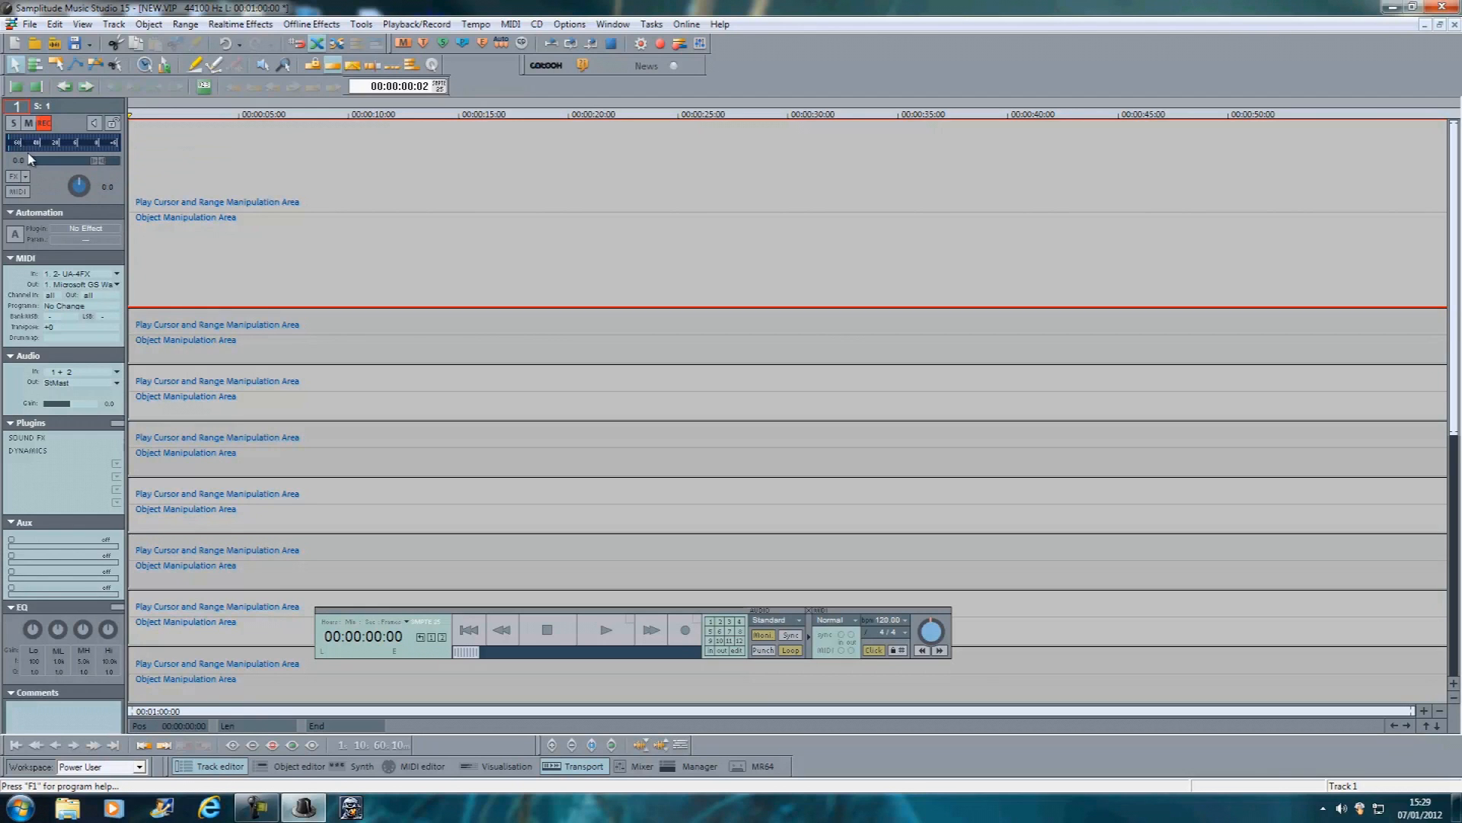
# Bring up track 1's effect preset collection to browse the percussion and guitar categories.
pyautogui.click(32, 177)
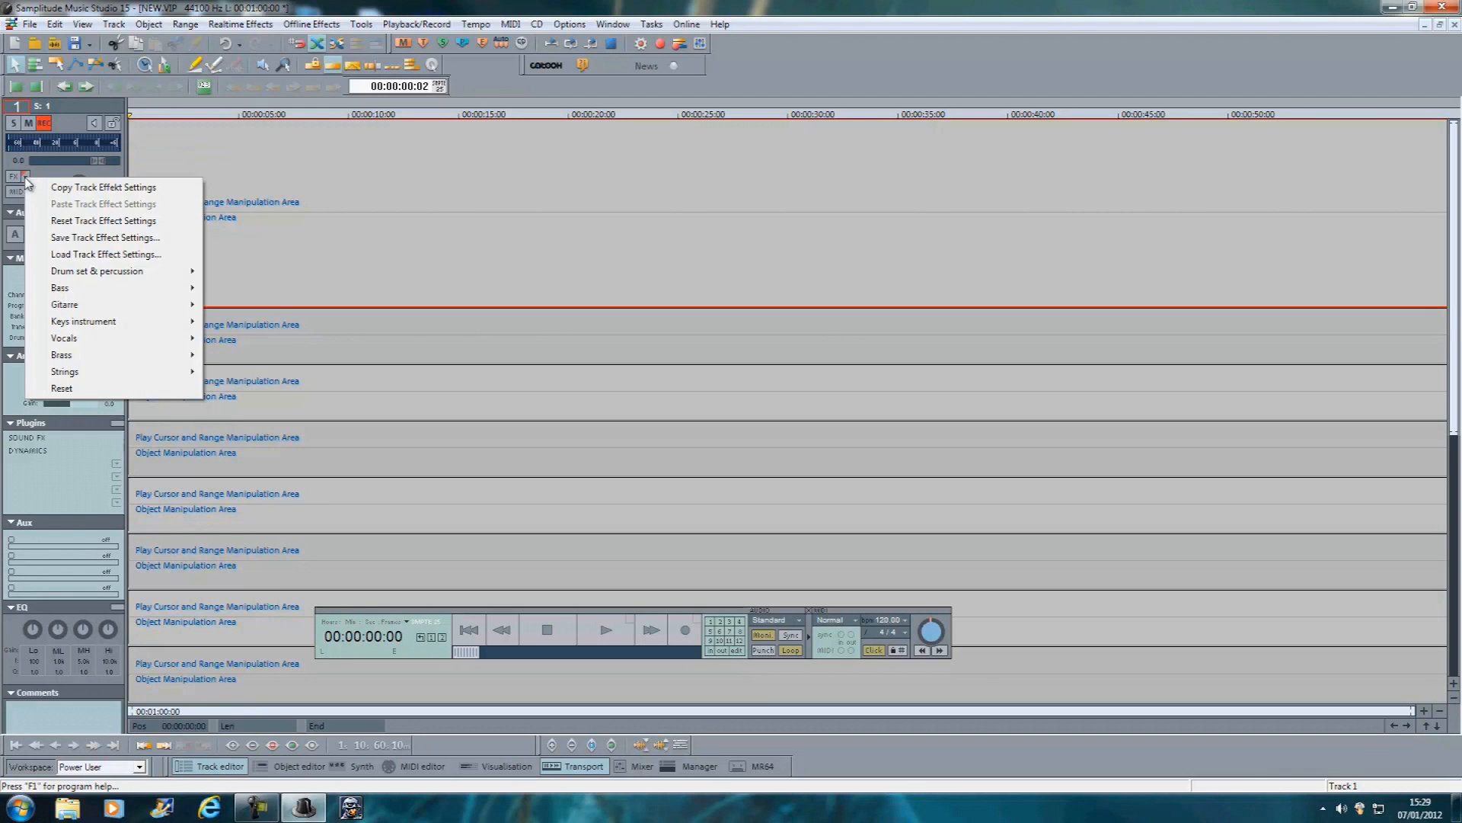
pyautogui.moveTo(98, 271)
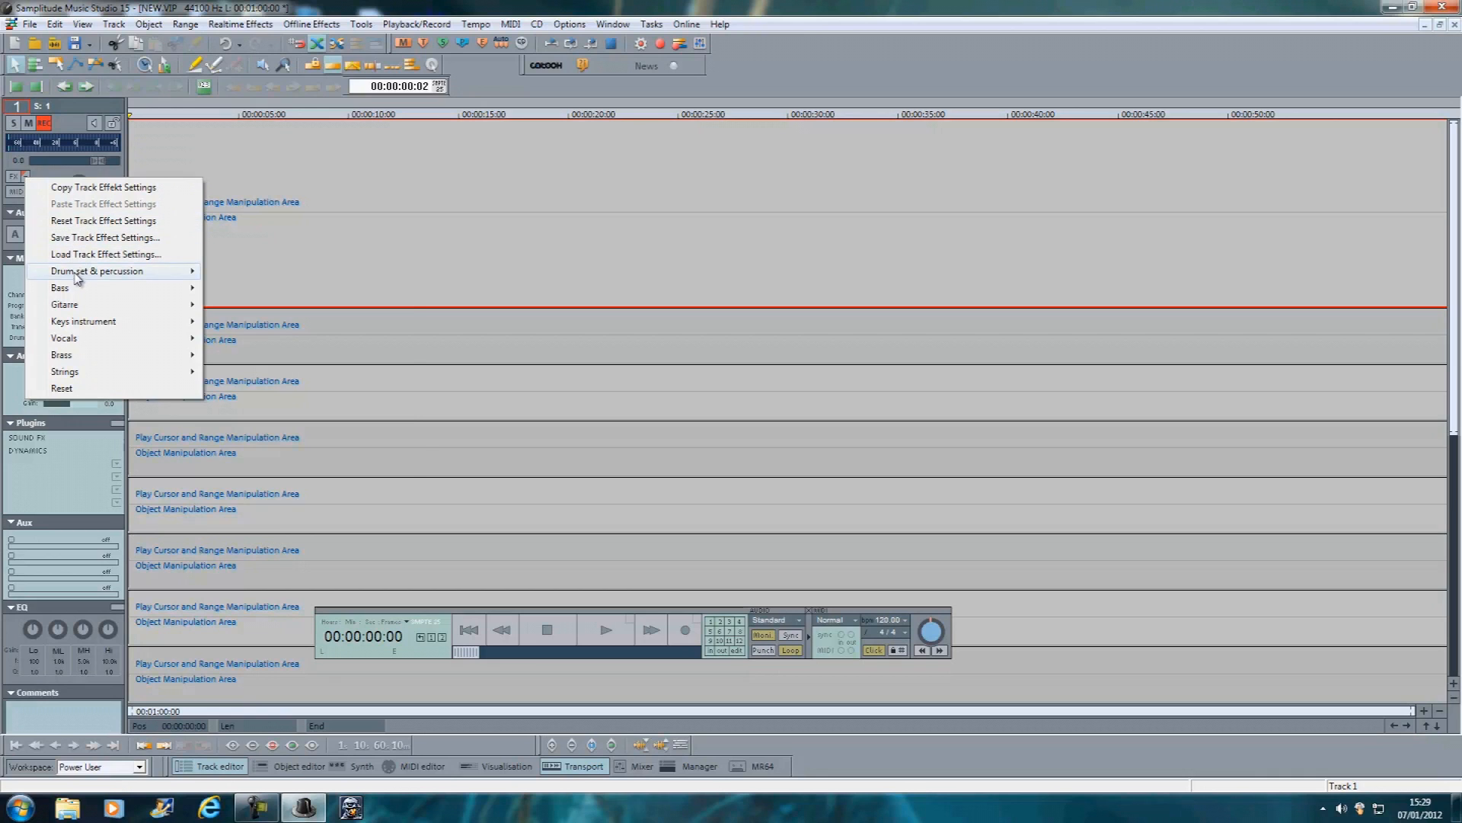
pyautogui.moveTo(91, 271)
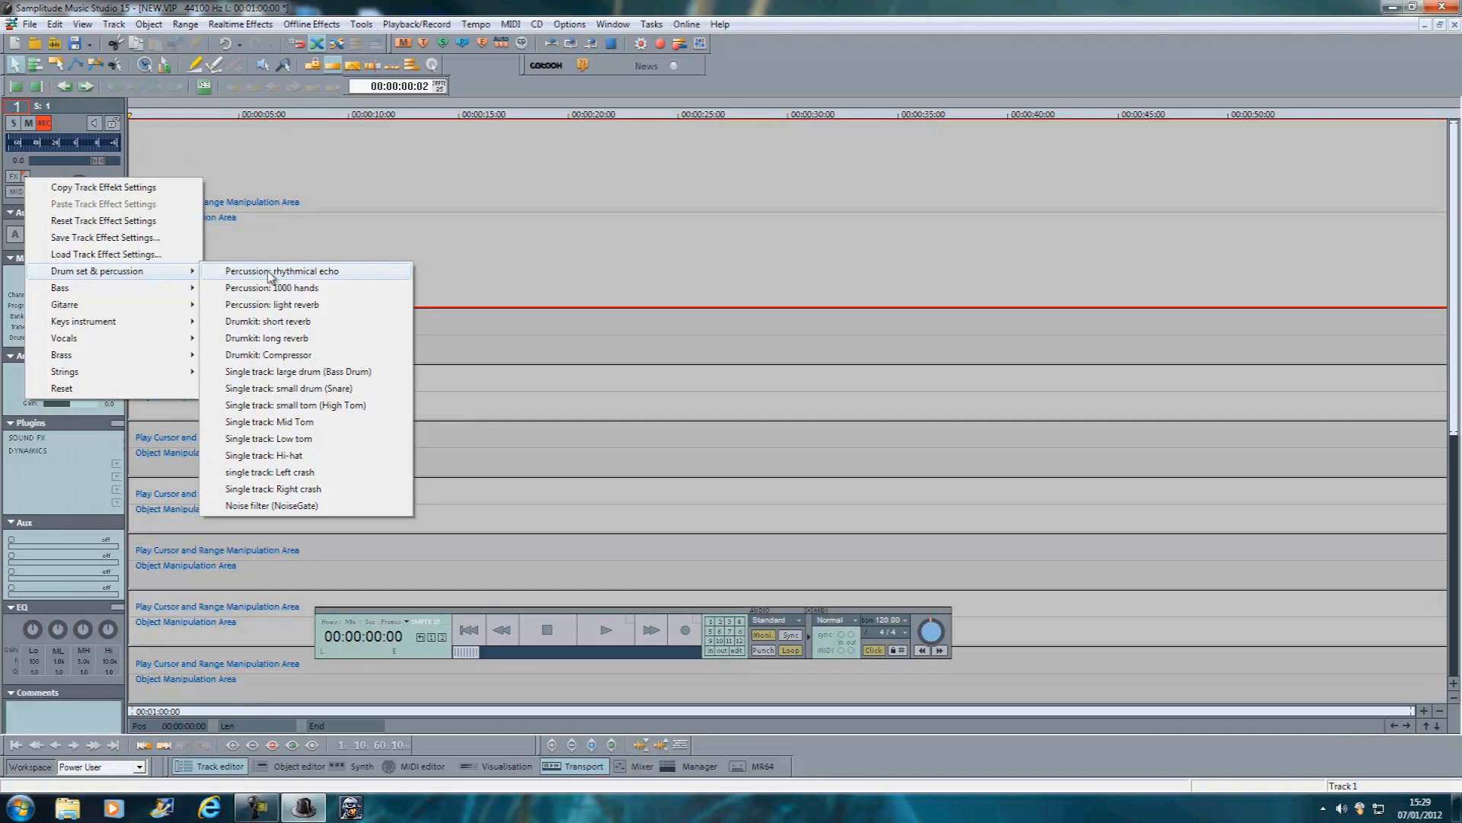
pyautogui.moveTo(308, 304)
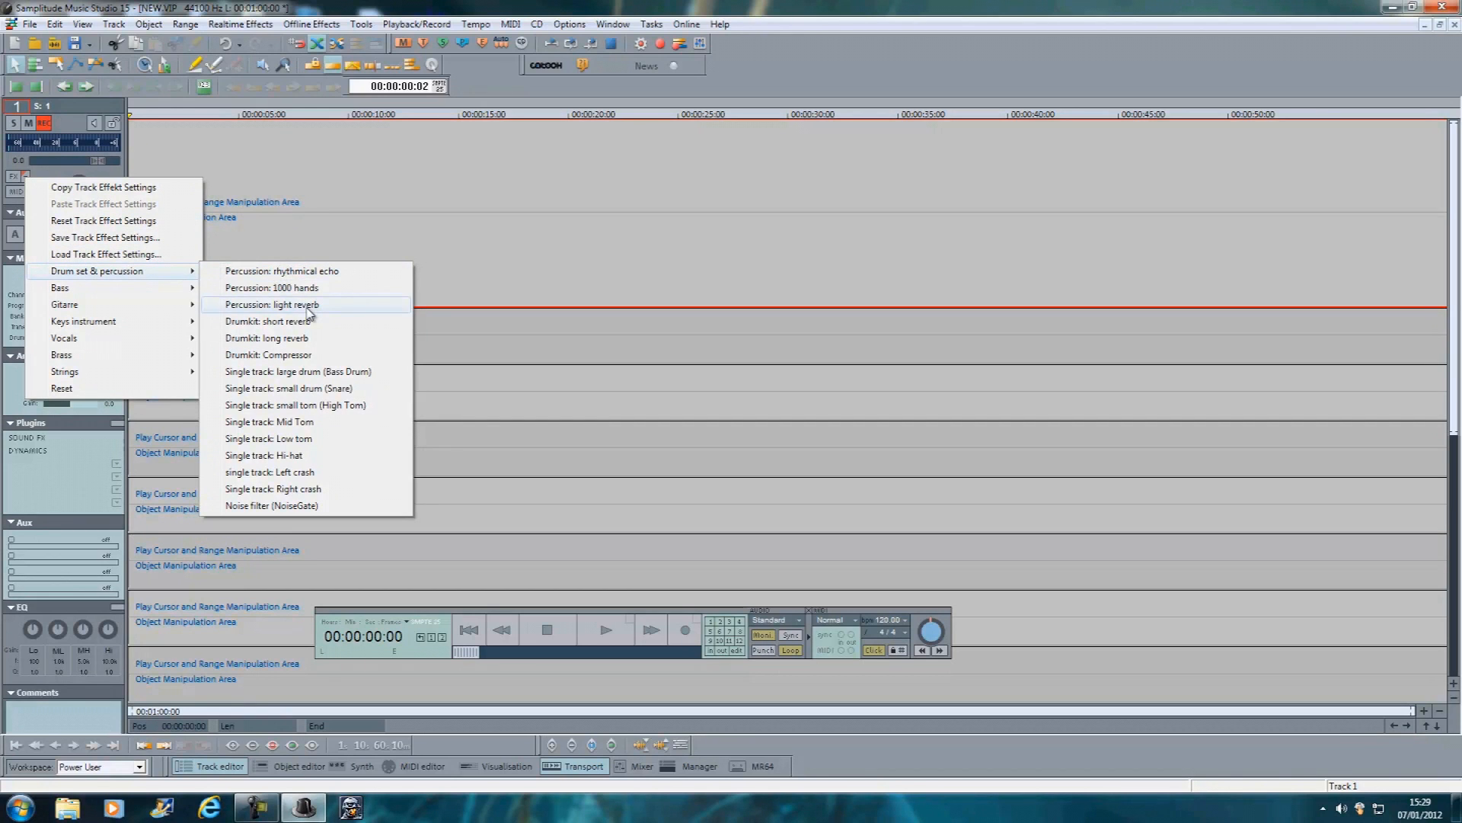
pyautogui.moveTo(310, 410)
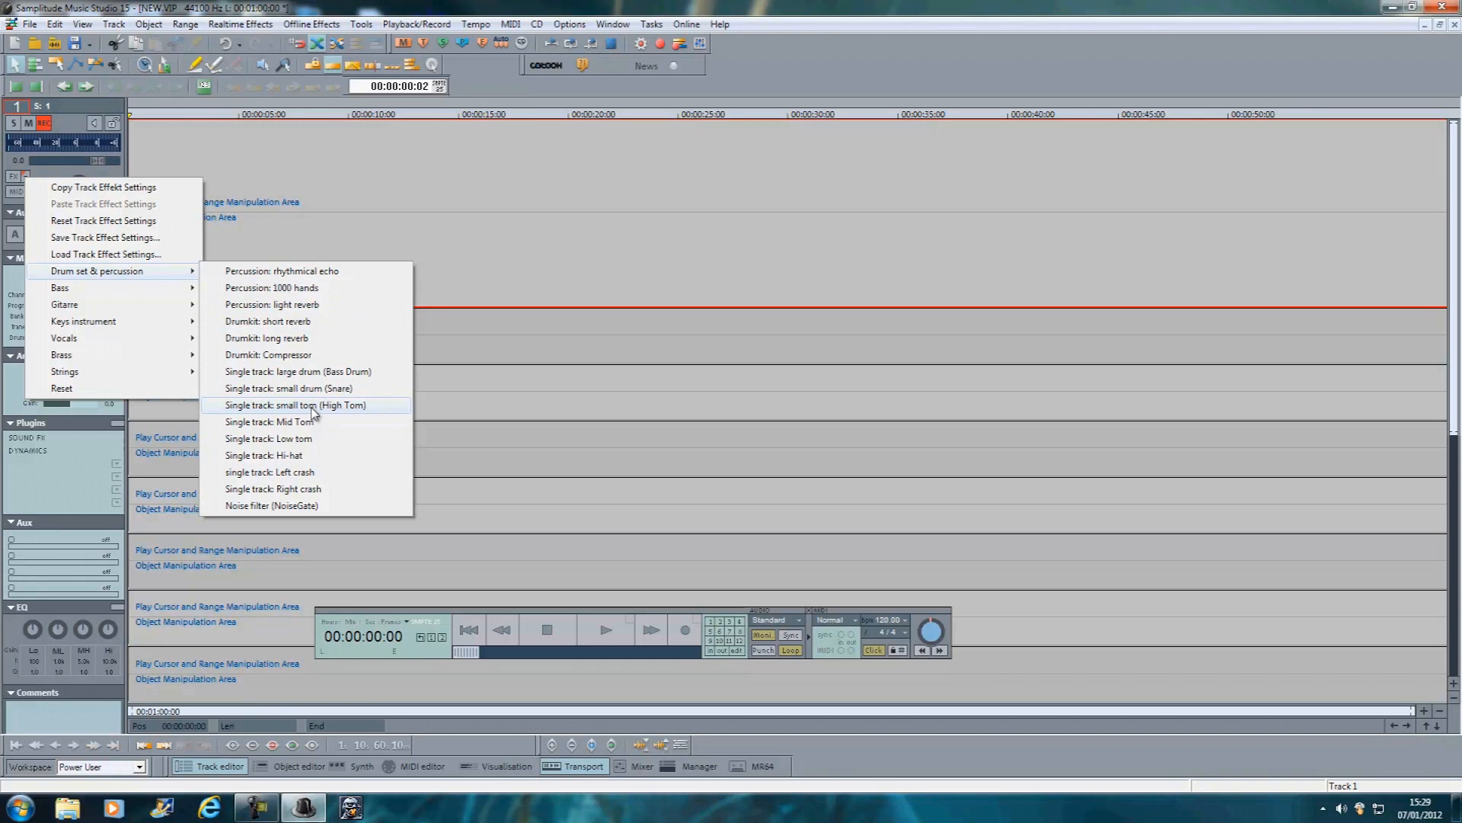
pyautogui.moveTo(61, 303)
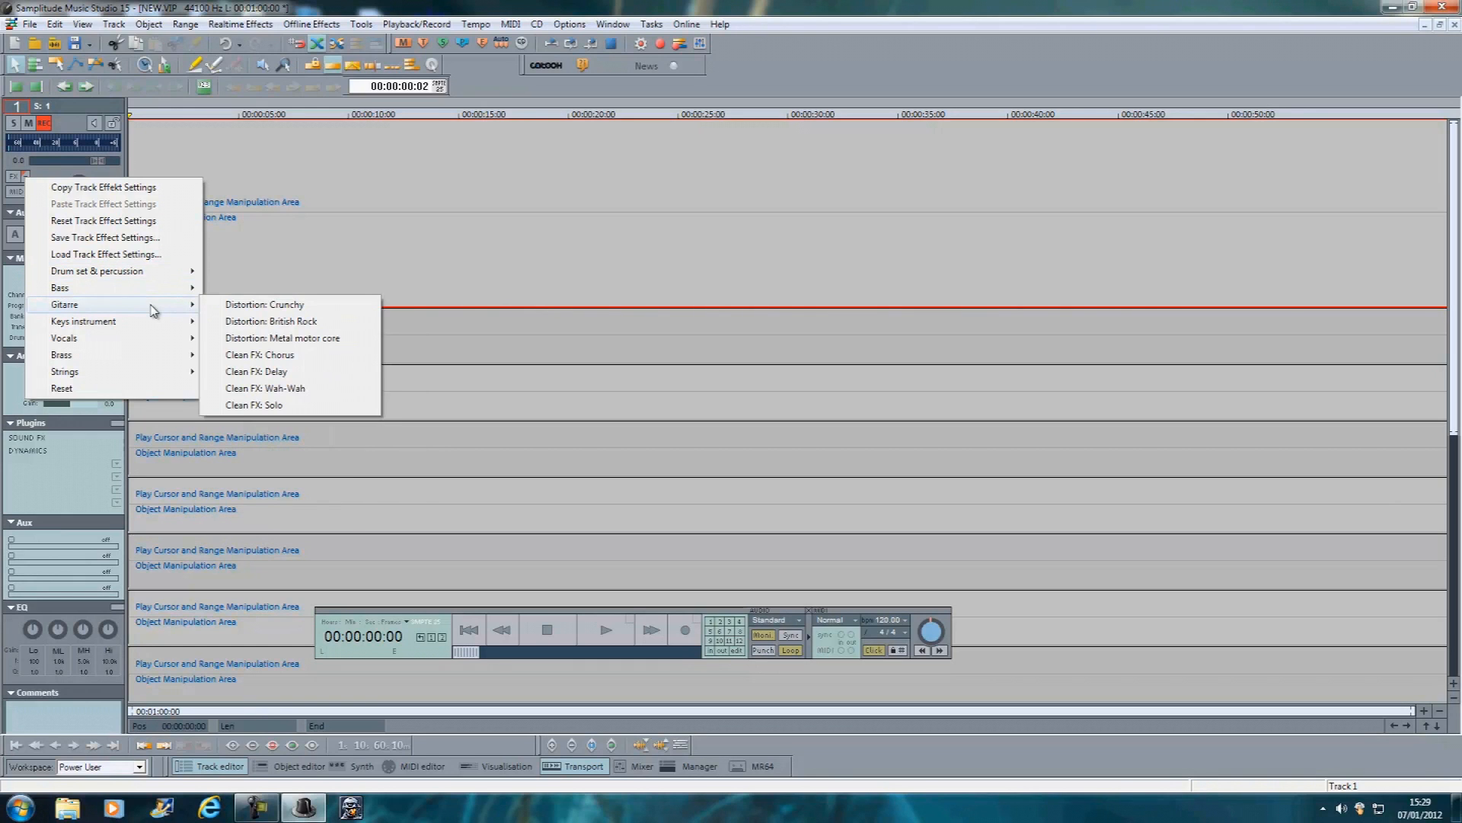
pyautogui.moveTo(287, 362)
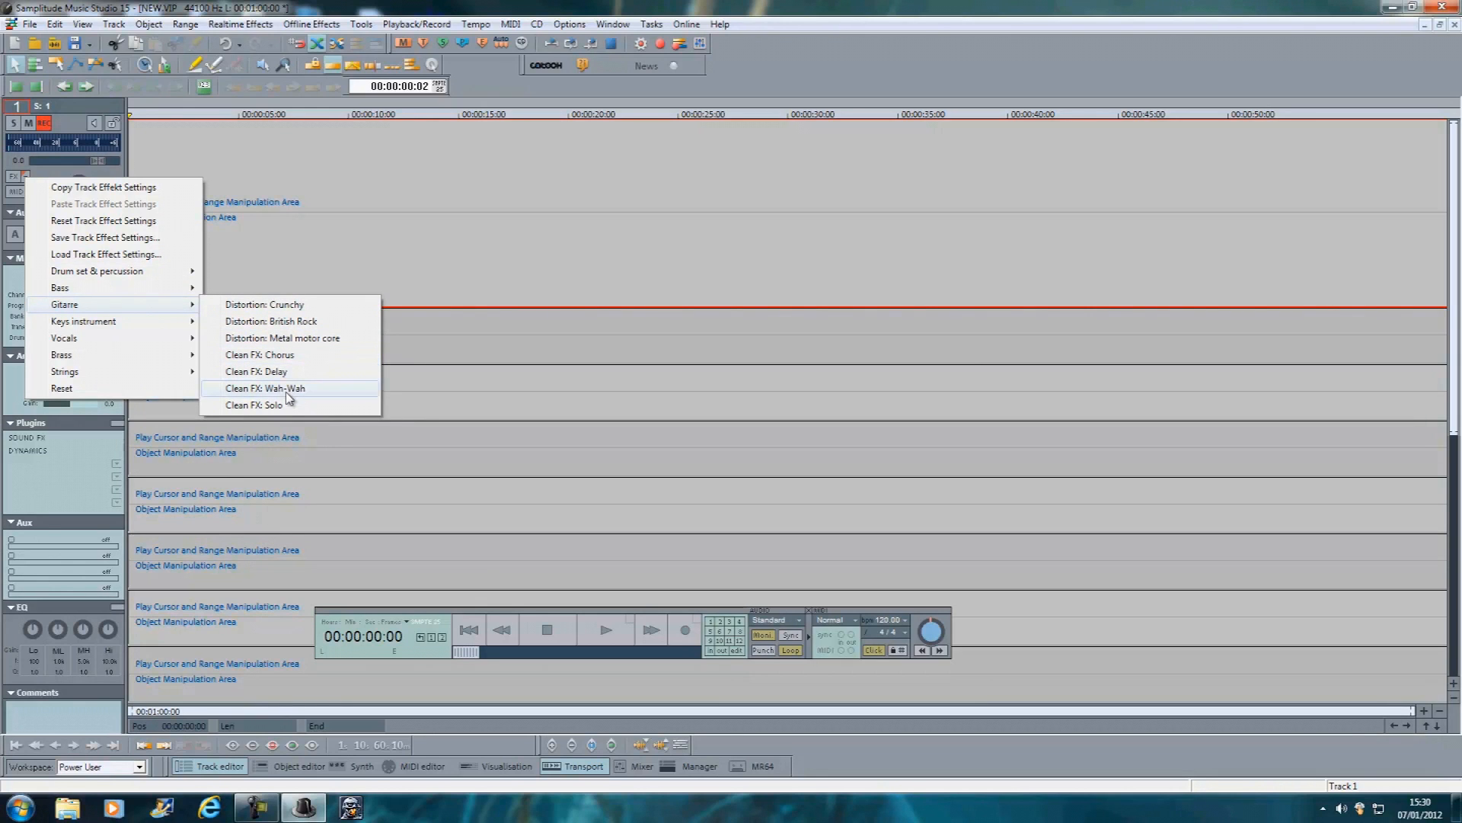
pyautogui.moveTo(283, 353)
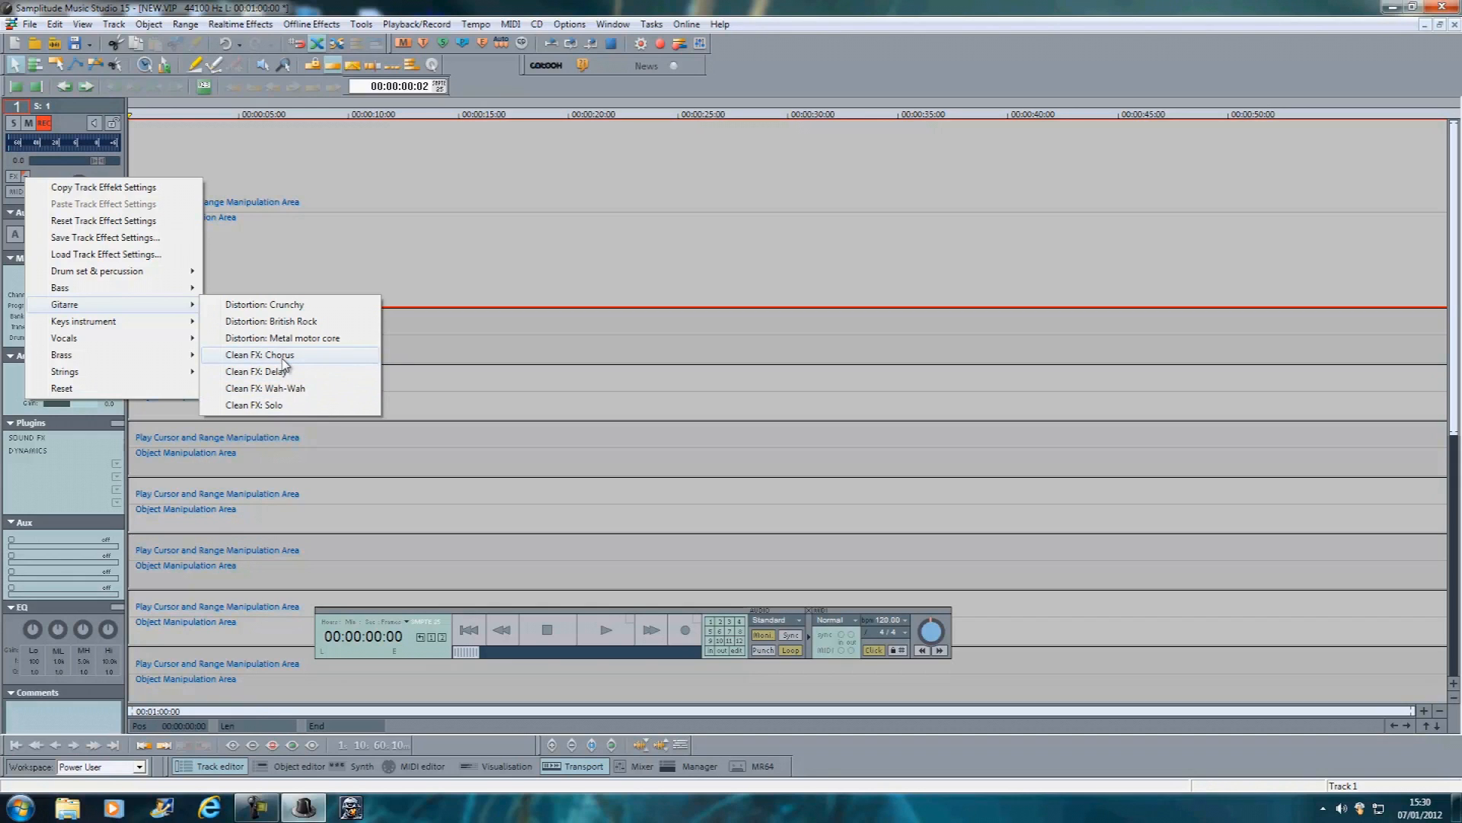
# Apply the Gitarre Clean FX: Chorus preset to track 1 and view the chorus plugin controls.
pyautogui.click(259, 354)
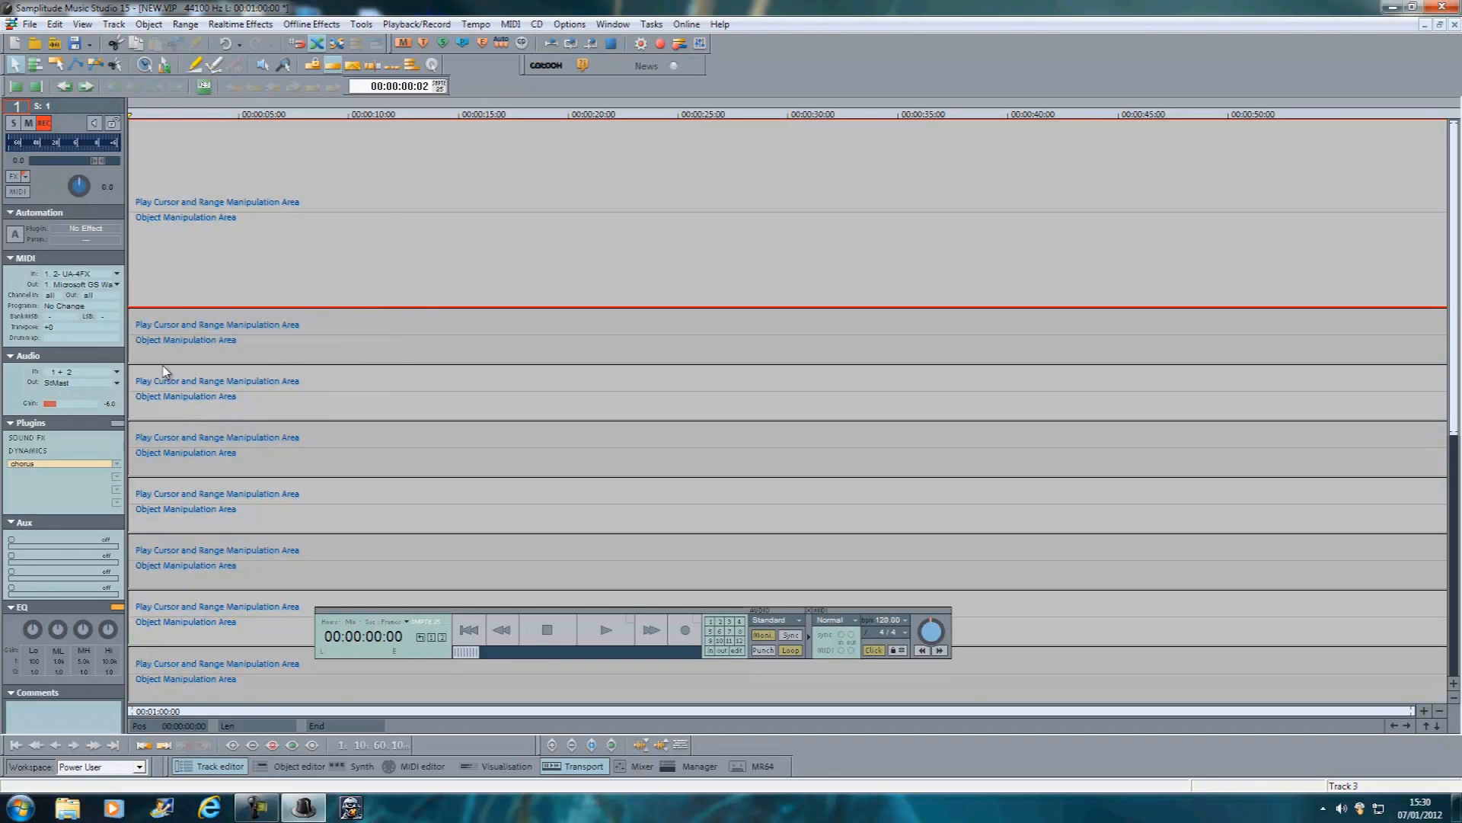
pyautogui.moveTo(58, 436)
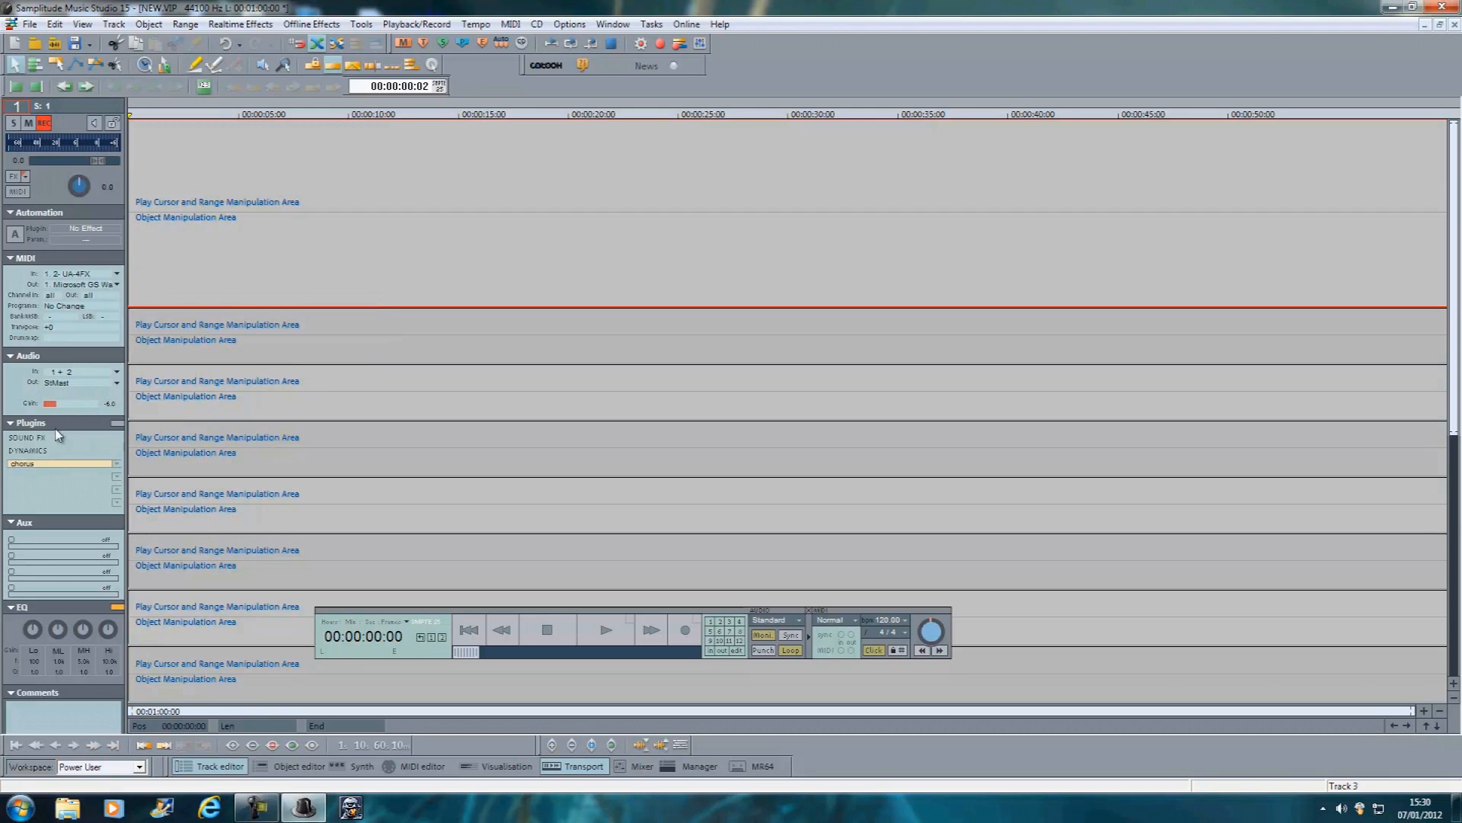
pyautogui.doubleClick(45, 463)
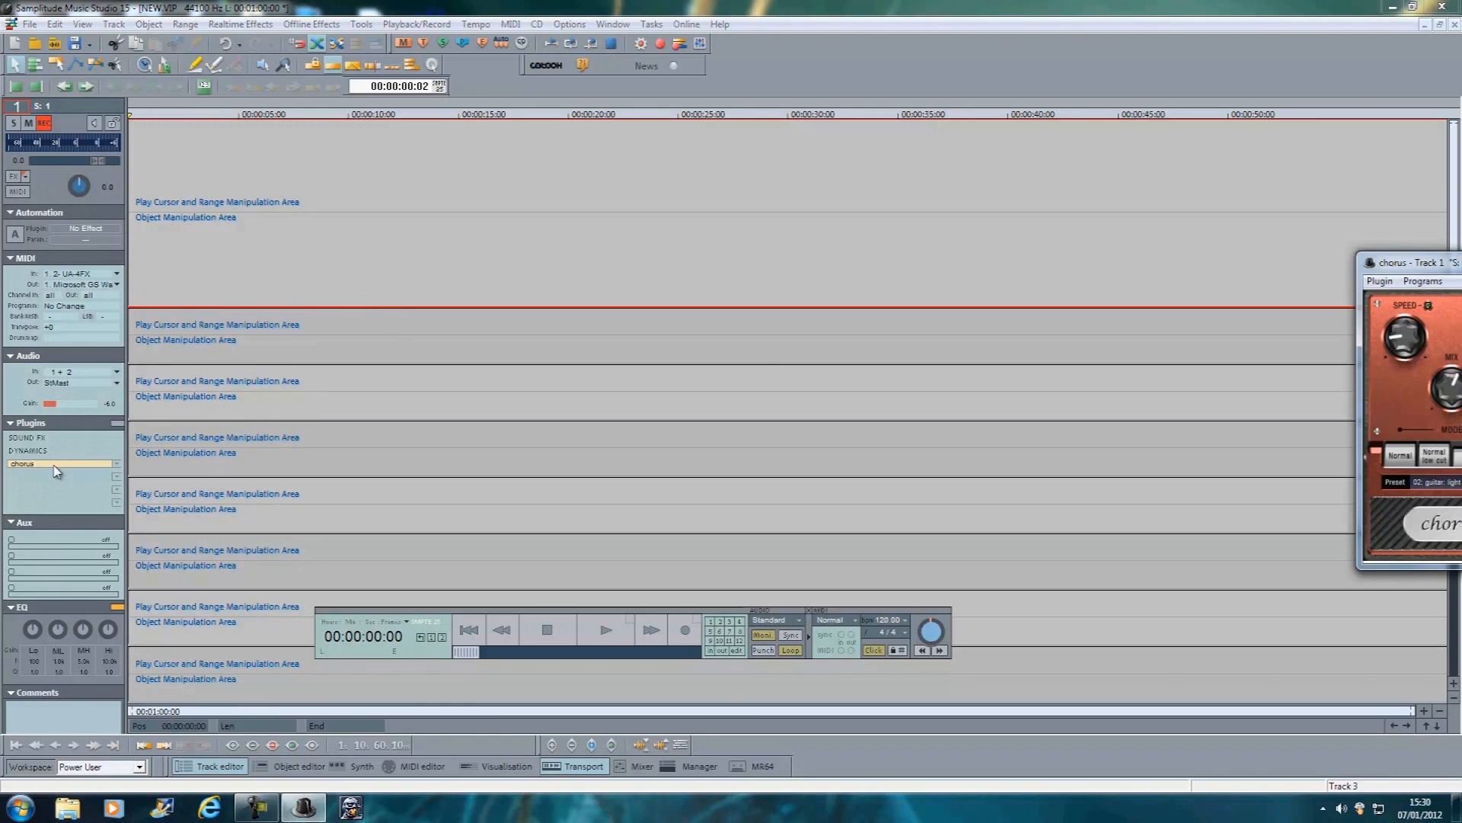
pyautogui.moveTo(1398, 262); pyautogui.dragTo(417, 204)
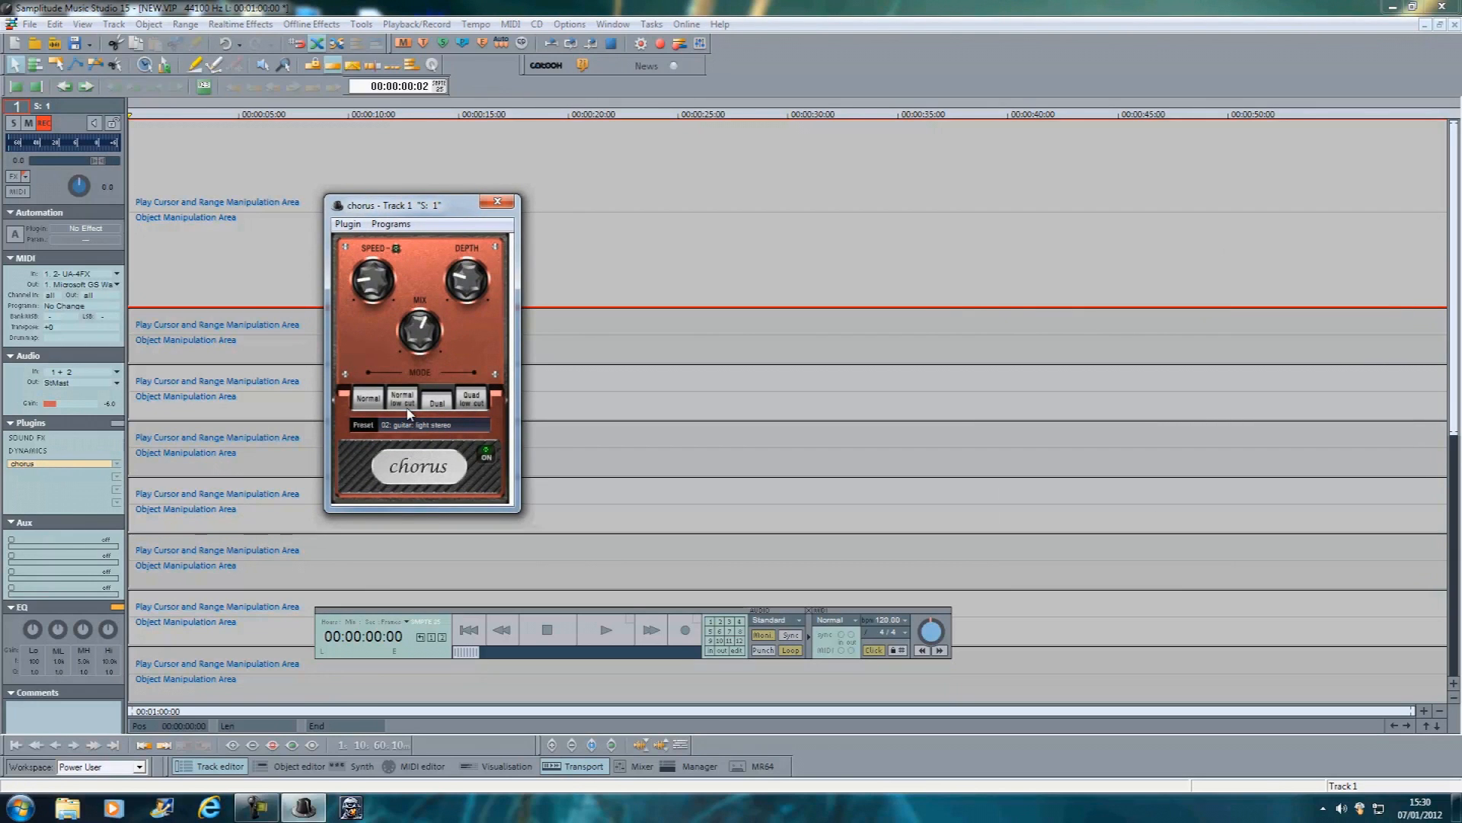
pyautogui.click(496, 201)
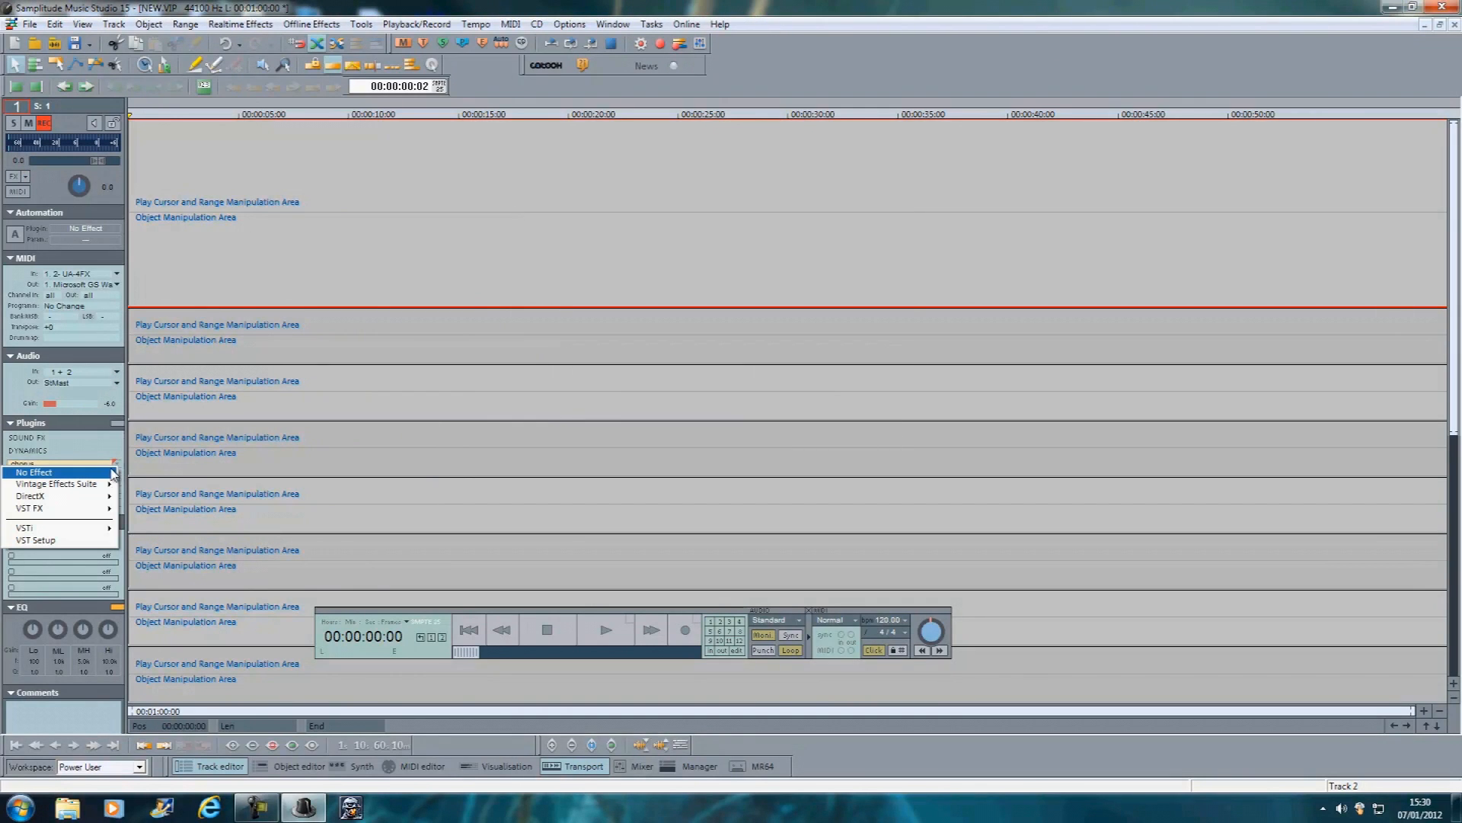
# Set the plugin slot to No Effect and raise track 1's gain from -6 dB to about -1 dB.
pyautogui.click(35, 472)
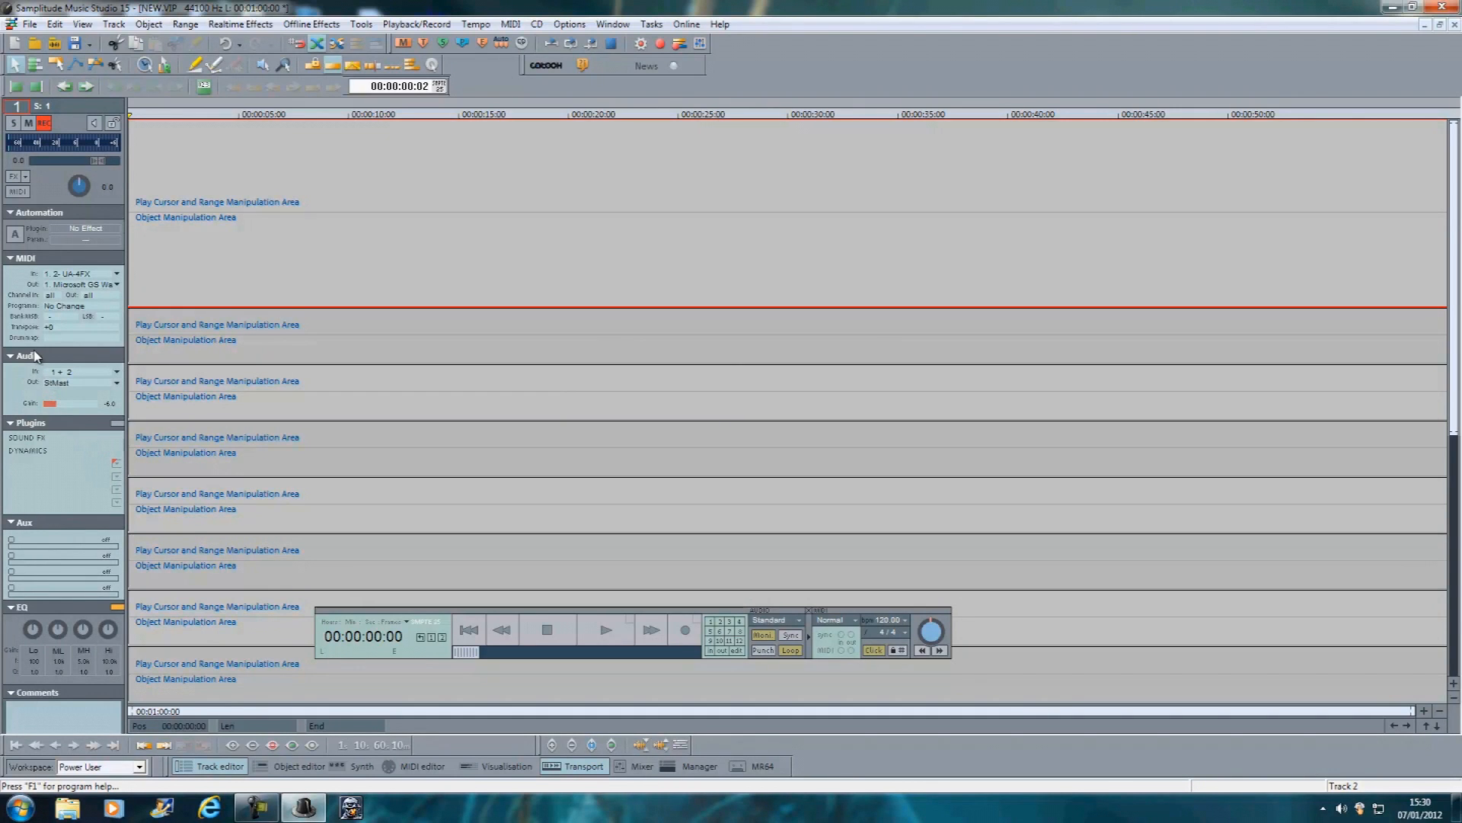
pyautogui.moveTo(112, 381)
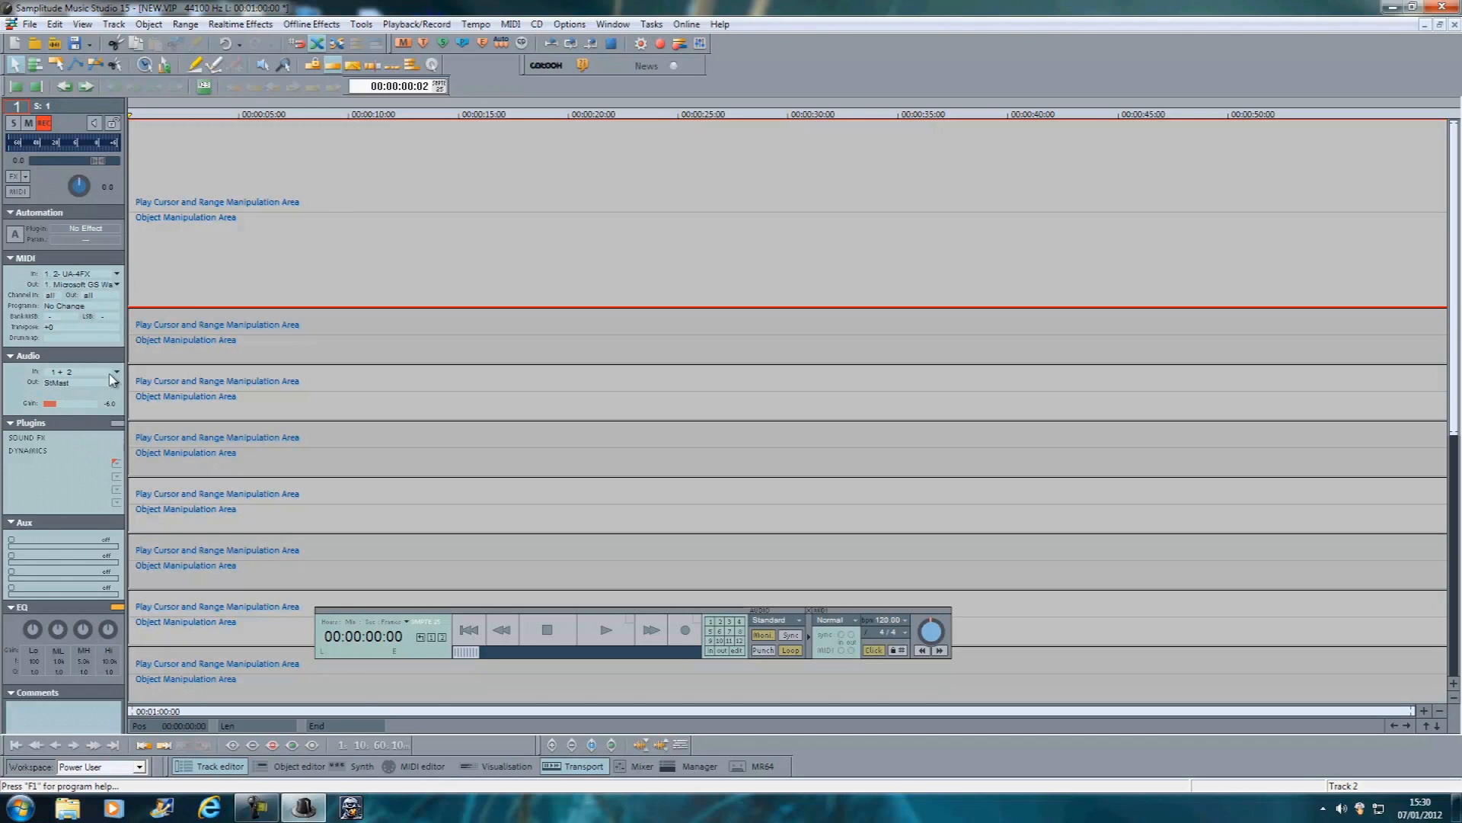
pyautogui.moveTo(103, 475)
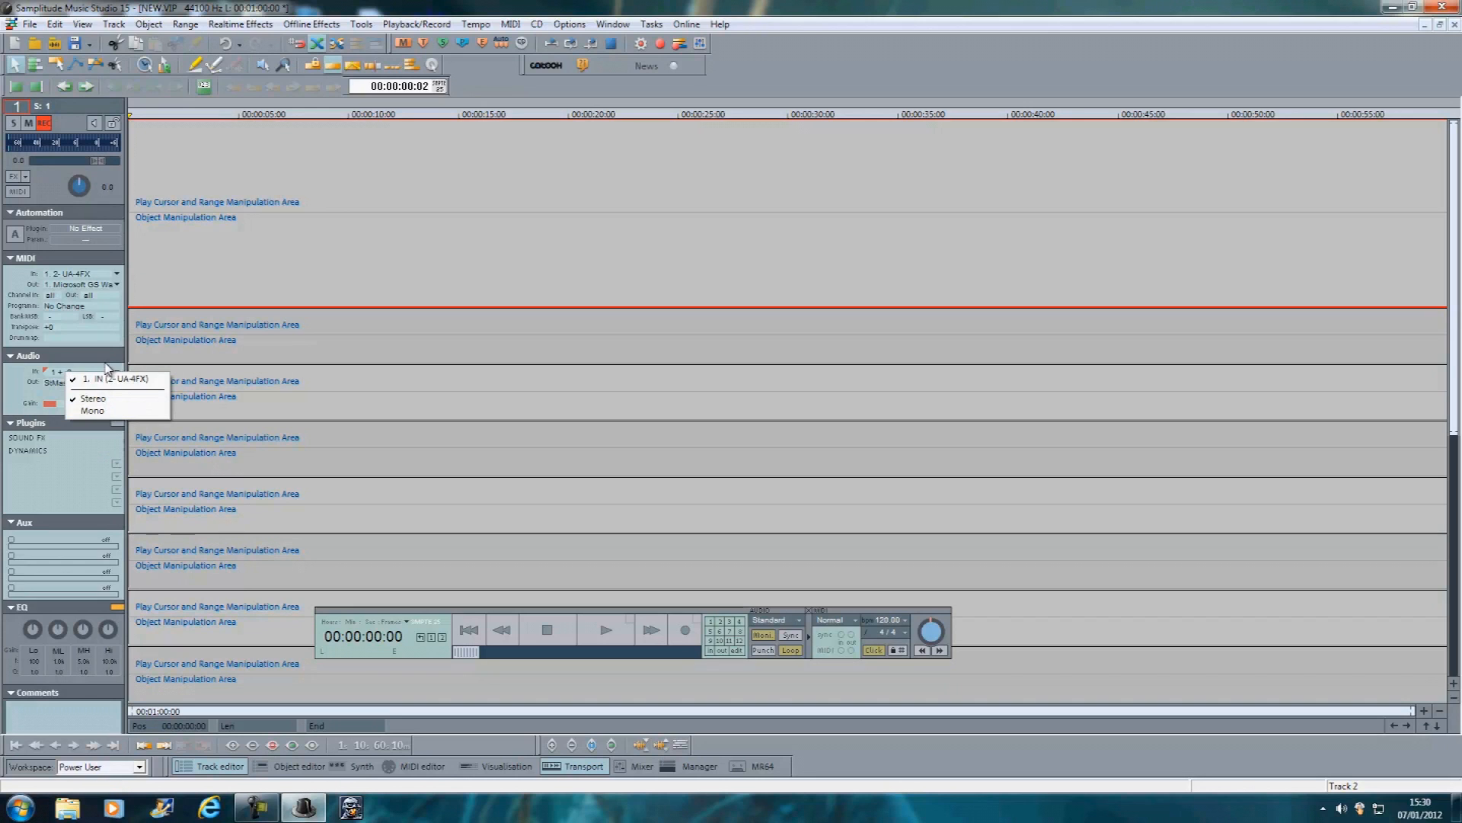
pyautogui.click(99, 378)
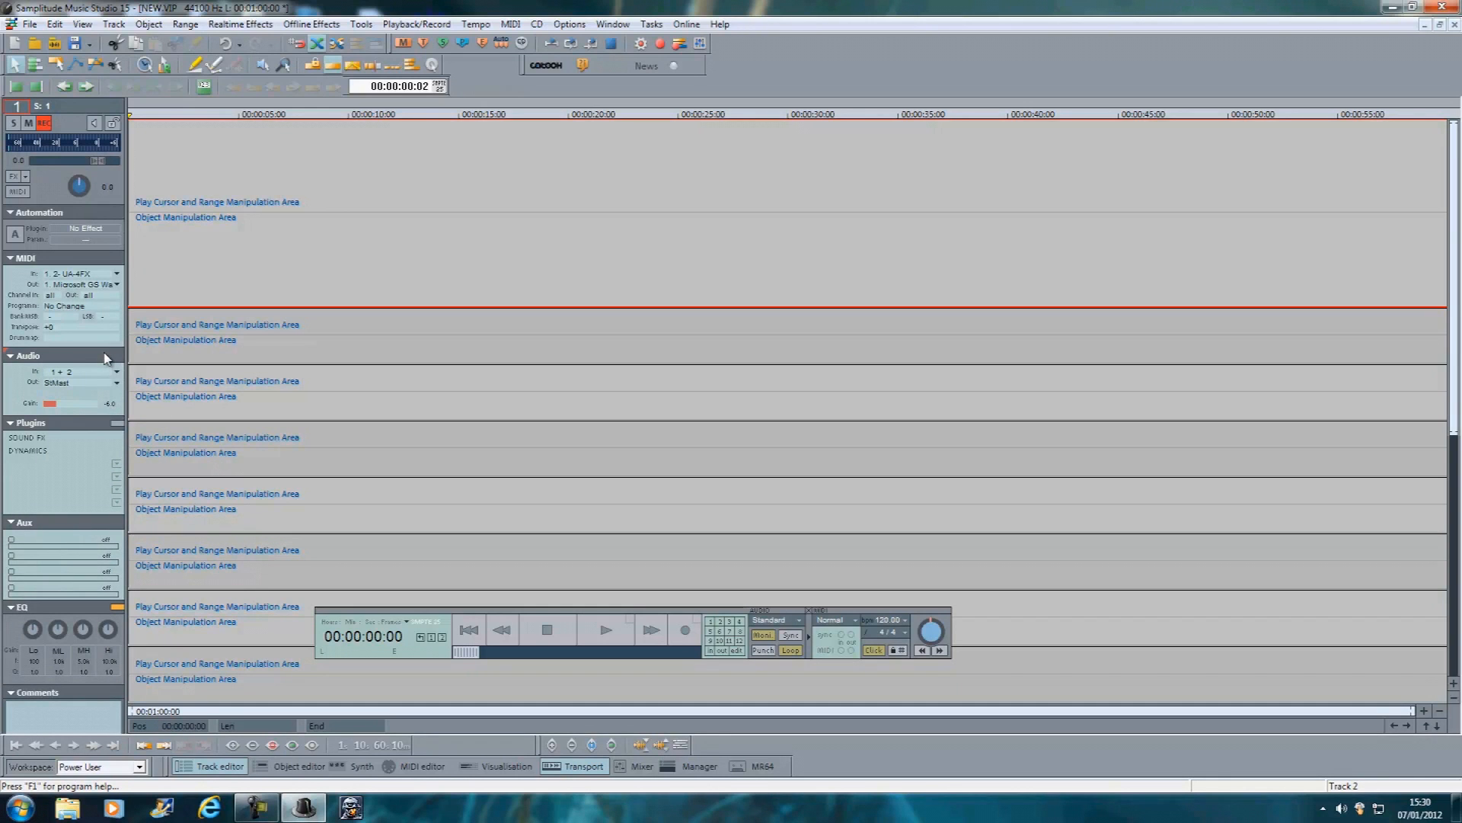
pyautogui.moveTo(100, 375)
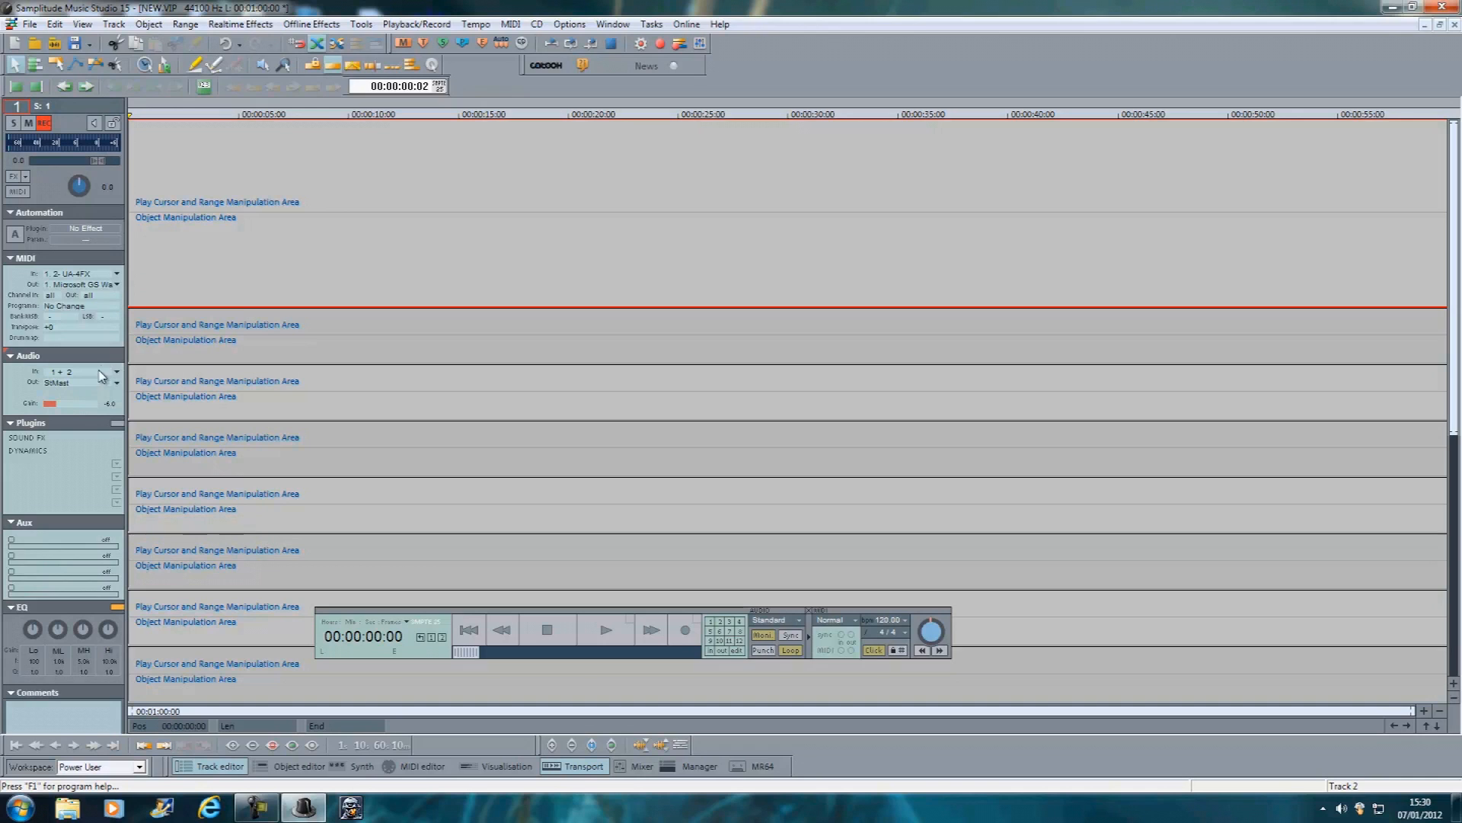
pyautogui.moveTo(50, 415)
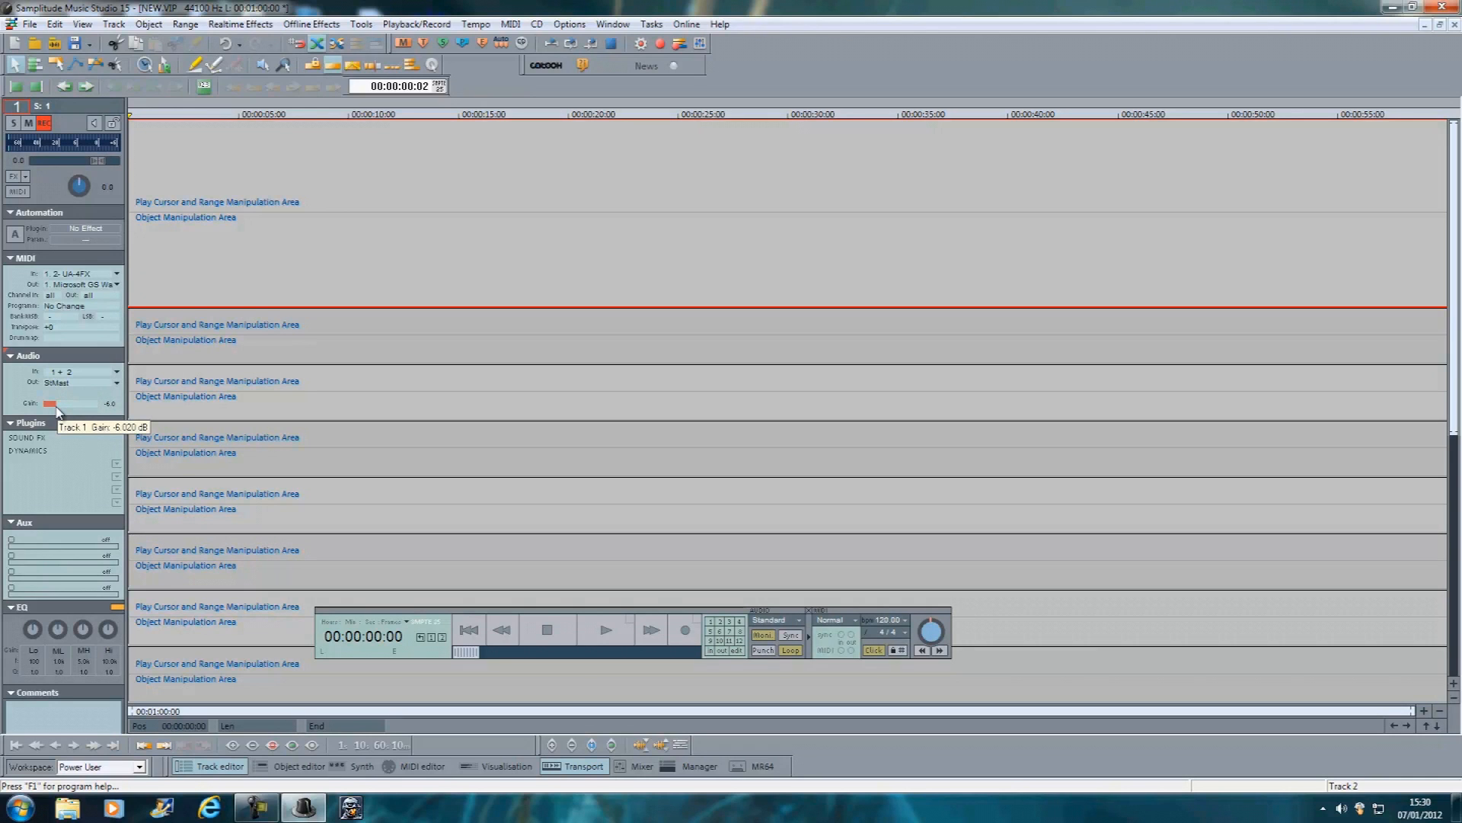
pyautogui.moveTo(49, 402); pyautogui.dragTo(65, 402)
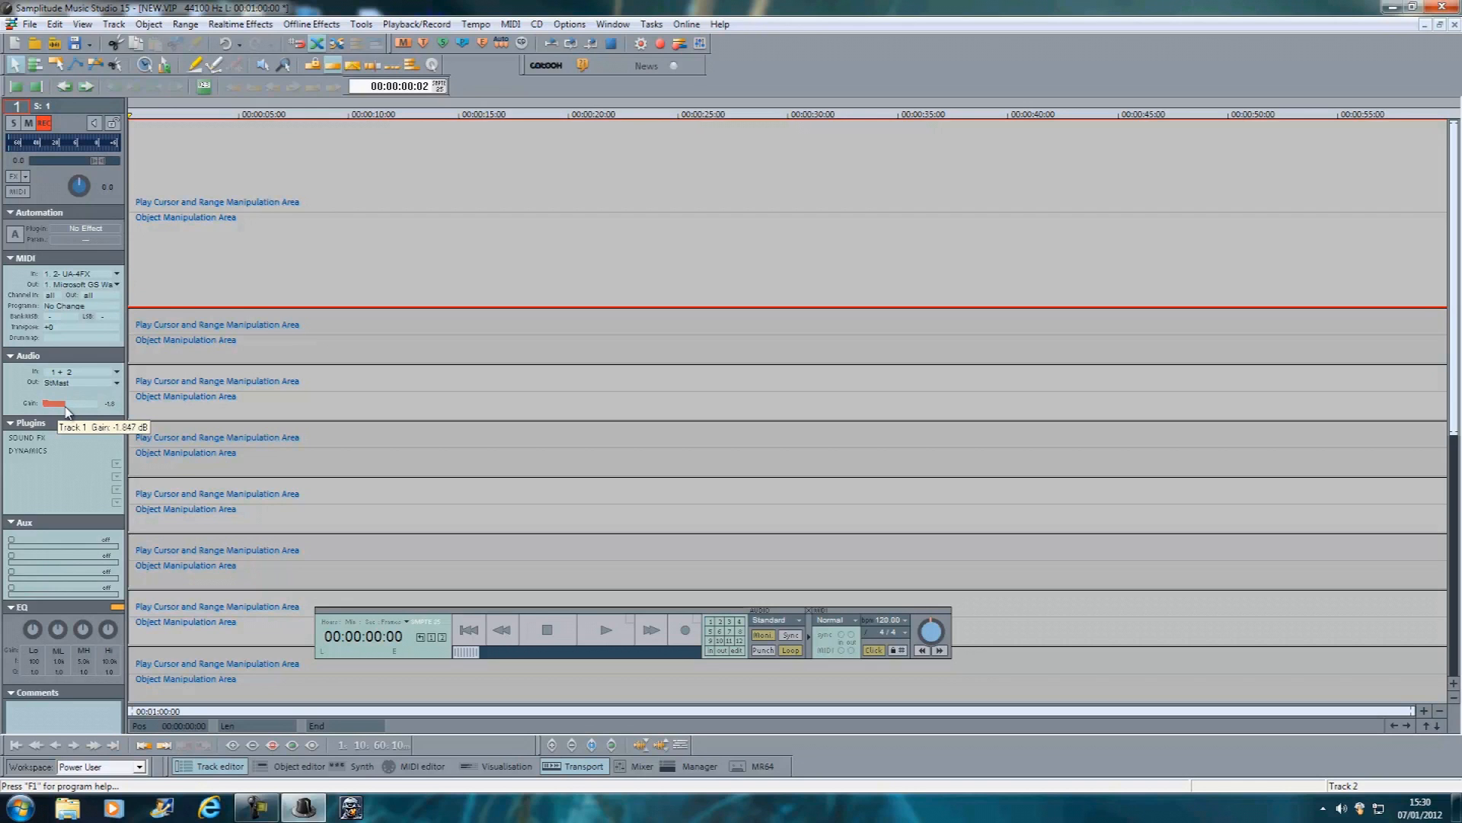
pyautogui.moveTo(52, 402); pyautogui.dragTo(70, 403)
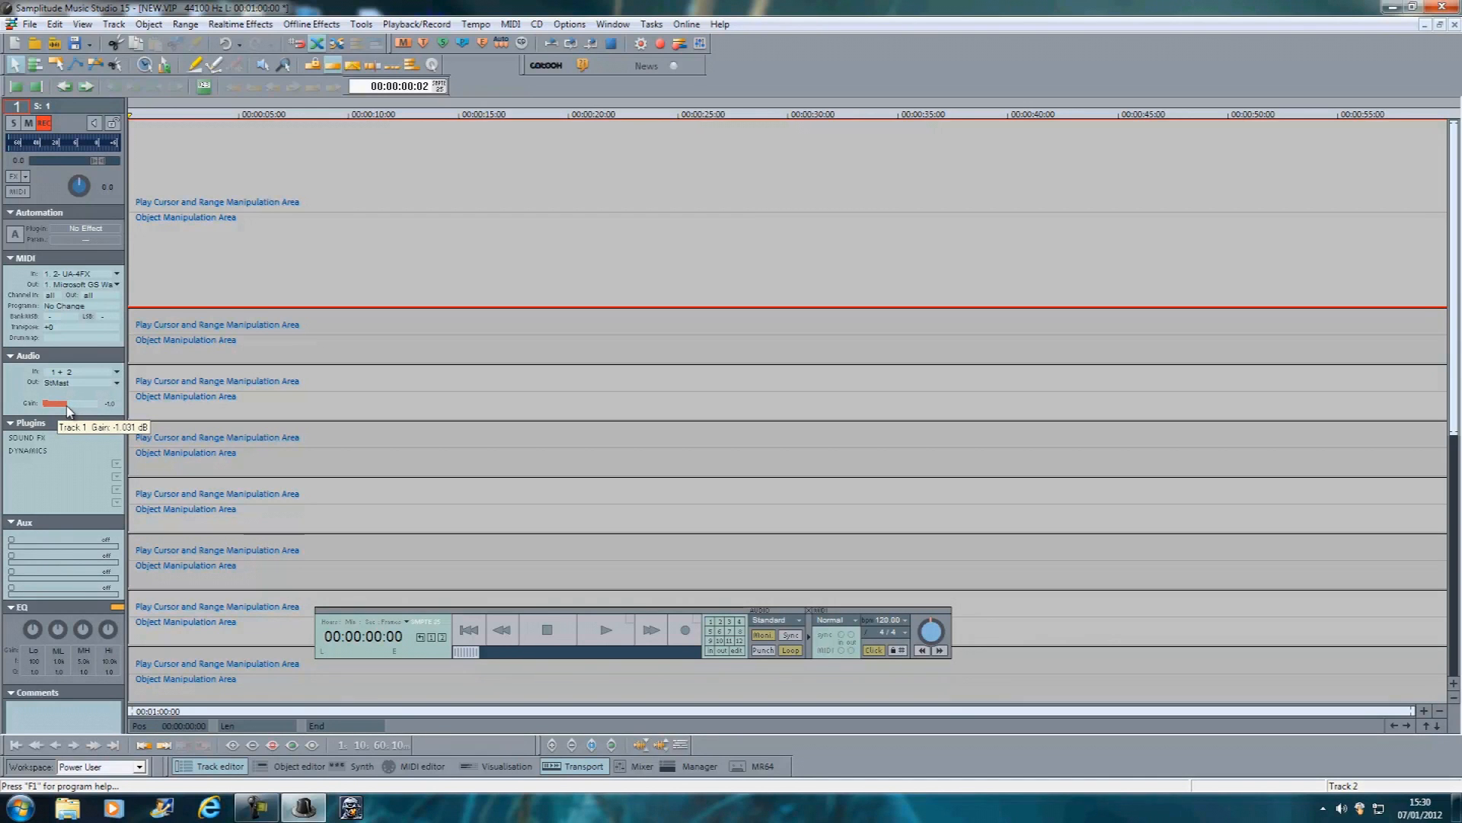
pyautogui.moveTo(59, 445)
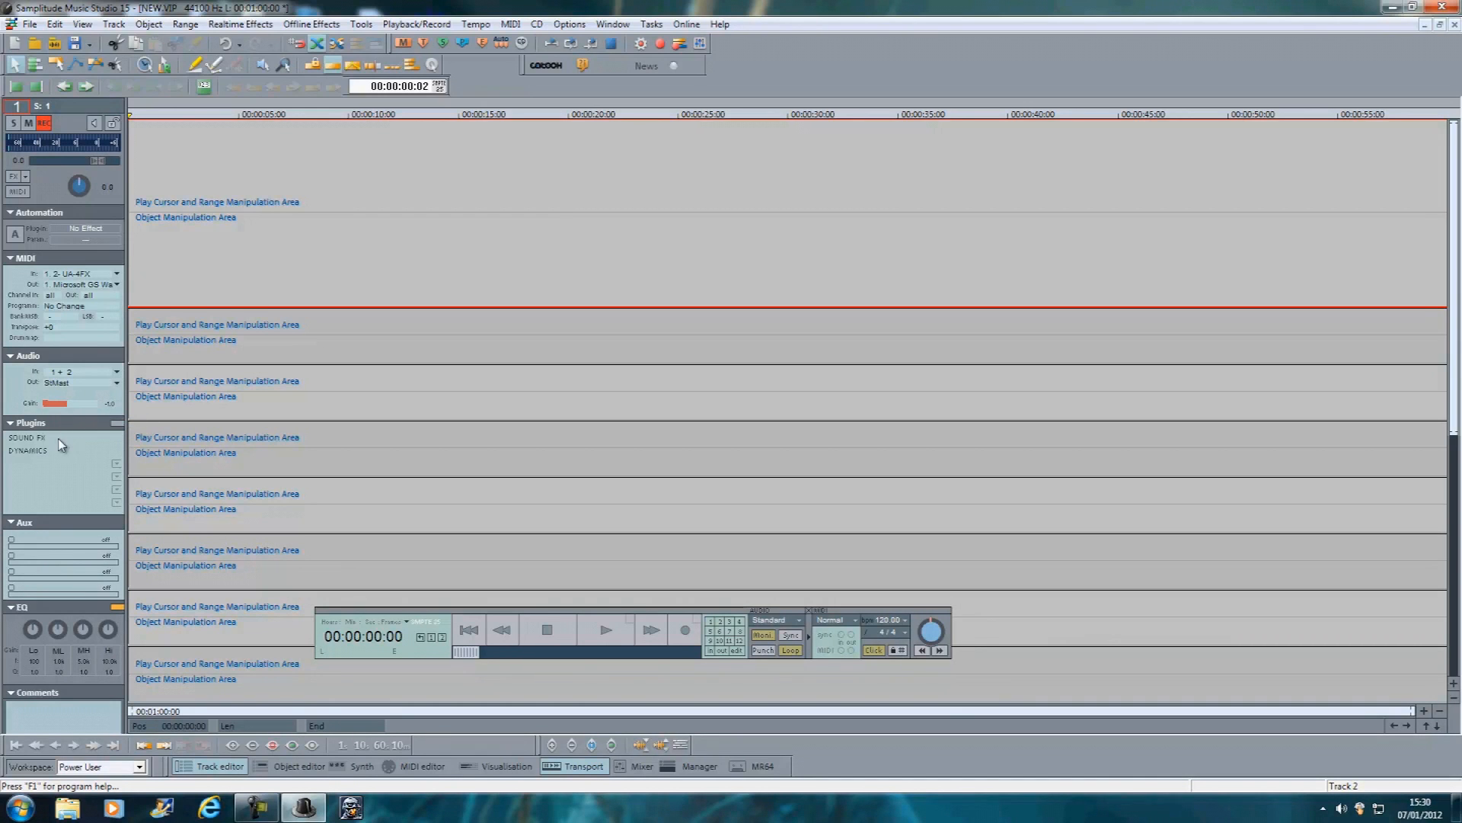
pyautogui.moveTo(42, 440)
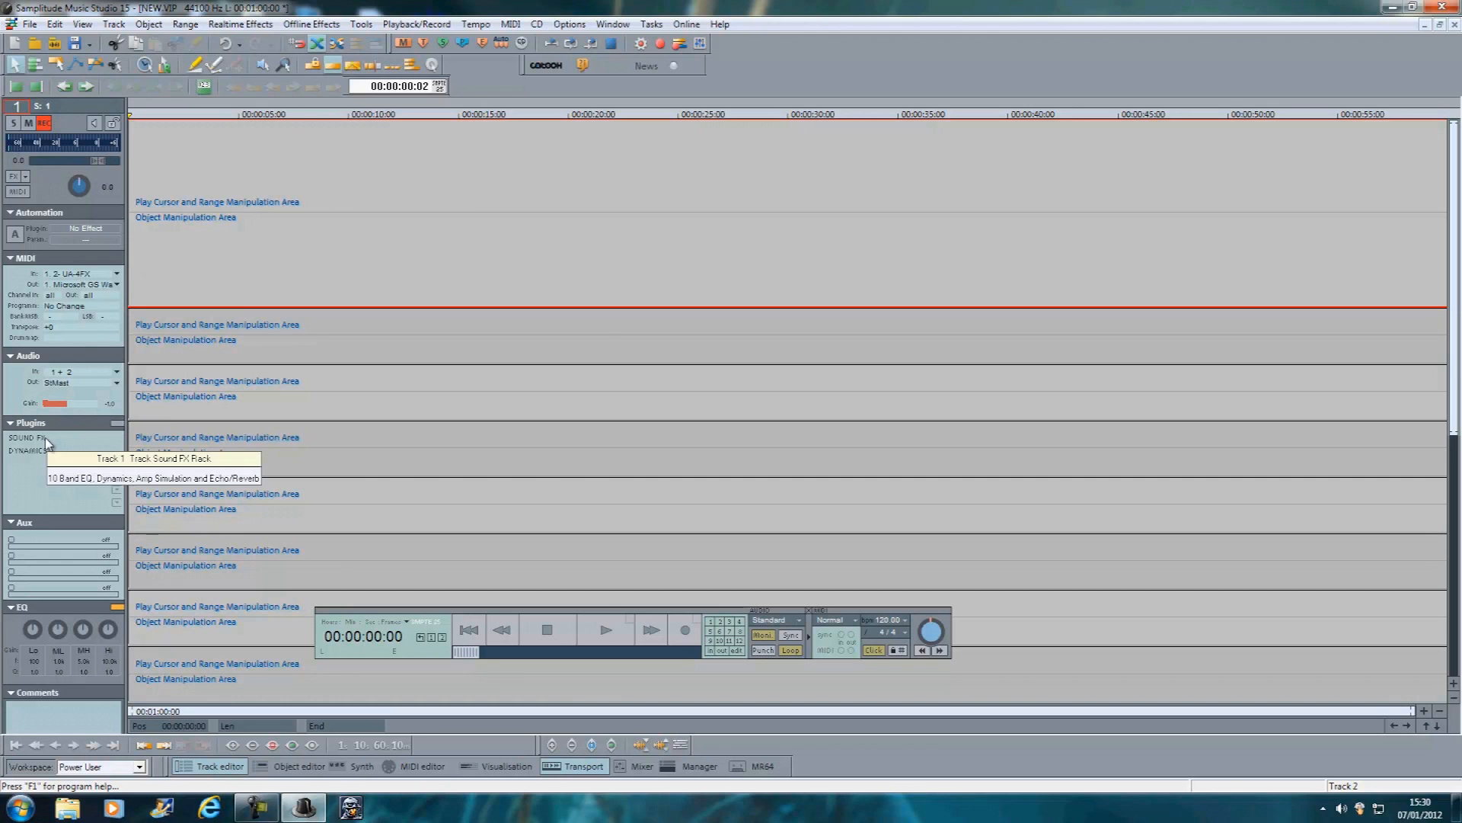
# In the FX rack's AmpSimulation choose the British Class A amp with a speaker model, then confirm with OK.
pyautogui.click(31, 439)
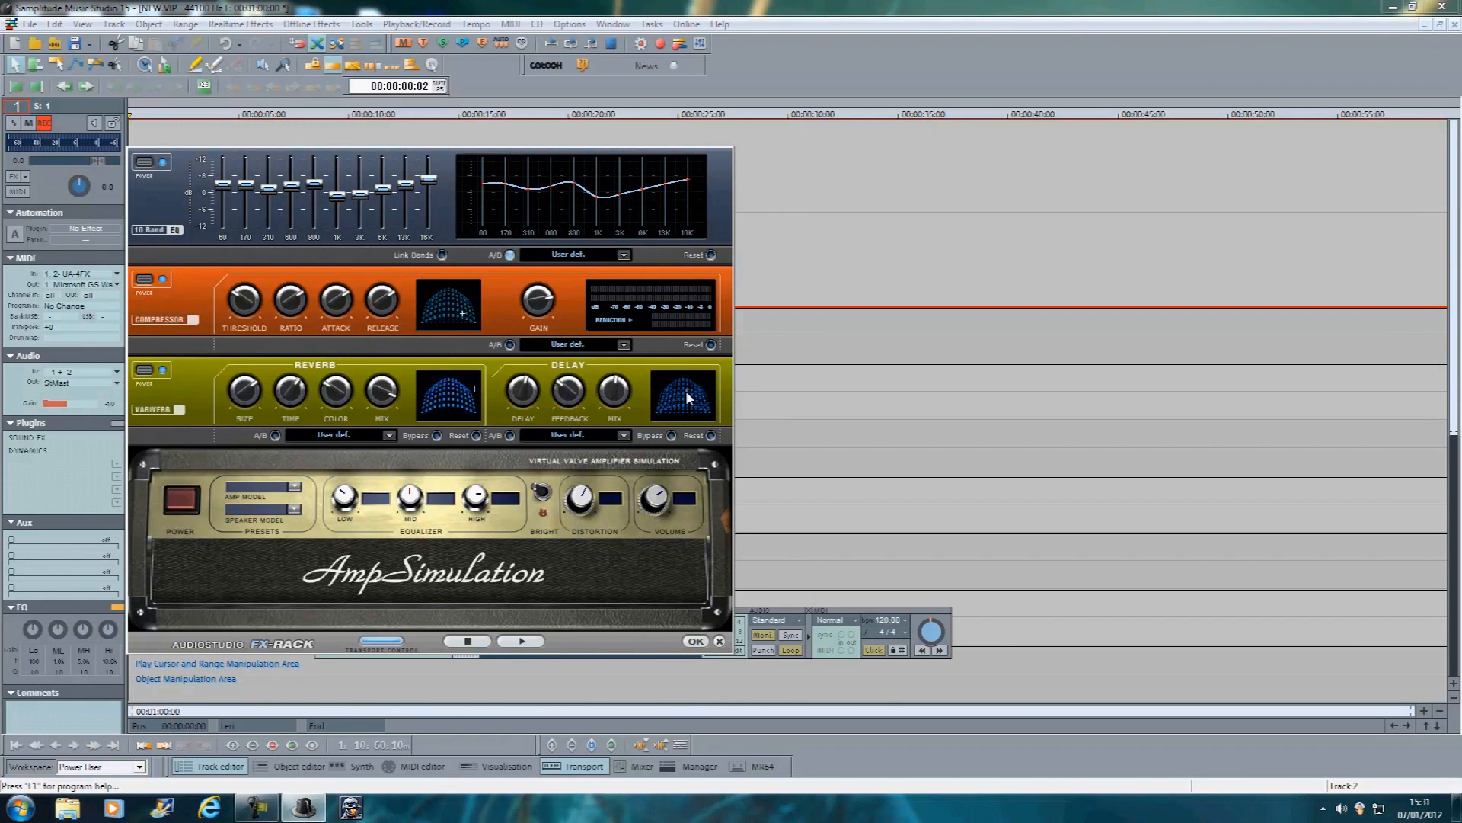
pyautogui.click(622, 435)
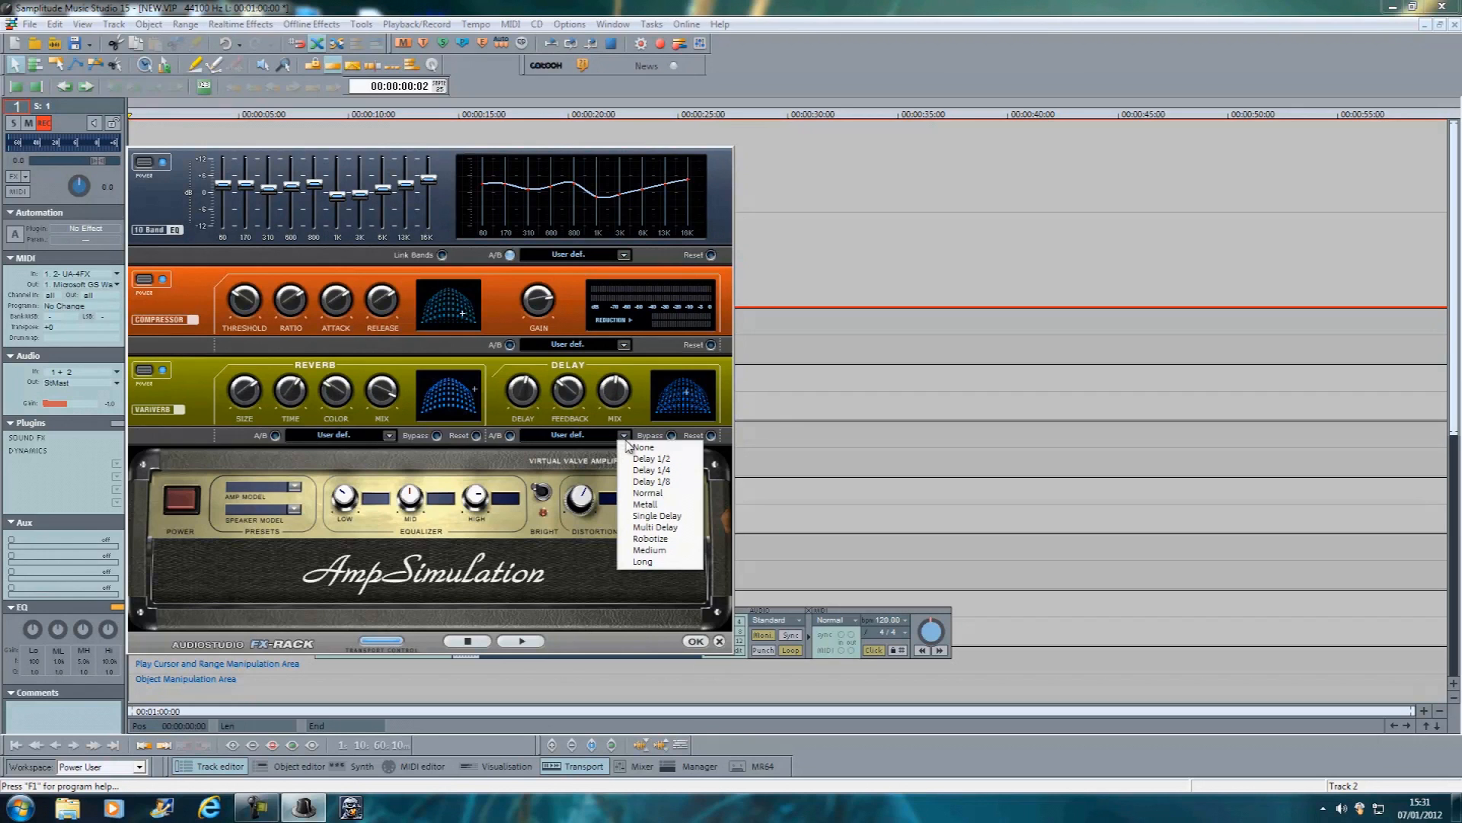
pyautogui.moveTo(649, 550)
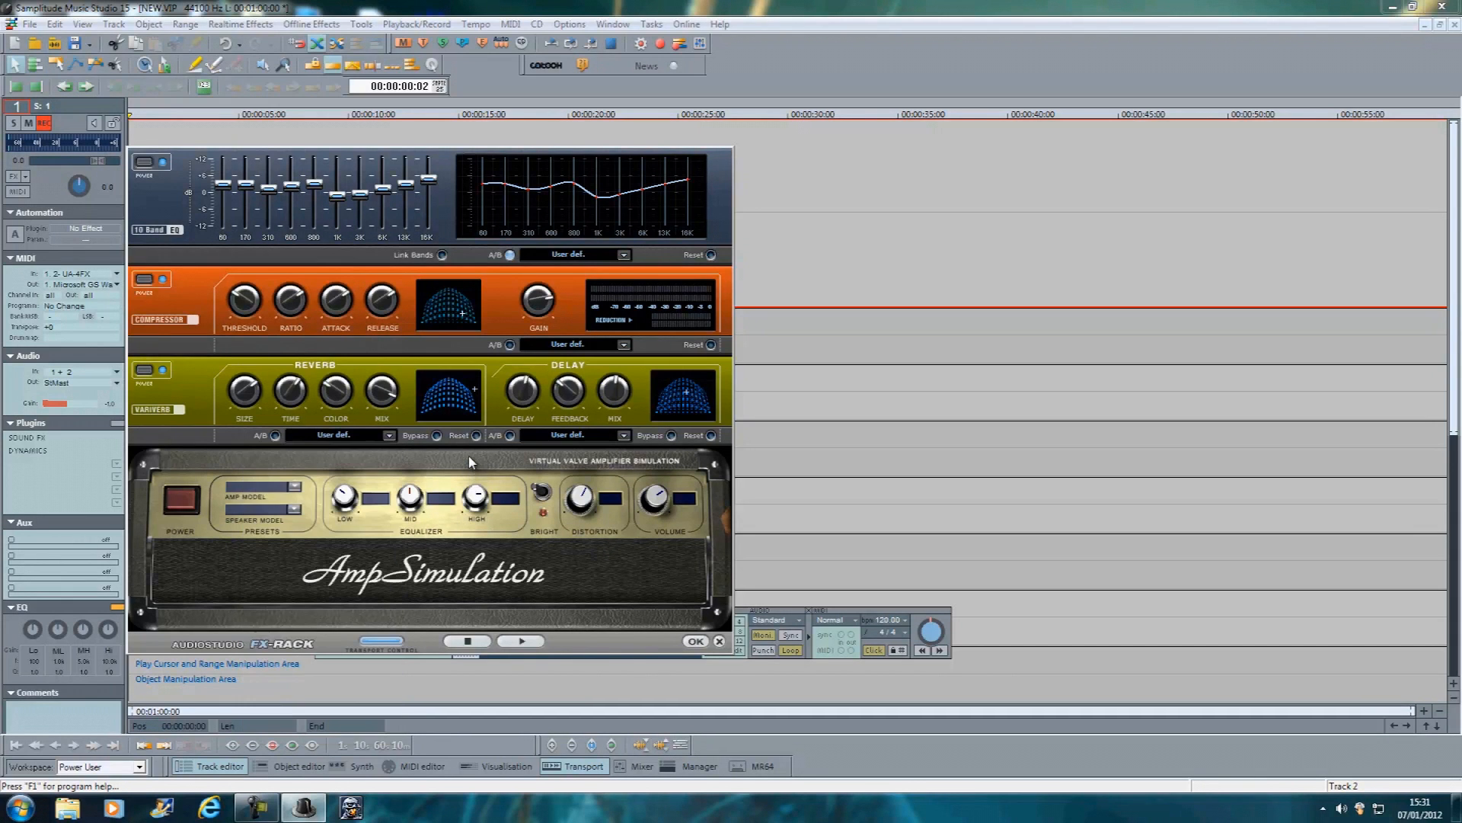
pyautogui.click(296, 487)
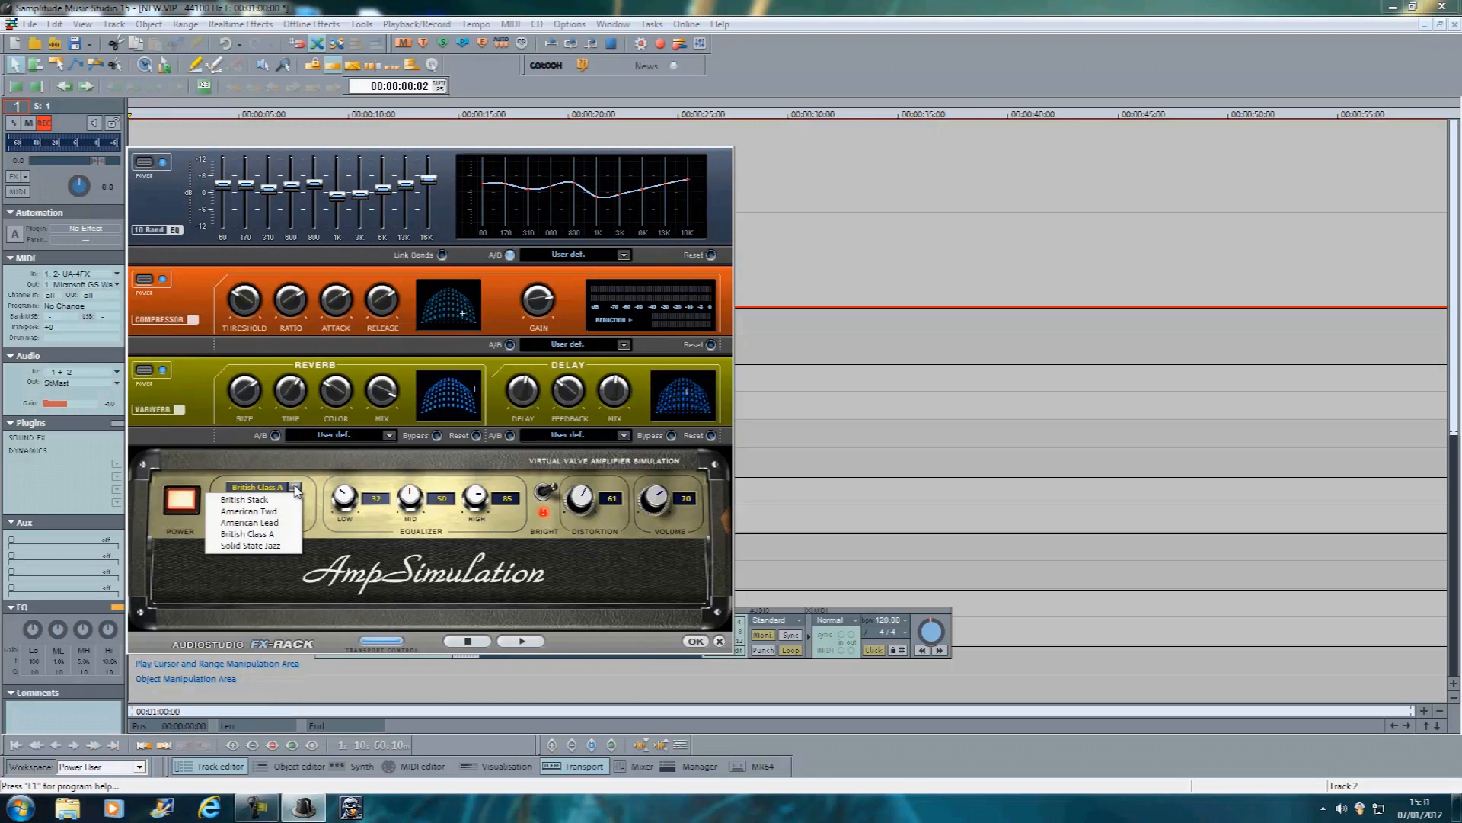
pyautogui.moveTo(280, 514)
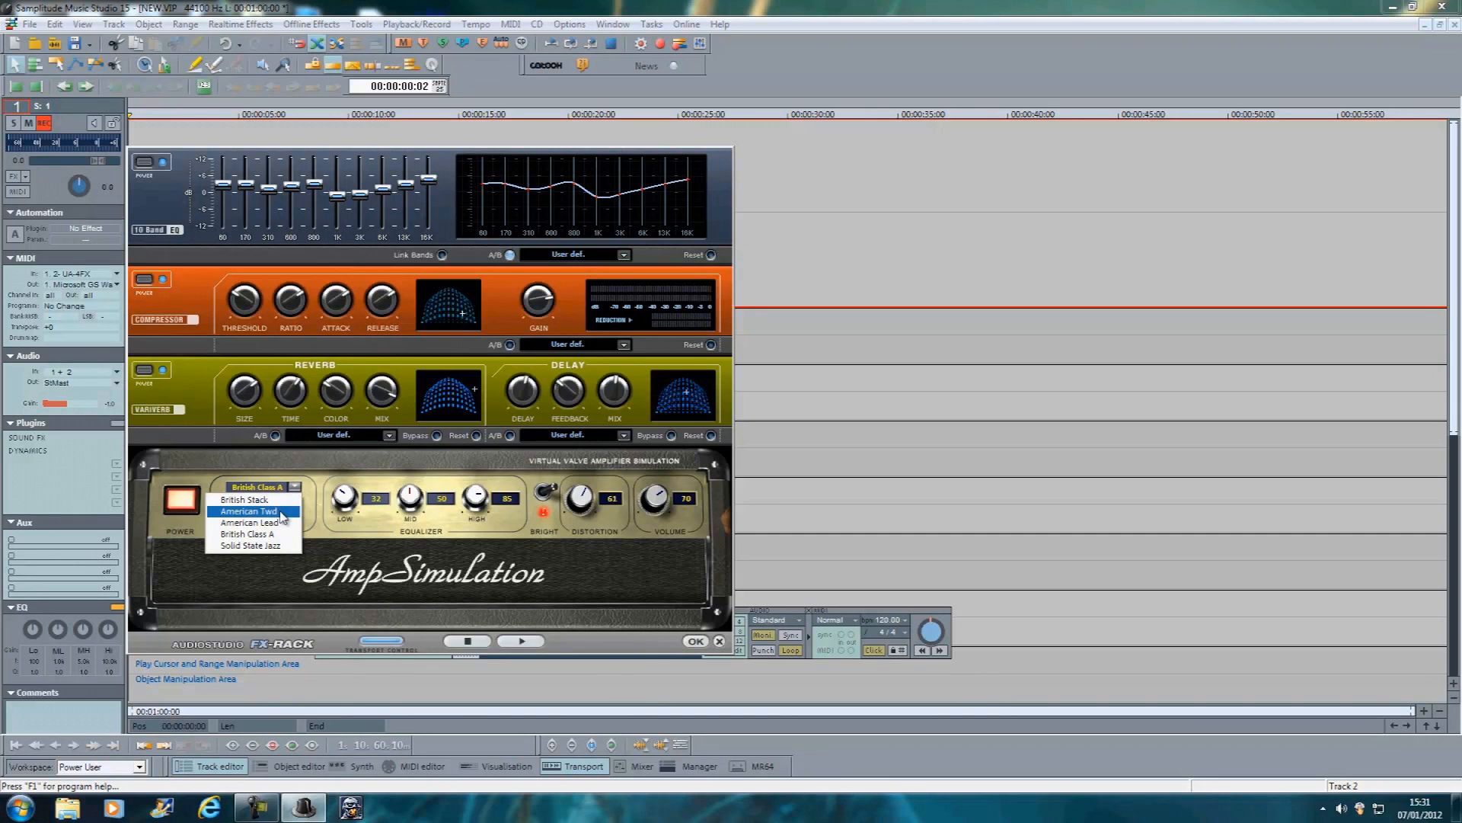
pyautogui.moveTo(251, 535)
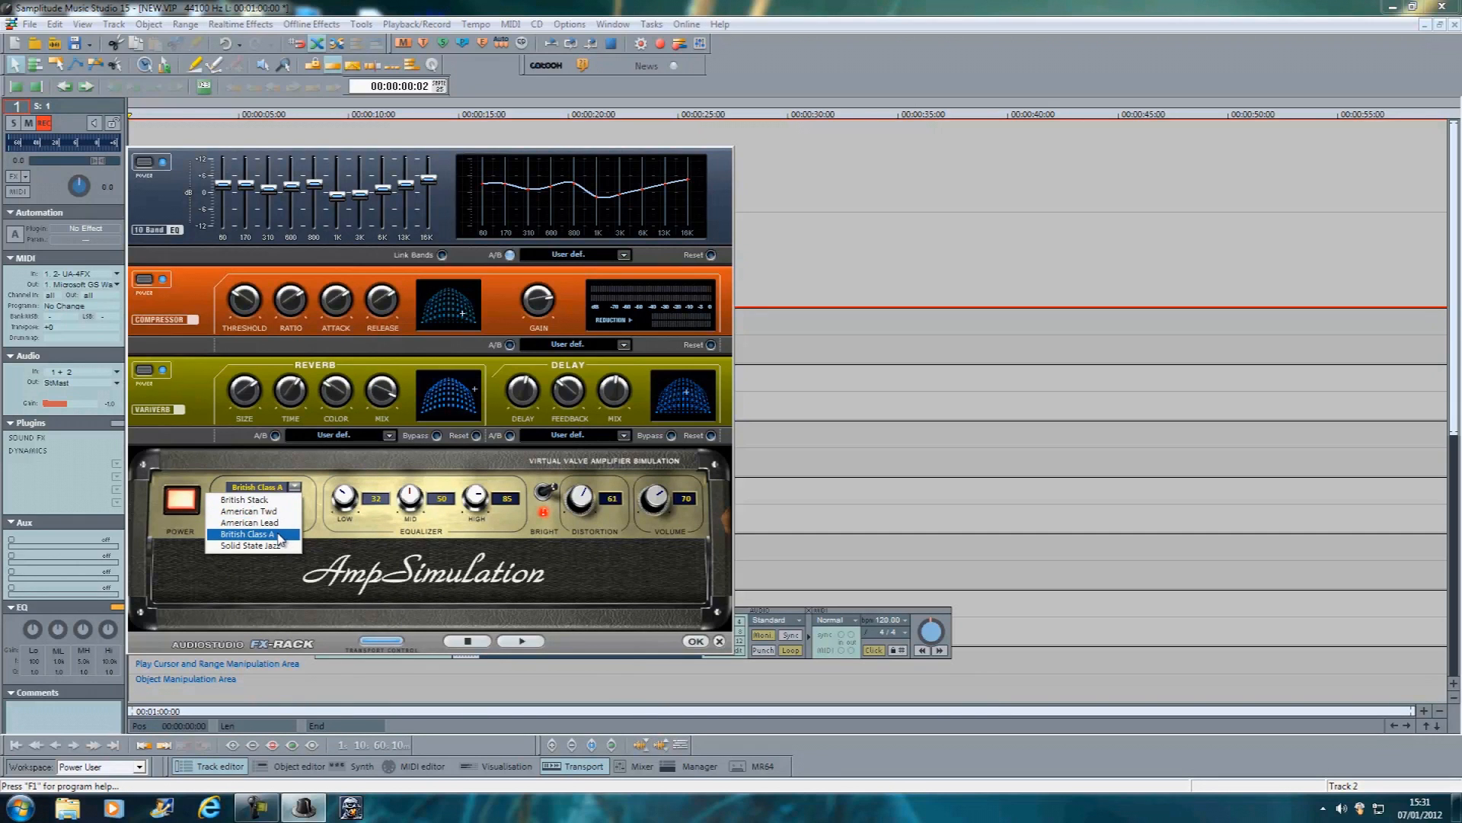
pyautogui.click(252, 534)
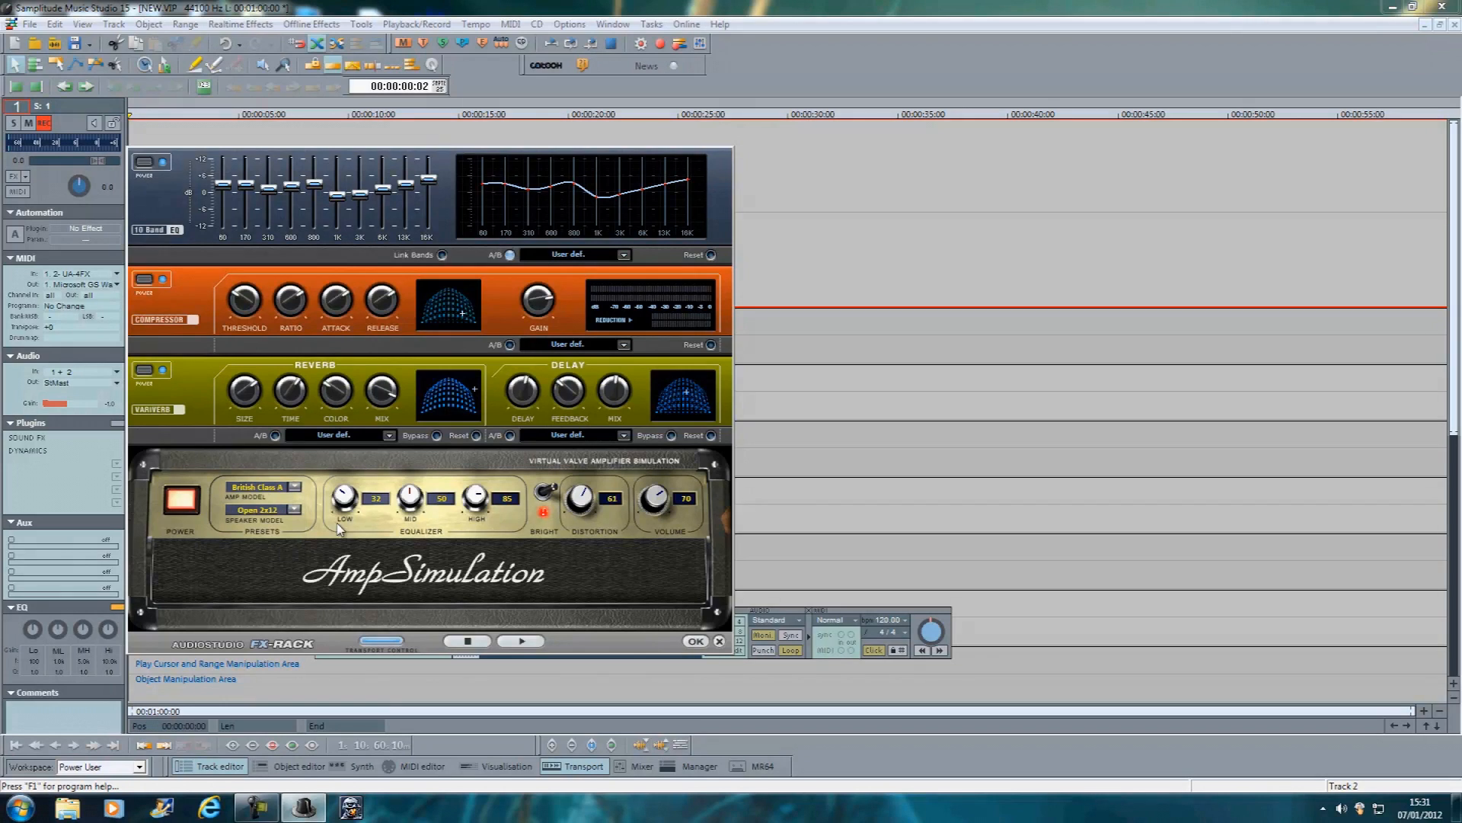
pyautogui.click(293, 509)
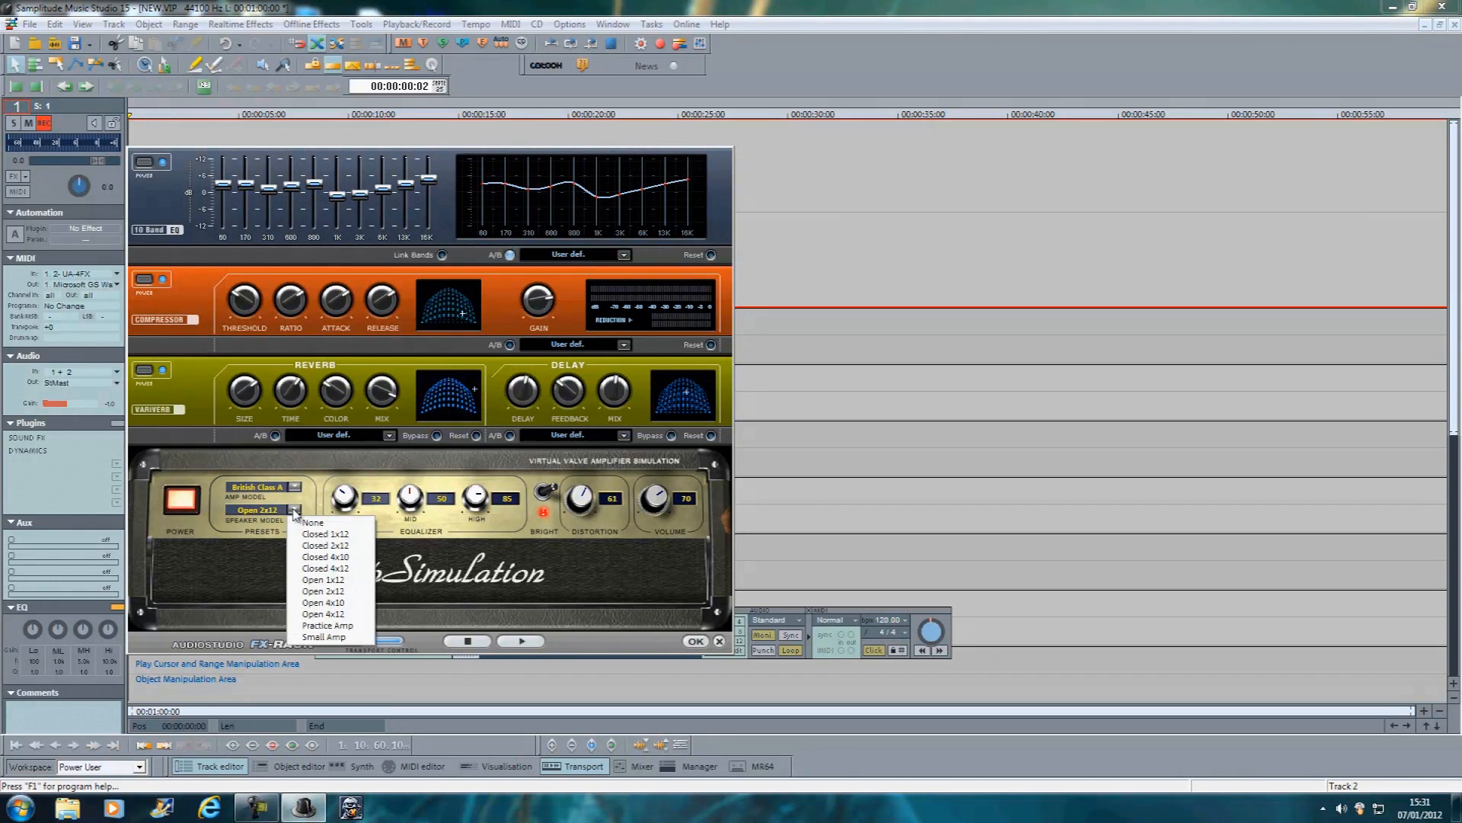
pyautogui.moveTo(326, 566)
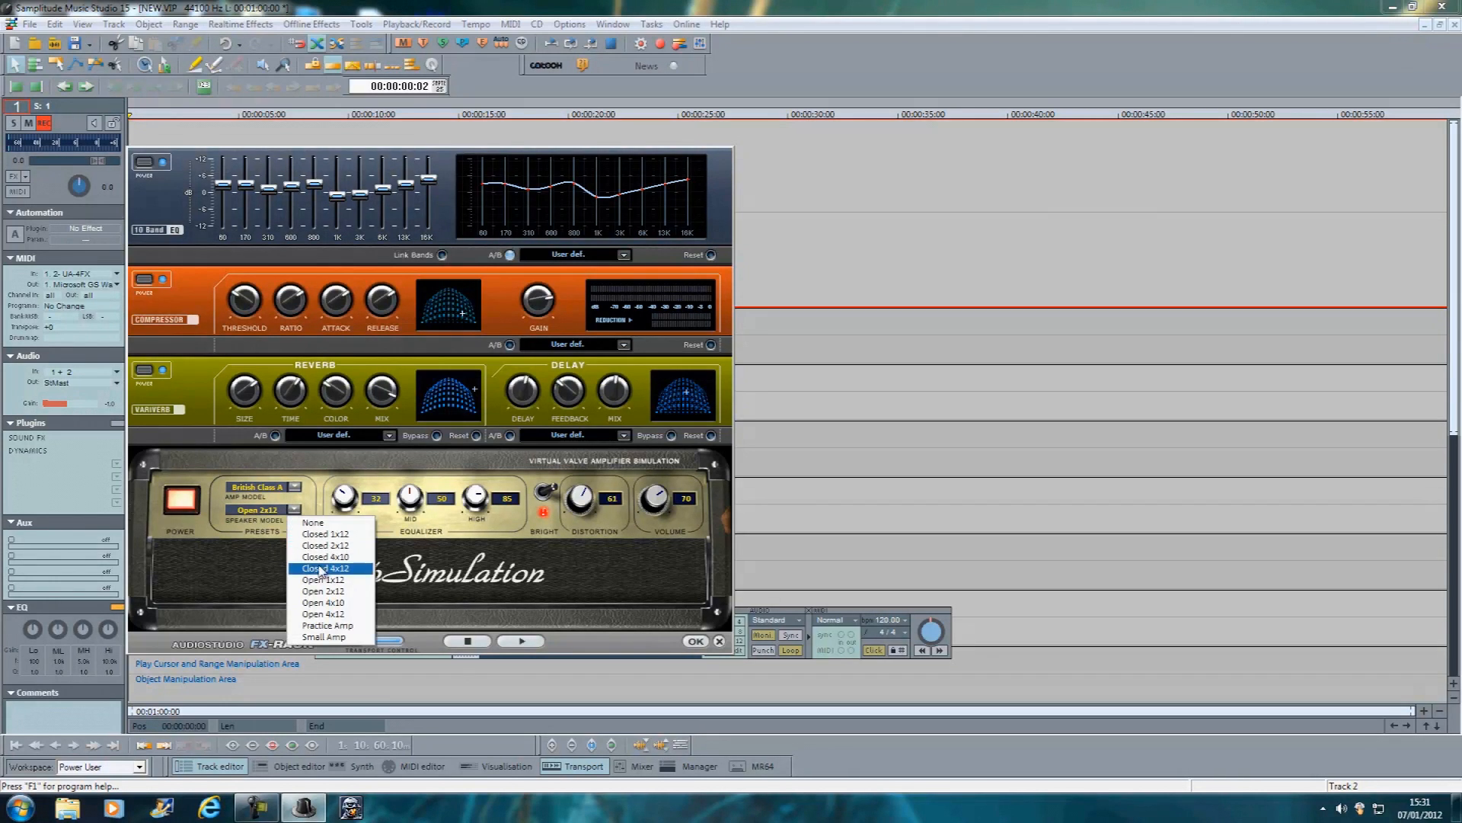
pyautogui.click(323, 591)
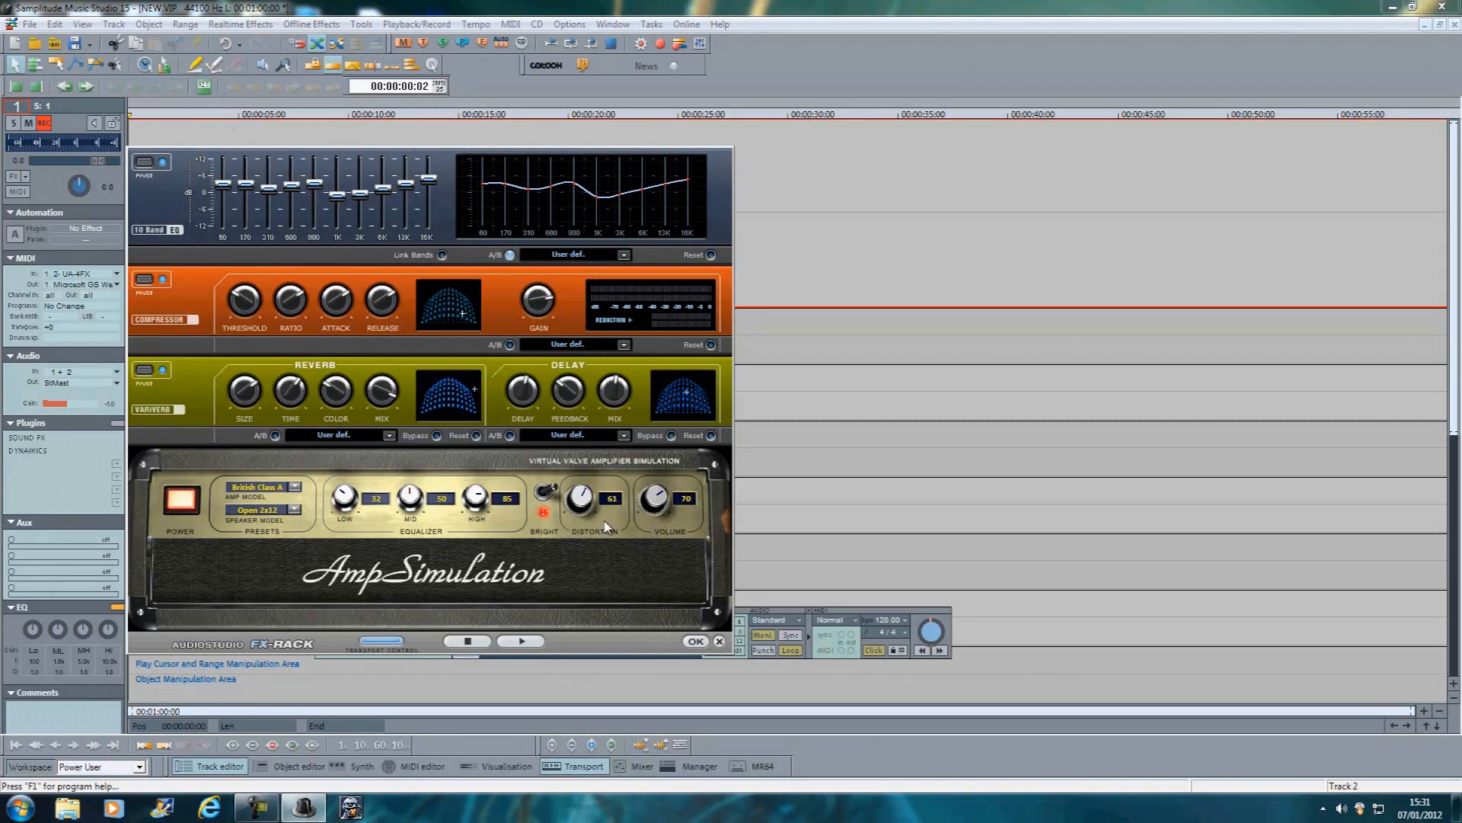
pyautogui.moveTo(576, 591)
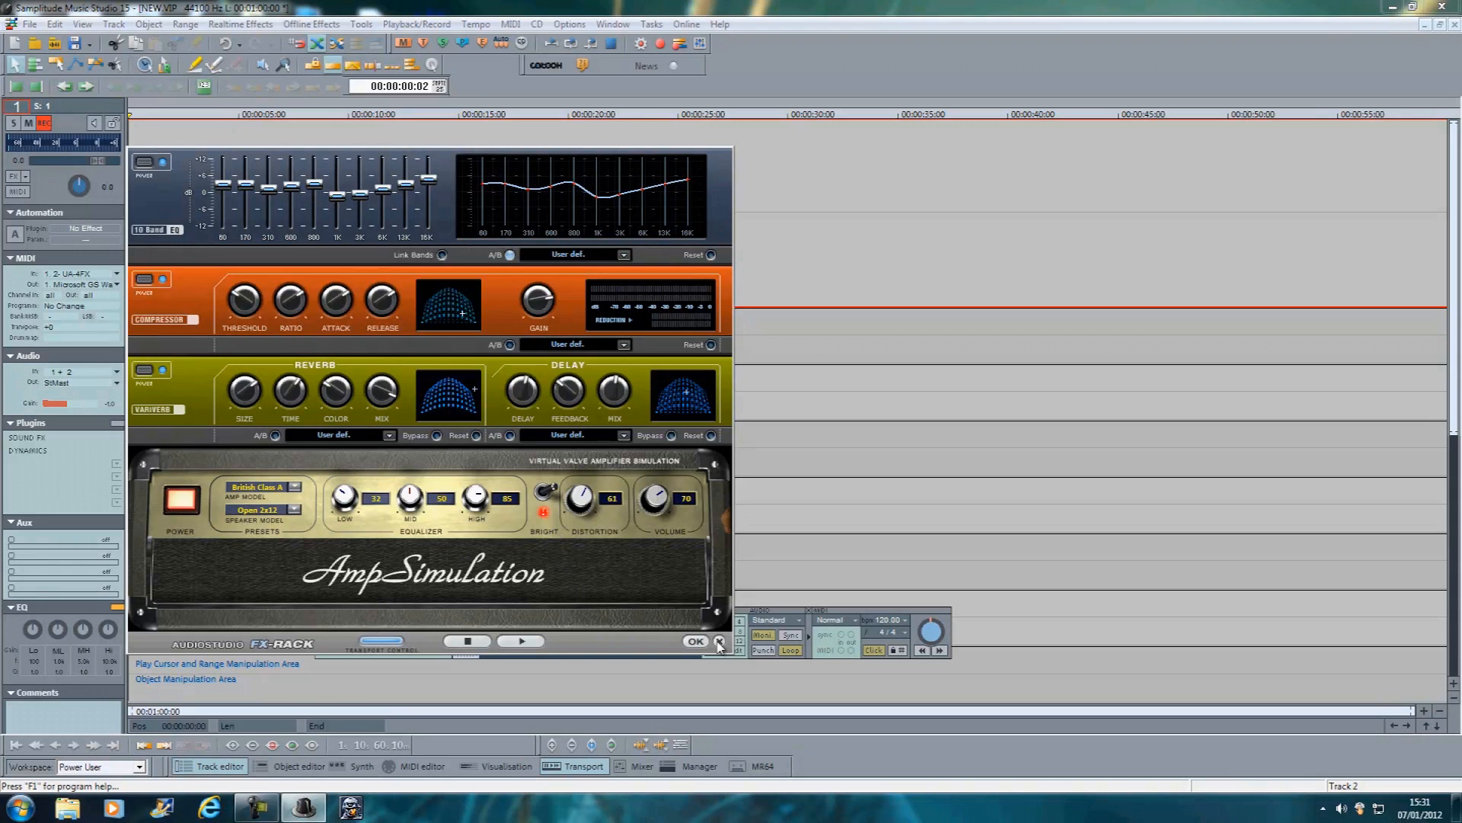
pyautogui.click(719, 641)
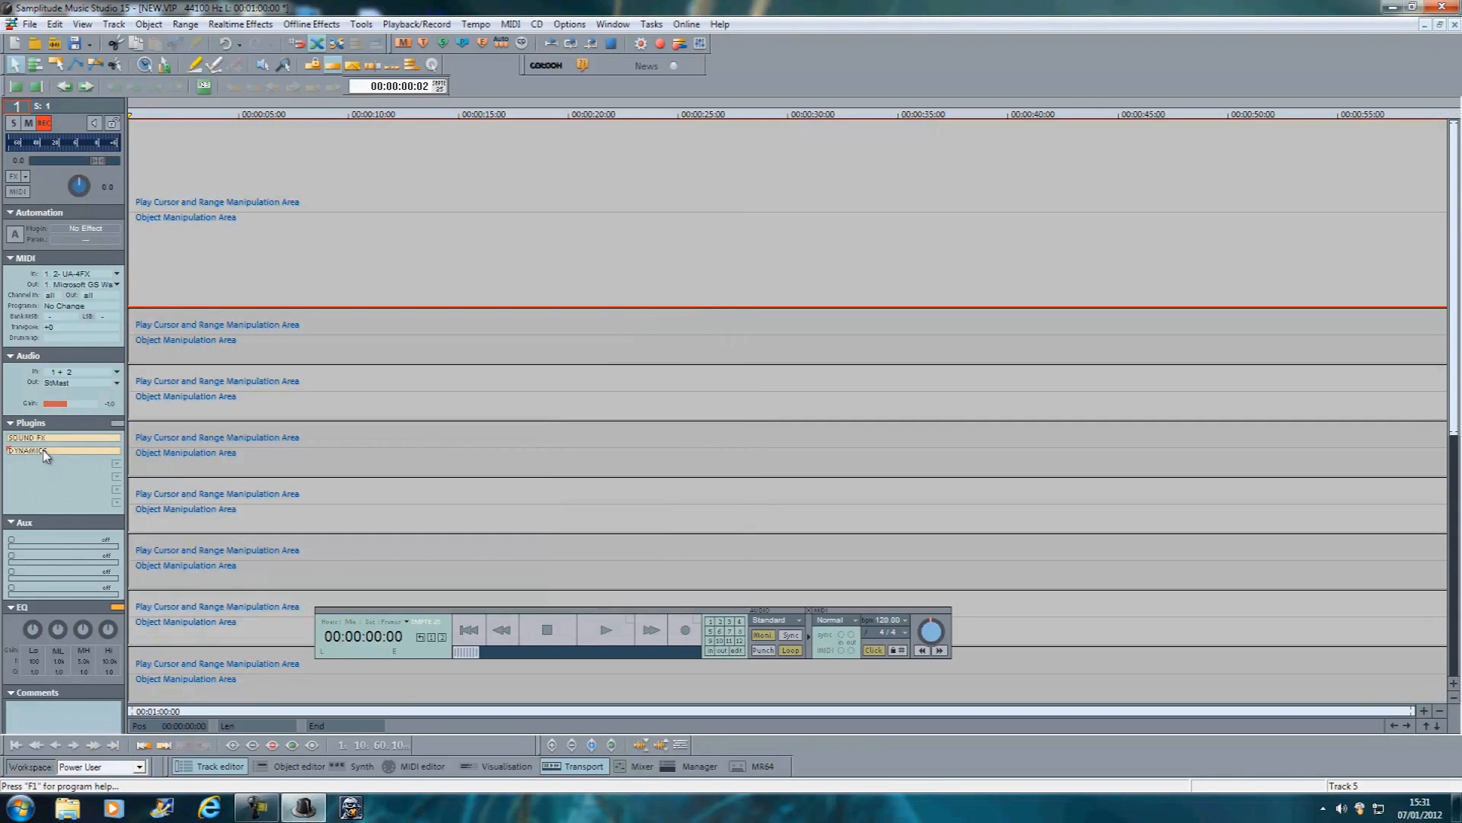
pyautogui.doubleClick(31, 453)
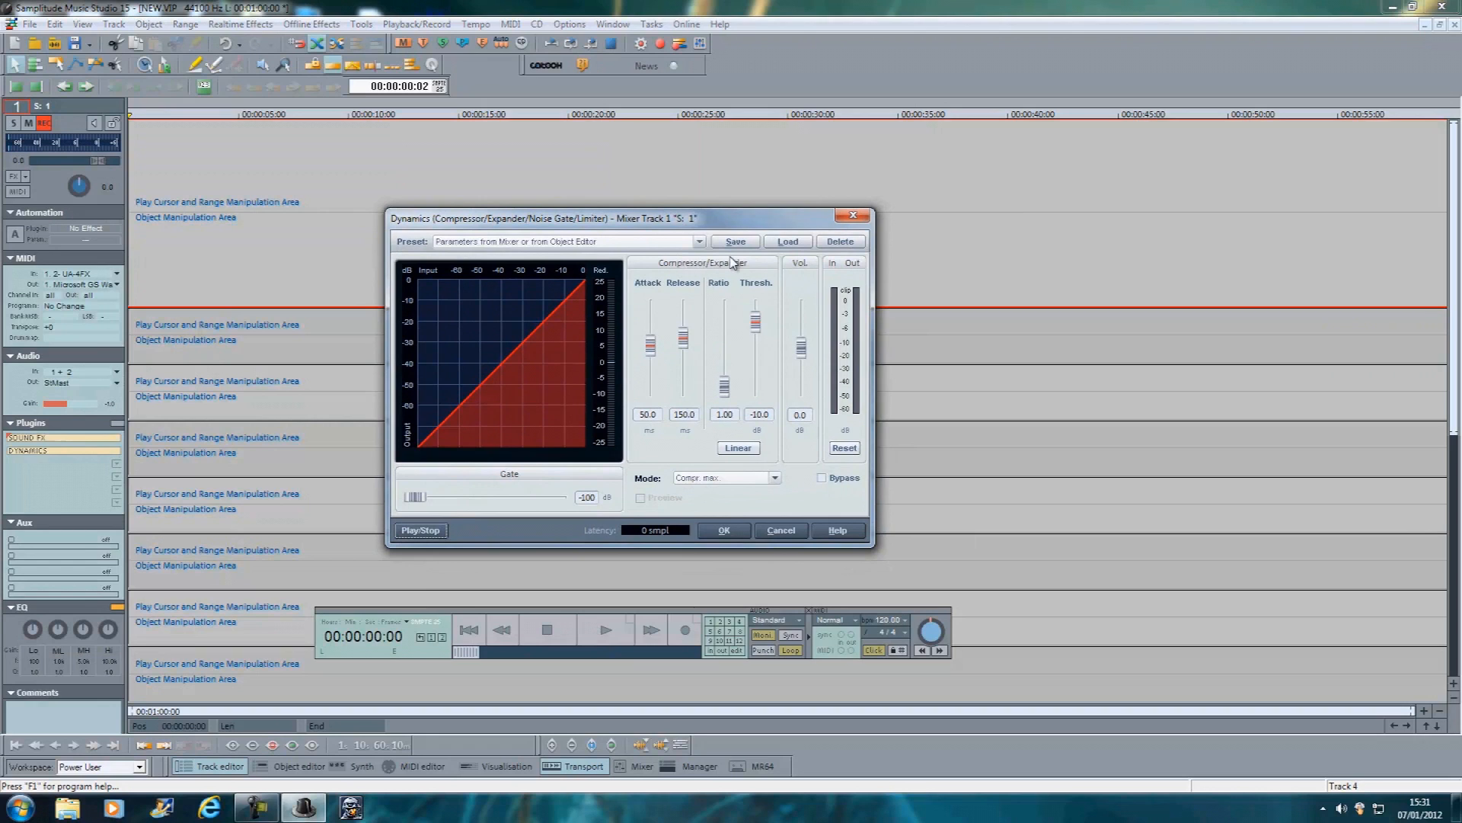
pyautogui.click(697, 241)
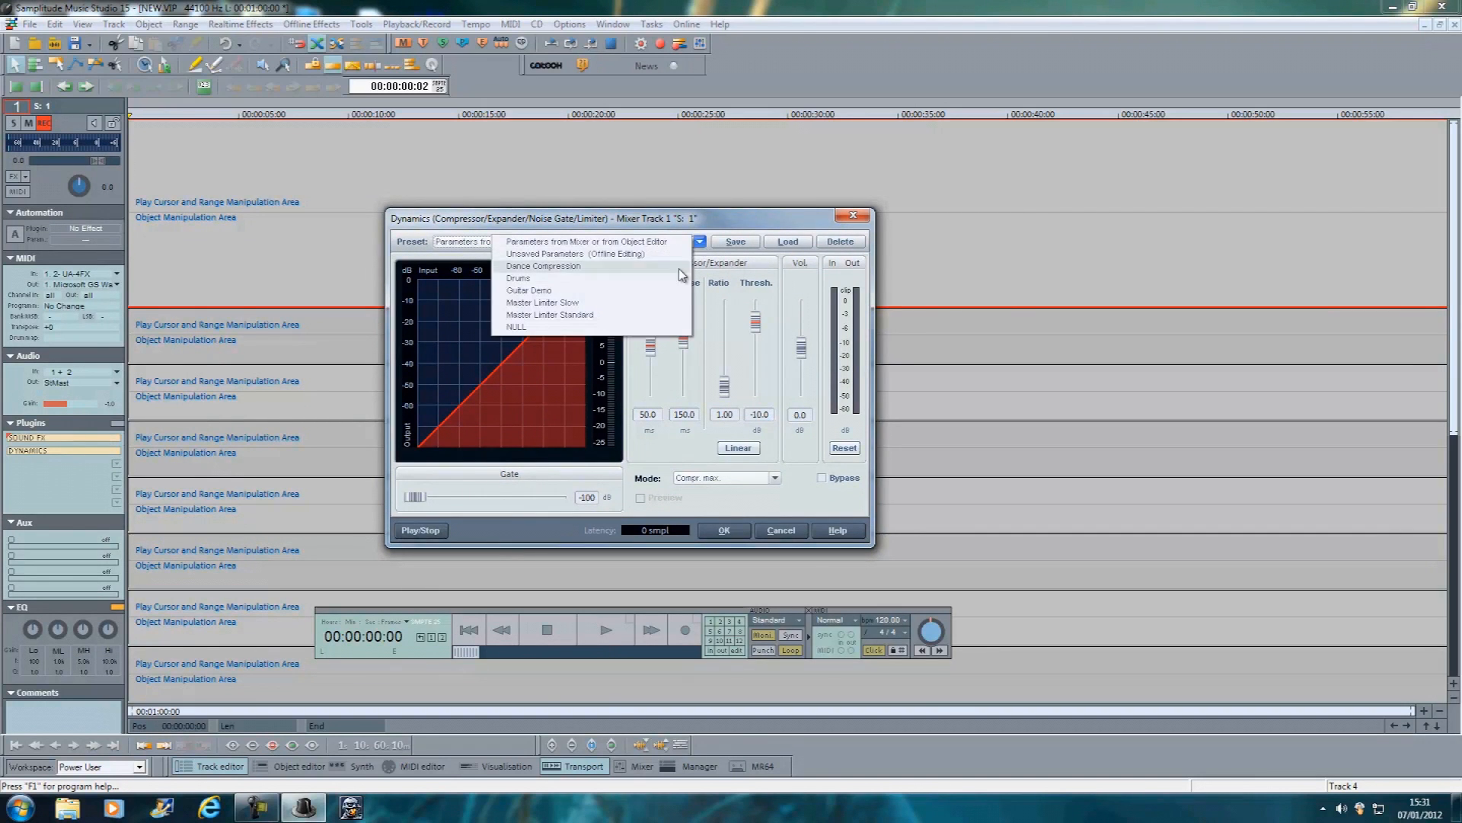
pyautogui.click(518, 277)
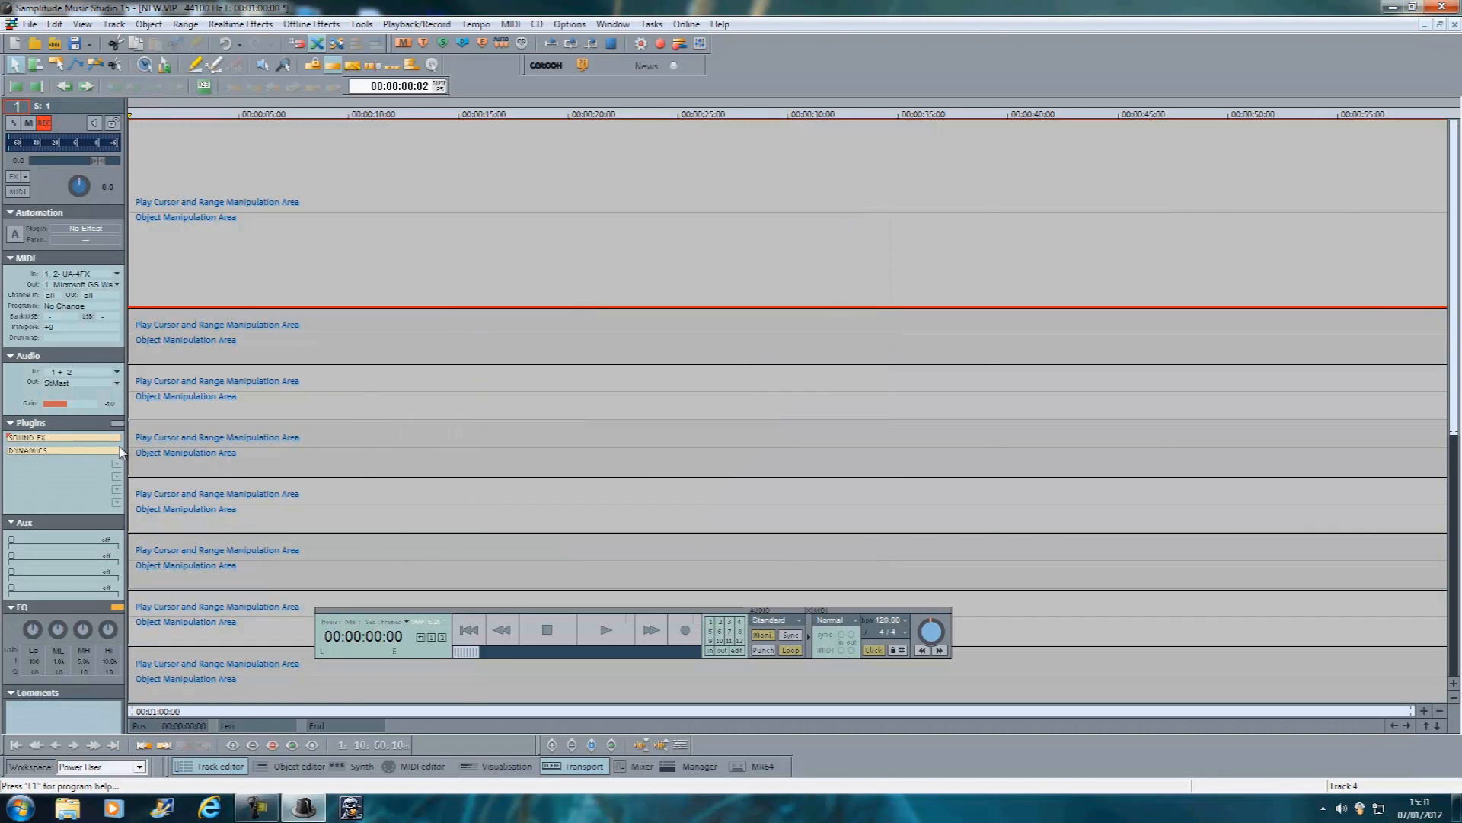
pyautogui.doubleClick(34, 451)
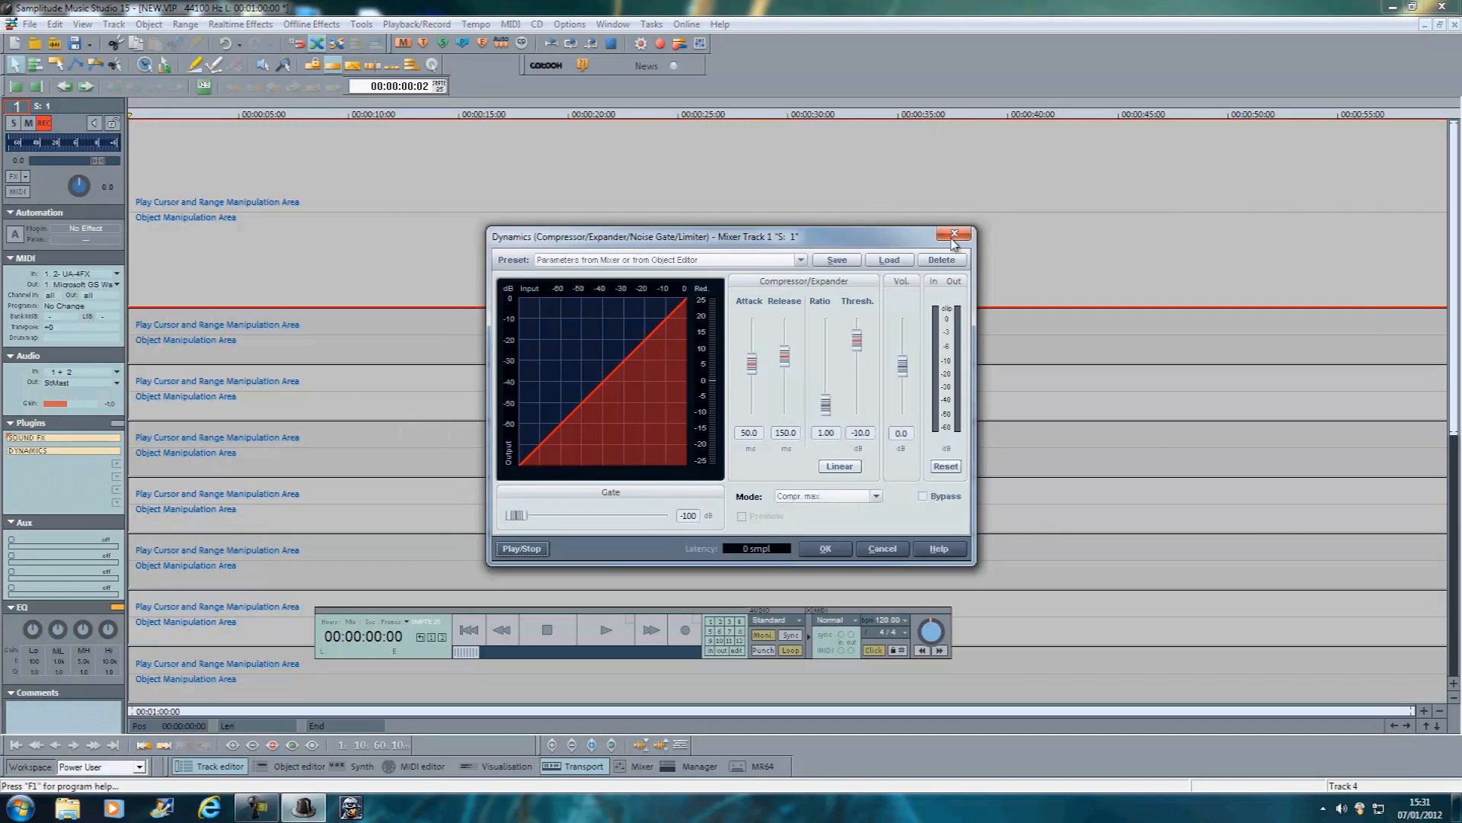
pyautogui.click(953, 234)
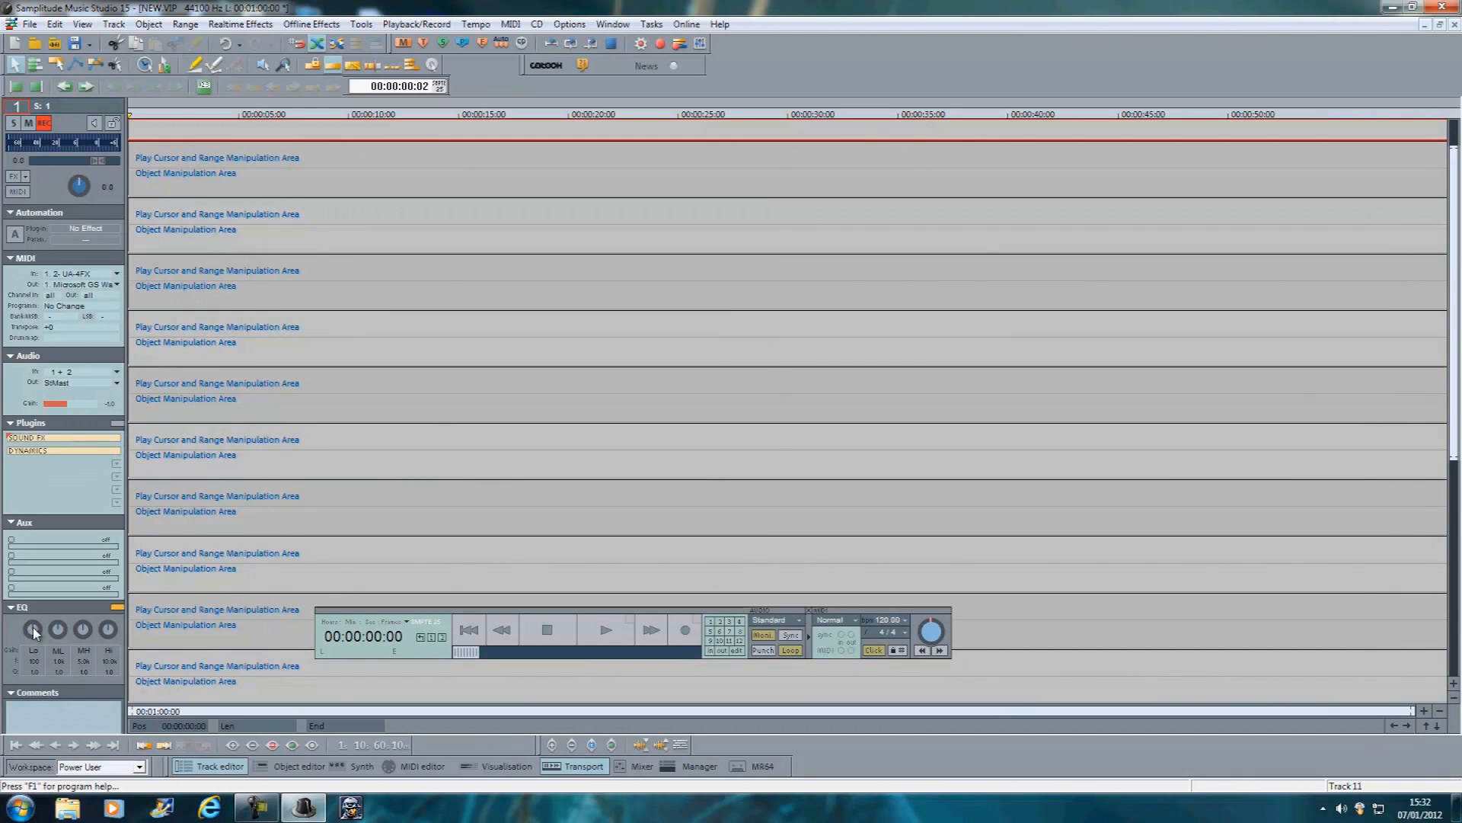
# In the parametric EQ, make band 1 a peak shape cutting about 11 dB near 96 Hz.
pyautogui.click(34, 631)
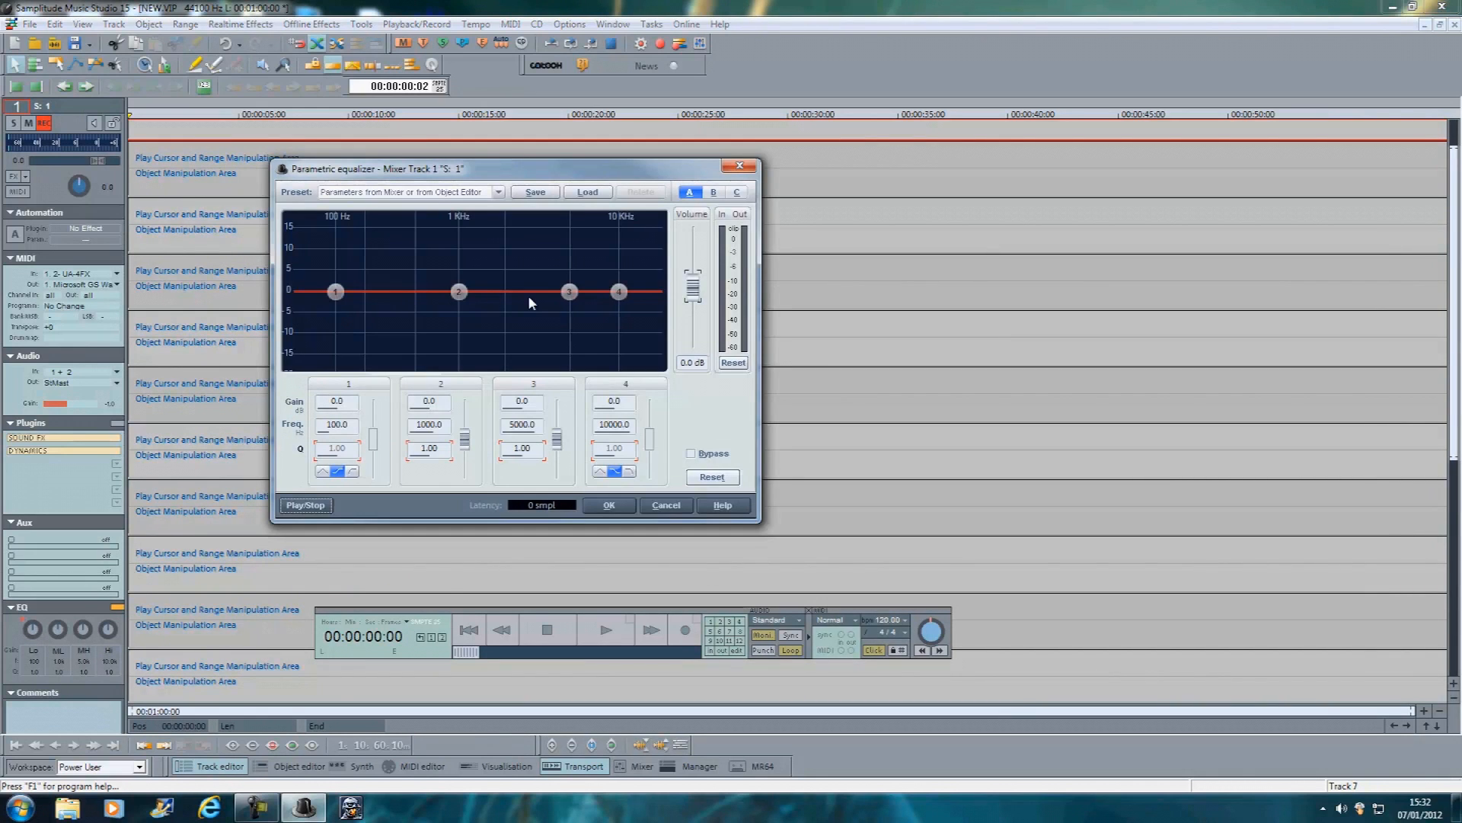
pyautogui.moveTo(336, 290); pyautogui.dragTo(340, 308)
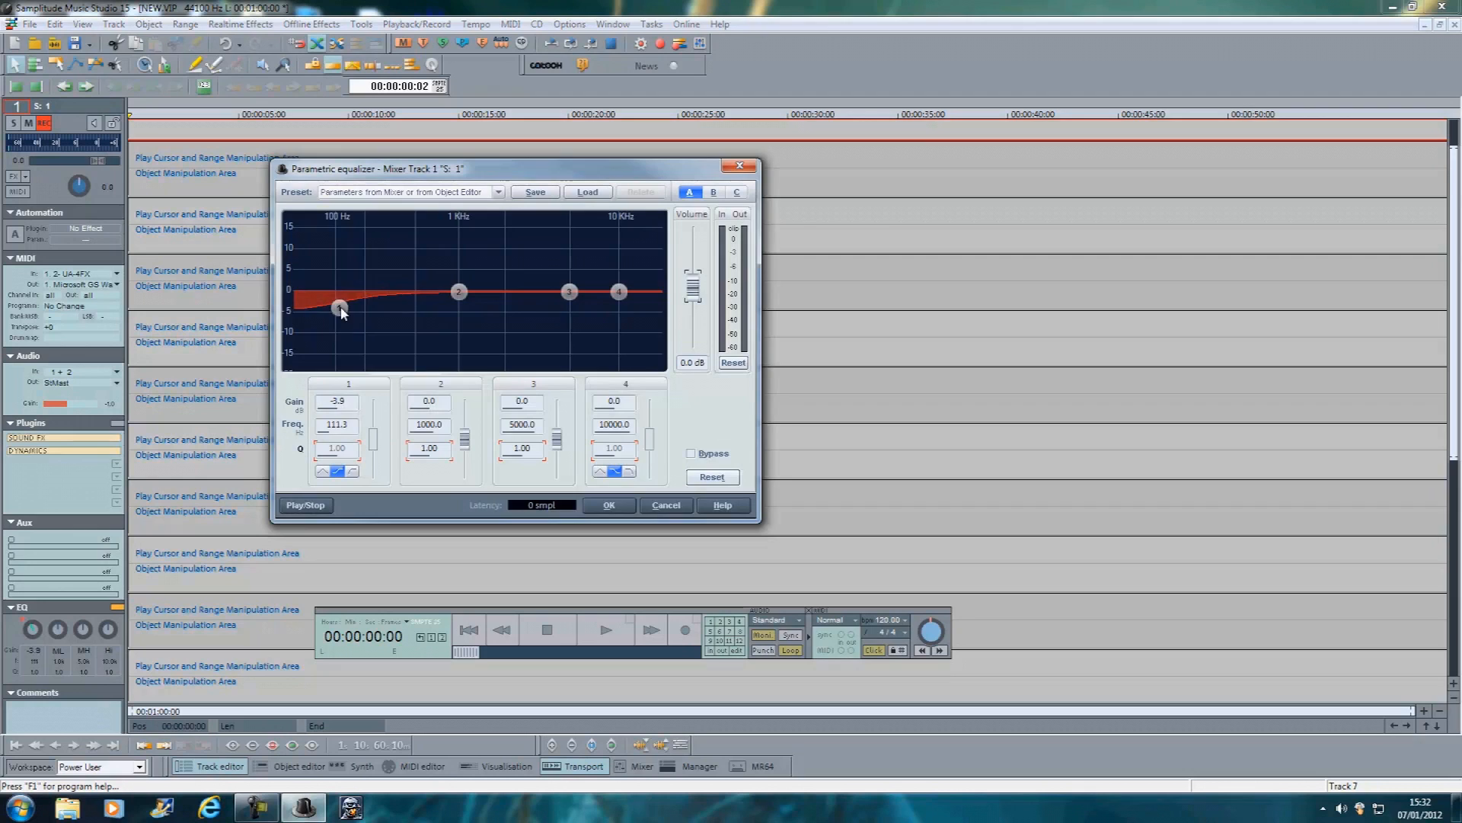
pyautogui.moveTo(340, 307); pyautogui.dragTo(376, 254)
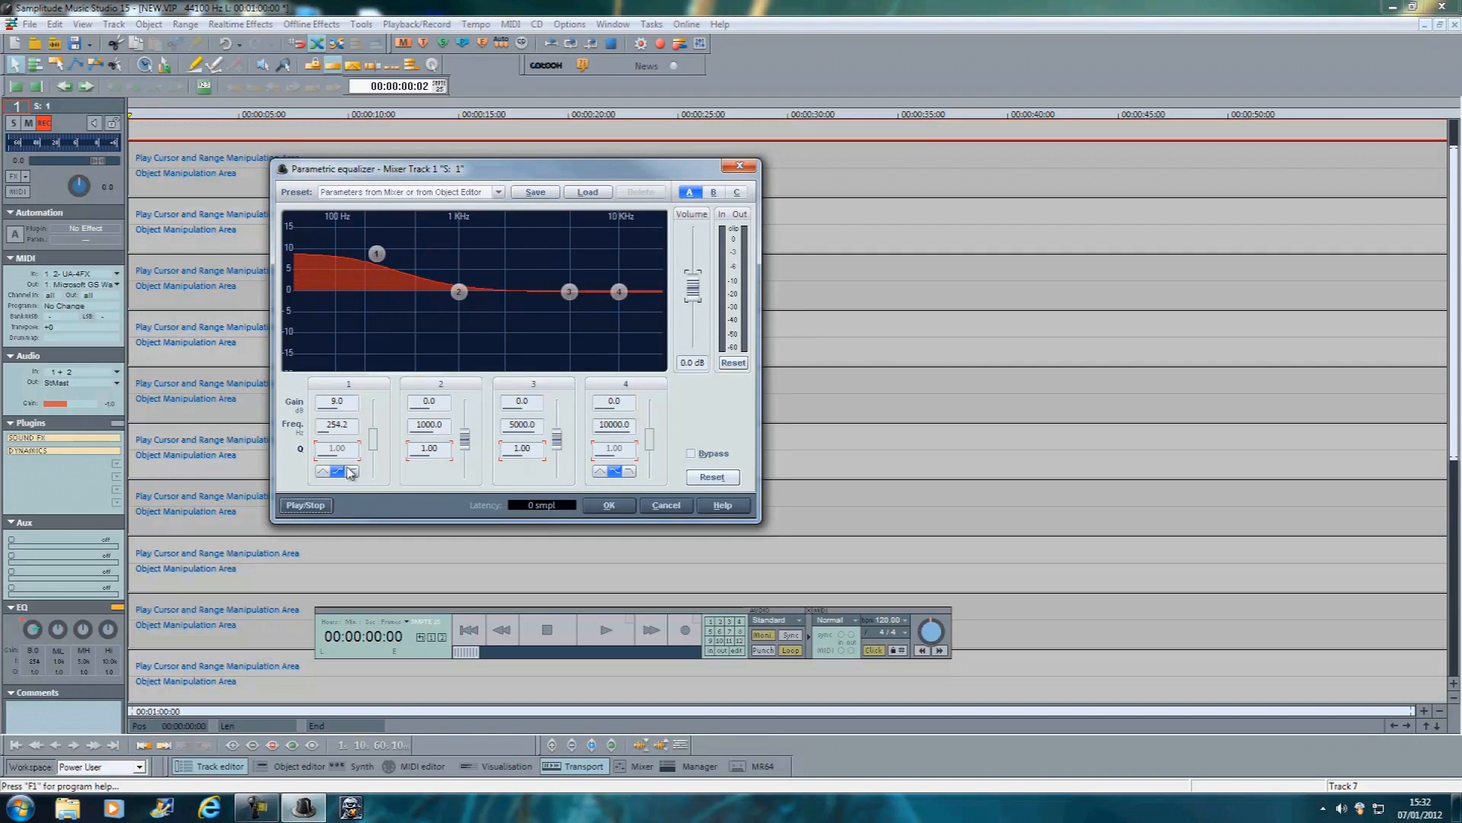
pyautogui.click(321, 473)
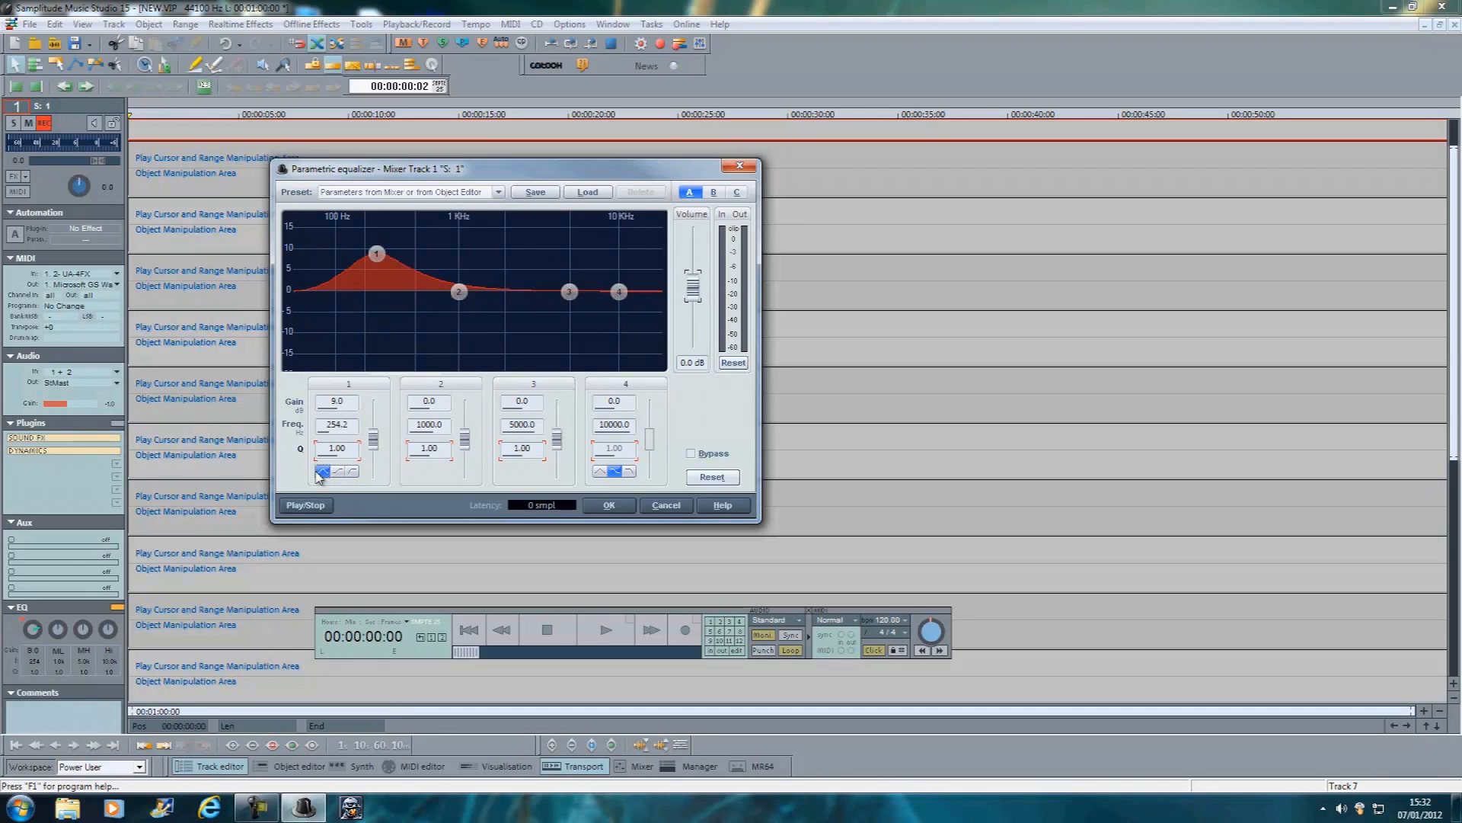
pyautogui.moveTo(377, 253); pyautogui.dragTo(322, 262)
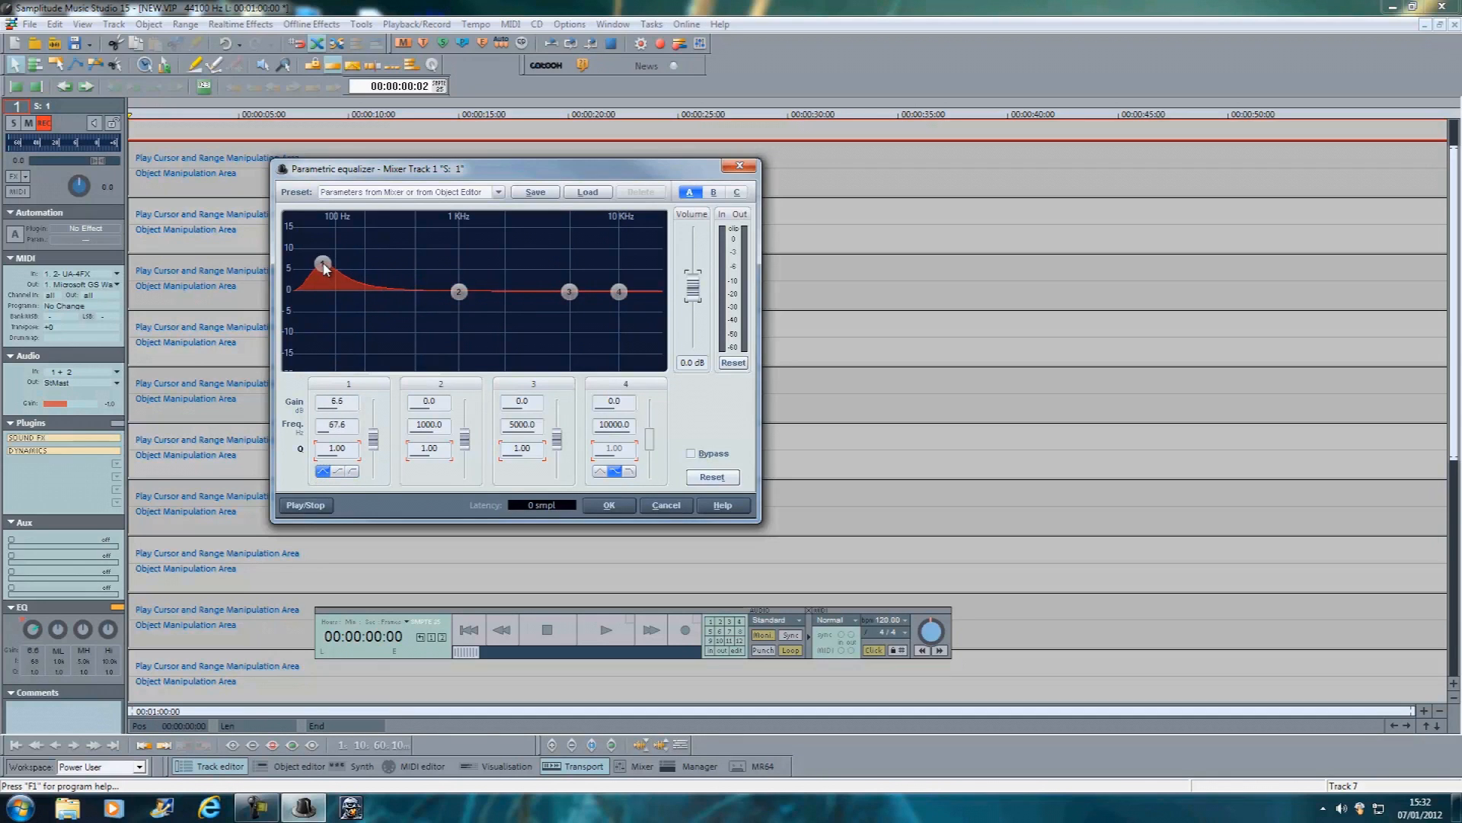
pyautogui.moveTo(321, 264); pyautogui.dragTo(333, 338)
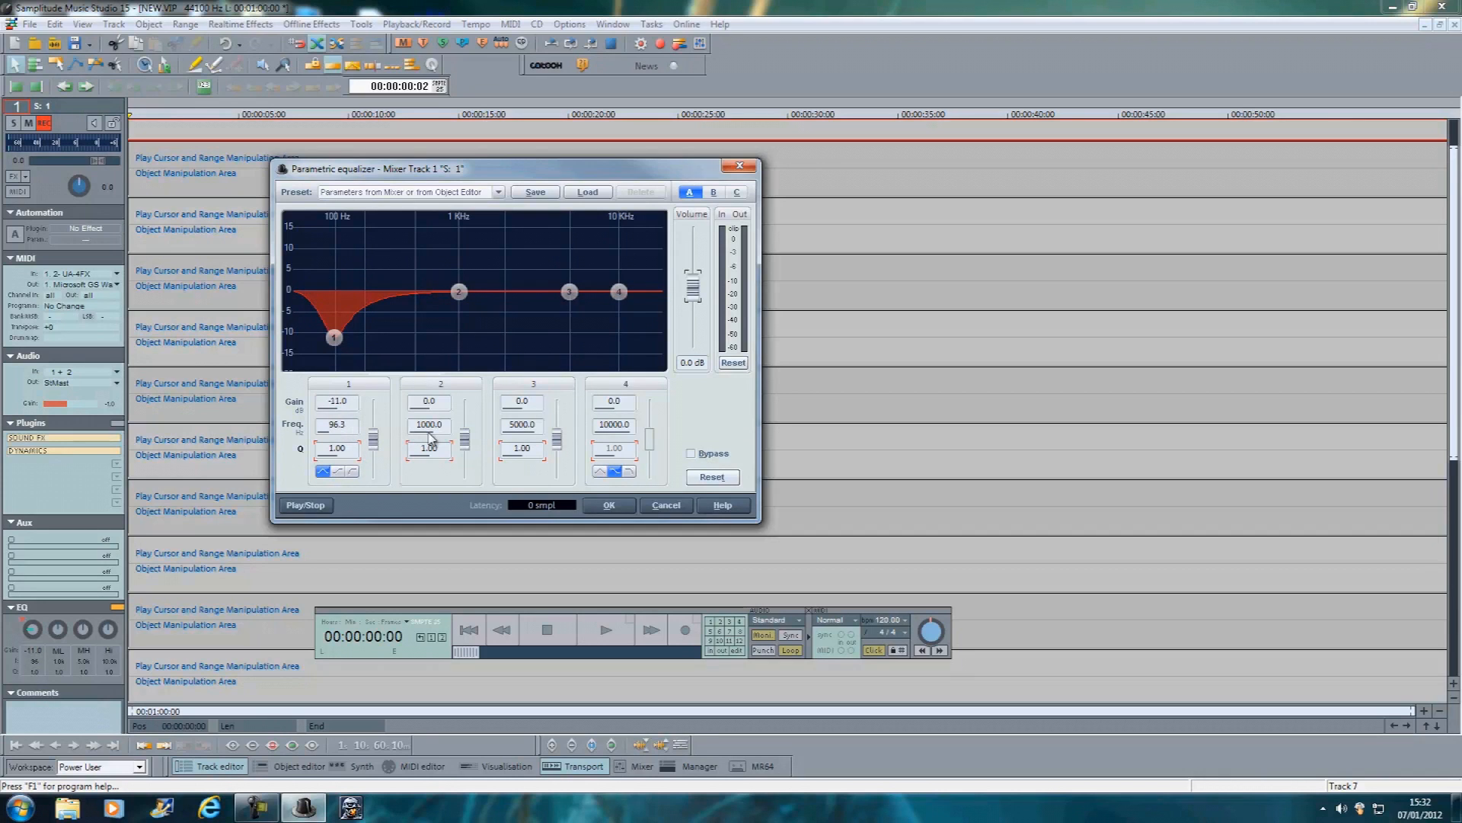
# Boost band 2 +6.2 dB near 1154 Hz with width 0.65 and band 4 +4 dB near 8.8 kHz.
pyautogui.moveTo(459, 291); pyautogui.dragTo(472, 265)
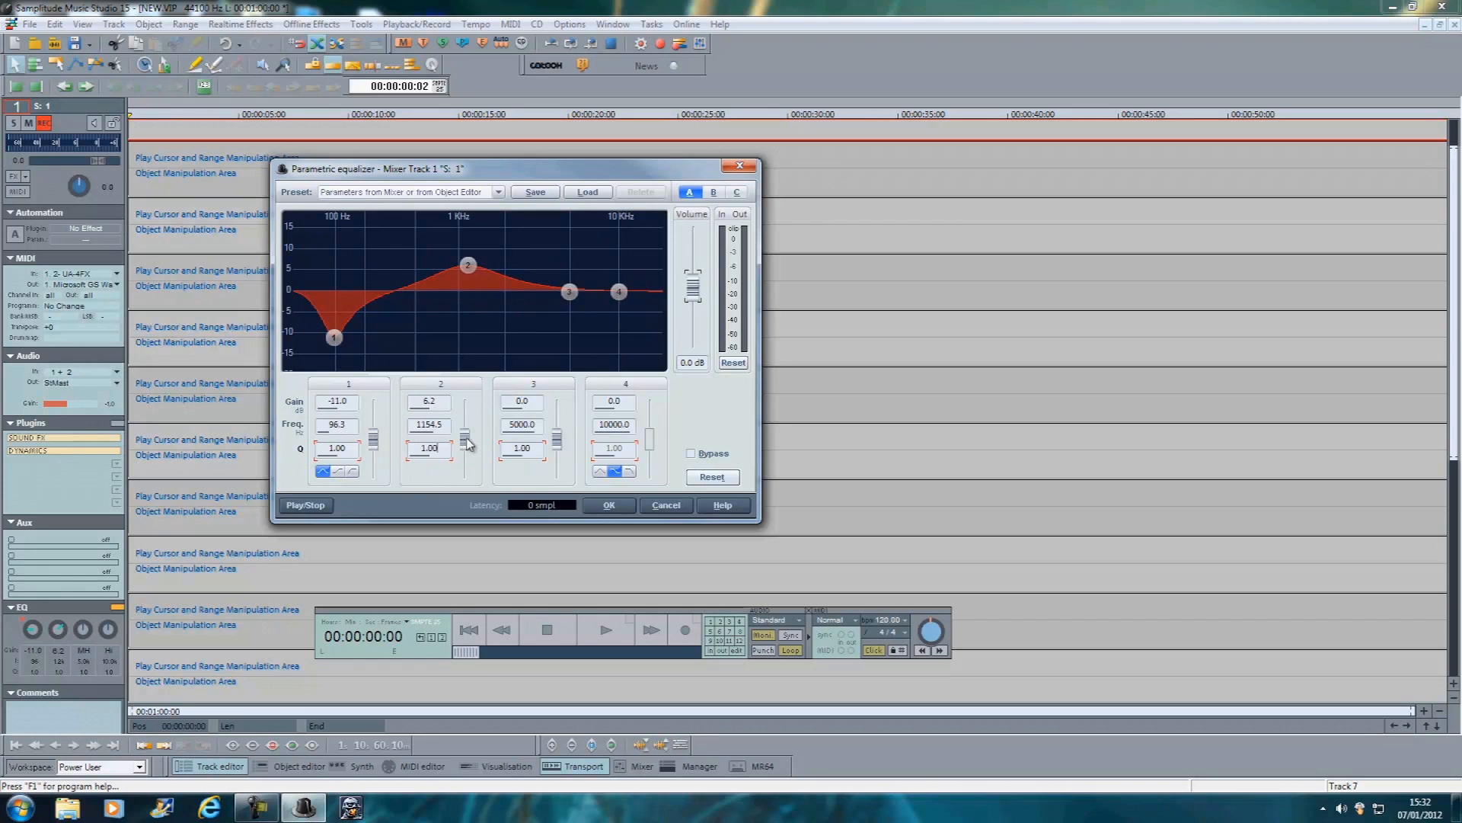
pyautogui.moveTo(463, 440); pyautogui.dragTo(463, 452)
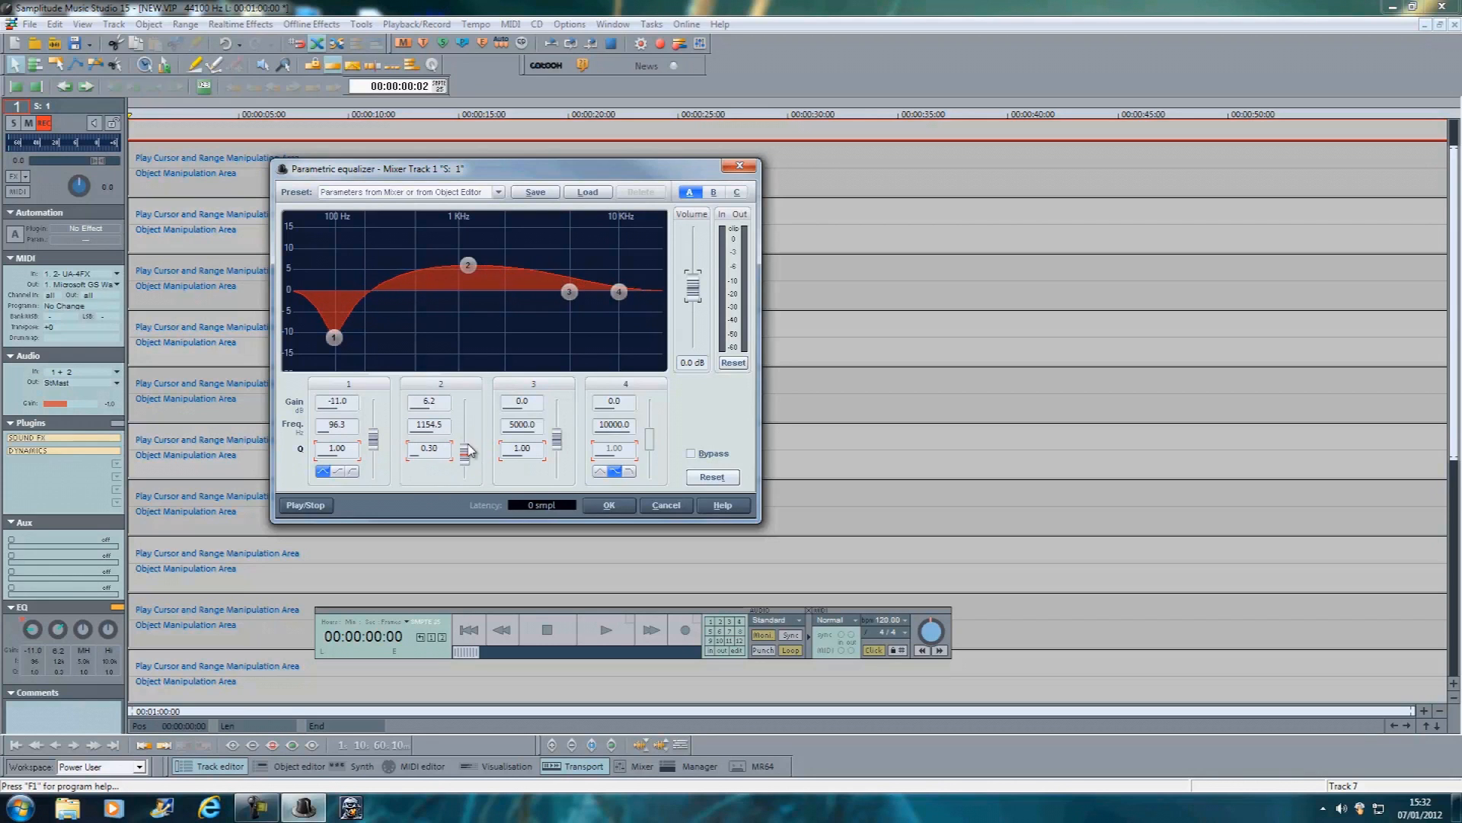
pyautogui.moveTo(463, 452); pyautogui.dragTo(463, 448)
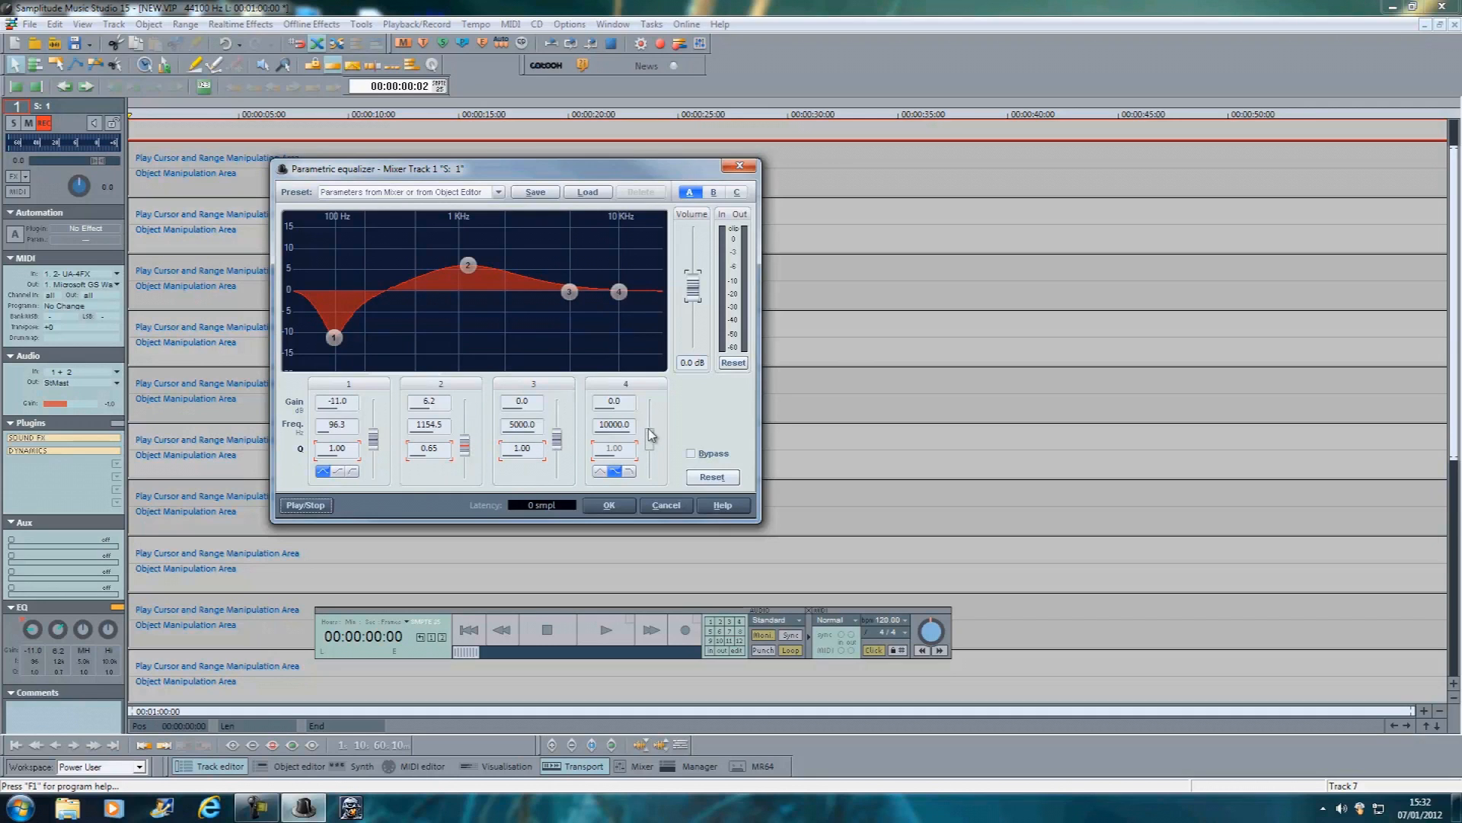
pyautogui.moveTo(619, 292); pyautogui.dragTo(614, 259)
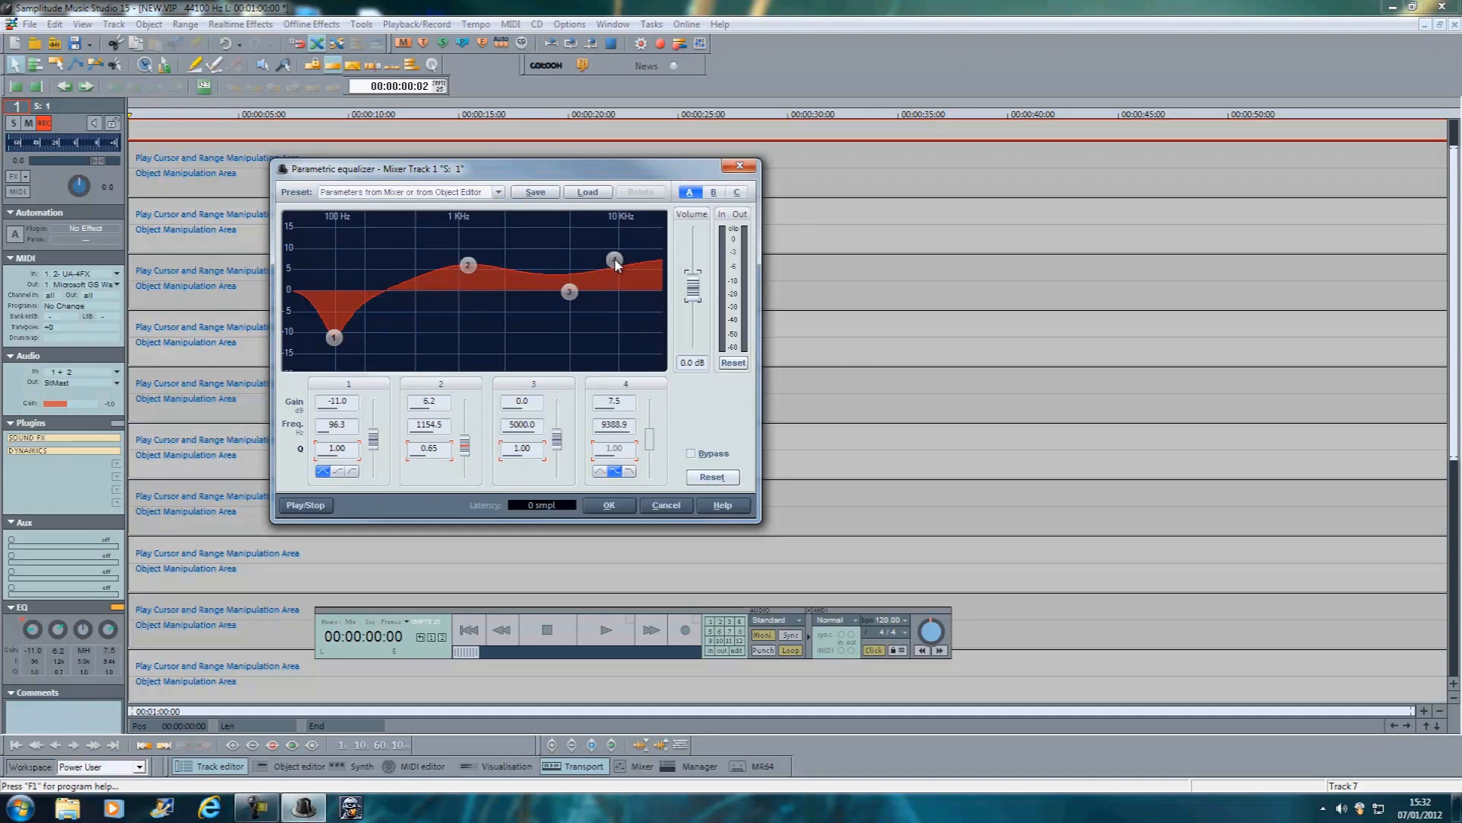
pyautogui.moveTo(614, 259); pyautogui.dragTo(608, 271)
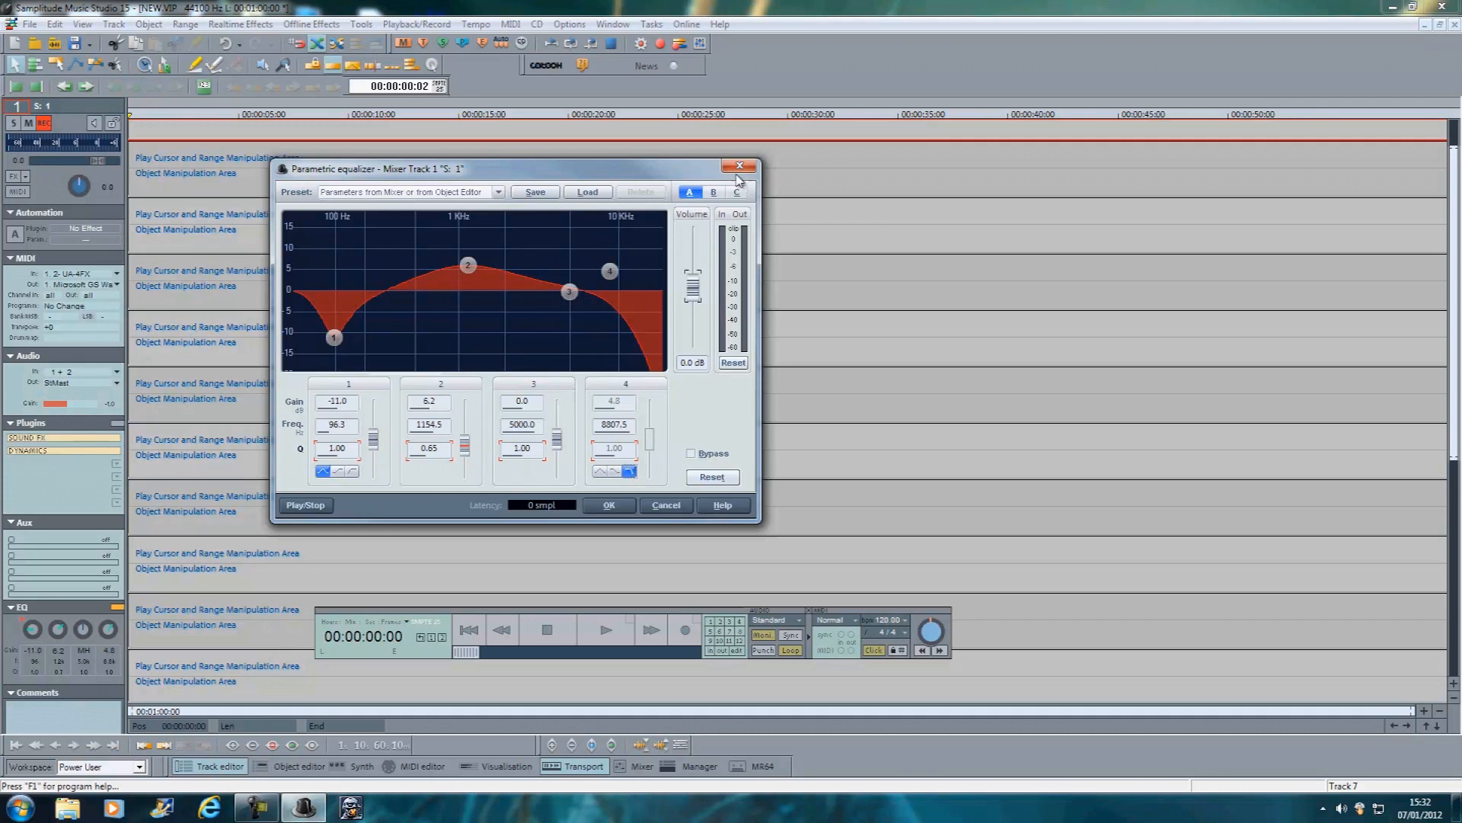
pyautogui.click(738, 166)
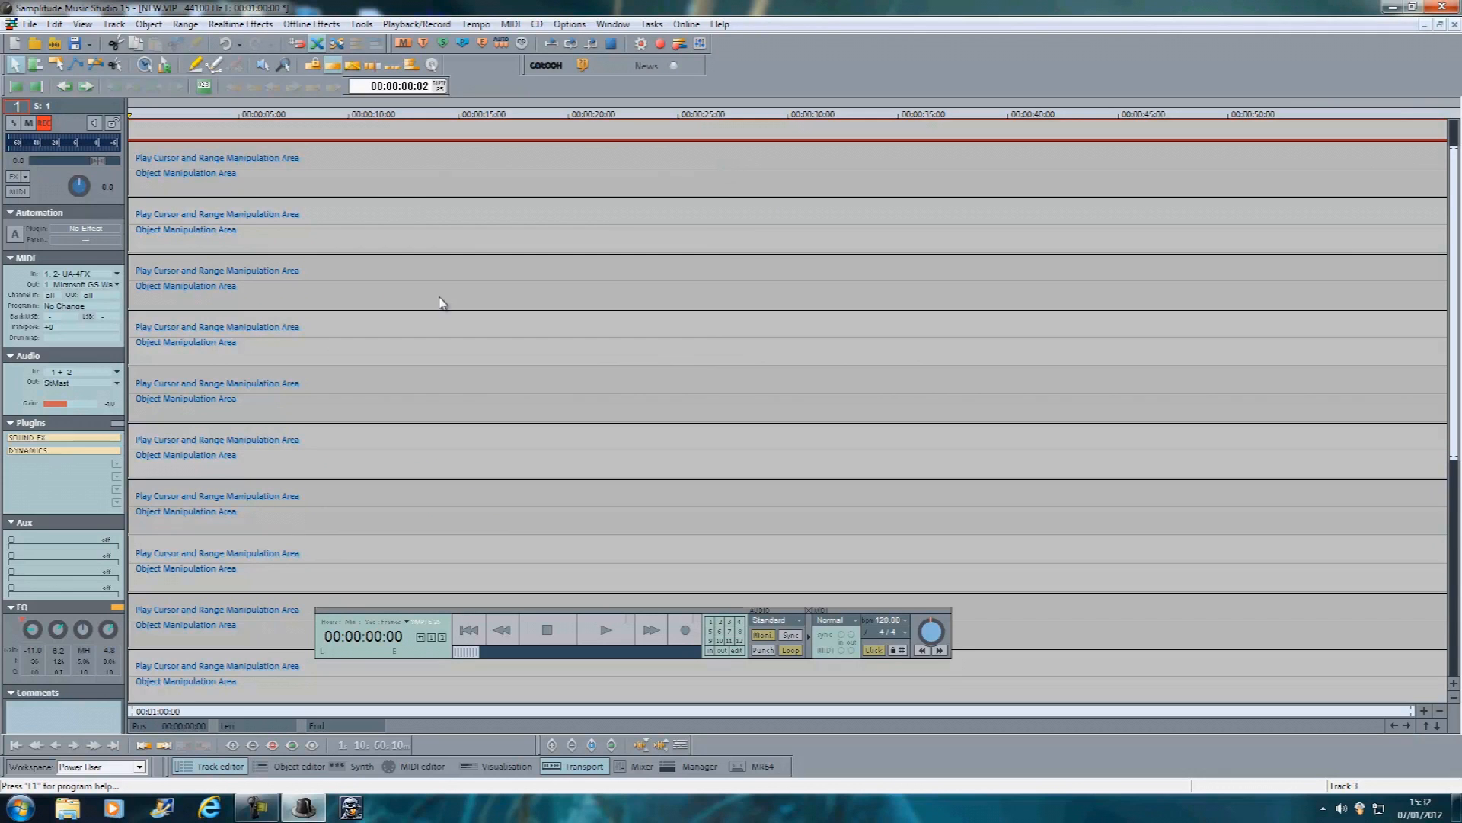
pyautogui.moveTo(547, 631)
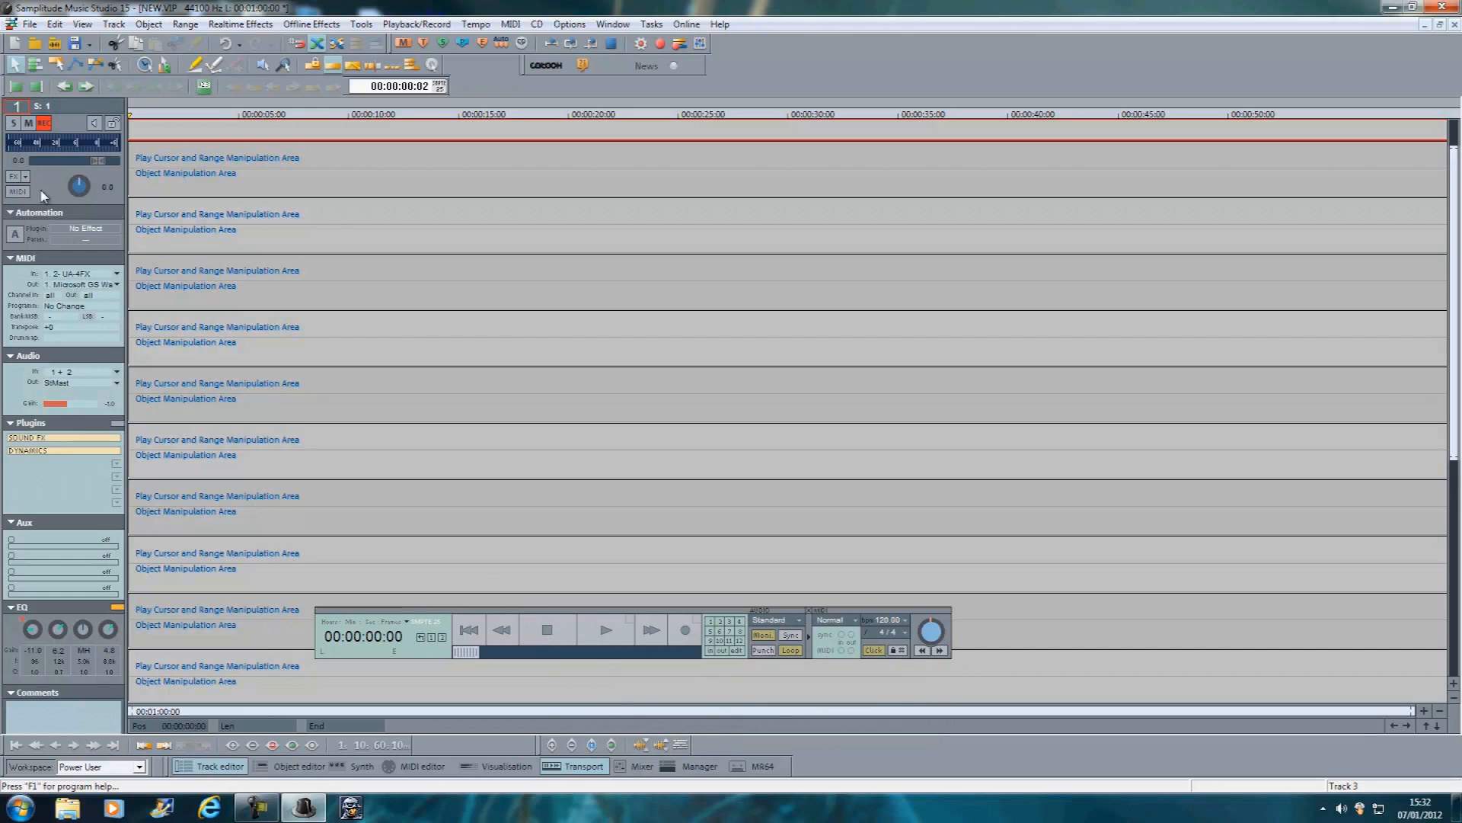
pyautogui.moveTo(31, 195)
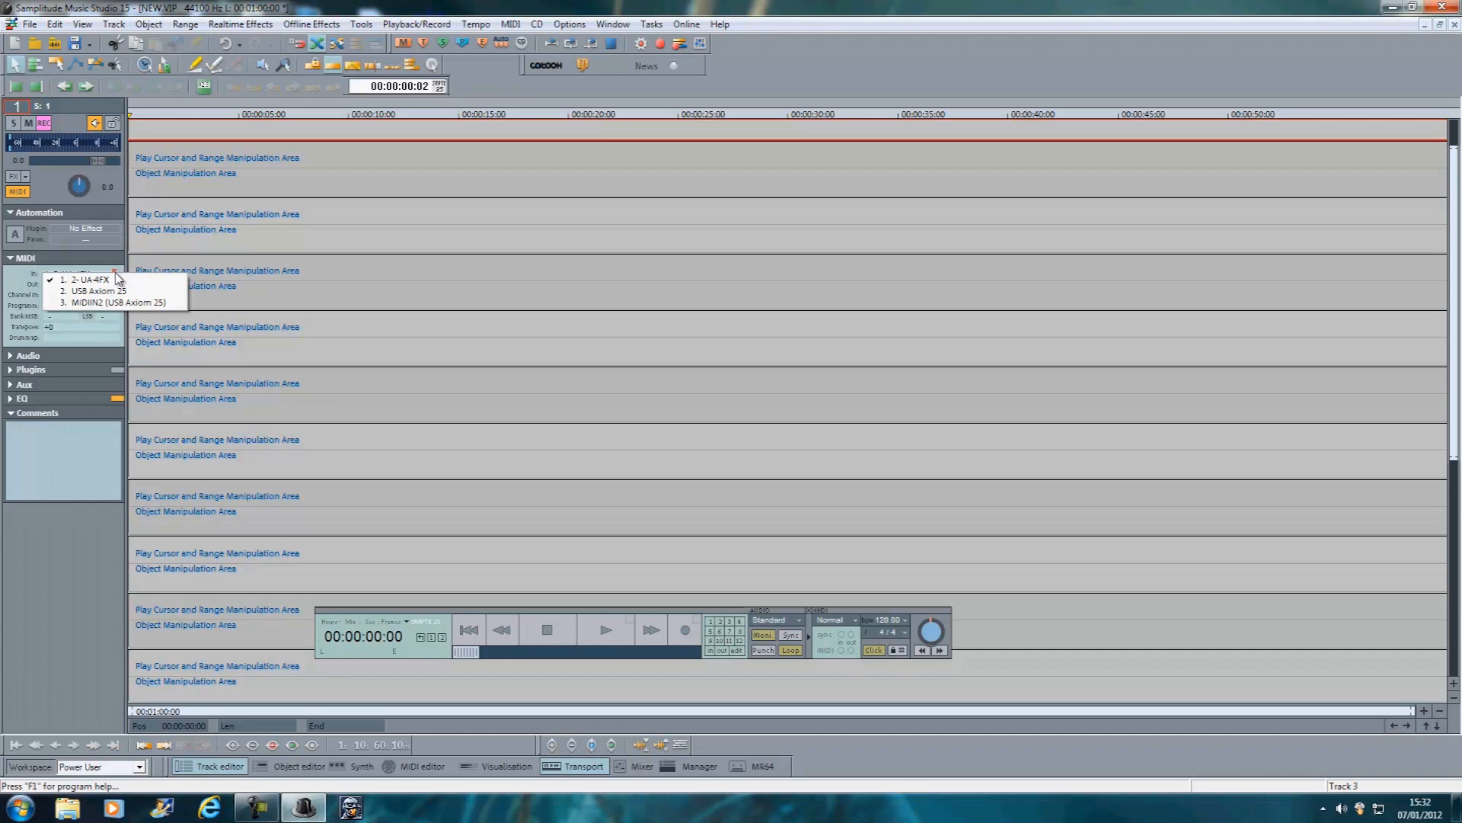
pyautogui.moveTo(99, 289)
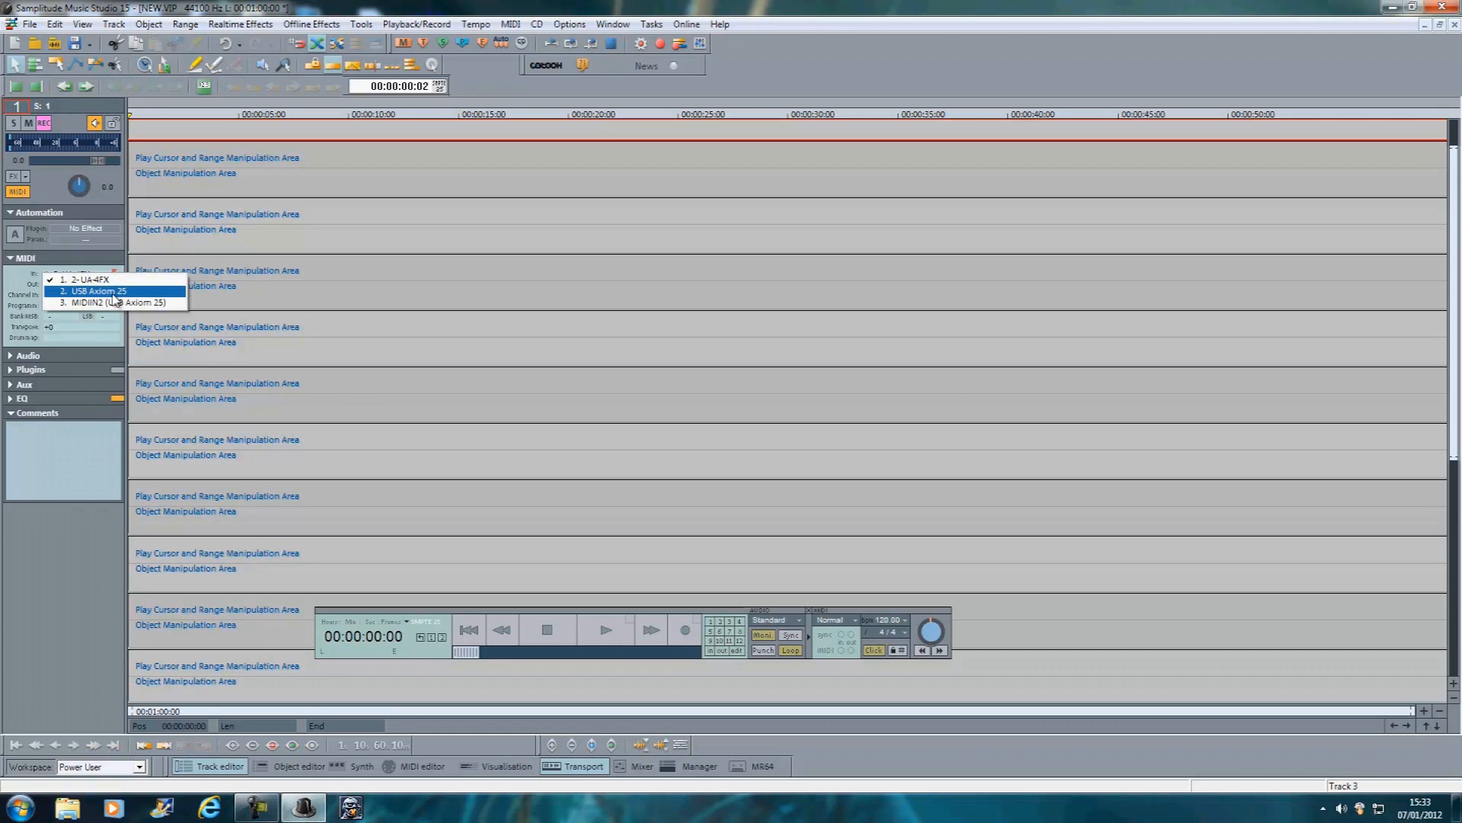
# Set track 1's MIDI input to USB Axiom 25 and browse the MIDI output choices.
pyautogui.click(80, 281)
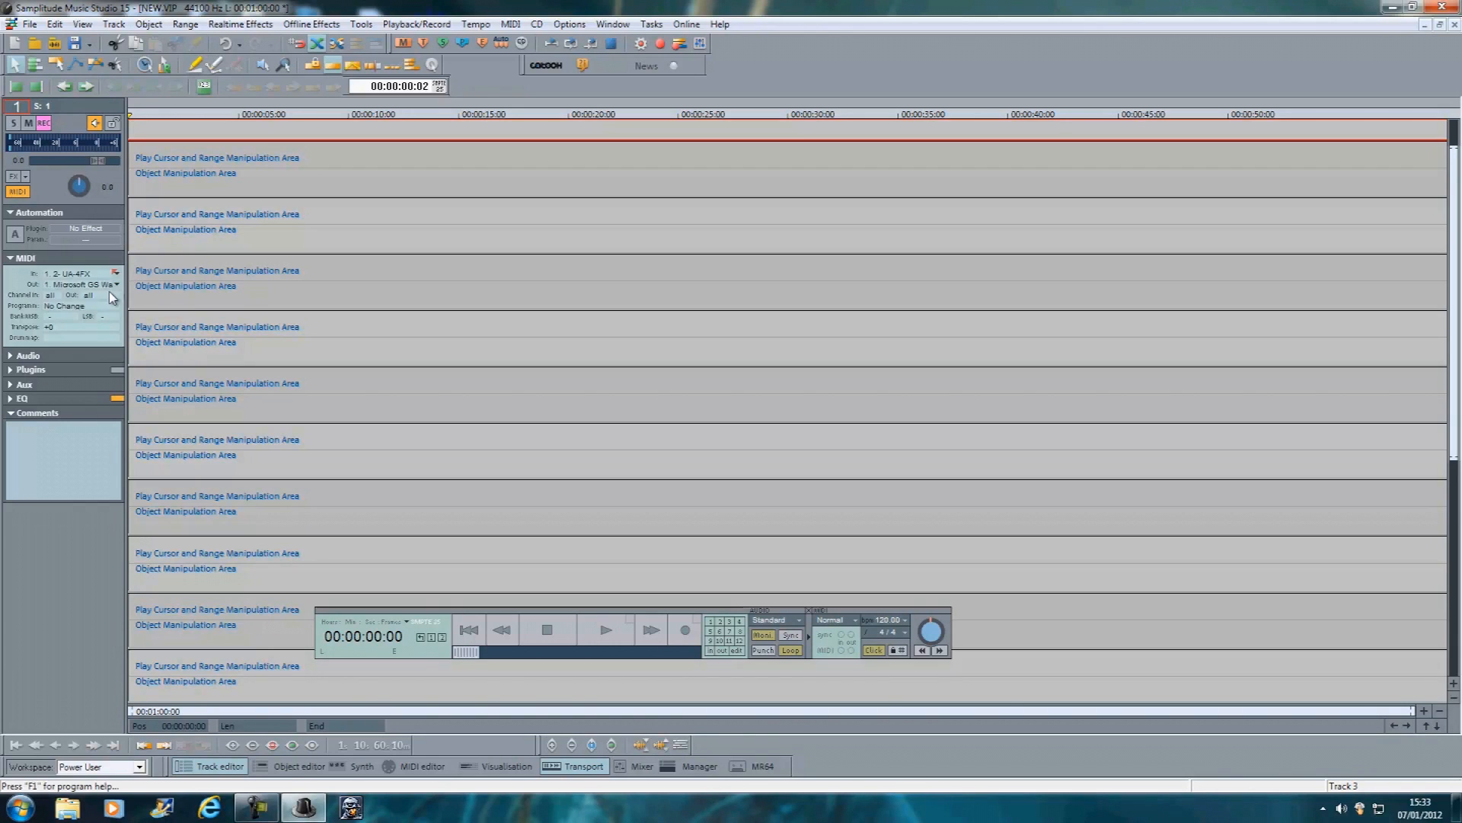
pyautogui.click(114, 273)
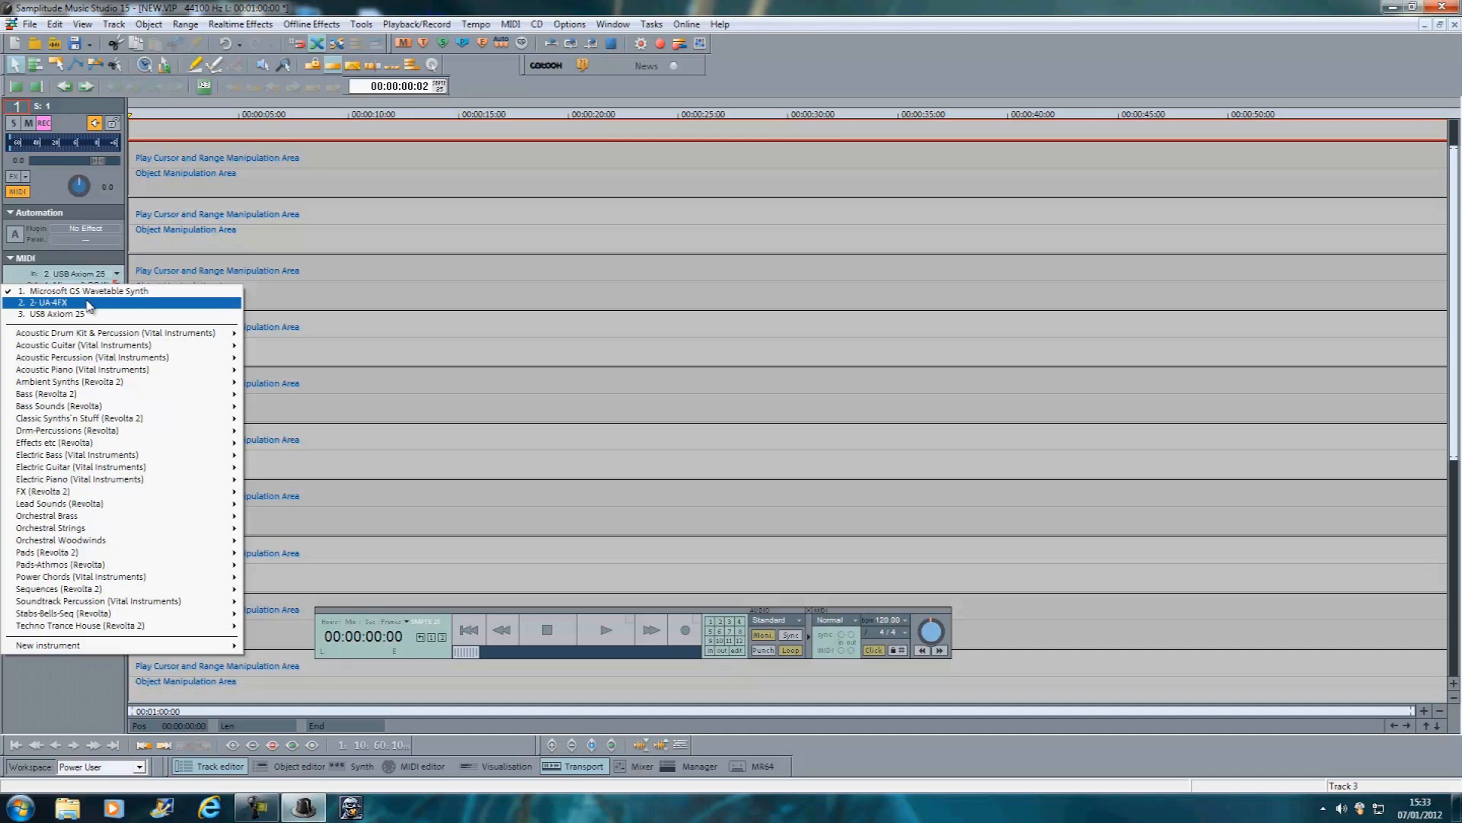
pyautogui.moveTo(89, 395)
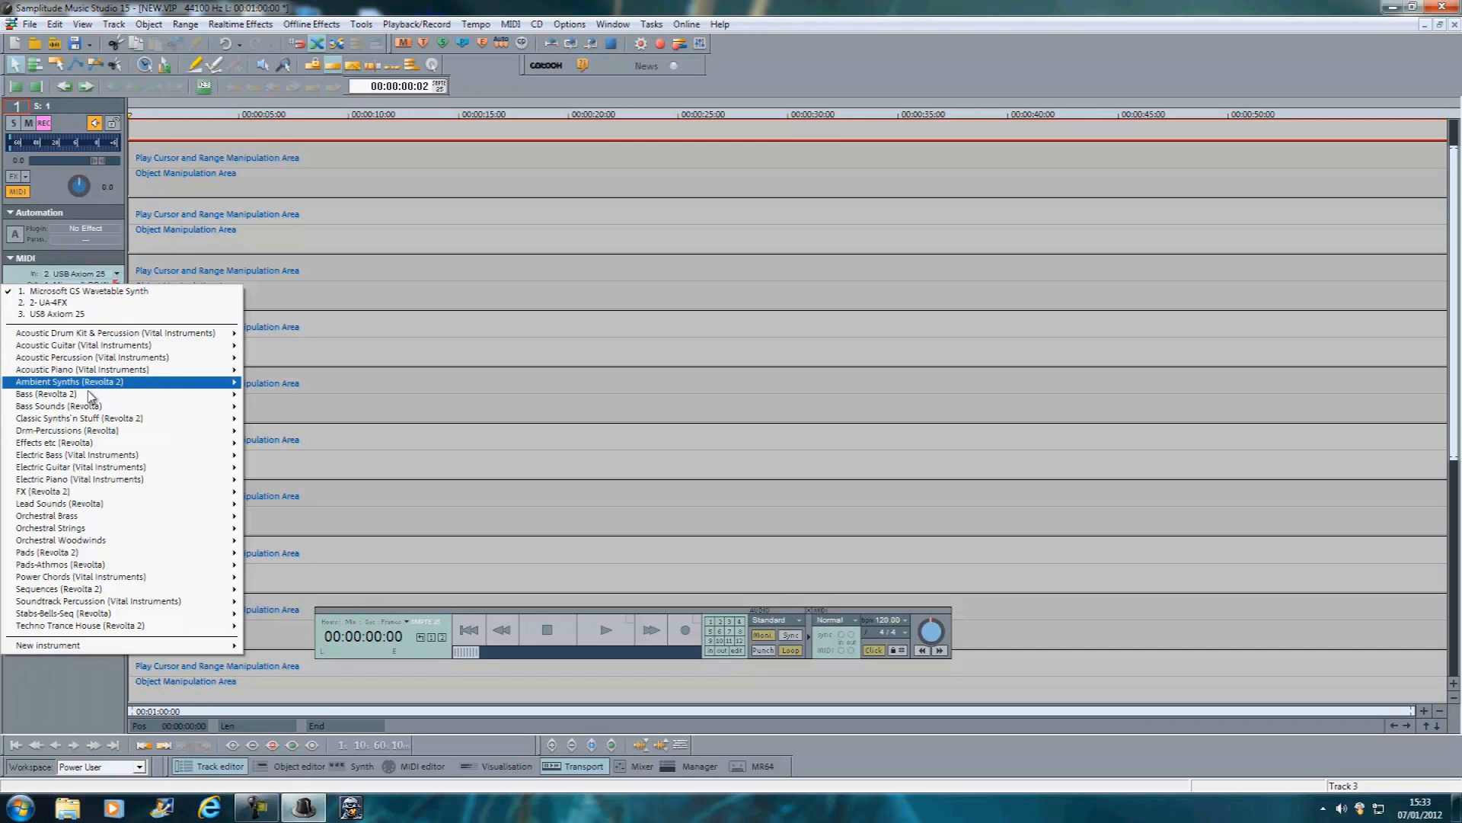
pyautogui.moveTo(83, 564)
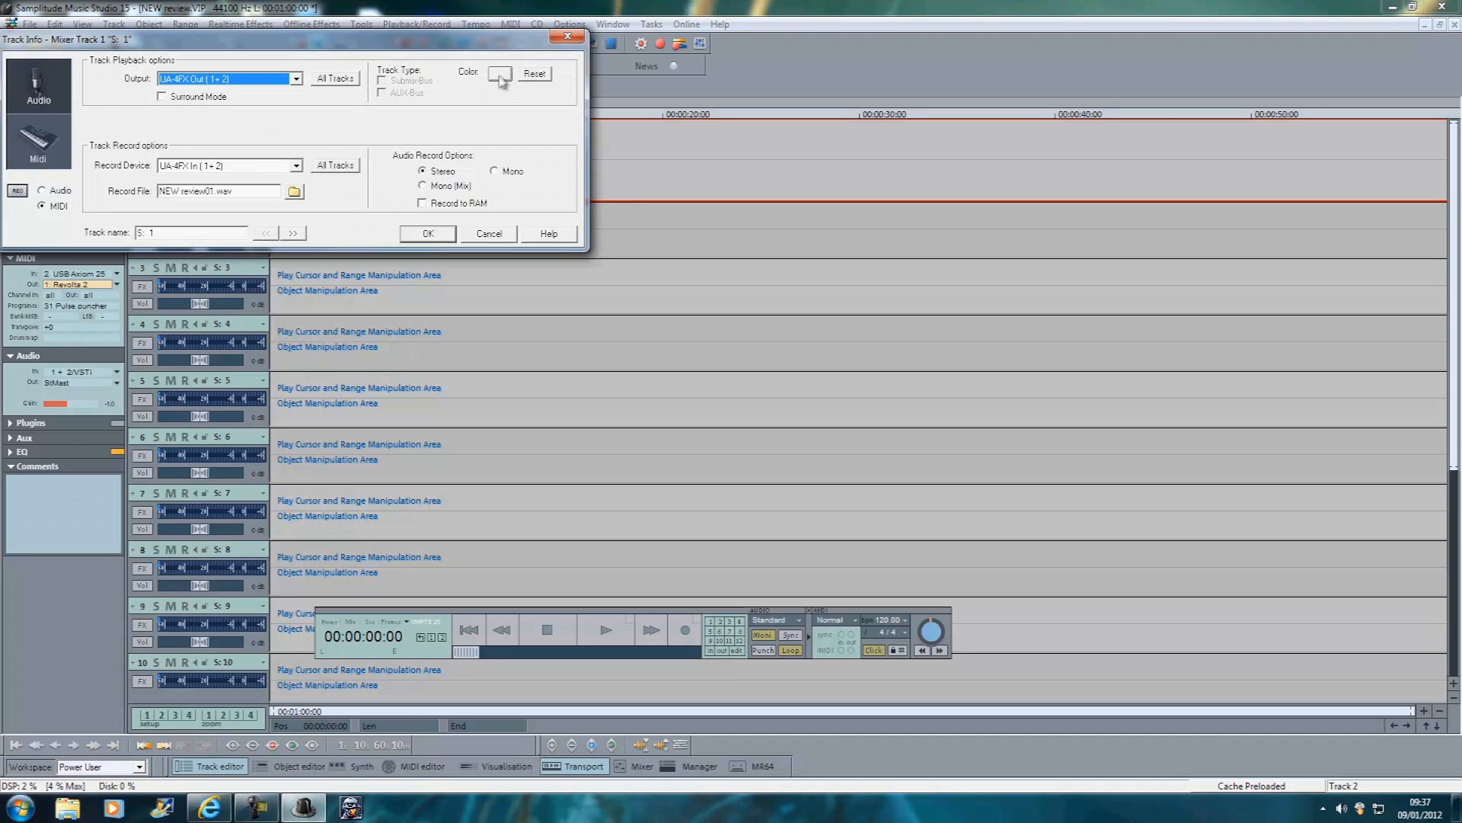
# In Track Info give track 1 a light blue colour and the name 'bass', then confirm.
pyautogui.click(500, 77)
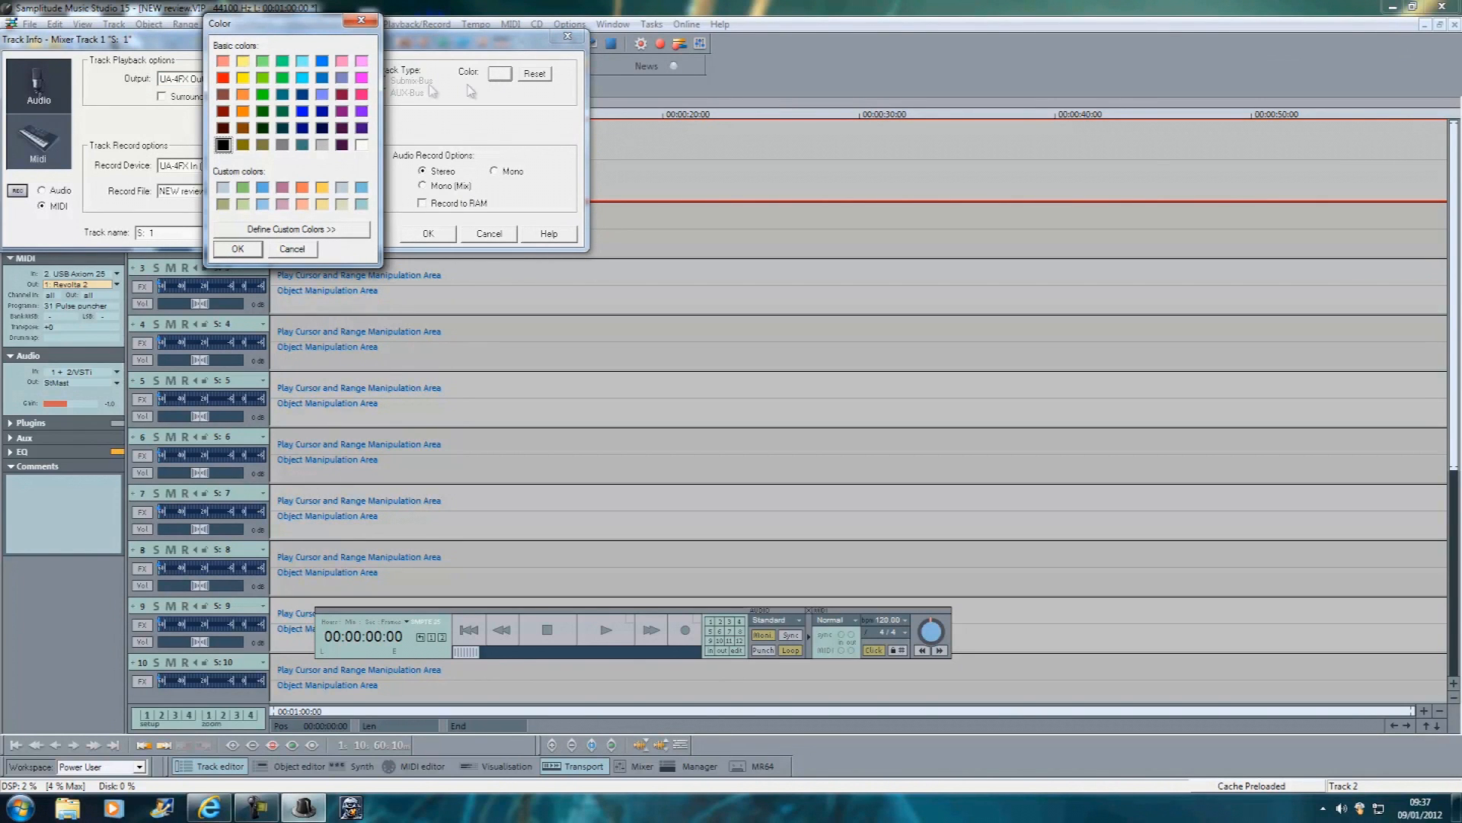
pyautogui.click(303, 61)
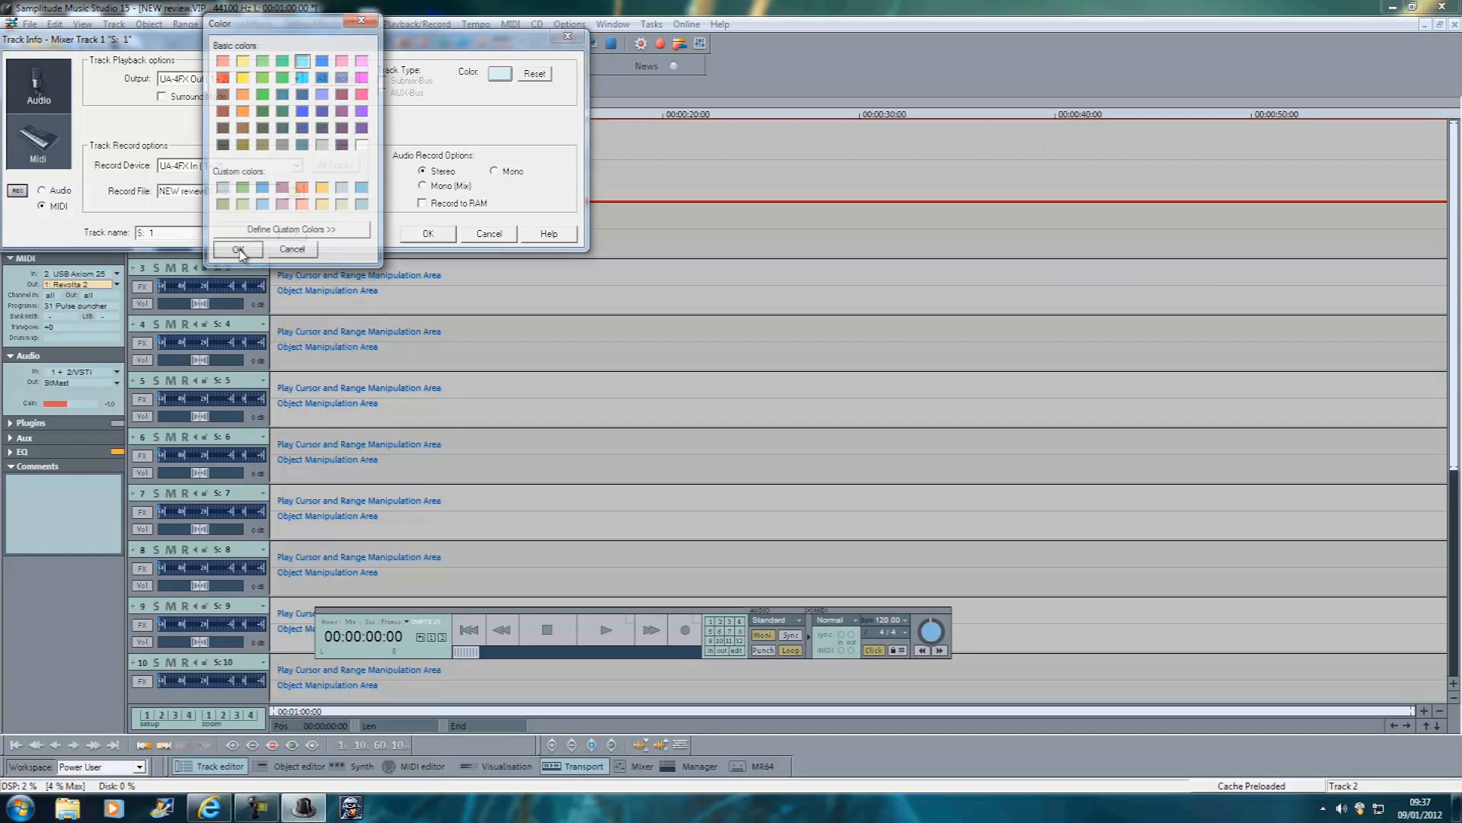
pyautogui.click(237, 250)
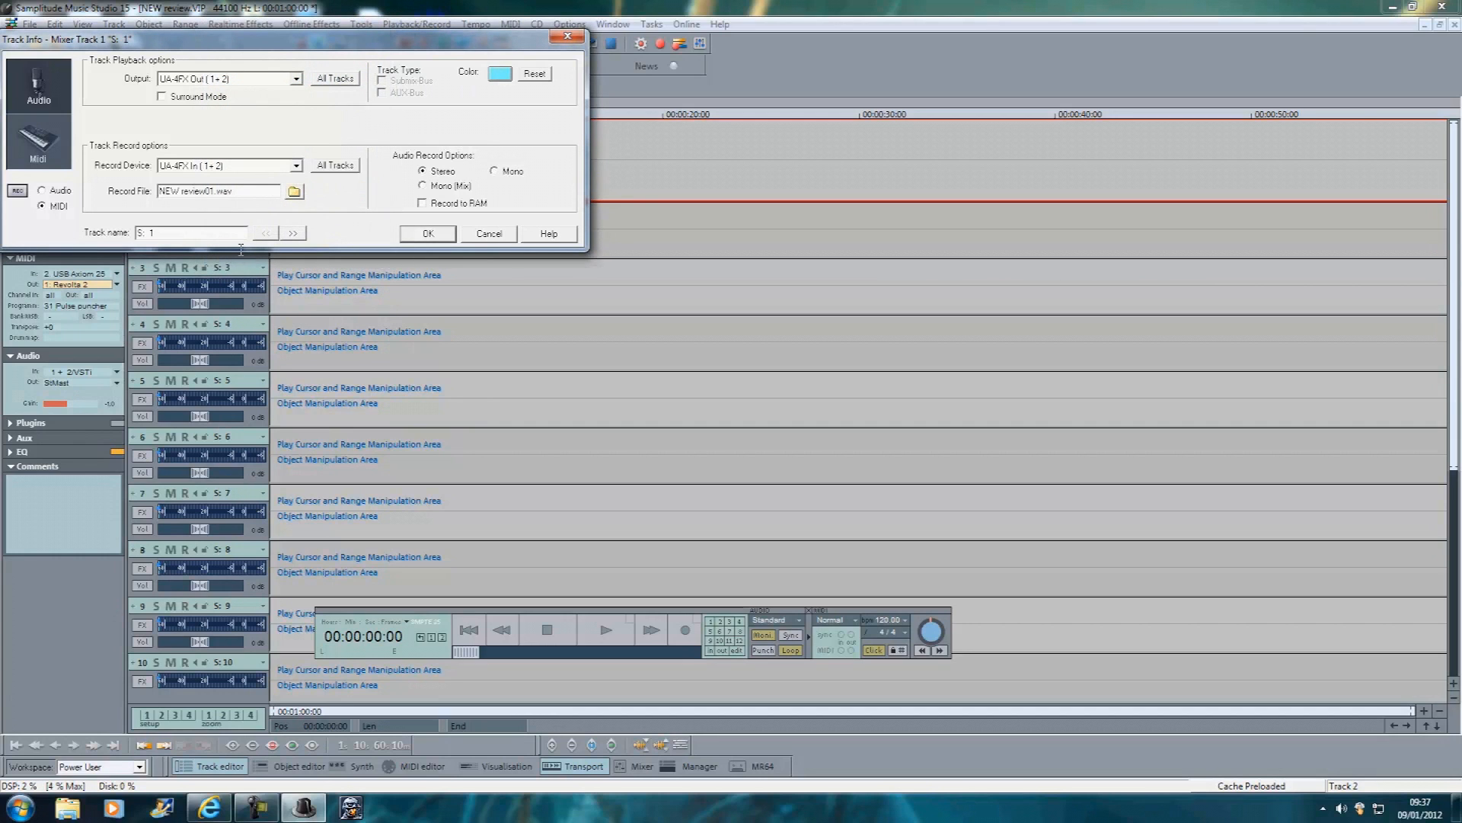
pyautogui.moveTo(222, 250)
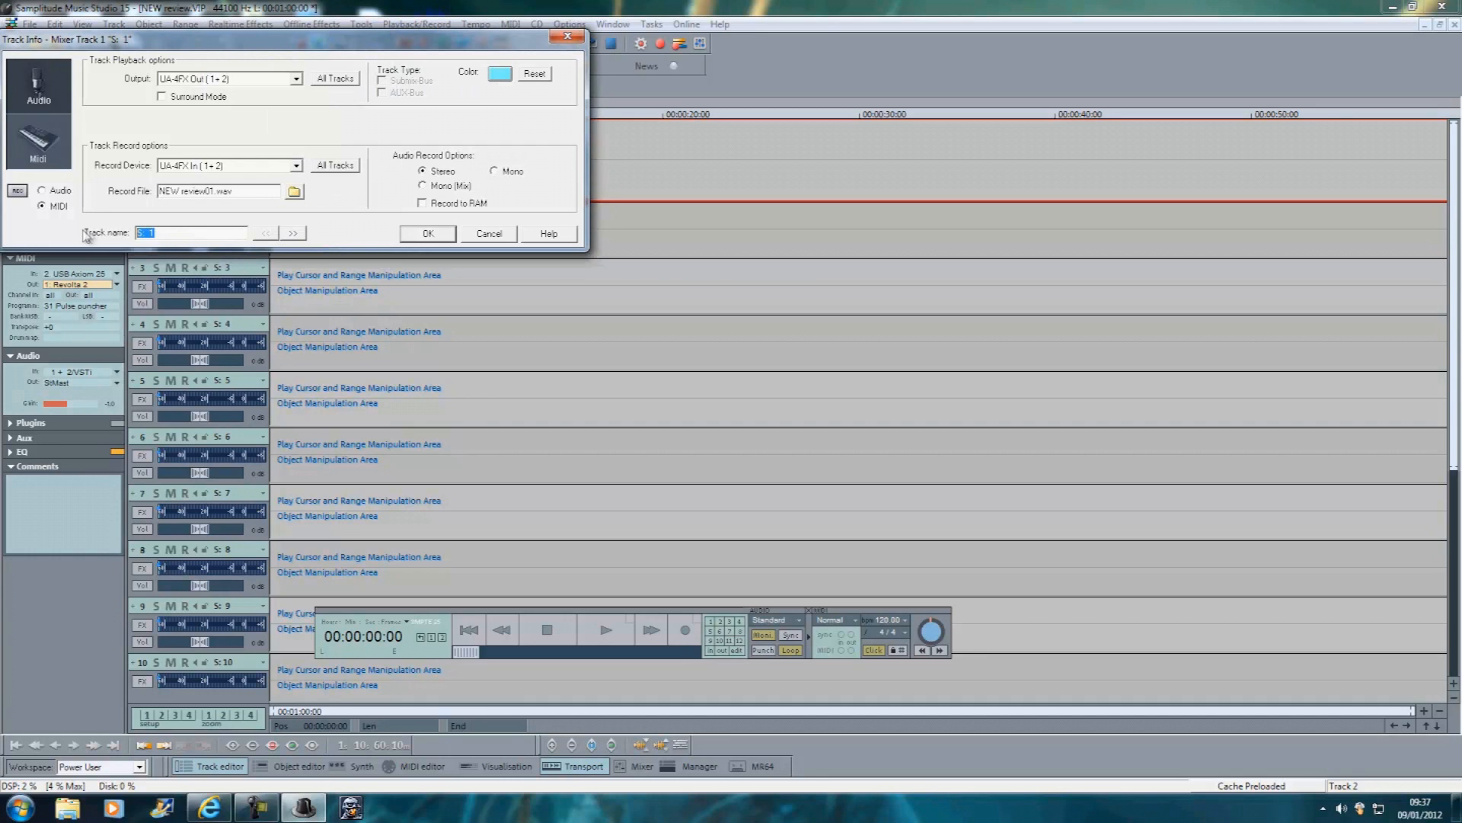
pyautogui.moveTo(135, 224)
pyautogui.write('Bass')
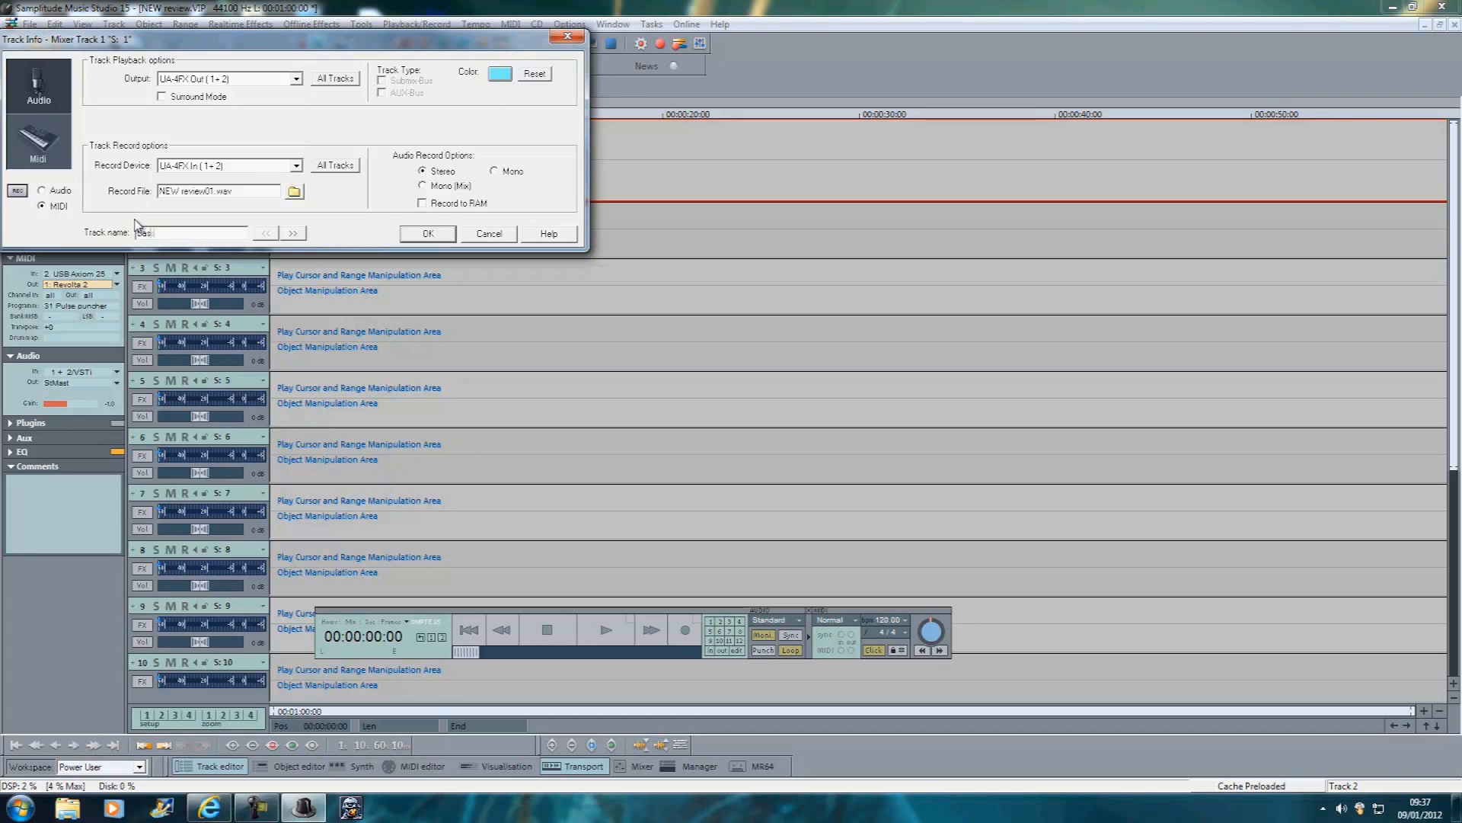
pyautogui.click(428, 234)
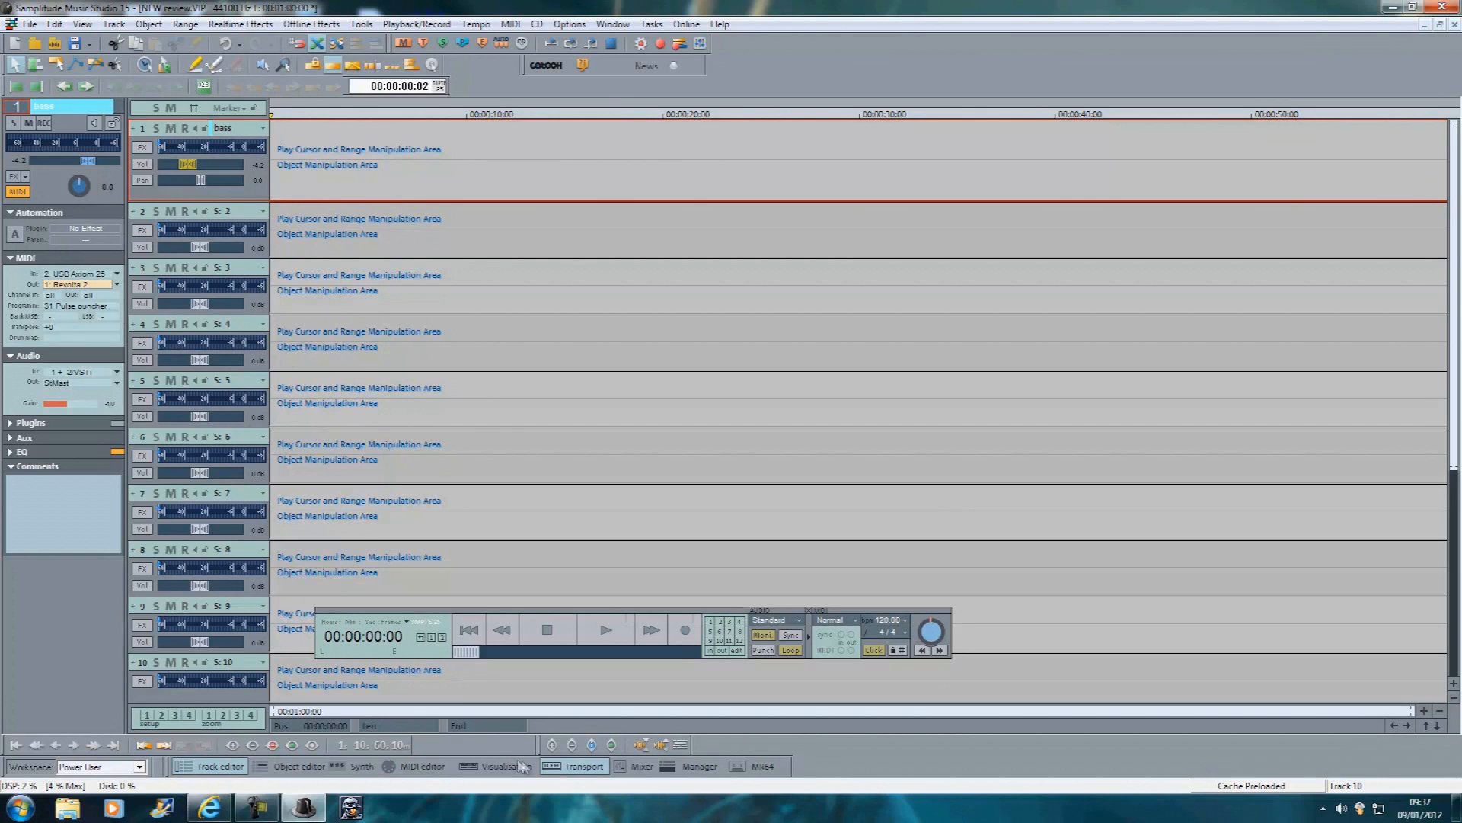
pyautogui.moveTo(619, 767)
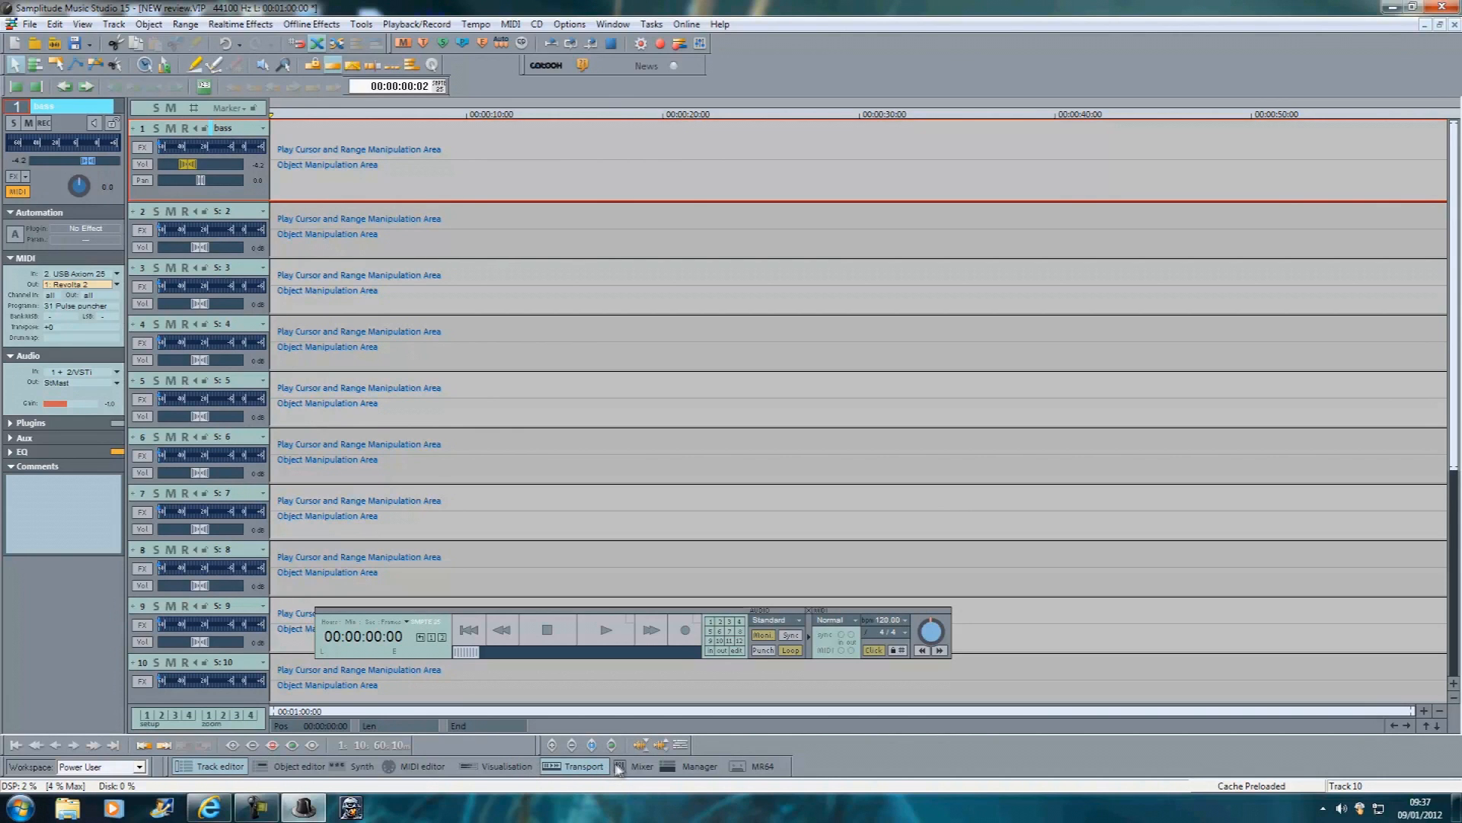
pyautogui.click(619, 766)
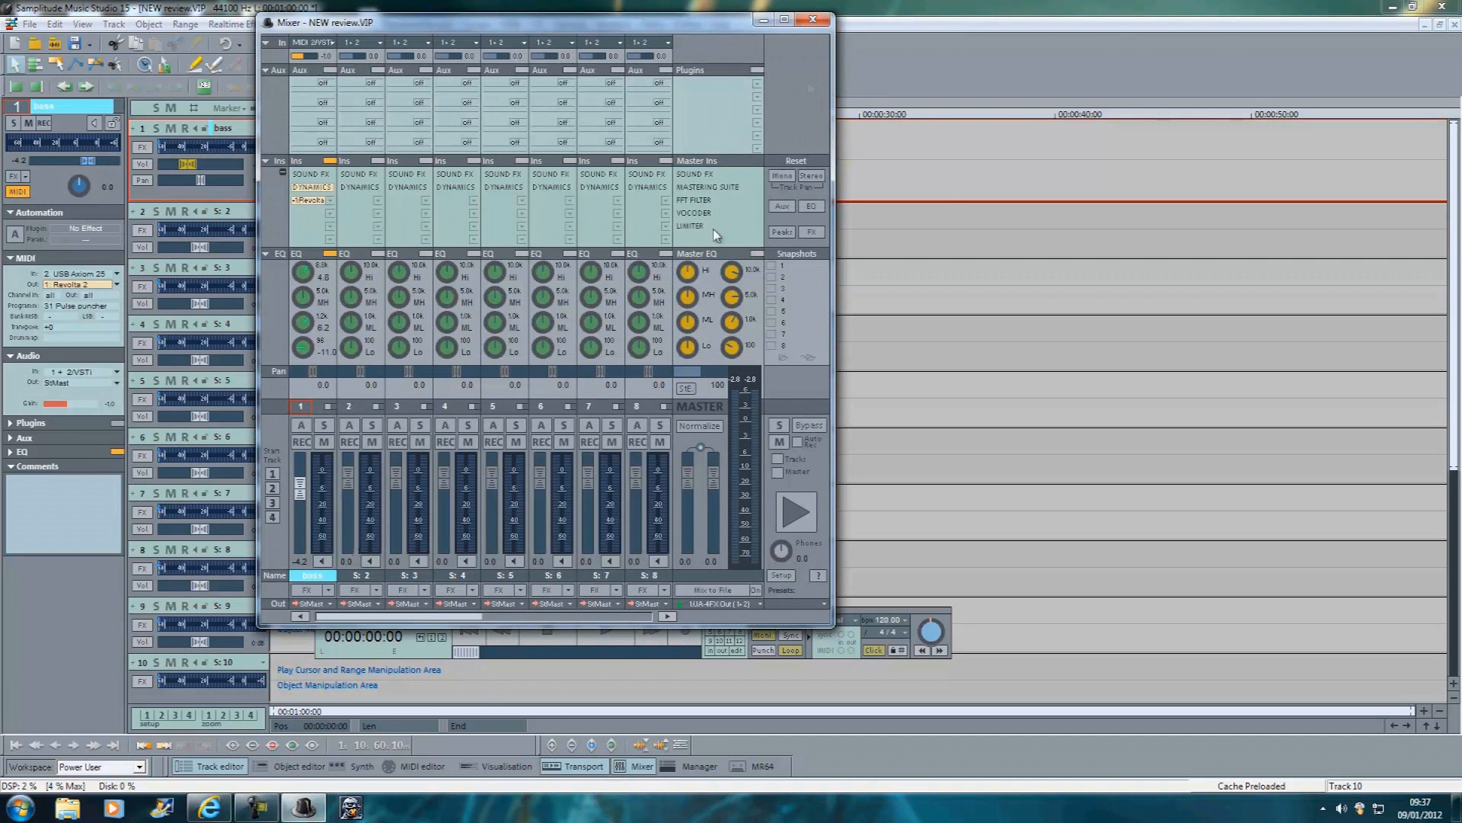
pyautogui.moveTo(813, 23)
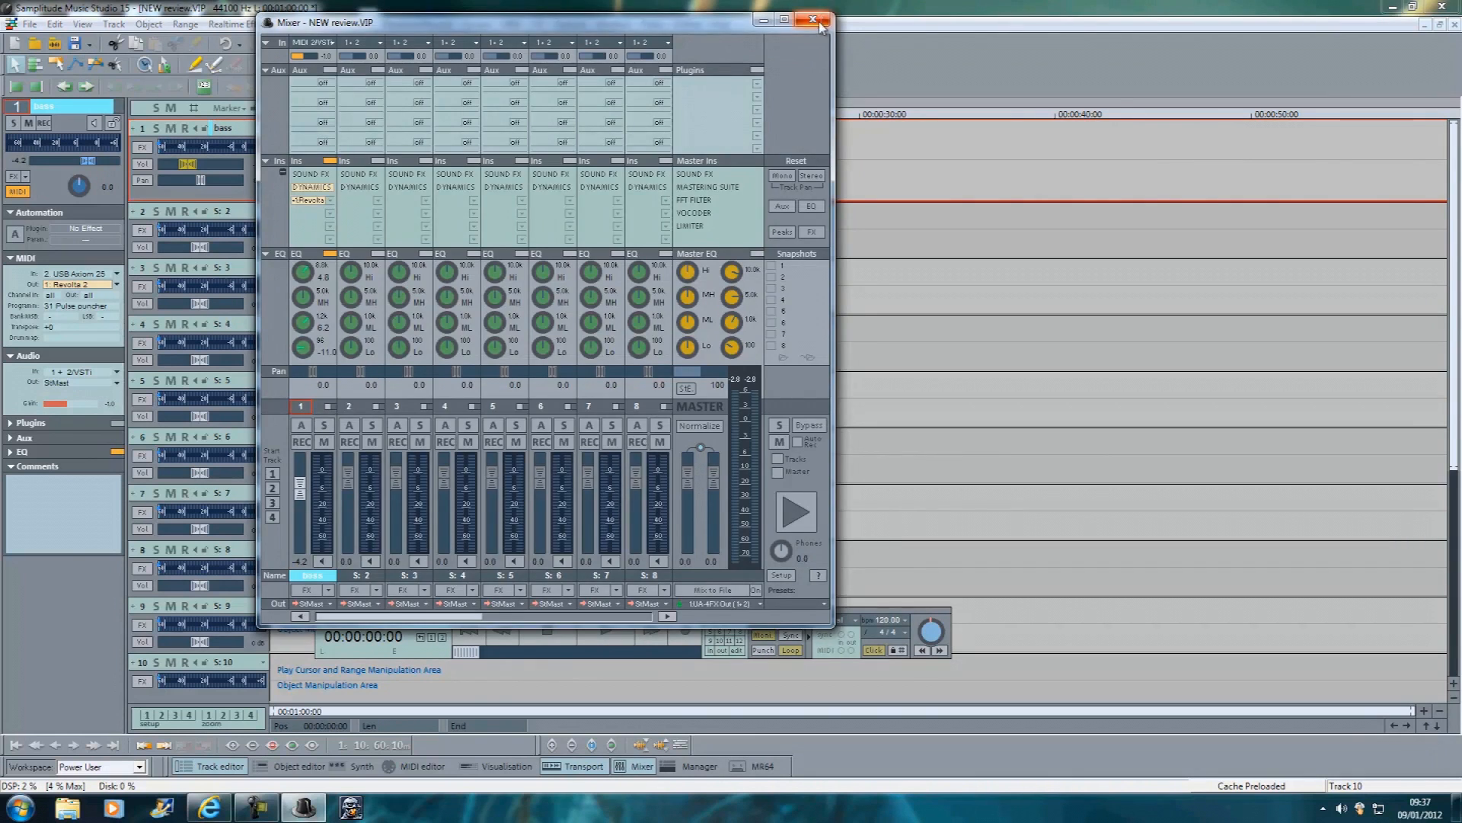
pyautogui.click(811, 20)
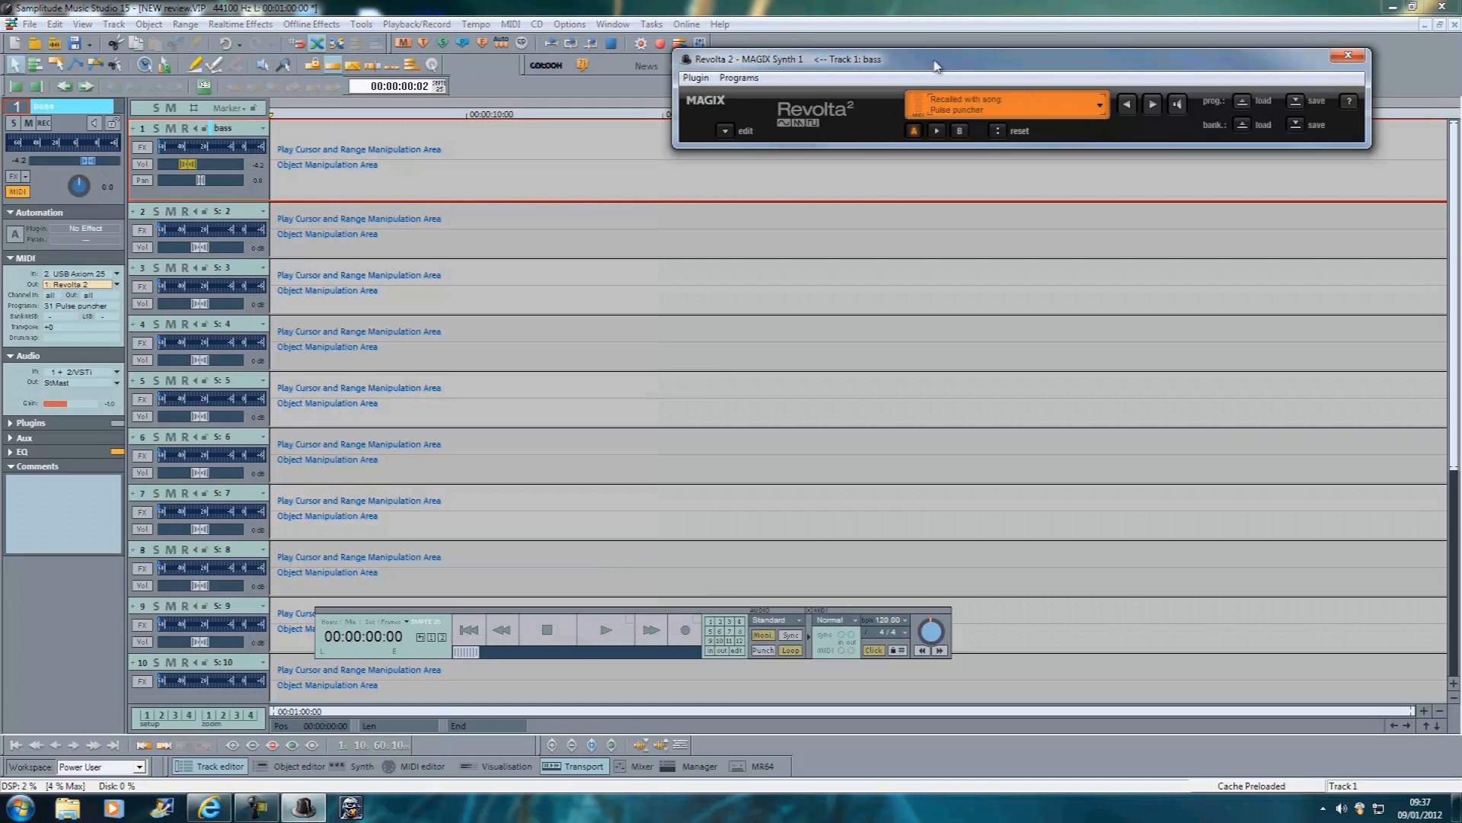
pyautogui.moveTo(1273, 63)
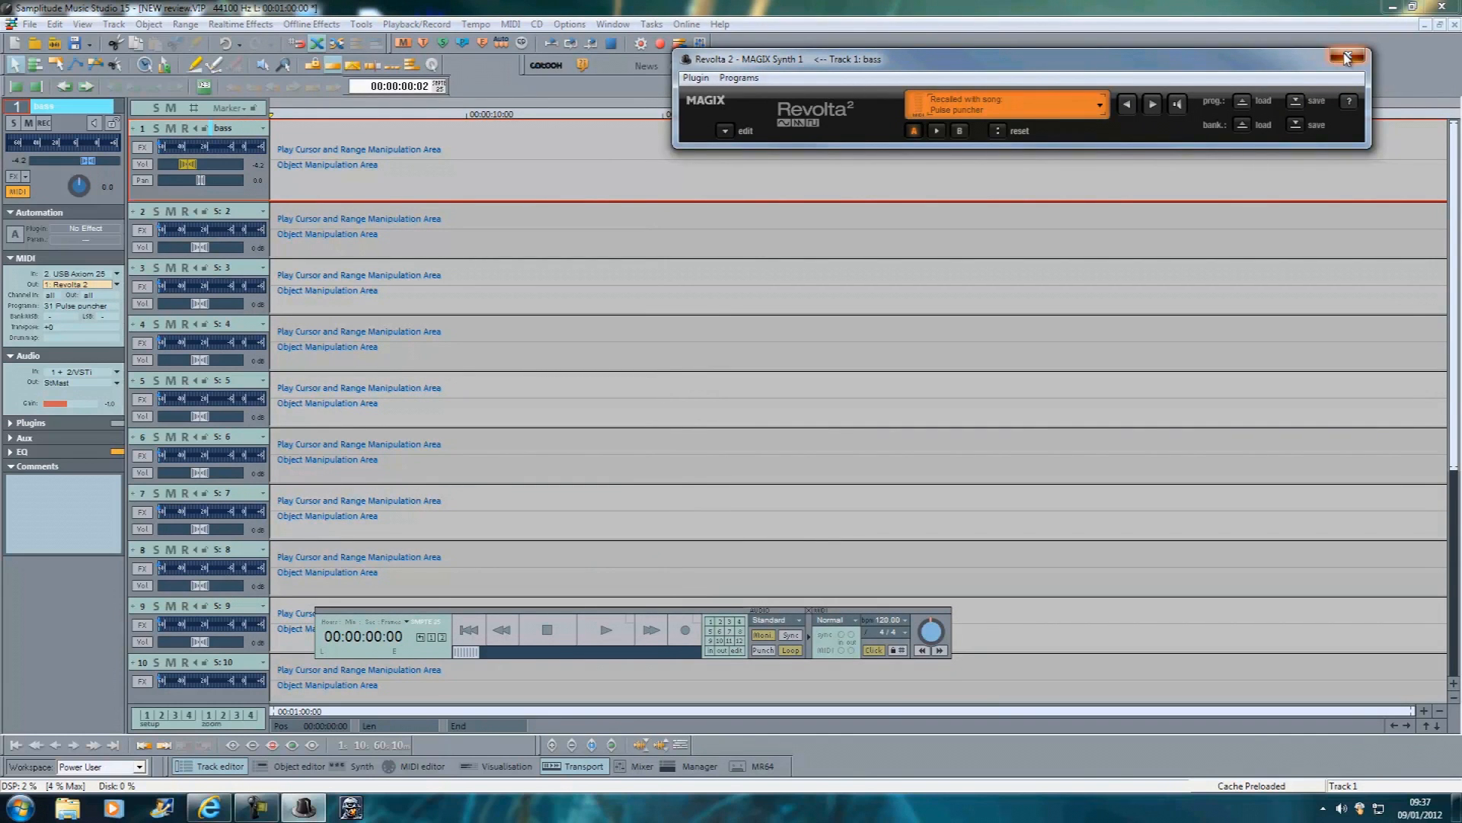
pyautogui.click(1347, 57)
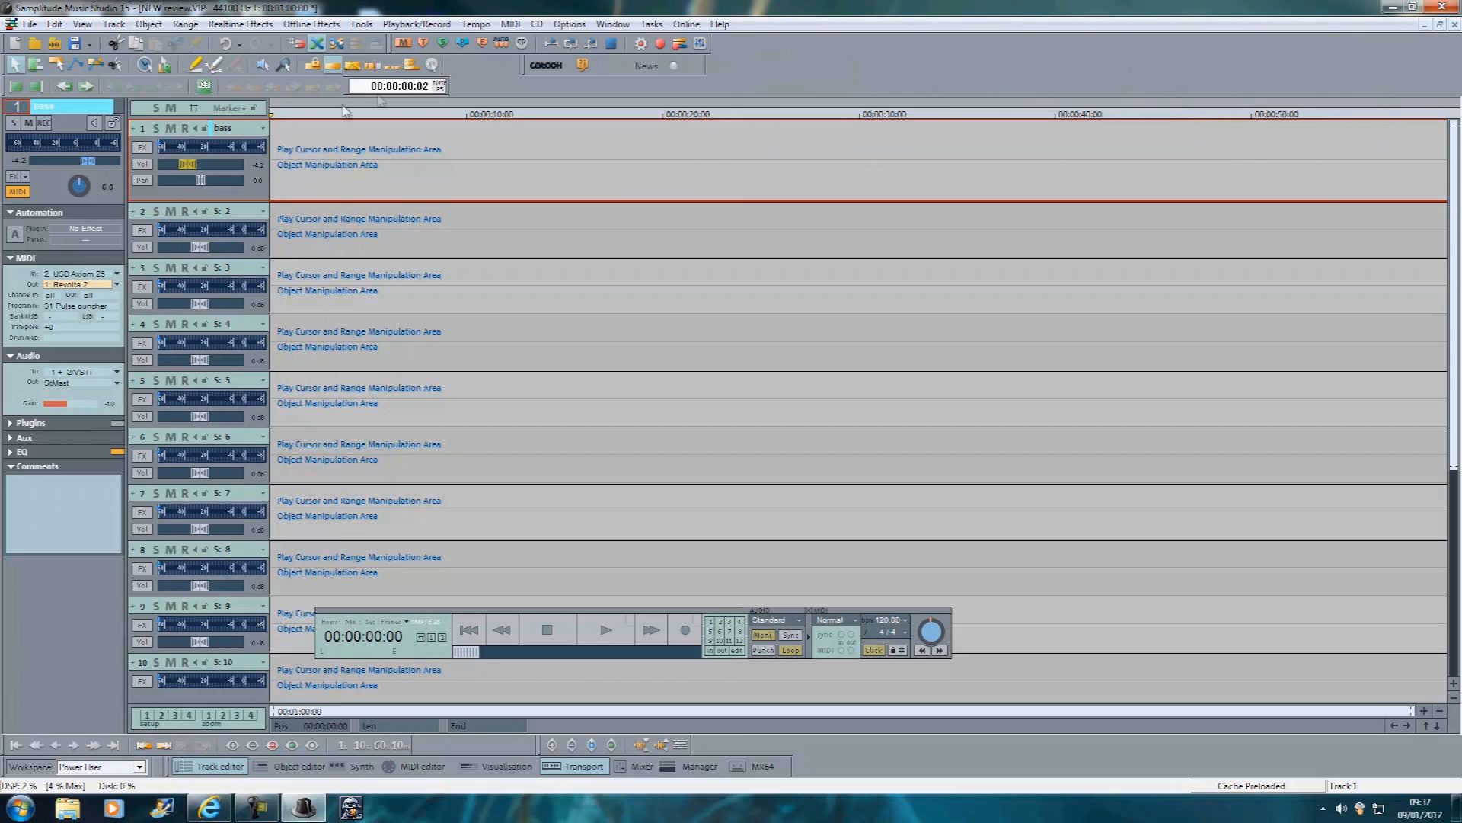
pyautogui.moveTo(252, 176)
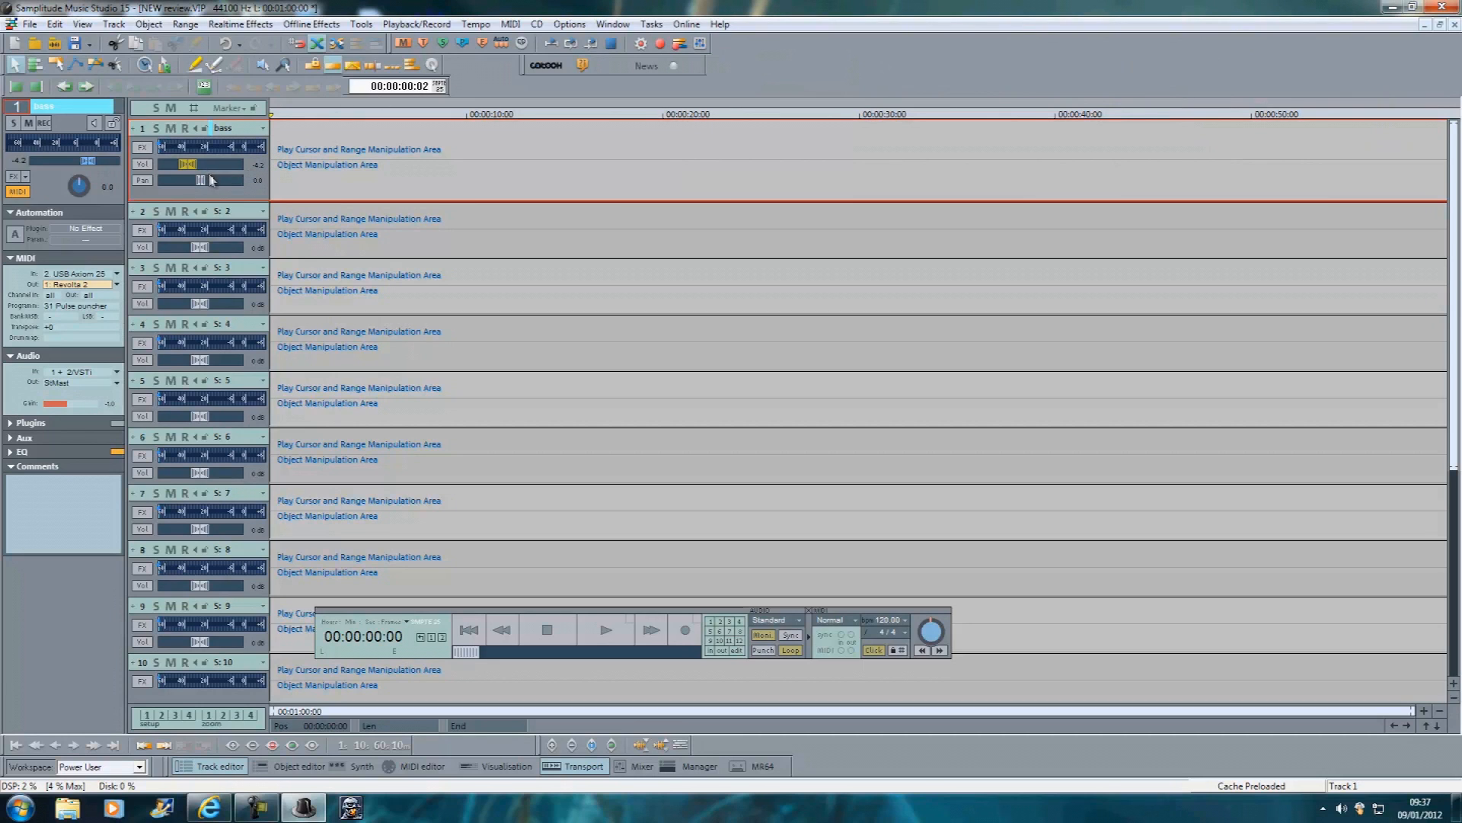
pyautogui.moveTo(228, 289)
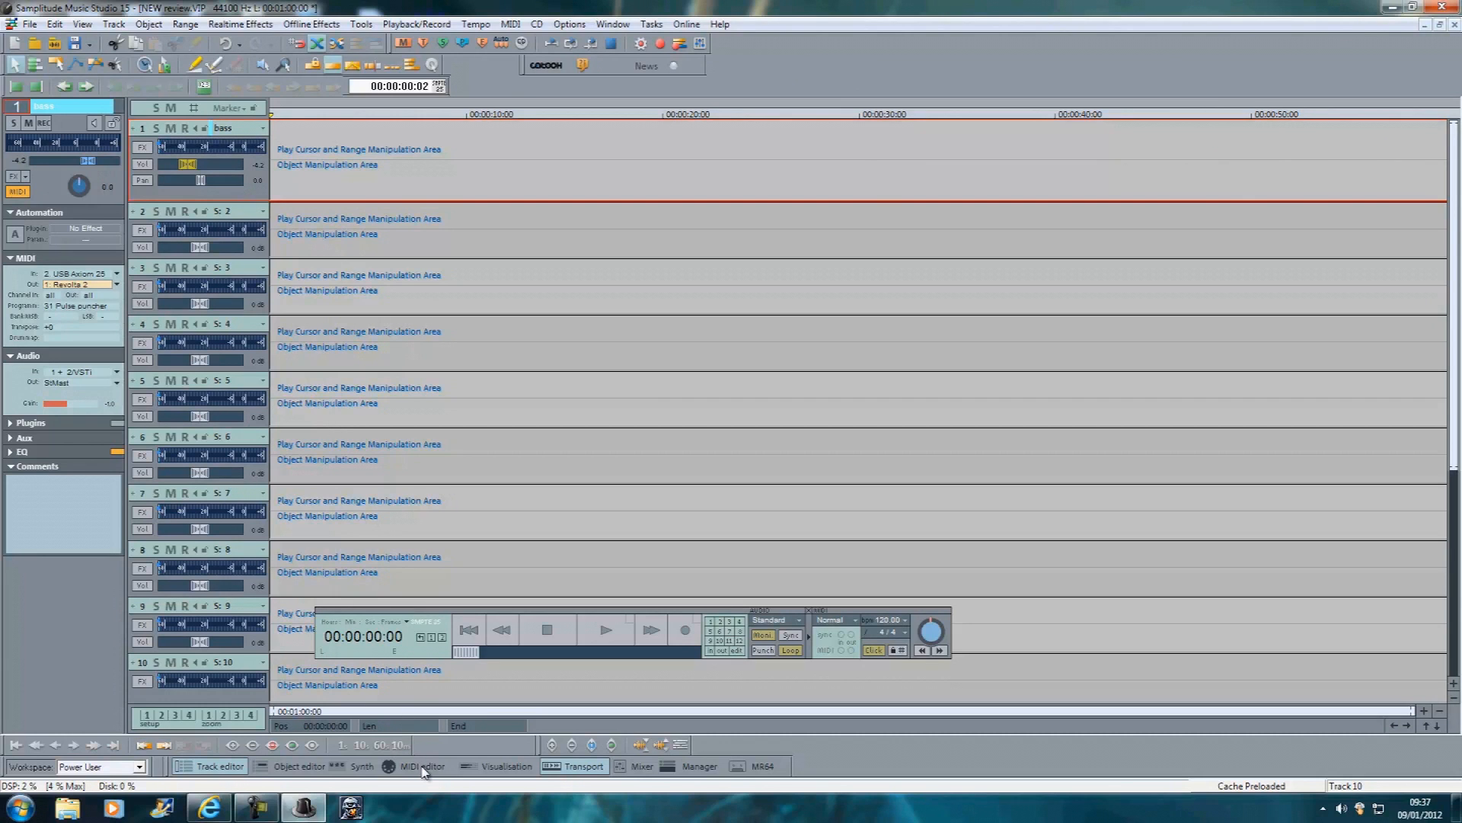
# Create an 'empty 2 Bar' MIDI object on the bass track from the MIDI Template menu.
pyautogui.click(420, 767)
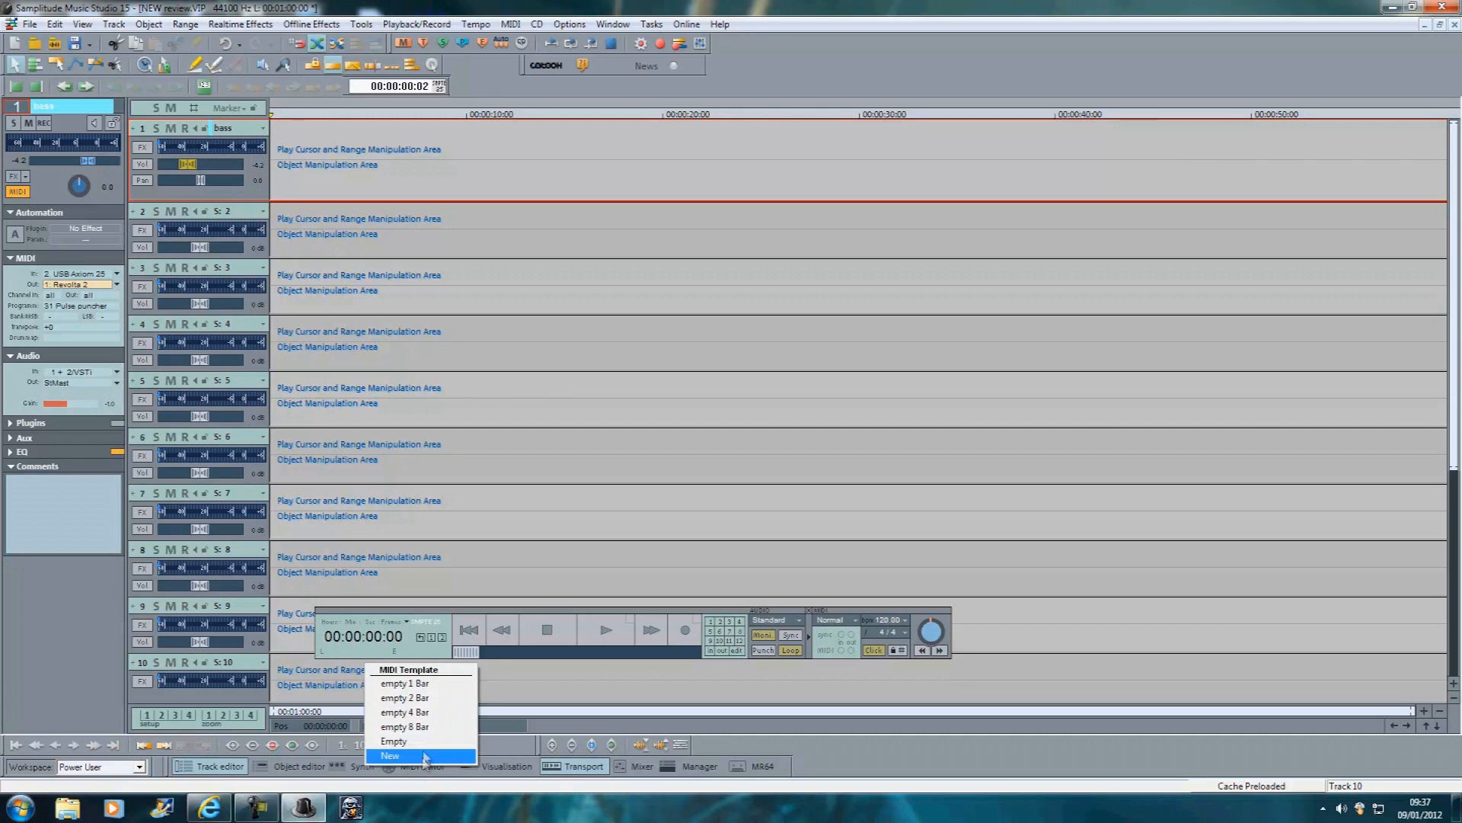
pyautogui.moveTo(424, 698)
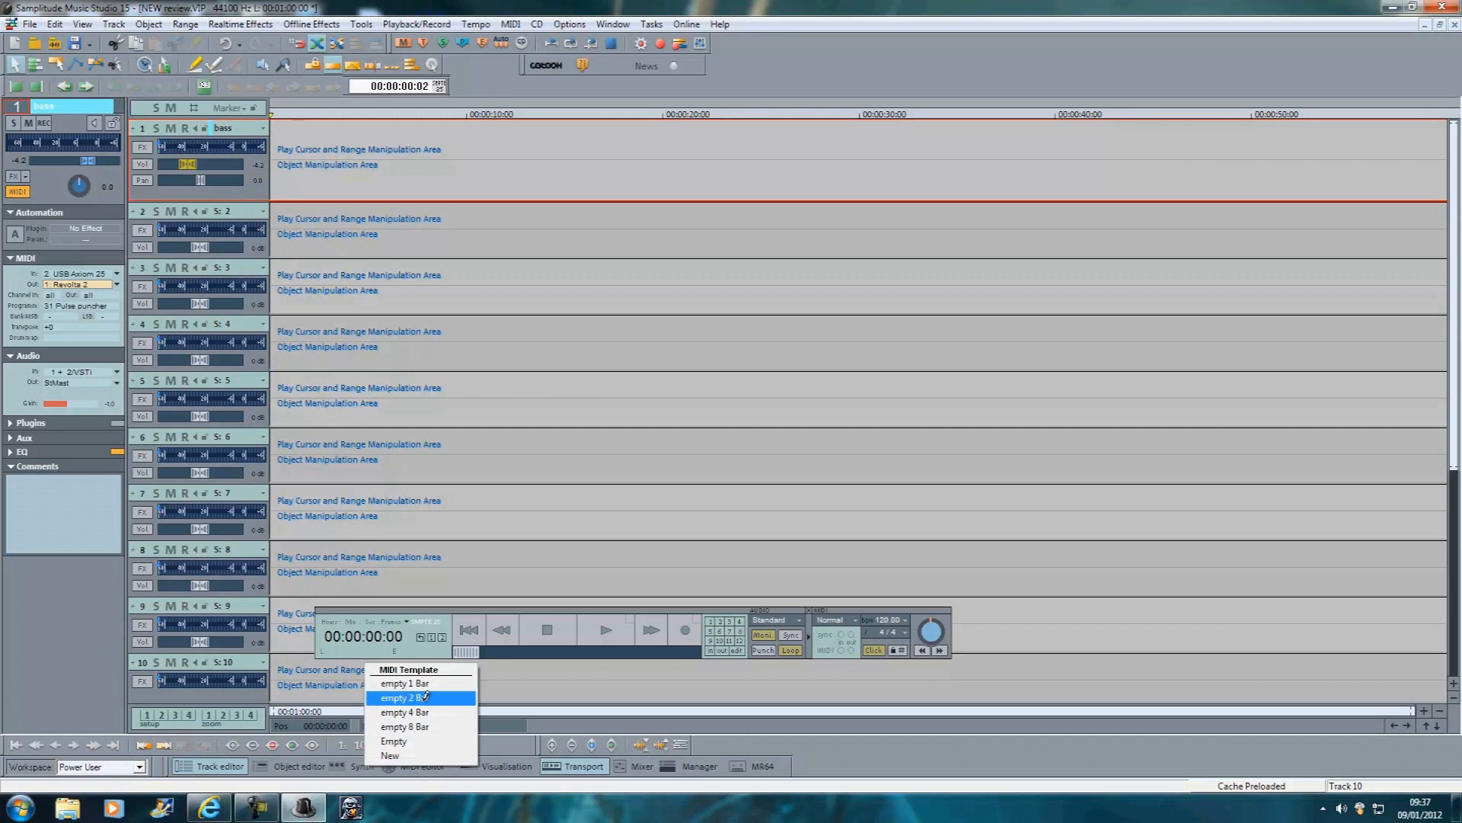
pyautogui.click(405, 698)
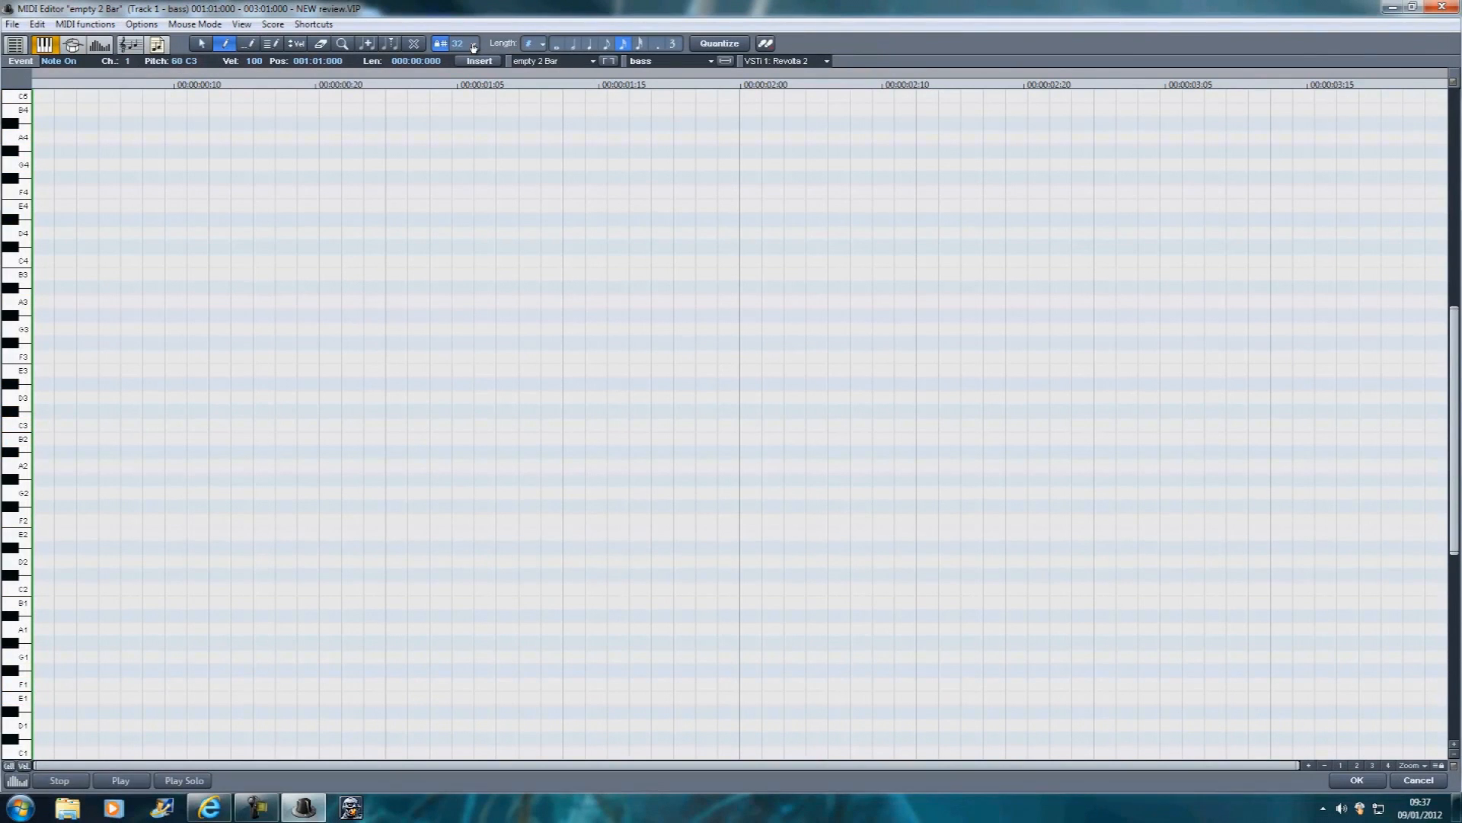
pyautogui.moveTo(471, 47)
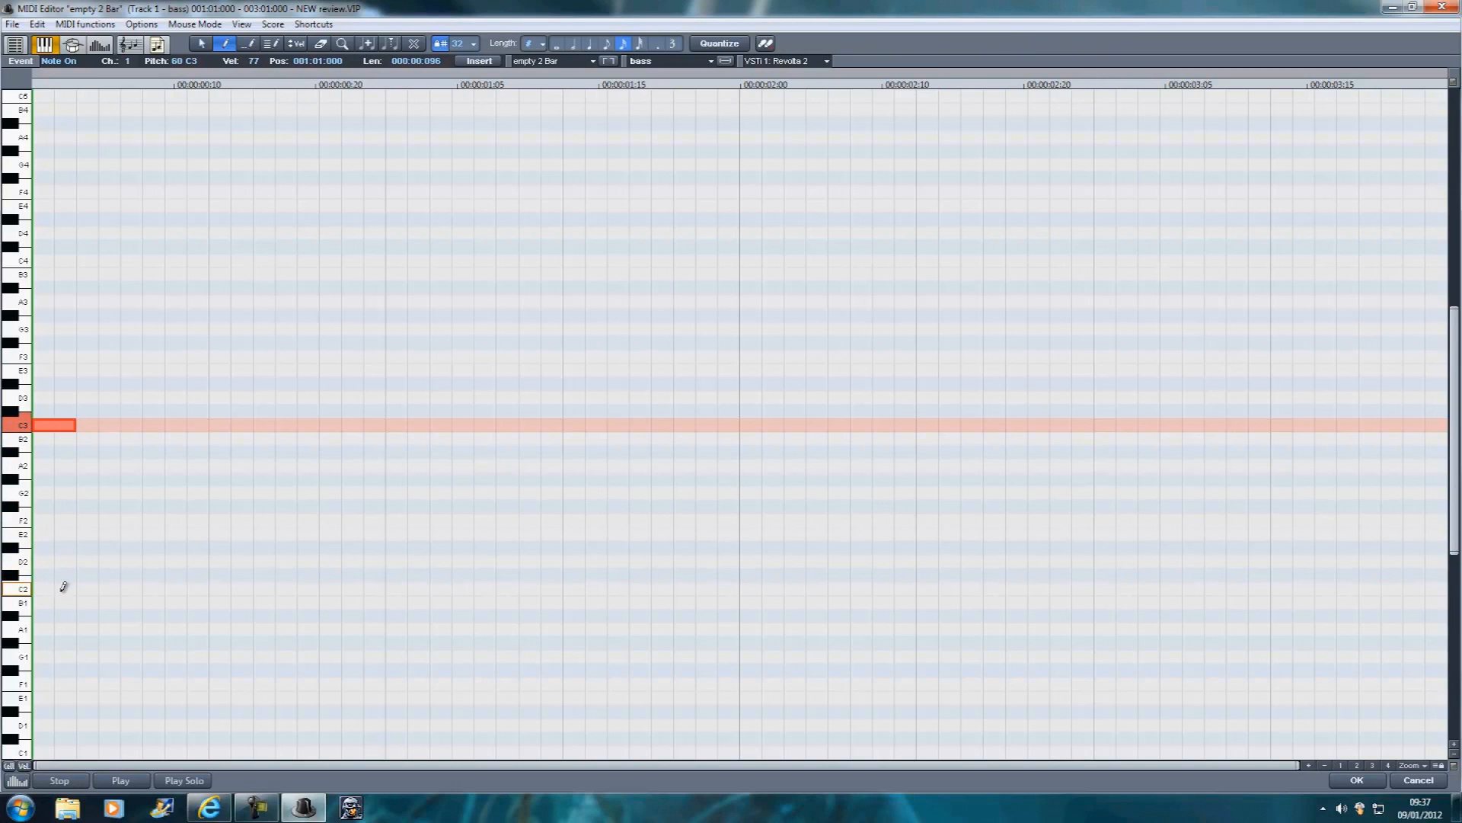
pyautogui.moveTo(113, 588)
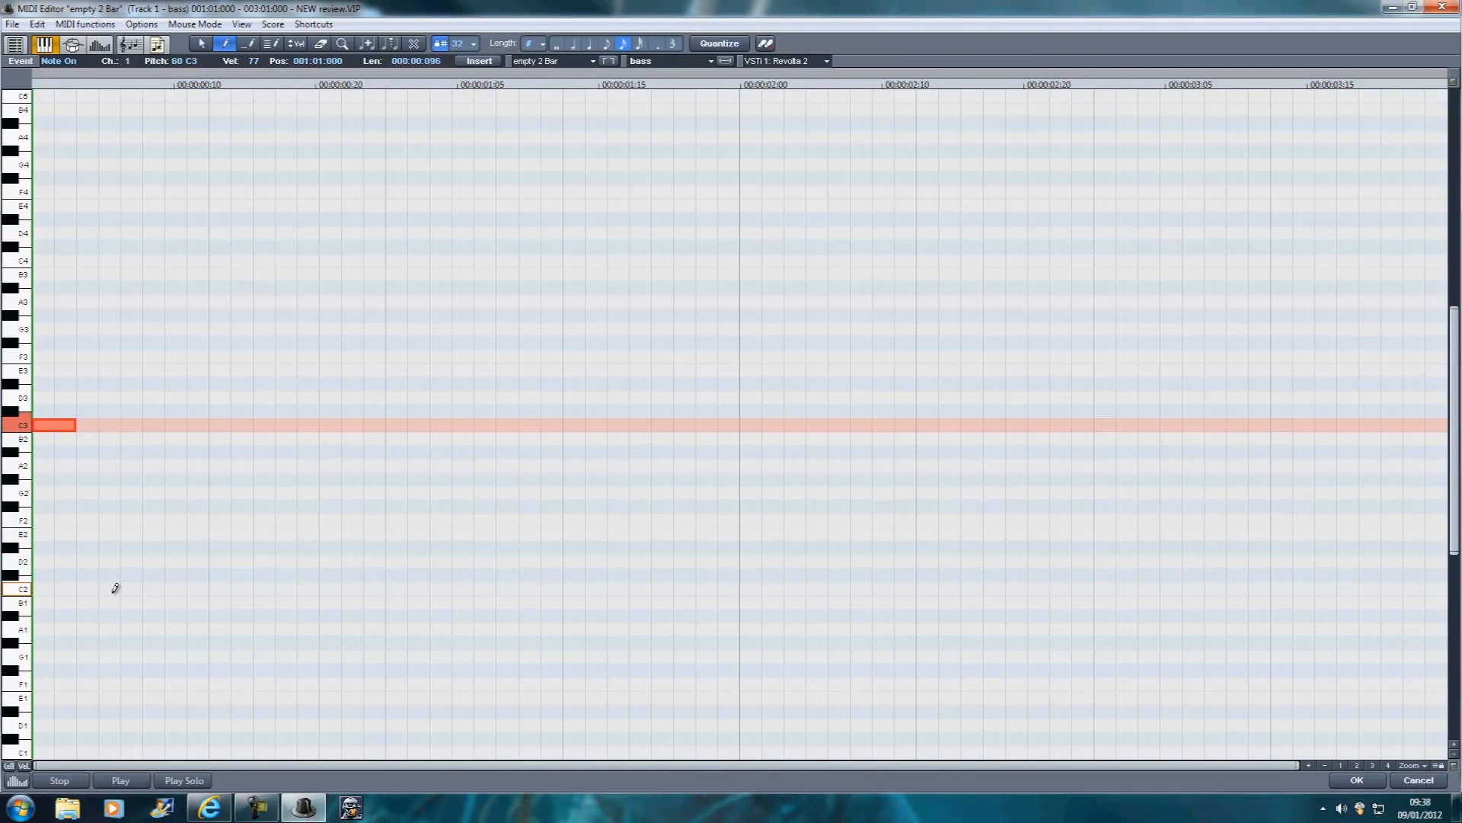
# Draw a row of C2 bass notes across bar one ending in a long C2, auditioning along the way.
pyautogui.click(109, 588)
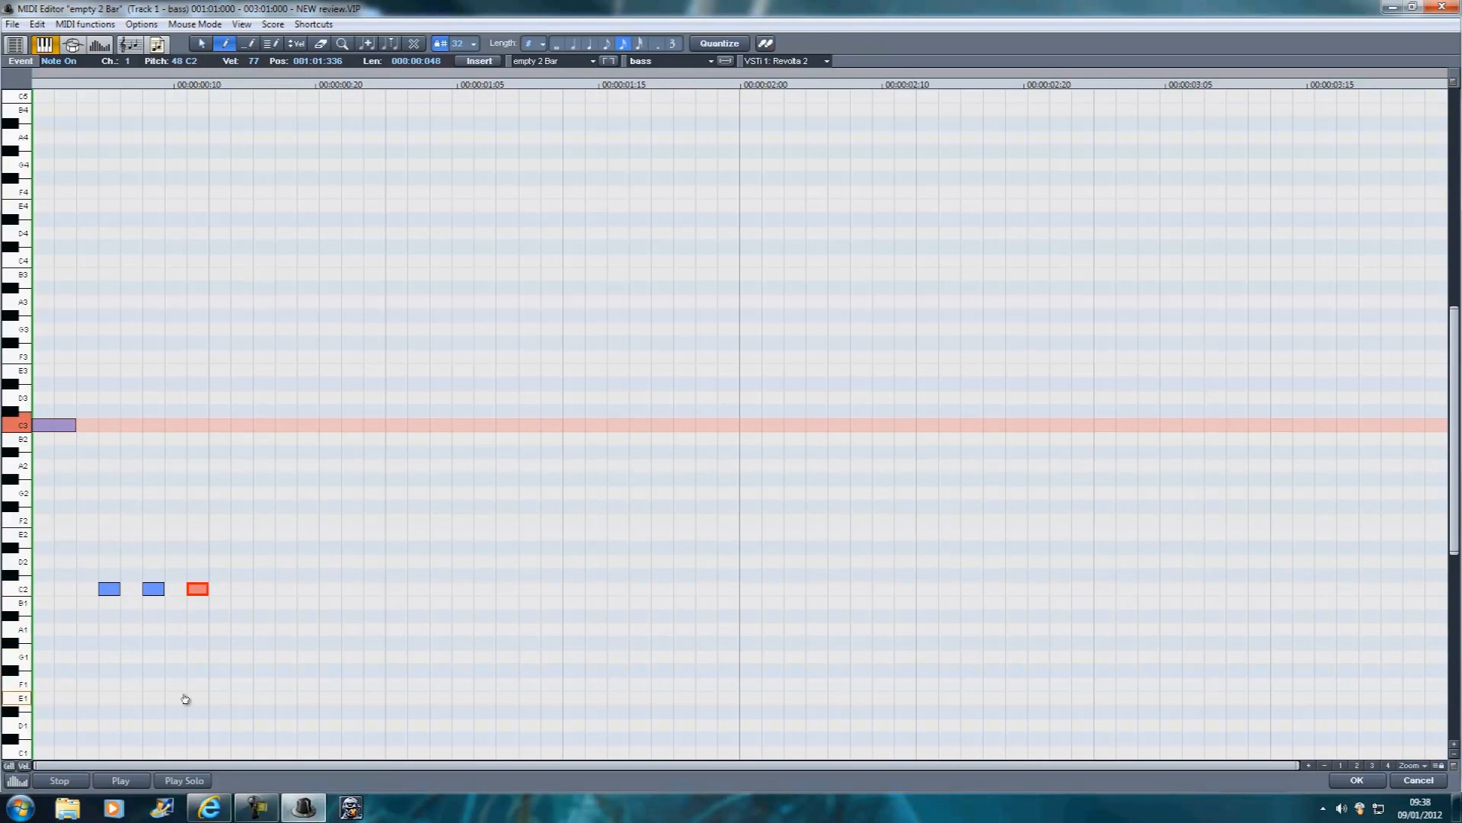
pyautogui.click(121, 780)
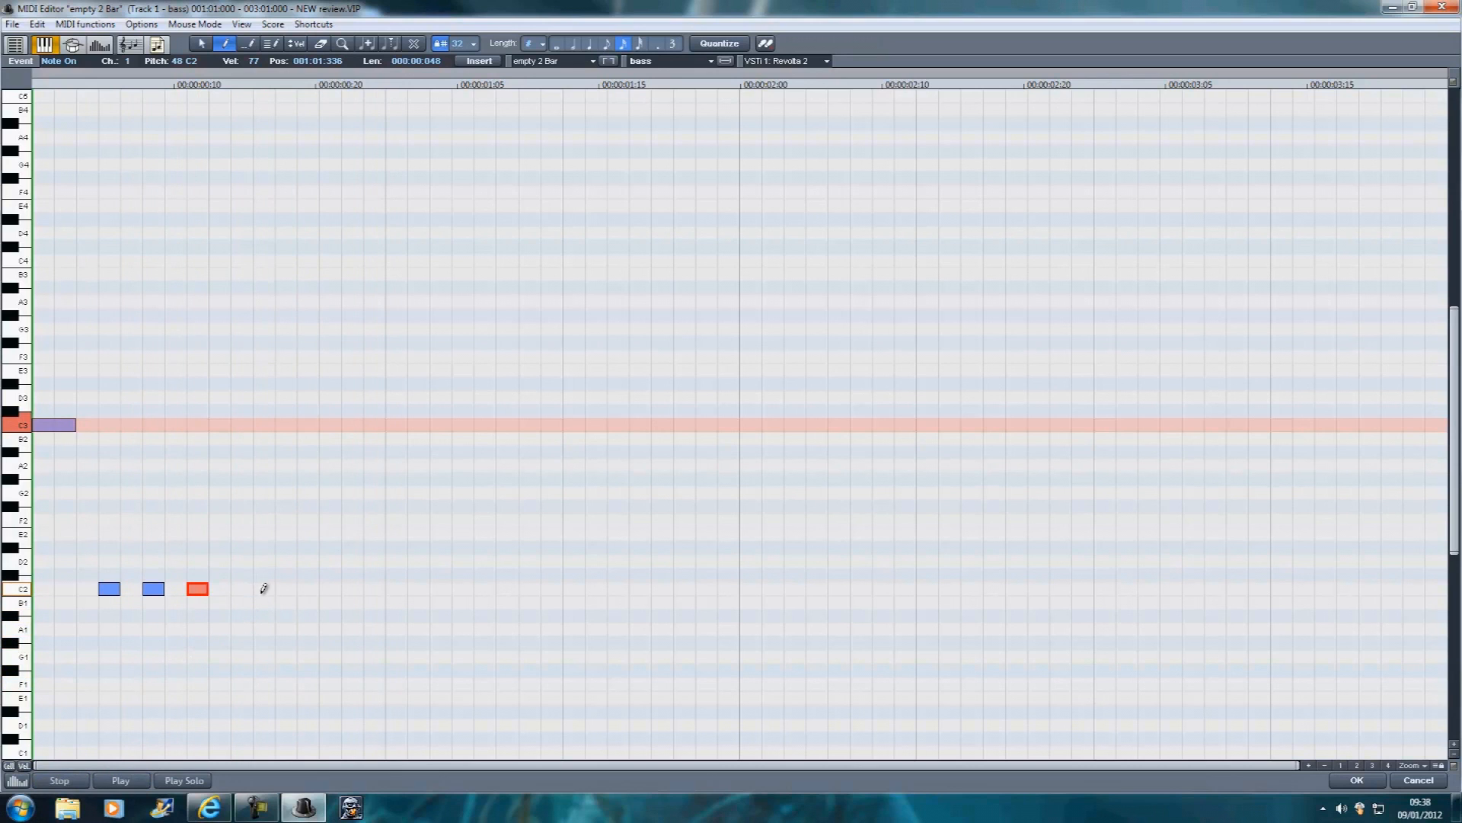
pyautogui.click(285, 588)
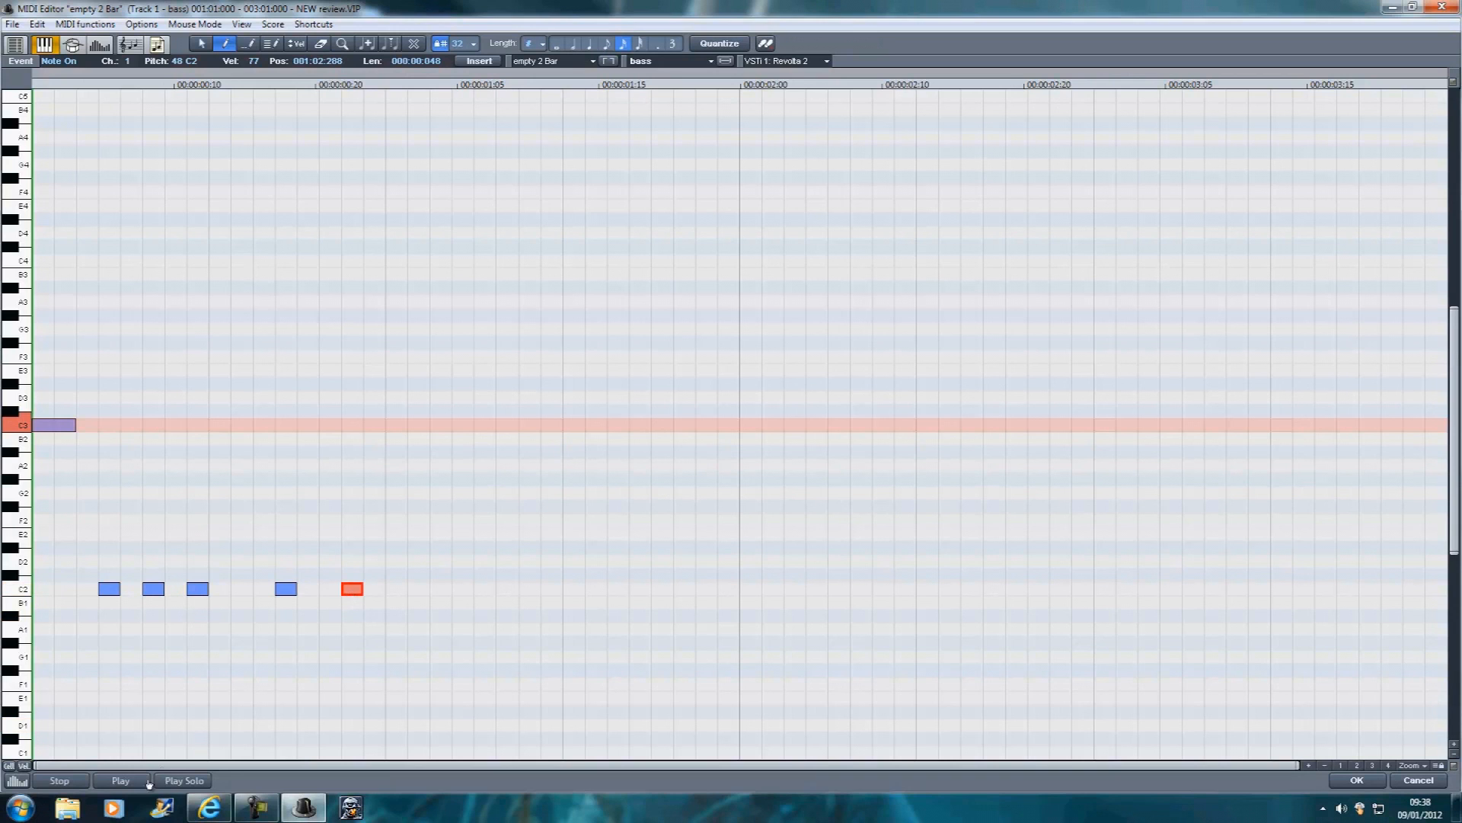
pyautogui.click(121, 780)
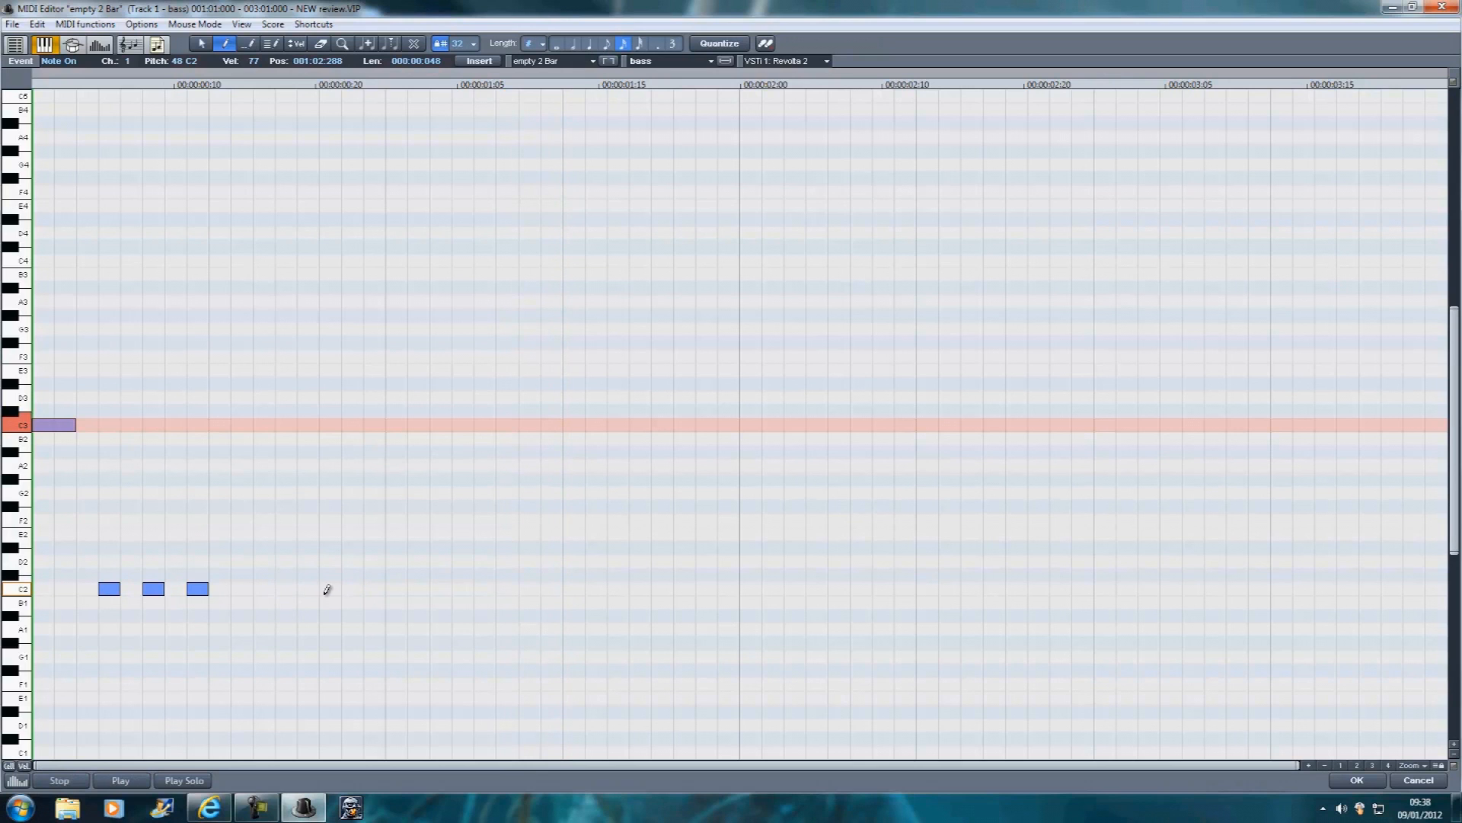
pyautogui.click(329, 588)
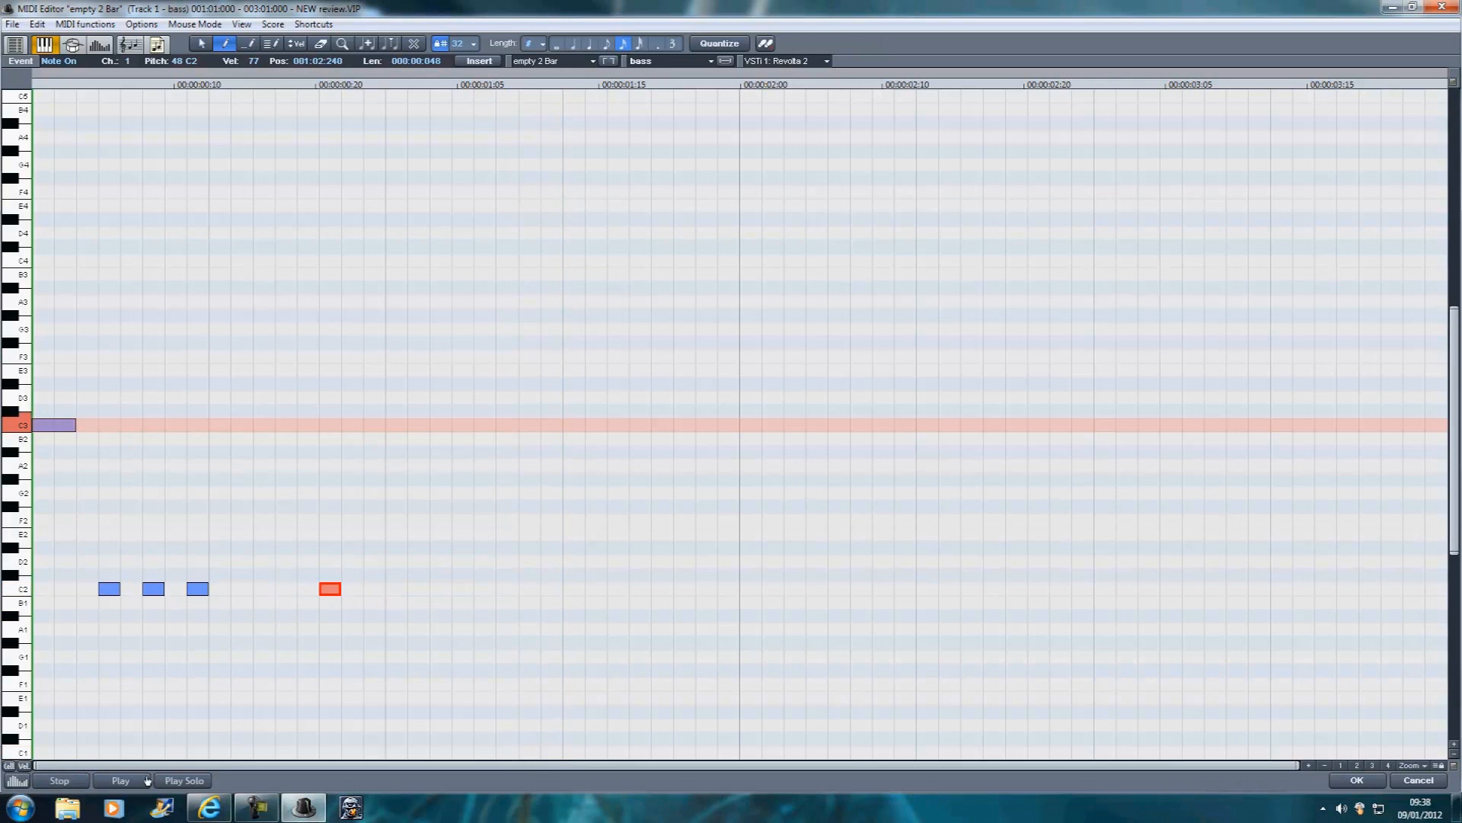
pyautogui.click(119, 780)
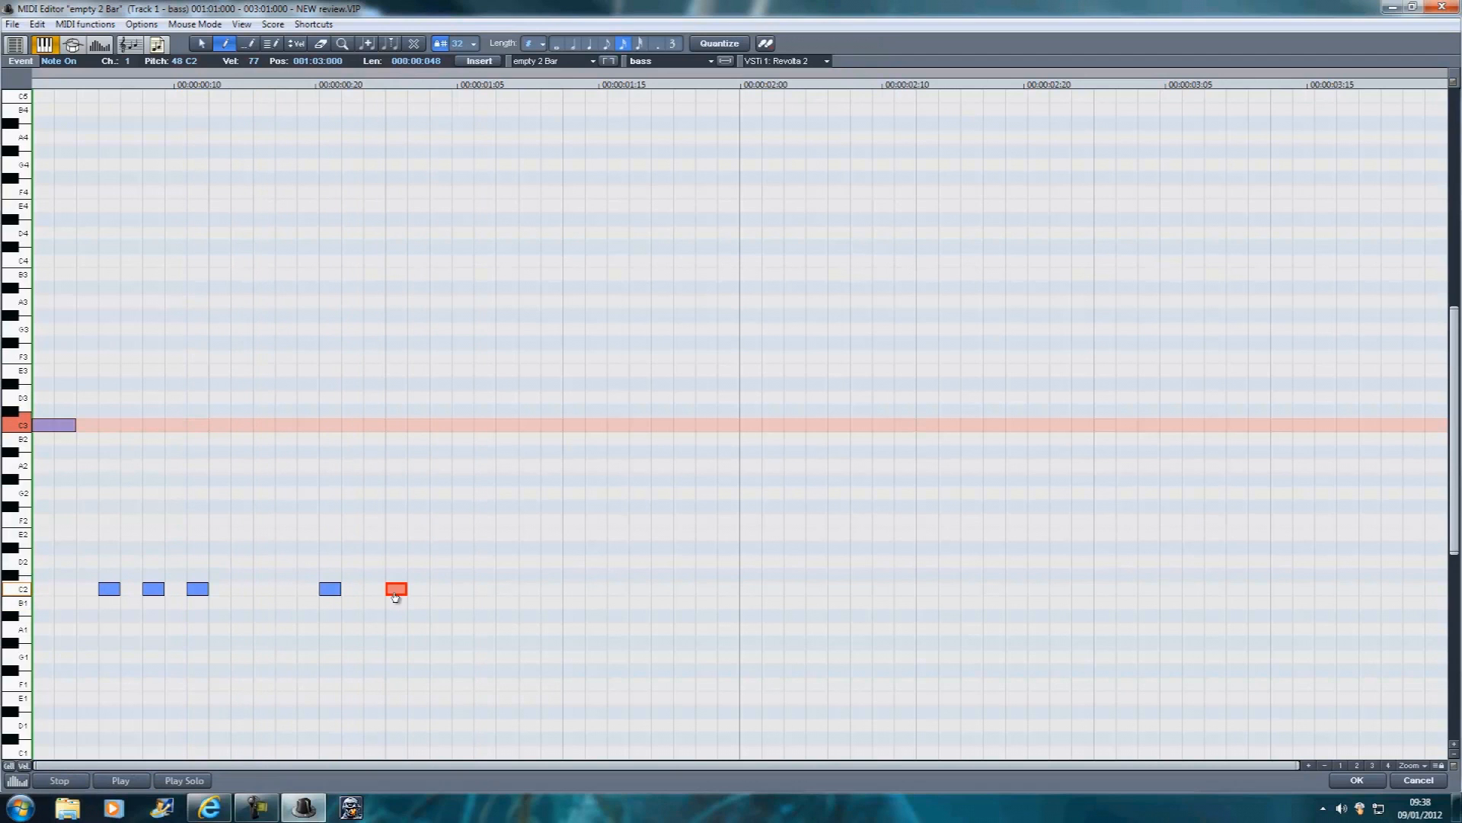
pyautogui.click(121, 780)
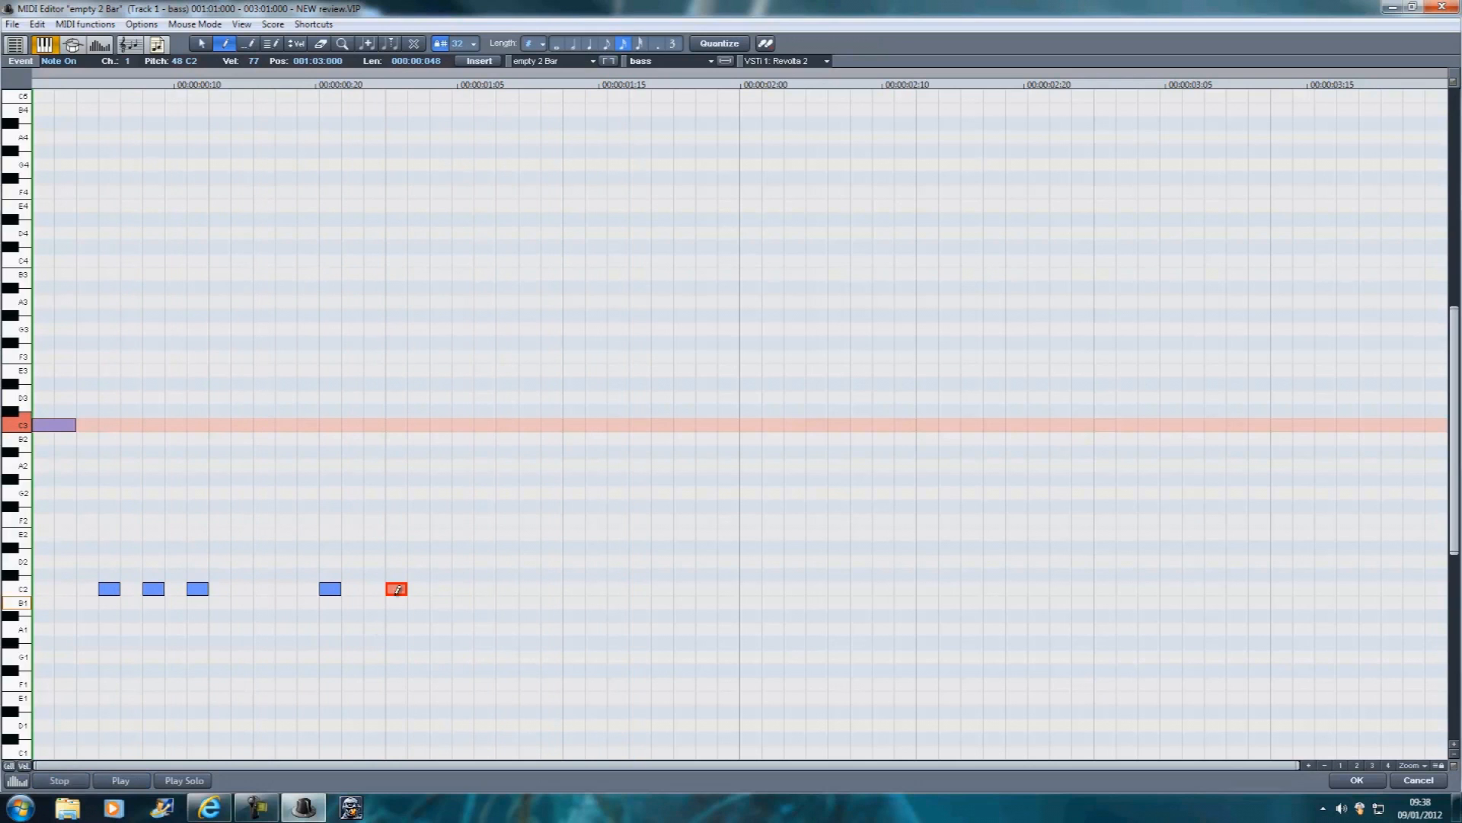
pyautogui.moveTo(396, 588); pyautogui.dragTo(463, 588)
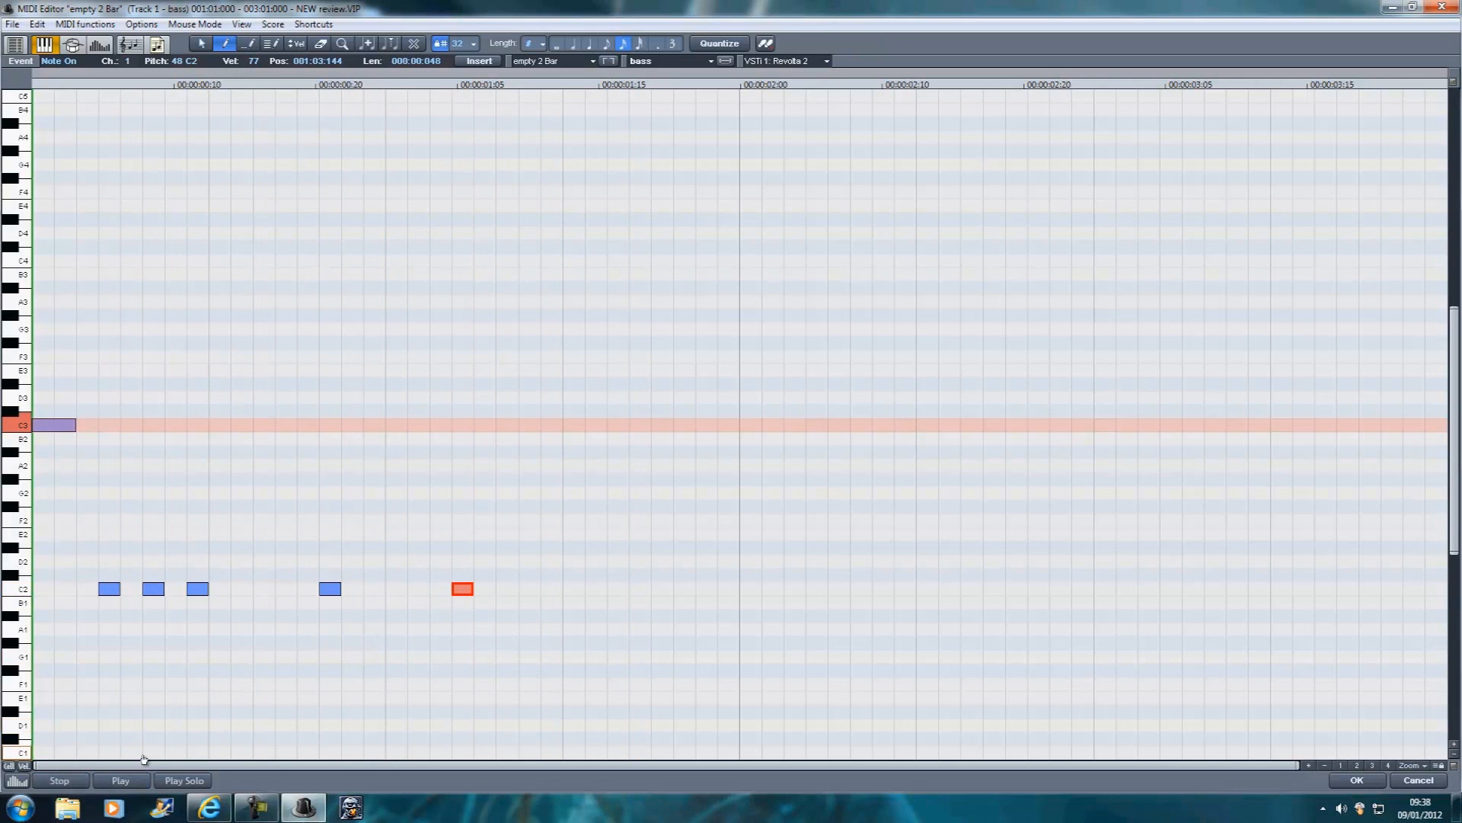
pyautogui.click(122, 780)
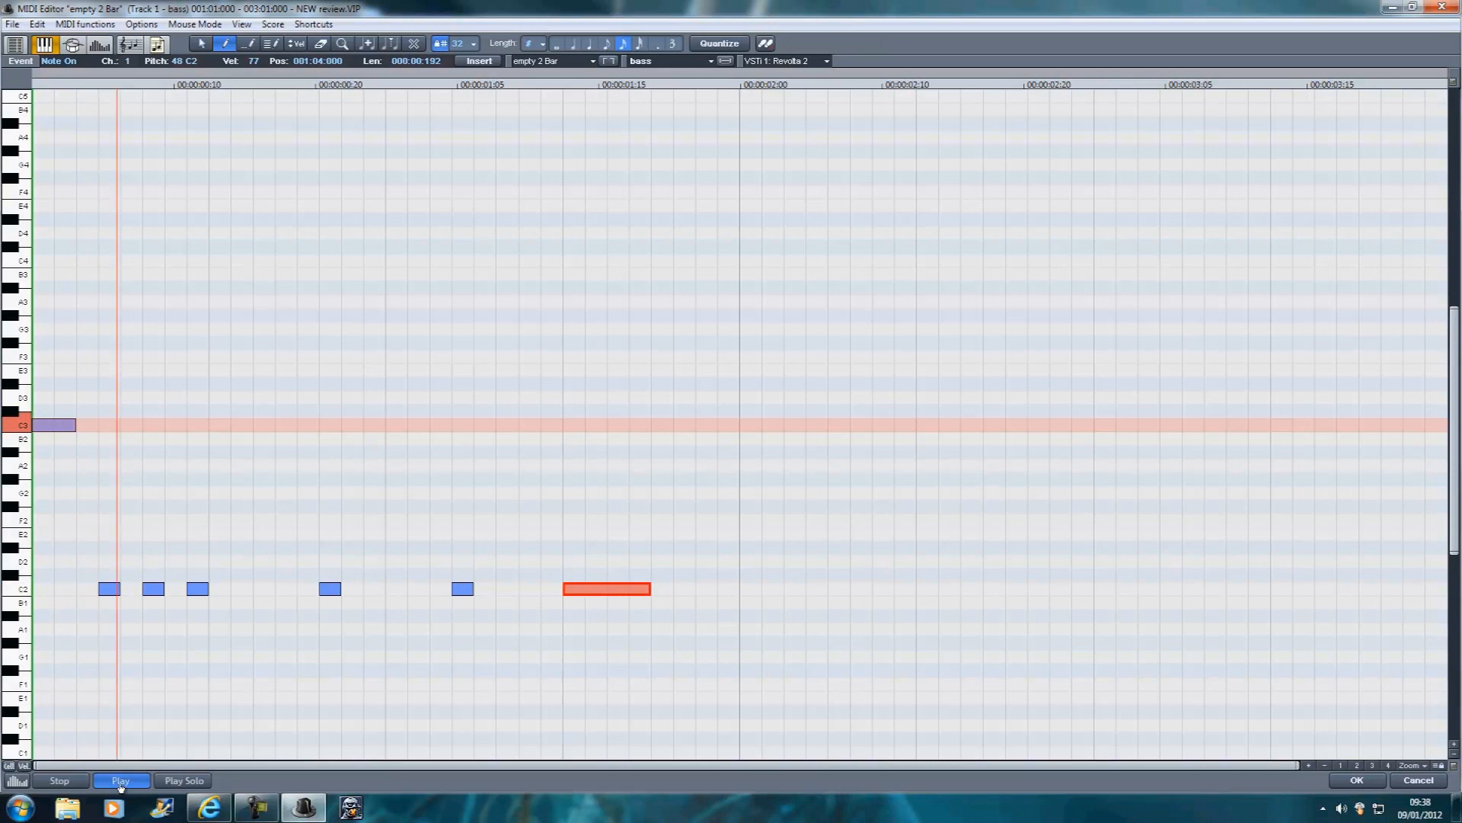
pyautogui.click(127, 780)
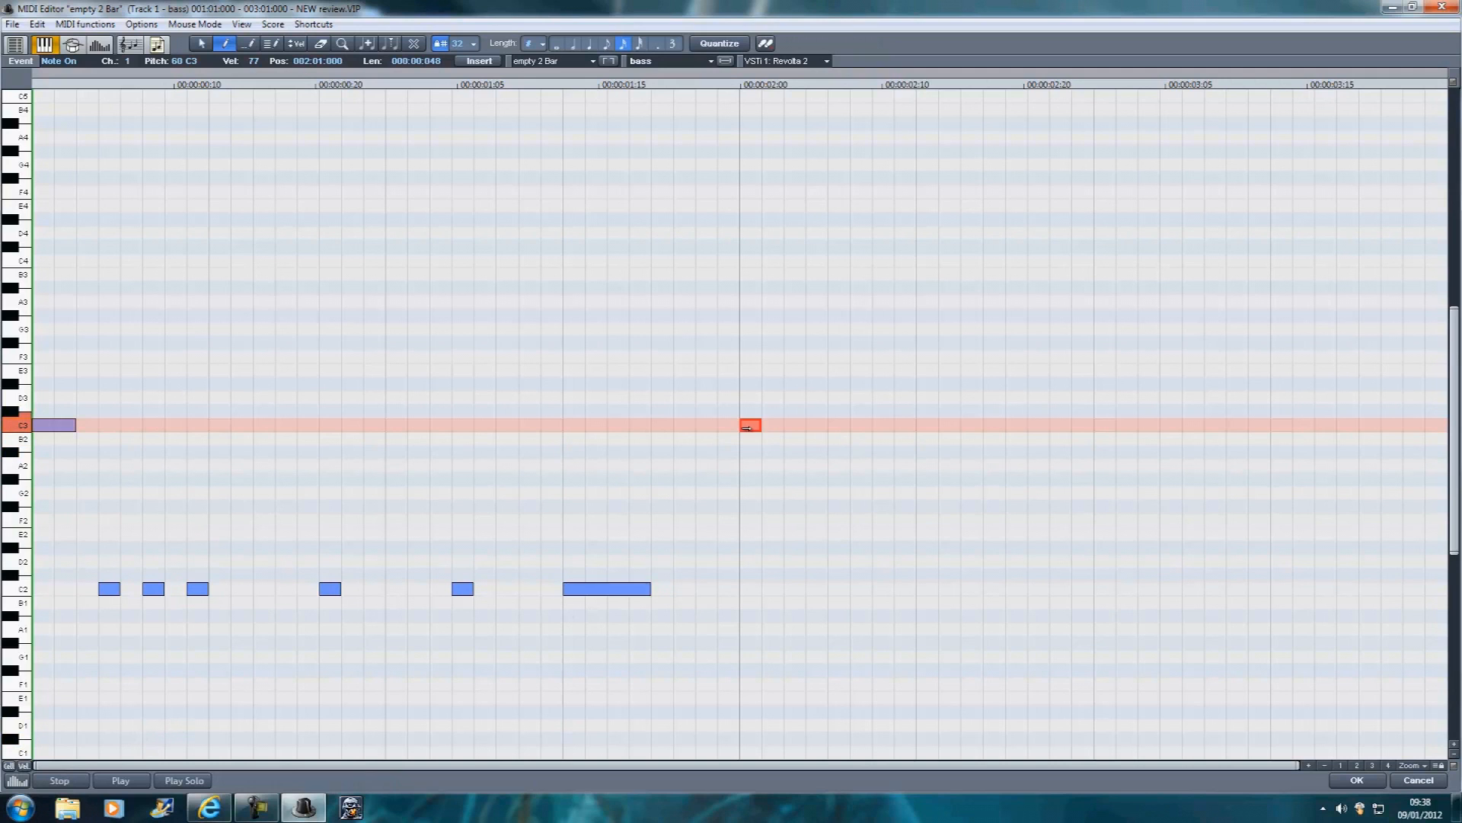
# Add a short C3 and a stretched low C2 note in bar two, then play back the bass line.
pyautogui.moveTo(756, 425); pyautogui.dragTo(786, 425)
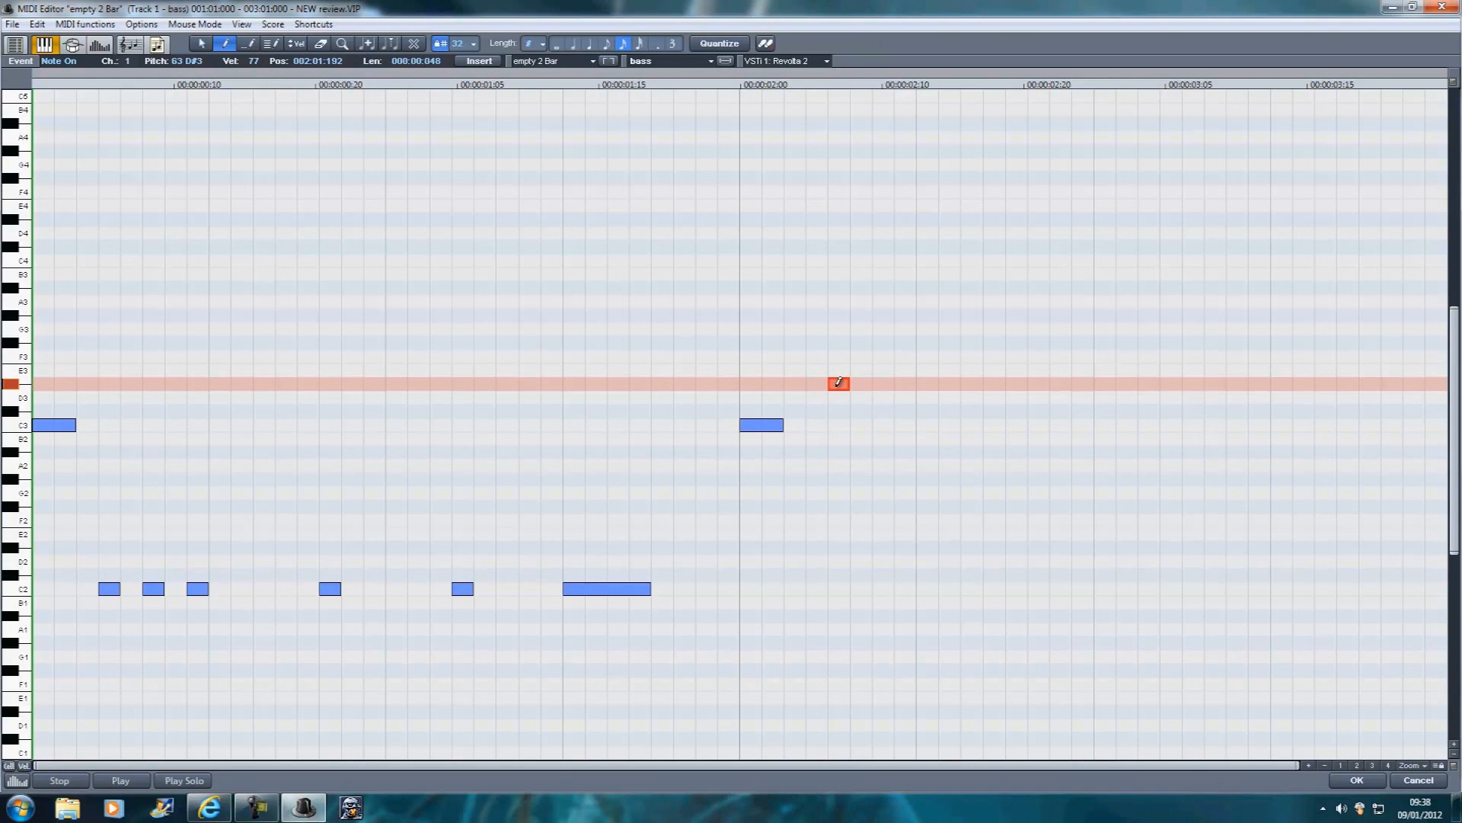
pyautogui.click(882, 425)
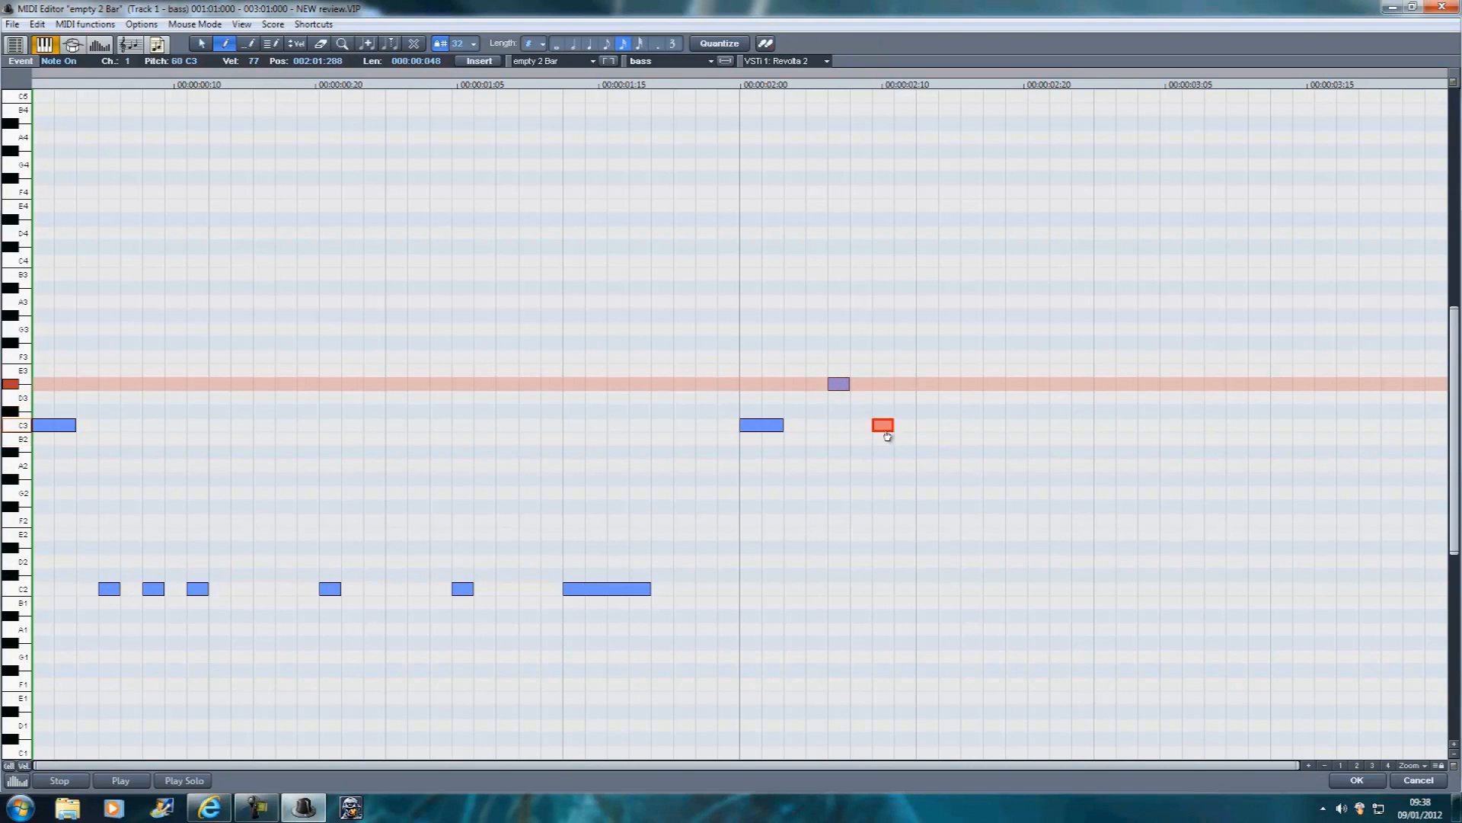
pyautogui.click(120, 780)
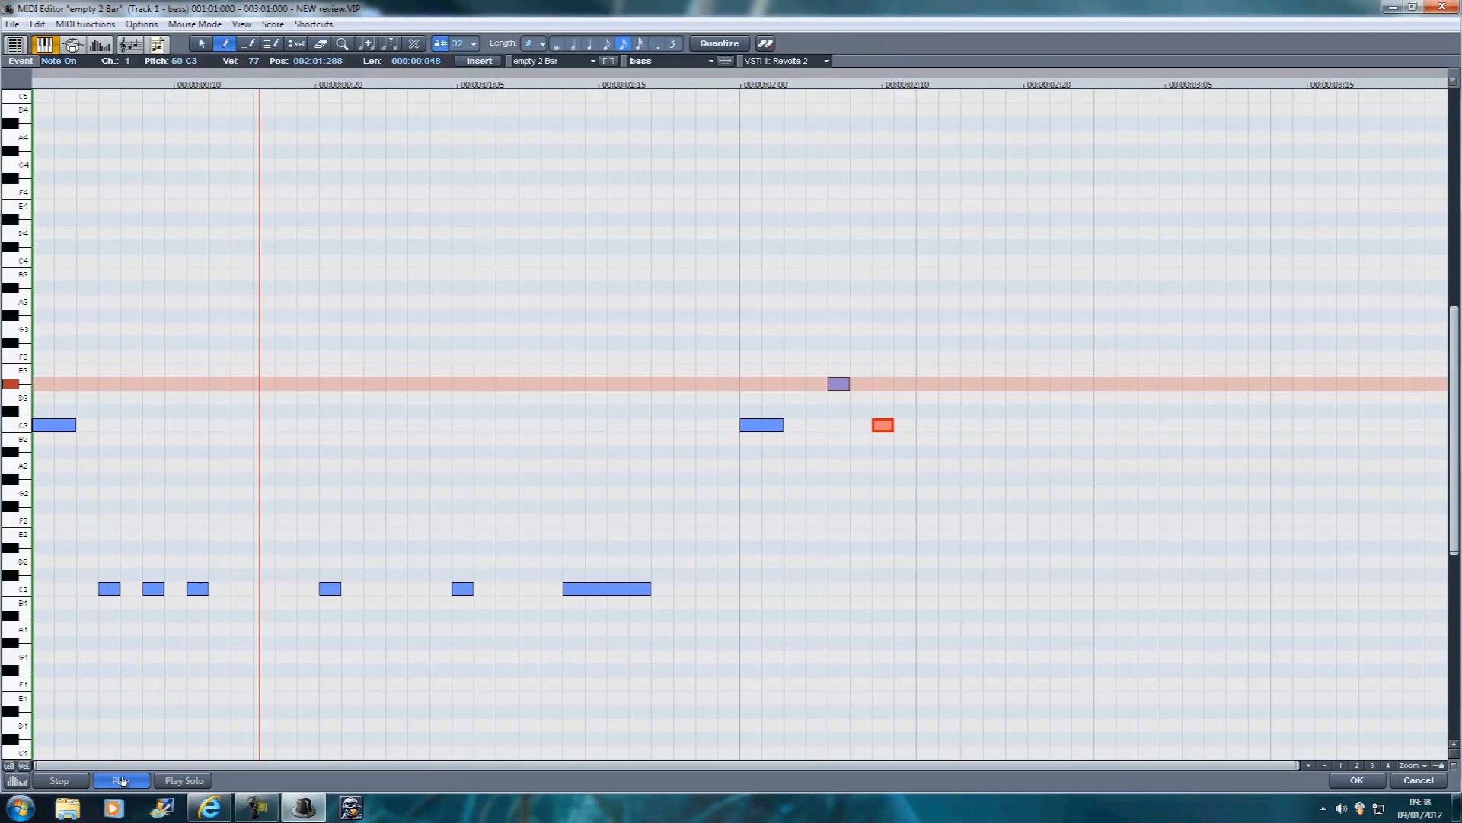
pyautogui.click(121, 780)
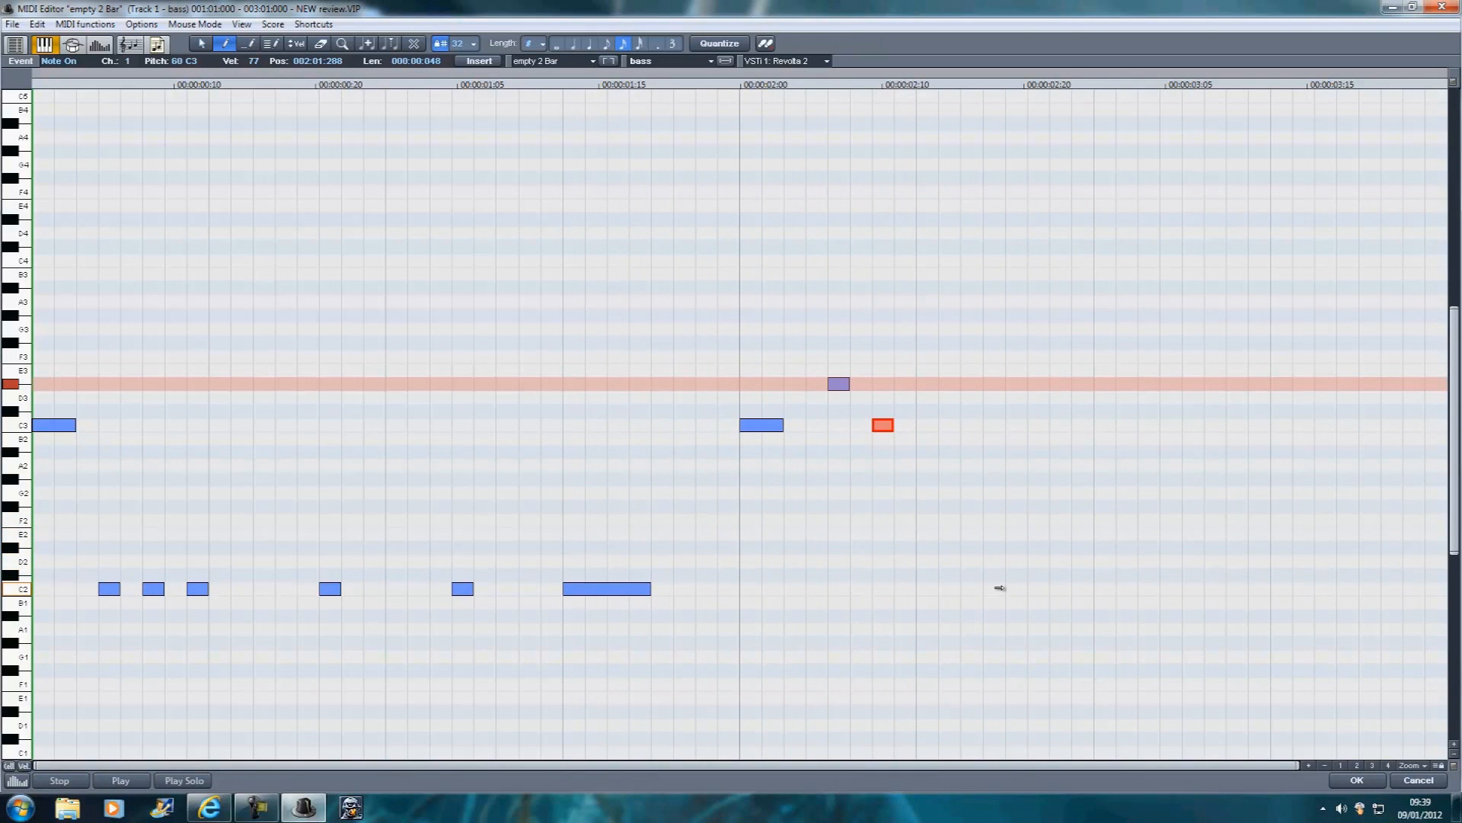
pyautogui.moveTo(884, 425); pyautogui.dragTo(998, 588)
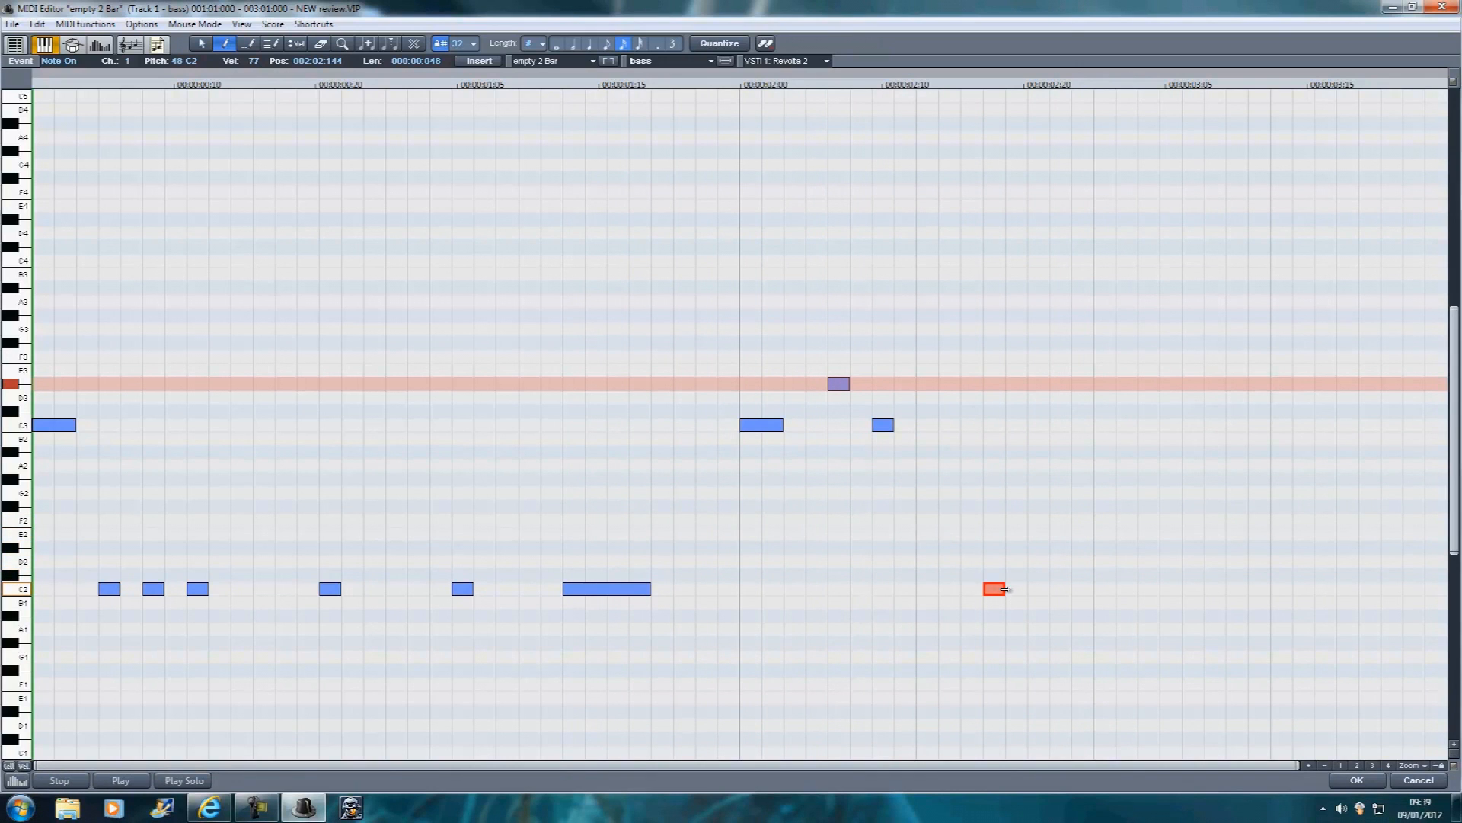
pyautogui.moveTo(1007, 588); pyautogui.dragTo(1046, 588)
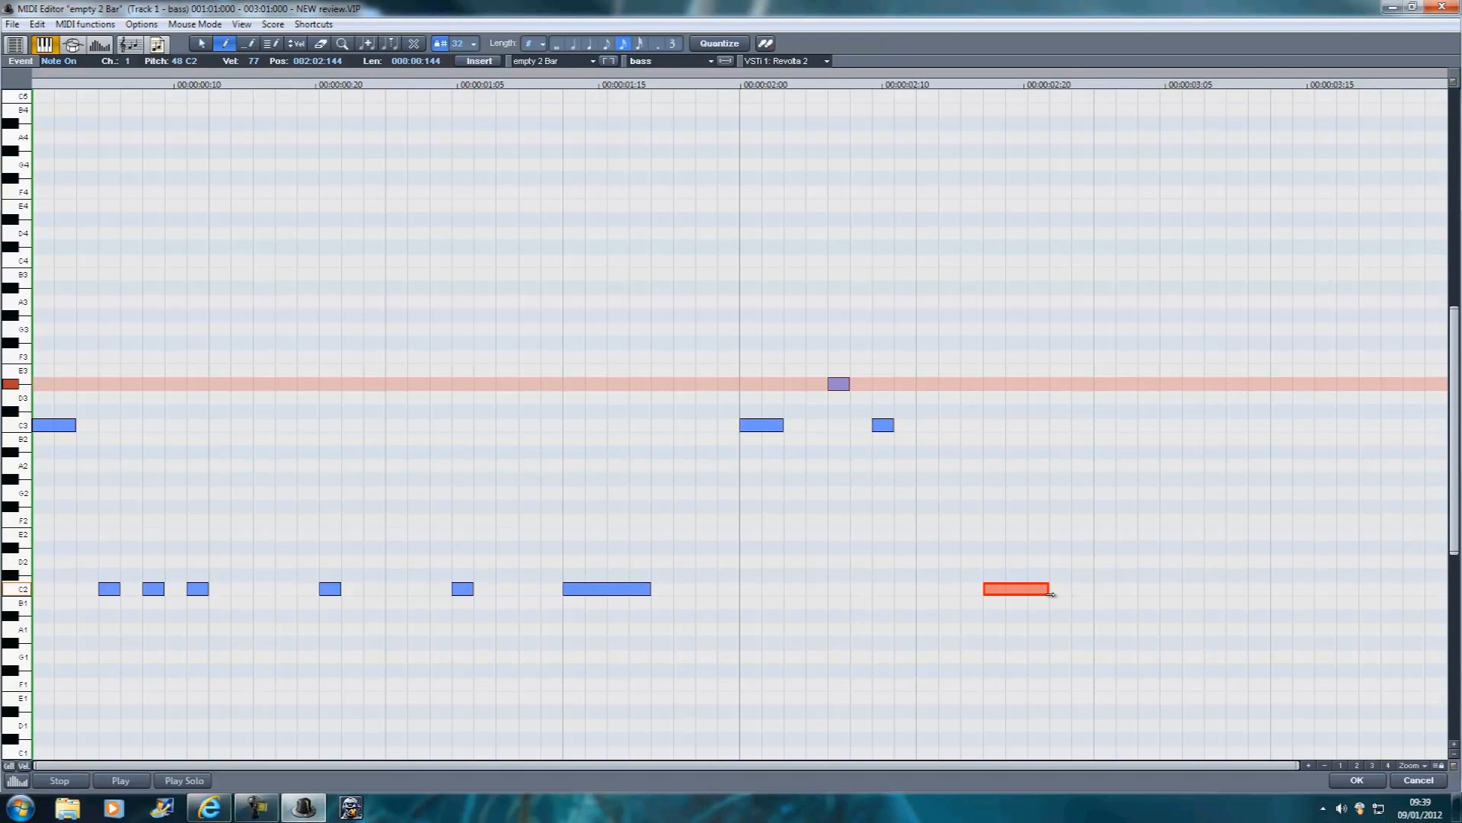
pyautogui.moveTo(1052, 588); pyautogui.dragTo(1091, 588)
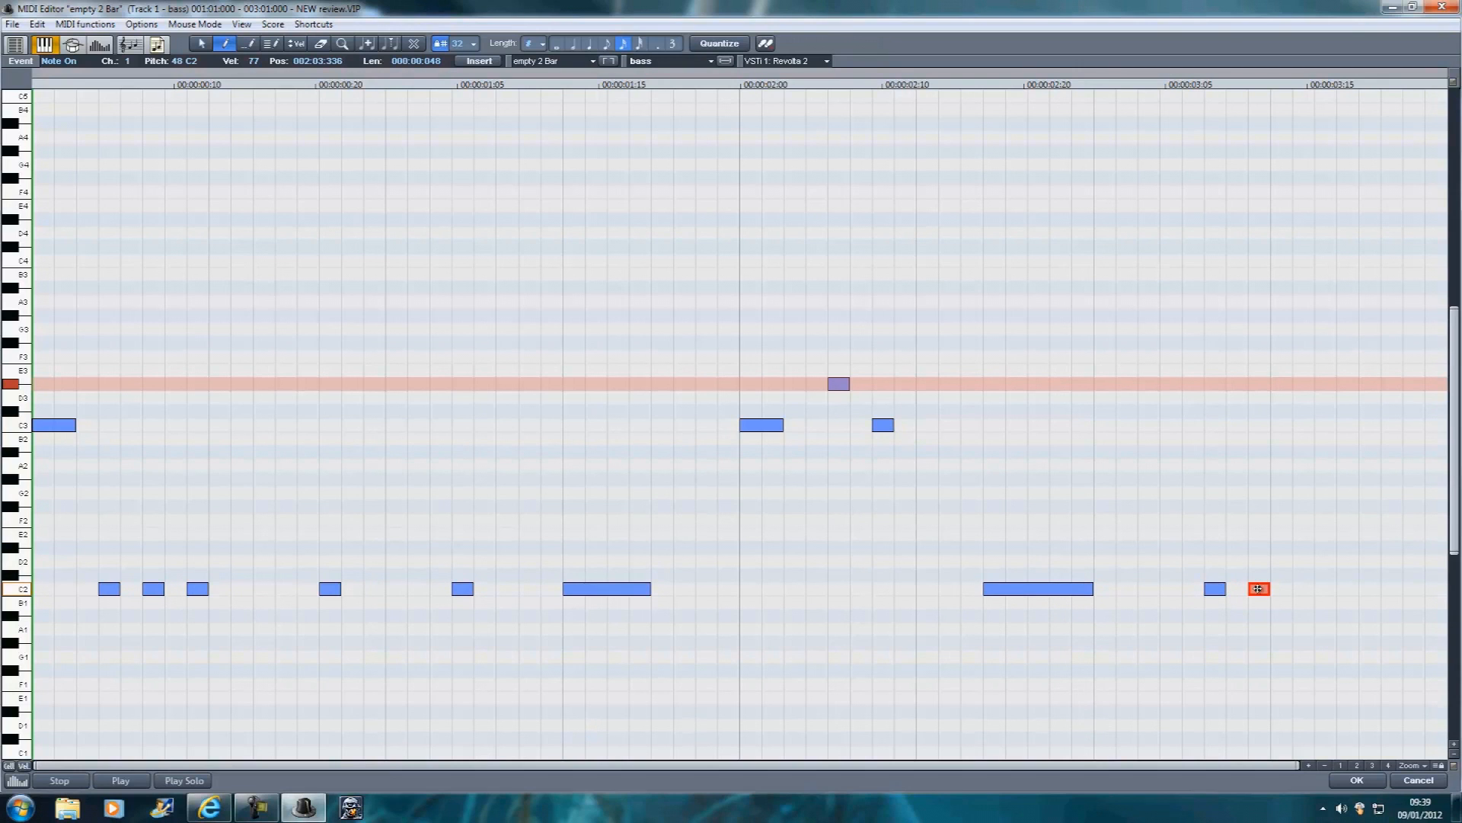
pyautogui.moveTo(1256, 588); pyautogui.dragTo(1280, 588)
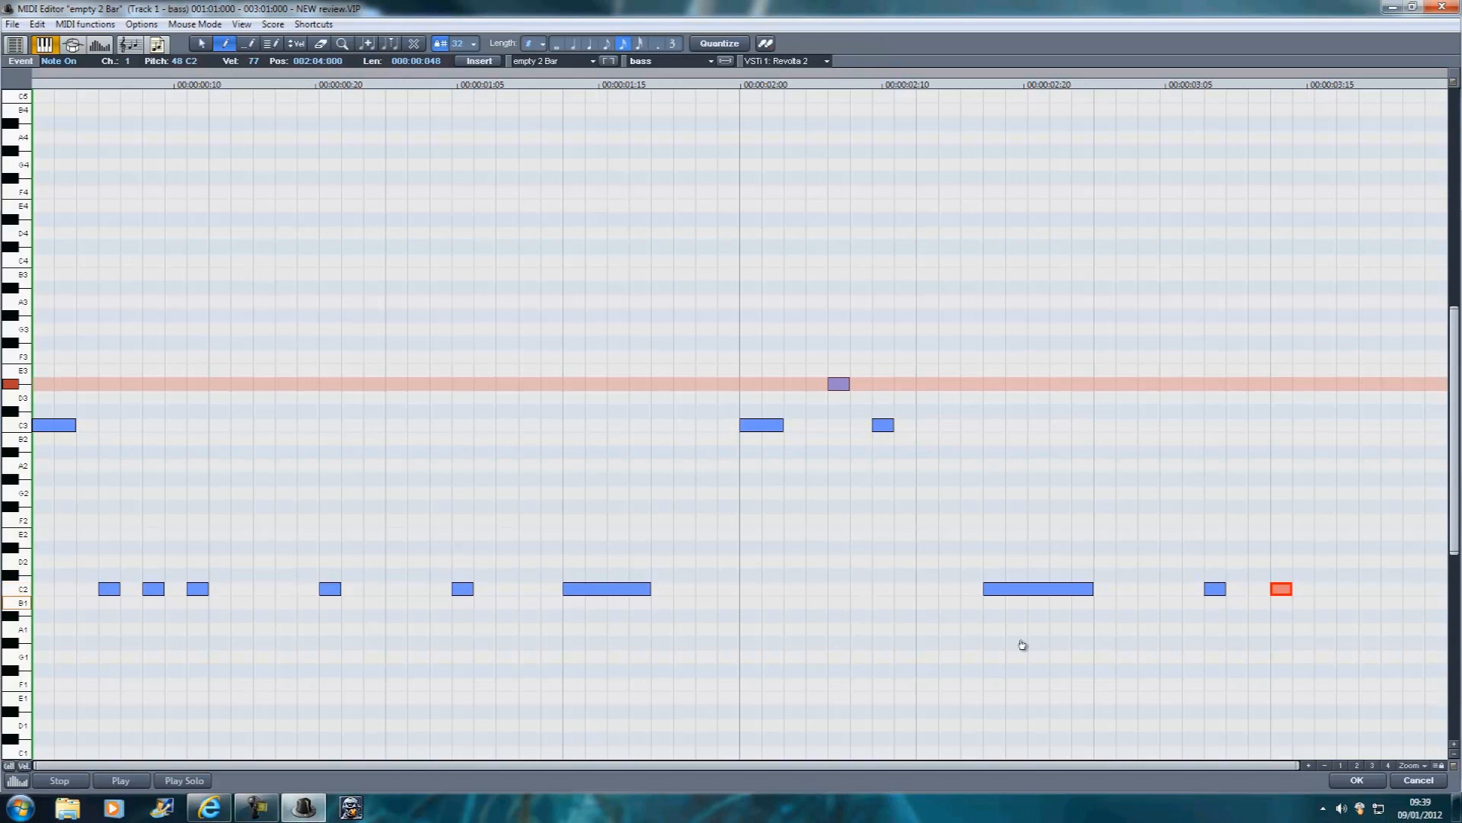
pyautogui.click(122, 780)
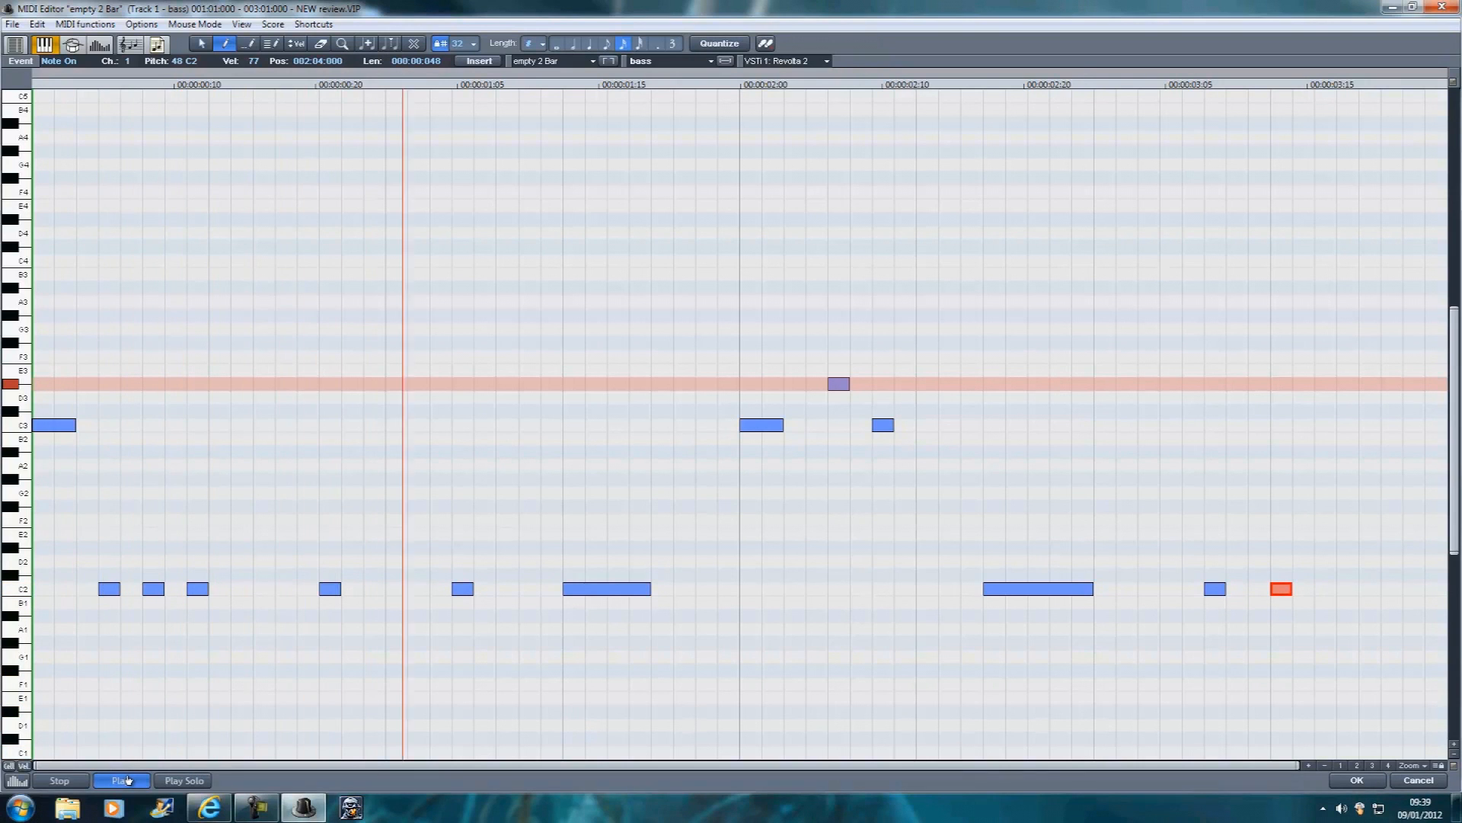
pyautogui.click(122, 780)
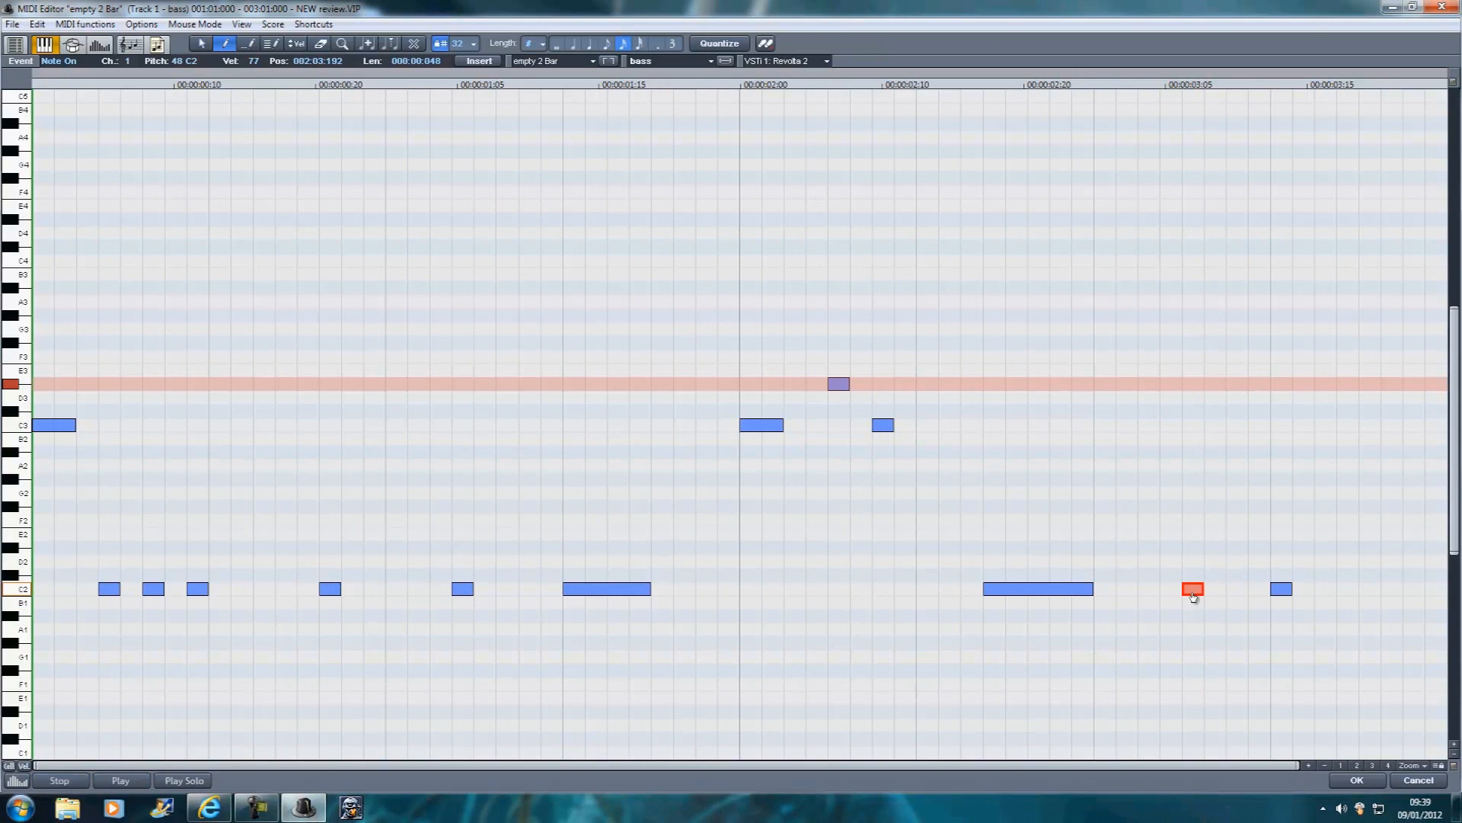
pyautogui.click(121, 780)
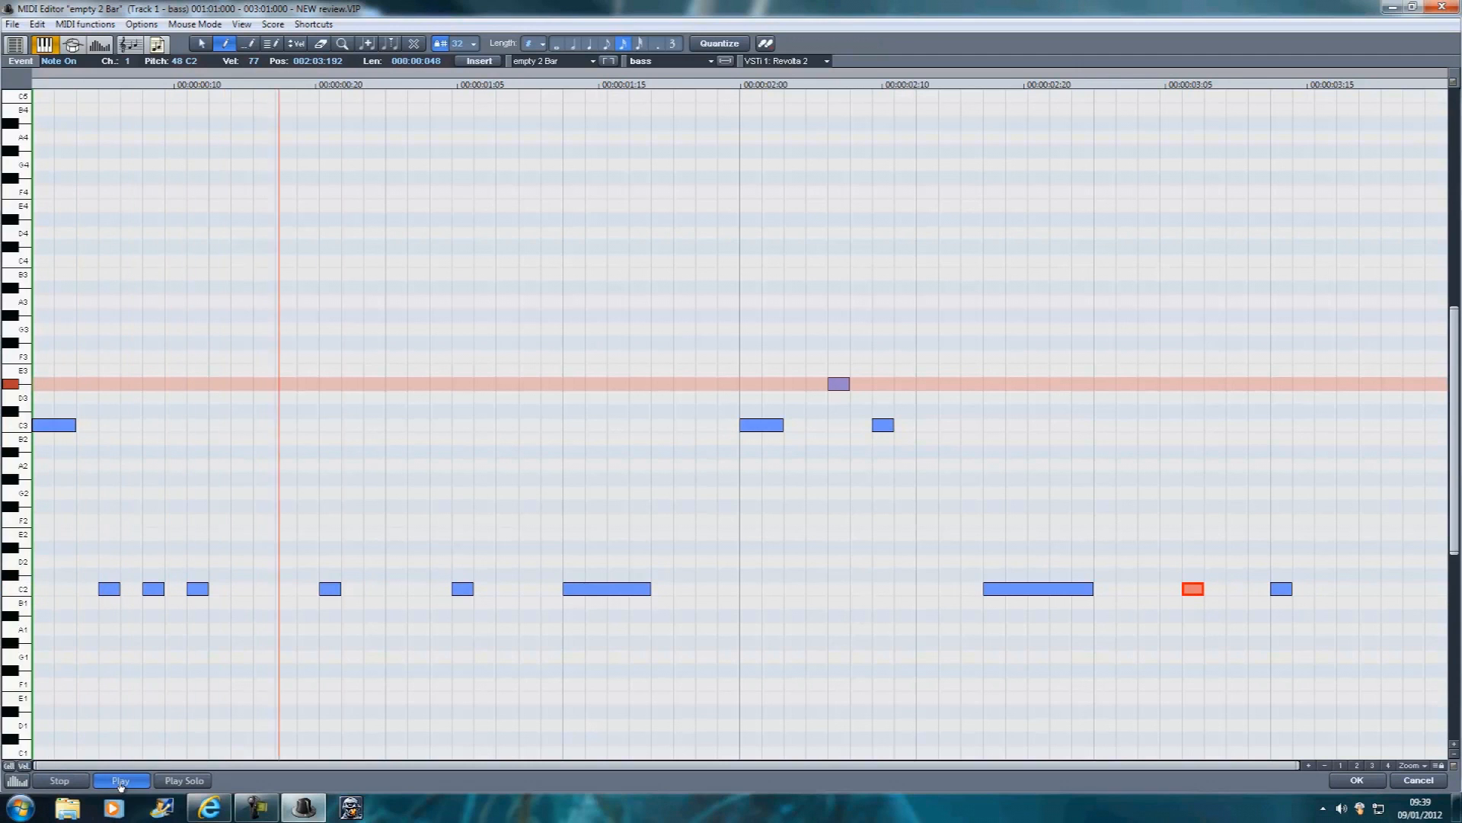
pyautogui.click(121, 780)
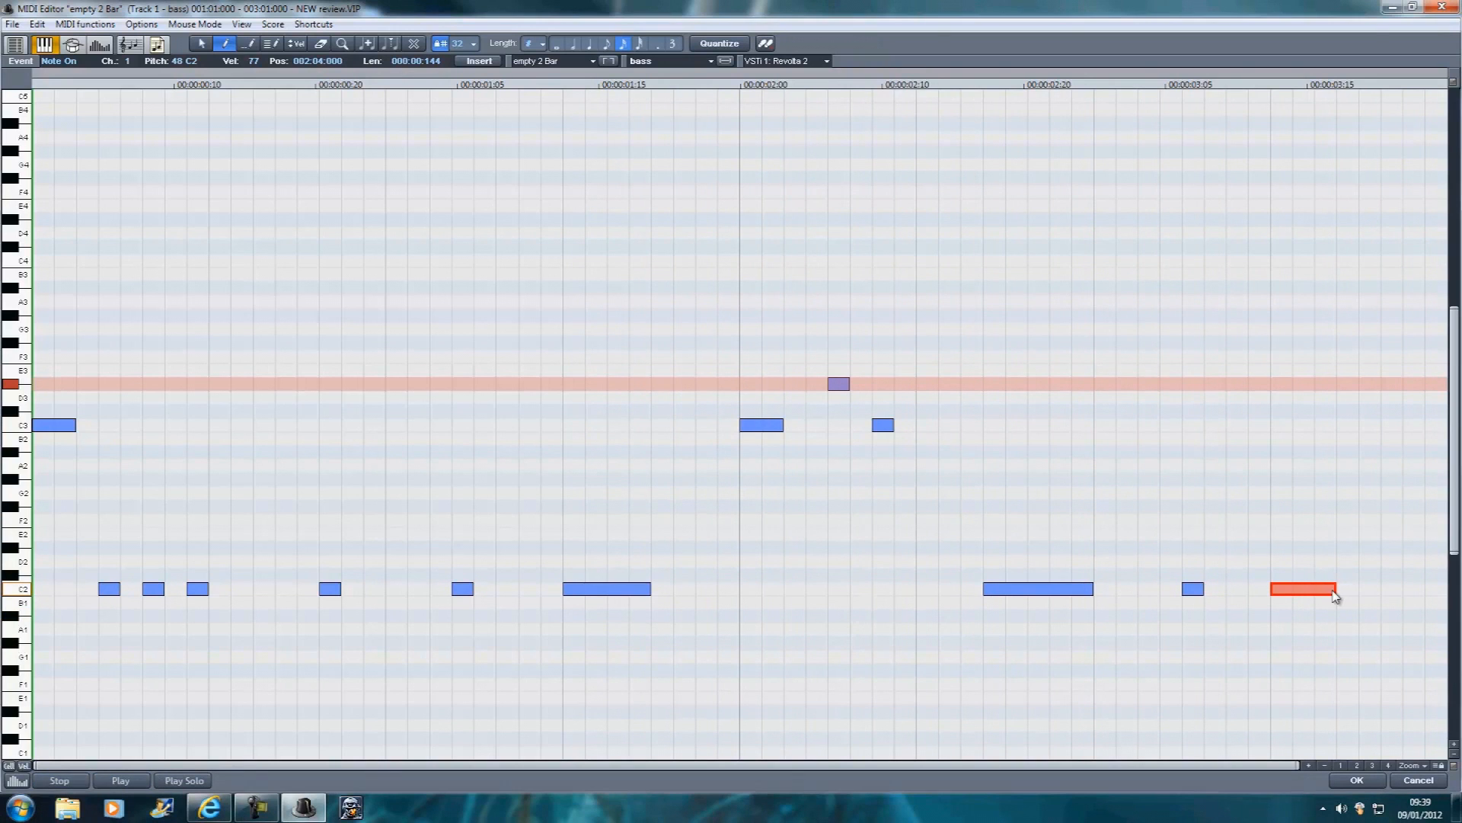
pyautogui.moveTo(1444, 23)
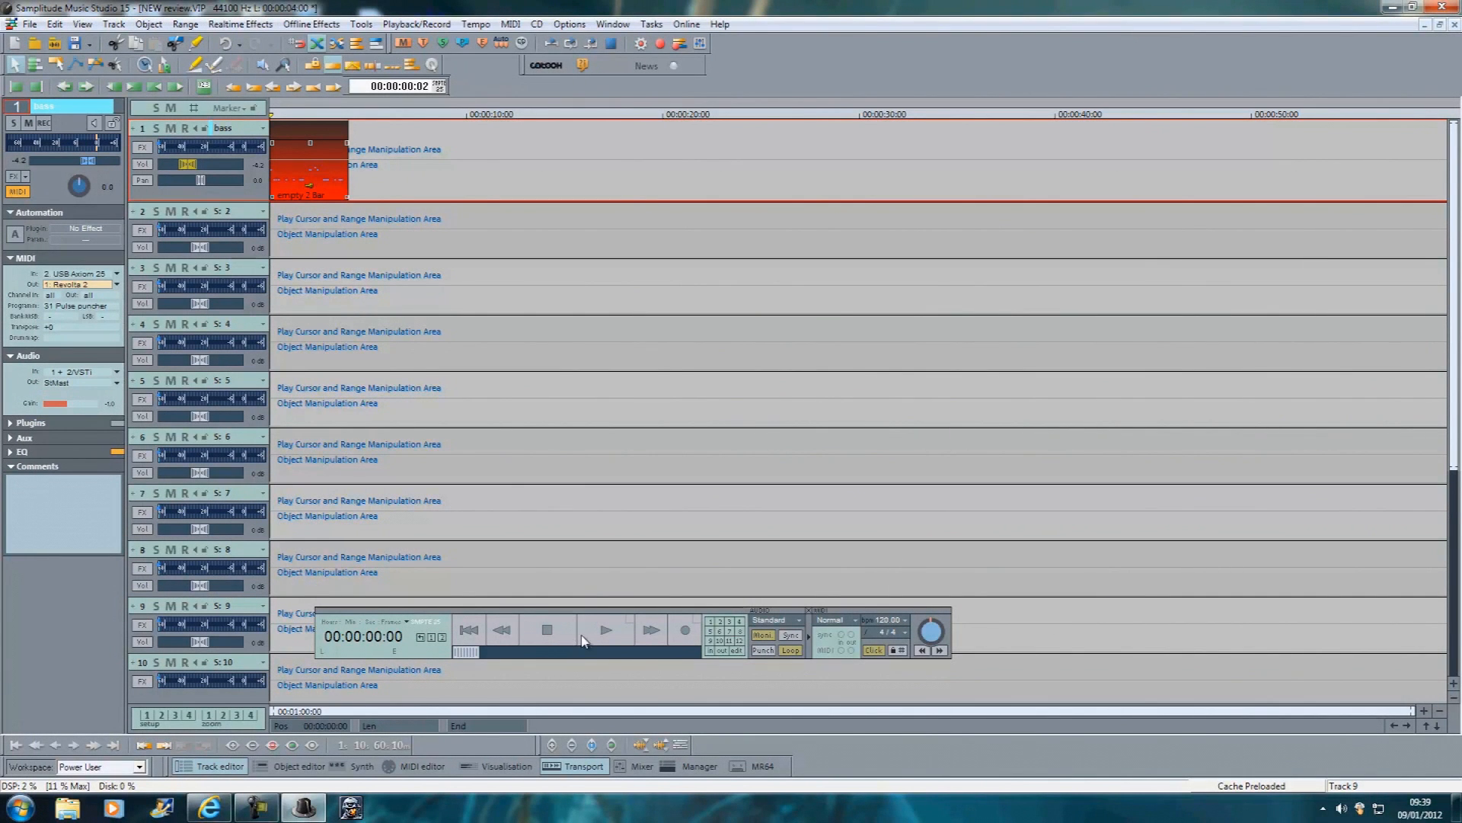
# Play the arrangement from the Transport panel to hear the bass clip, then stop.
pyautogui.click(606, 630)
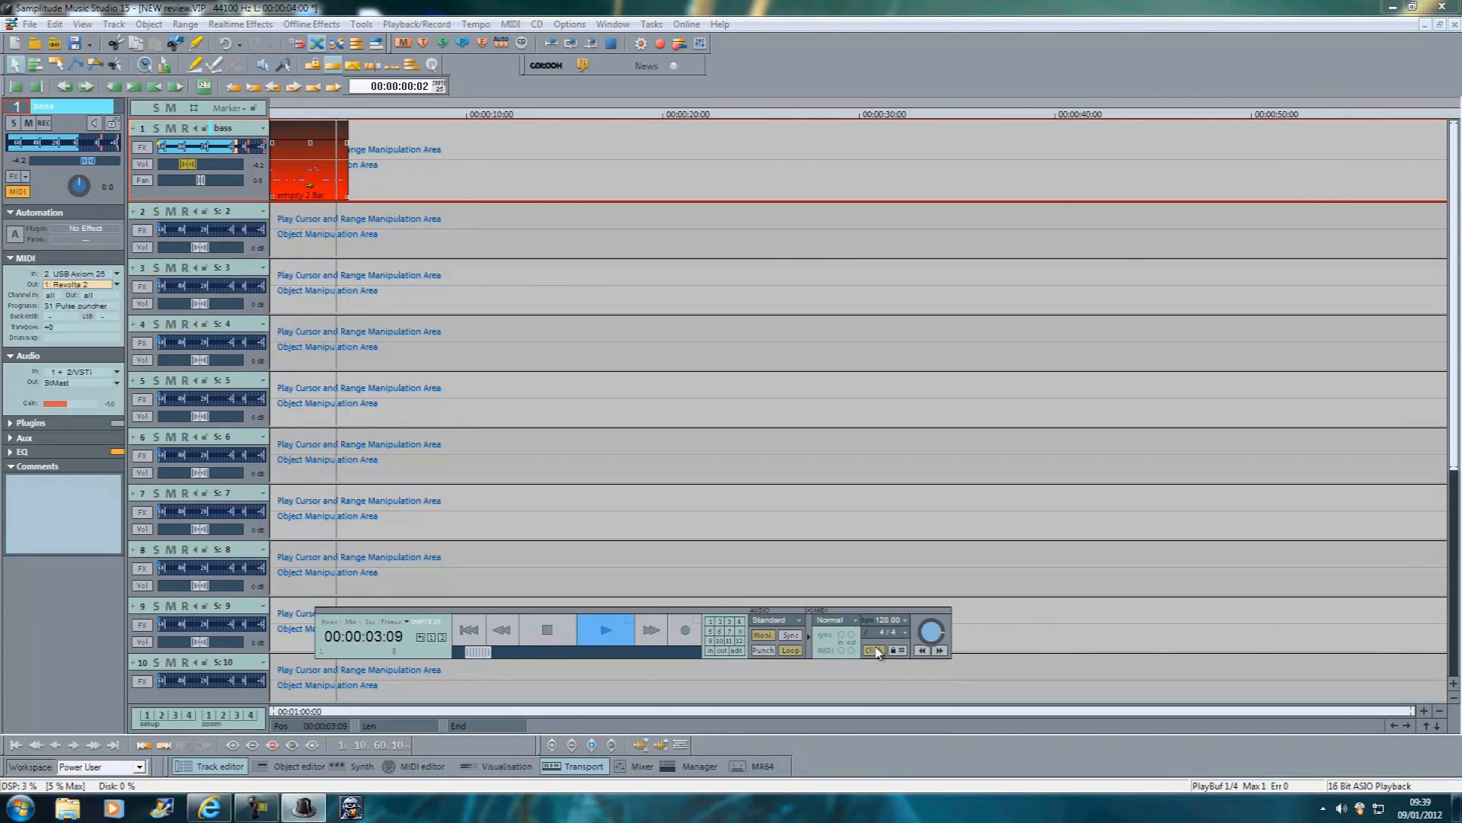
pyautogui.click(545, 631)
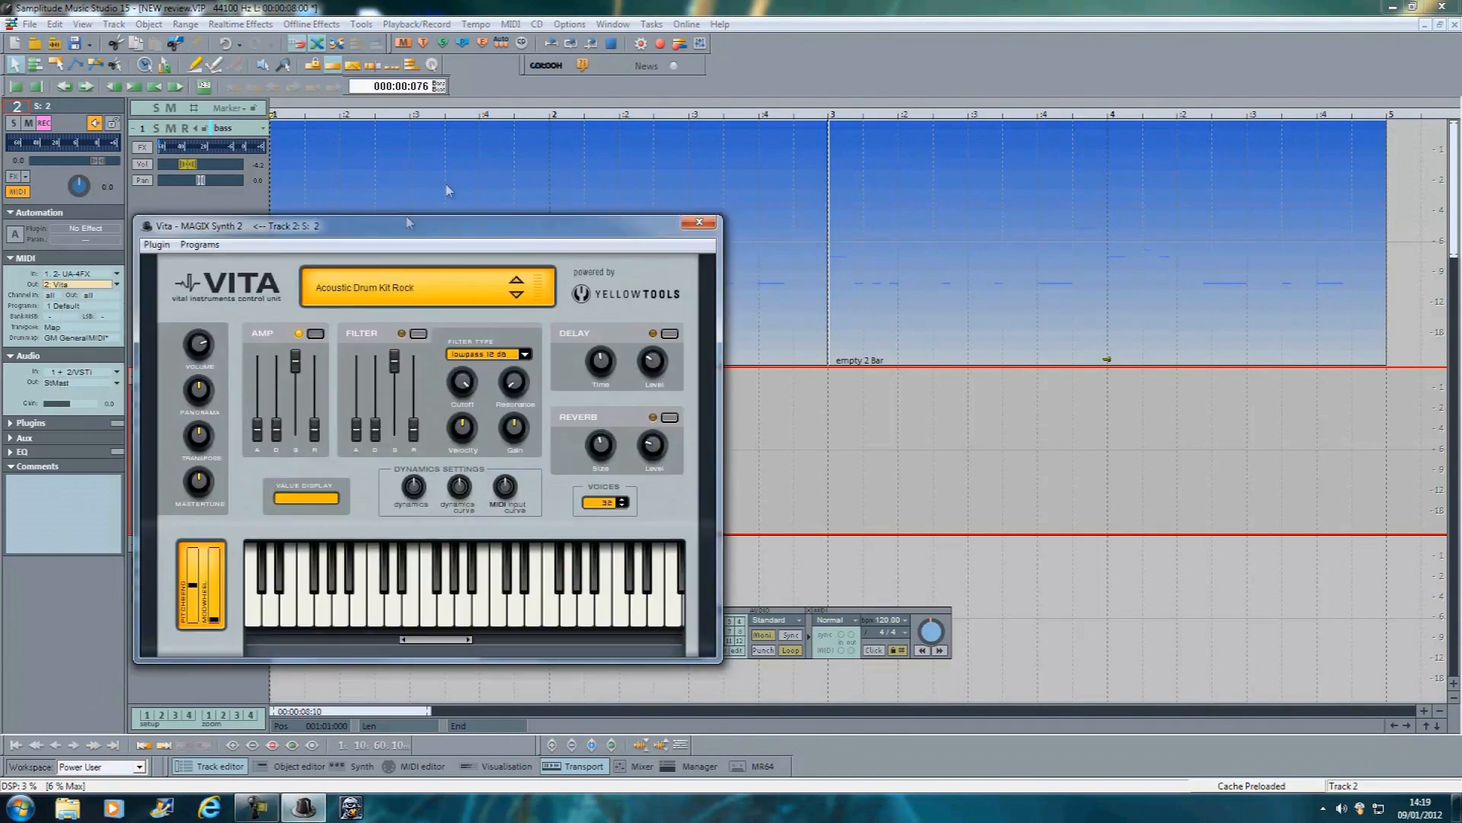
# Move the Vita drum synth window aside and close it to reveal the arrangement.
pyautogui.moveTo(408, 224); pyautogui.dragTo(509, 153)
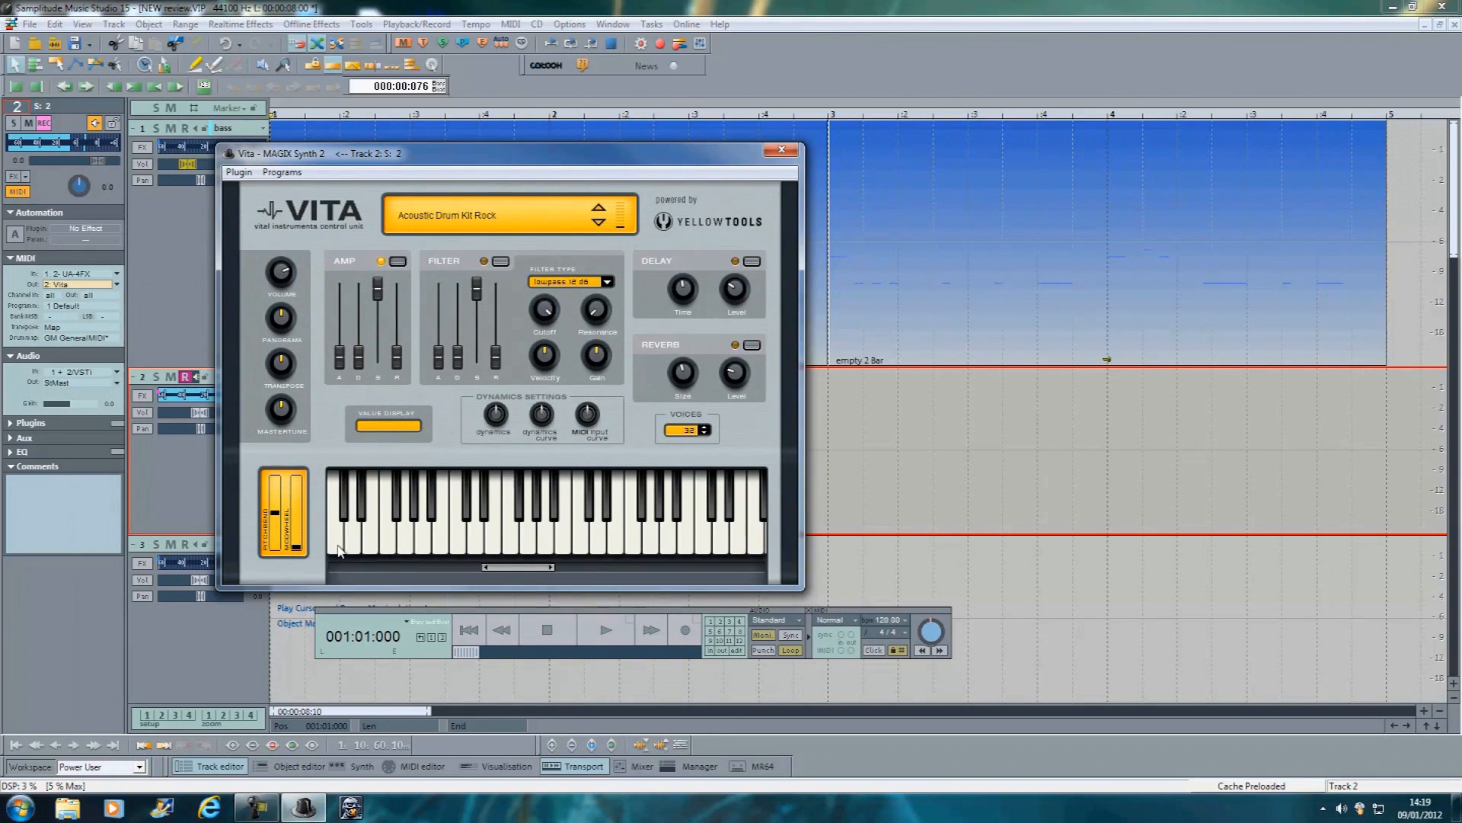
pyautogui.moveTo(782, 149)
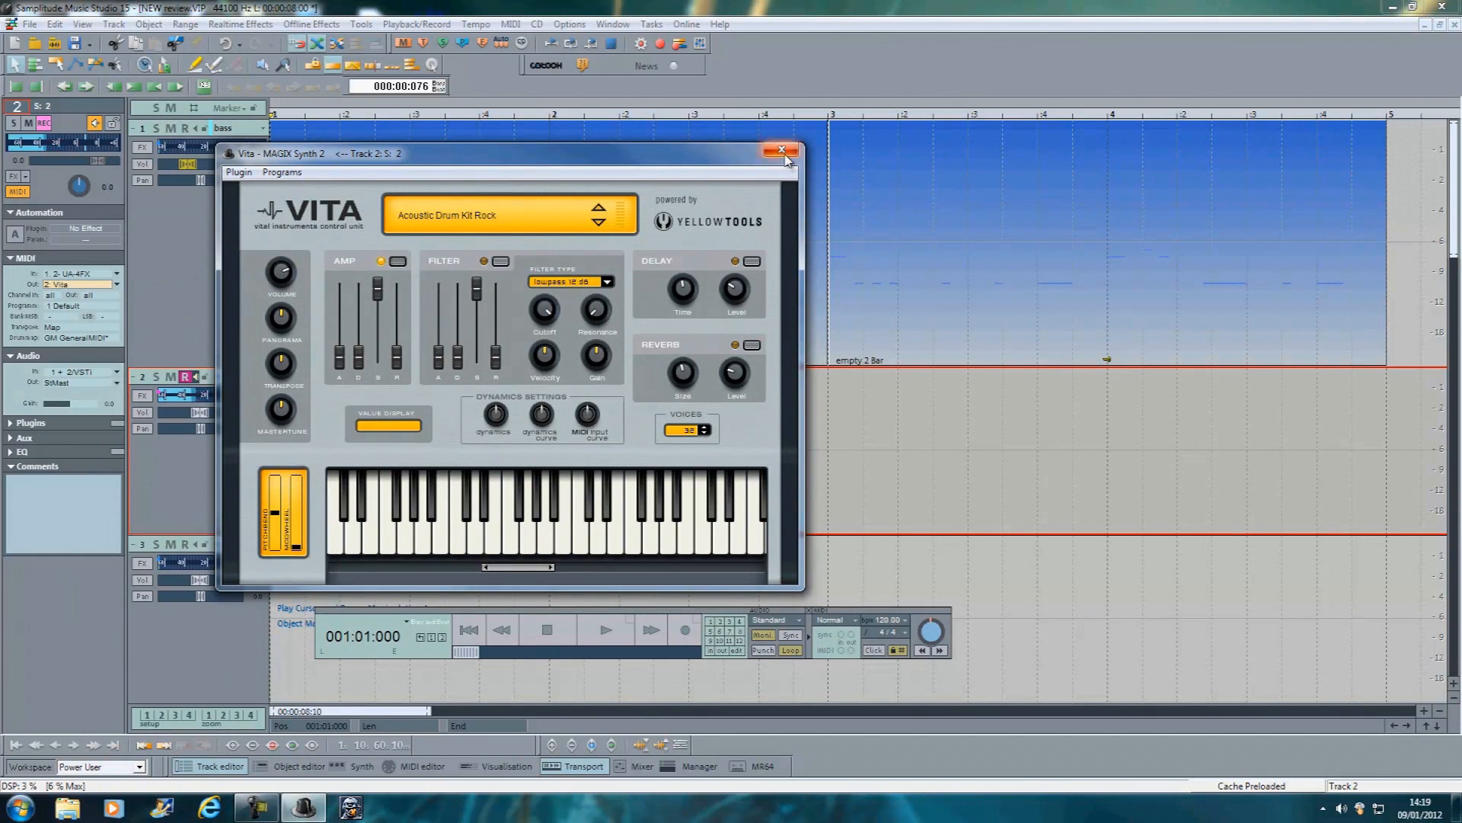
pyautogui.moveTo(781, 151)
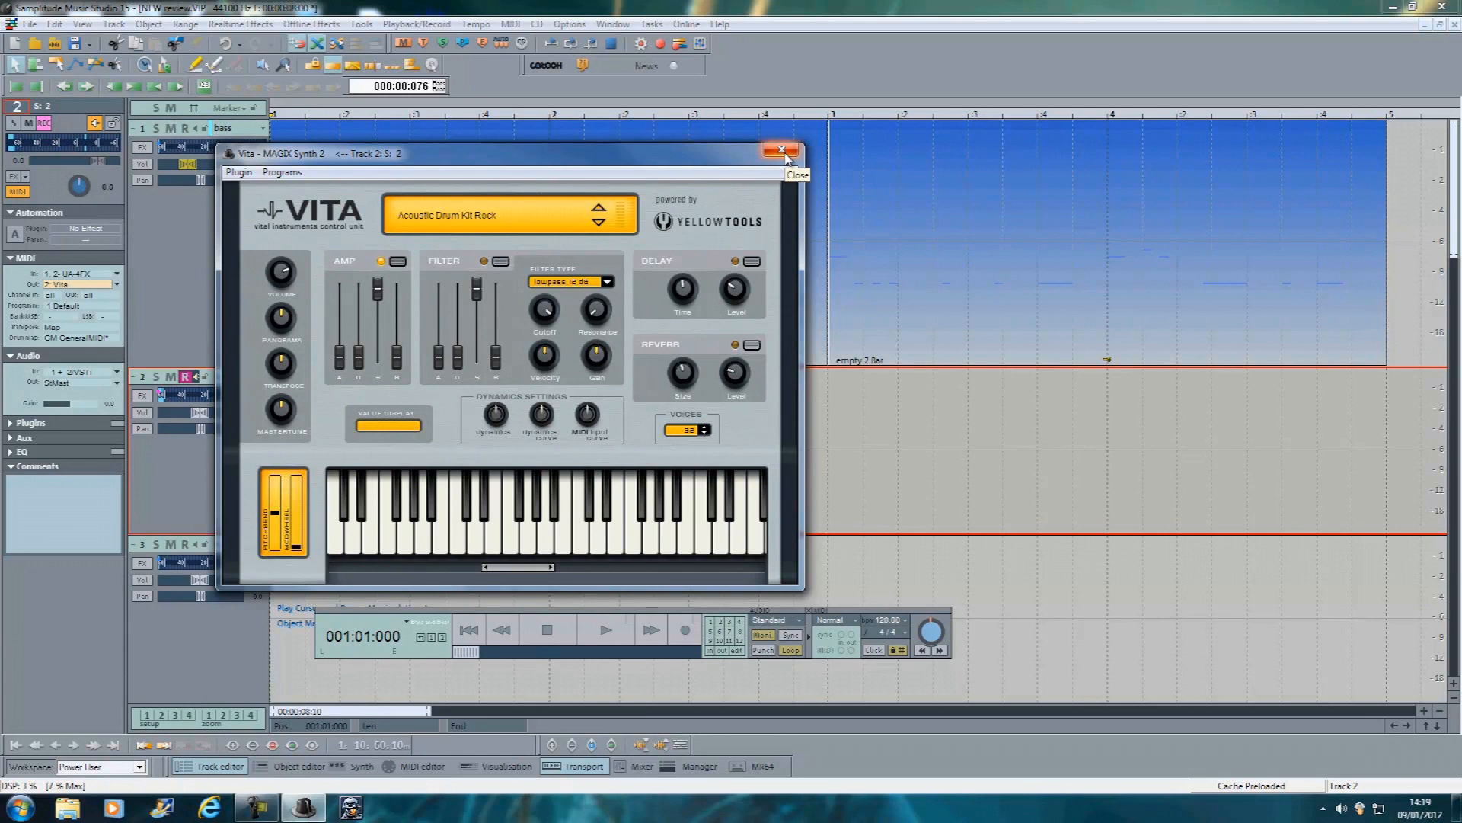
pyautogui.click(781, 149)
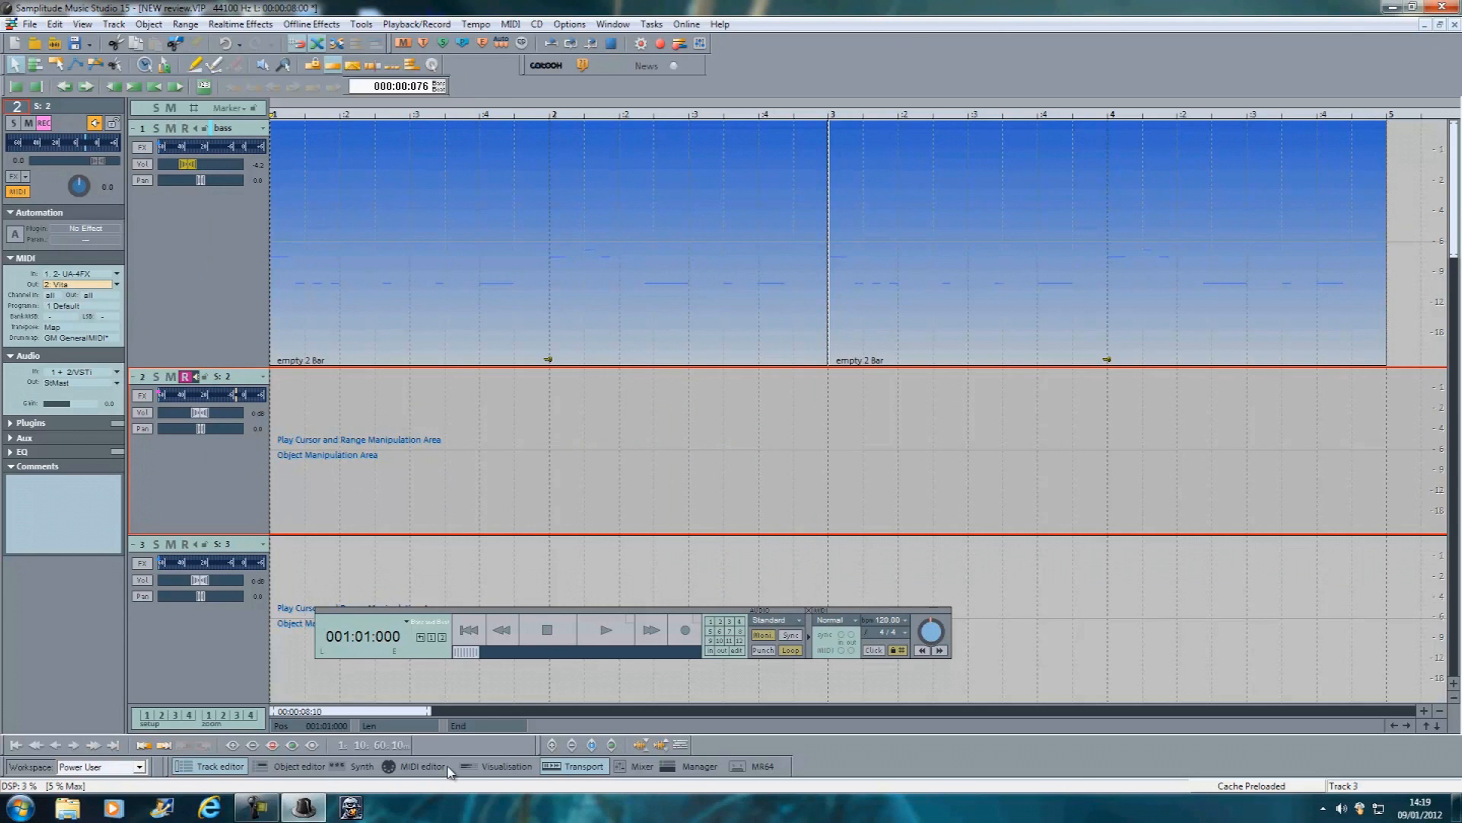
# Create an 'empty 2 Bar' MIDI object on track 2 in the MIDI Editor, dismissing the drum map prompt.
pyautogui.click(420, 766)
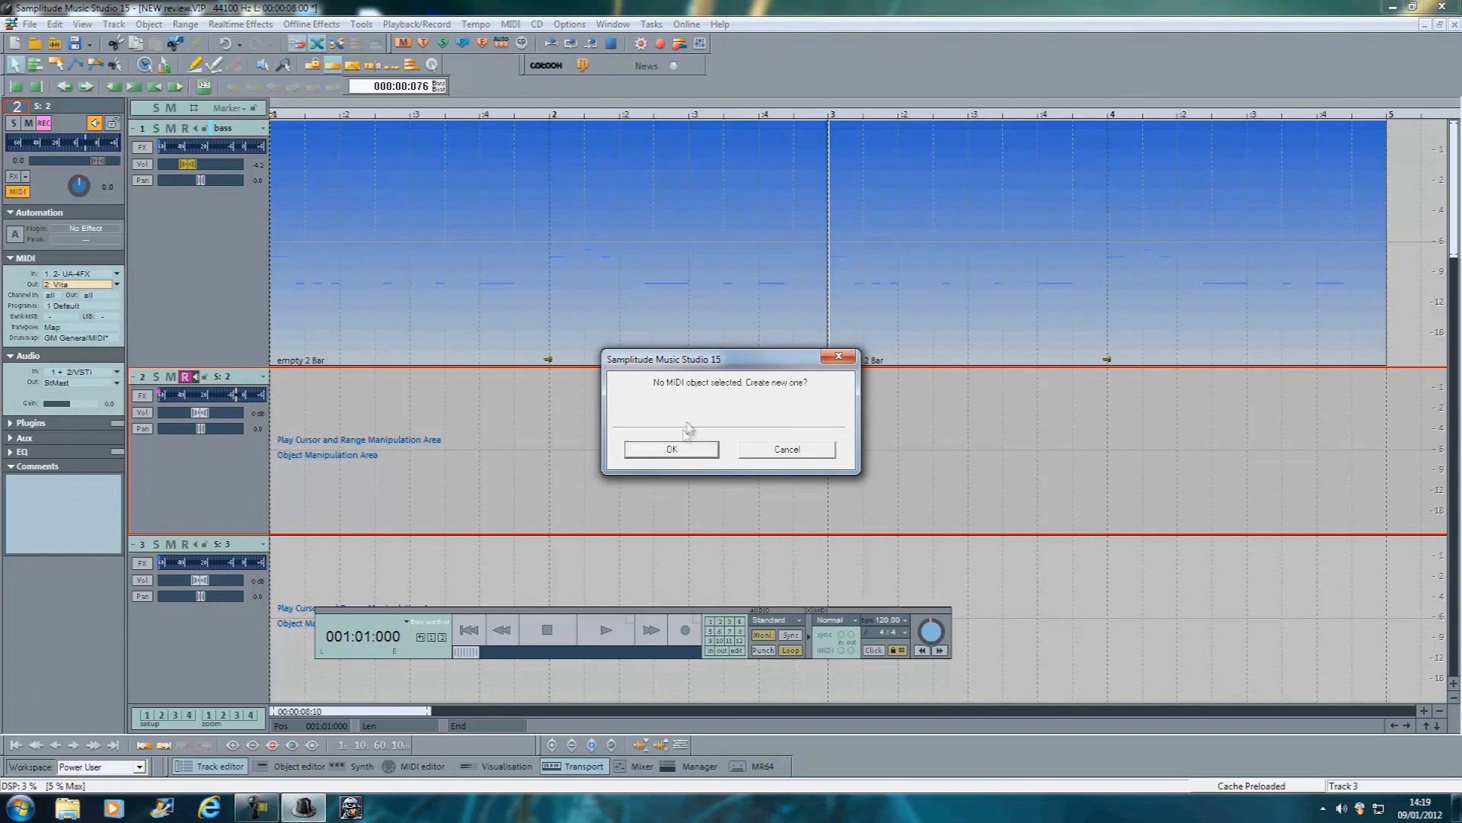
pyautogui.click(671, 450)
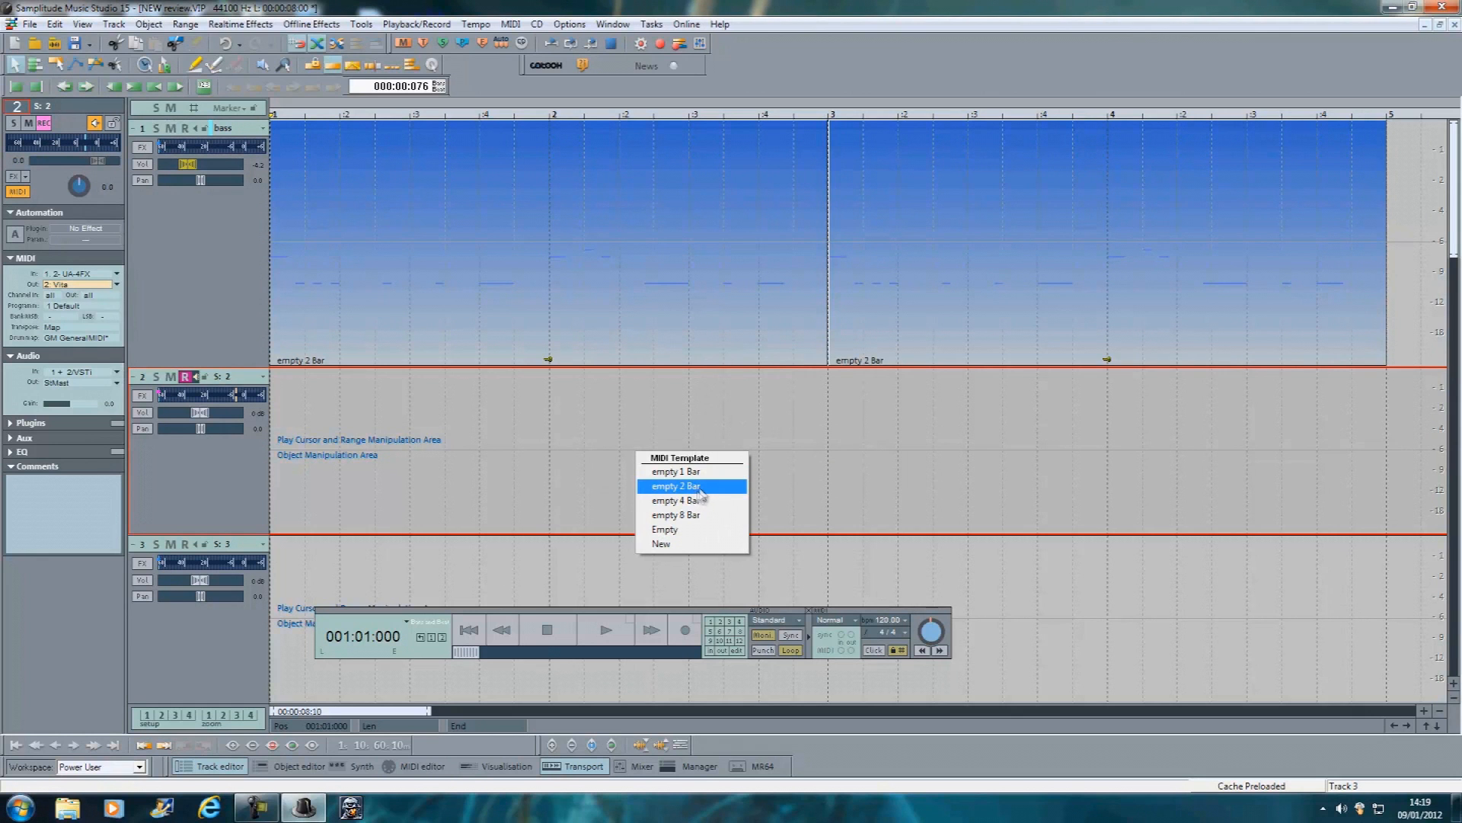
pyautogui.click(676, 486)
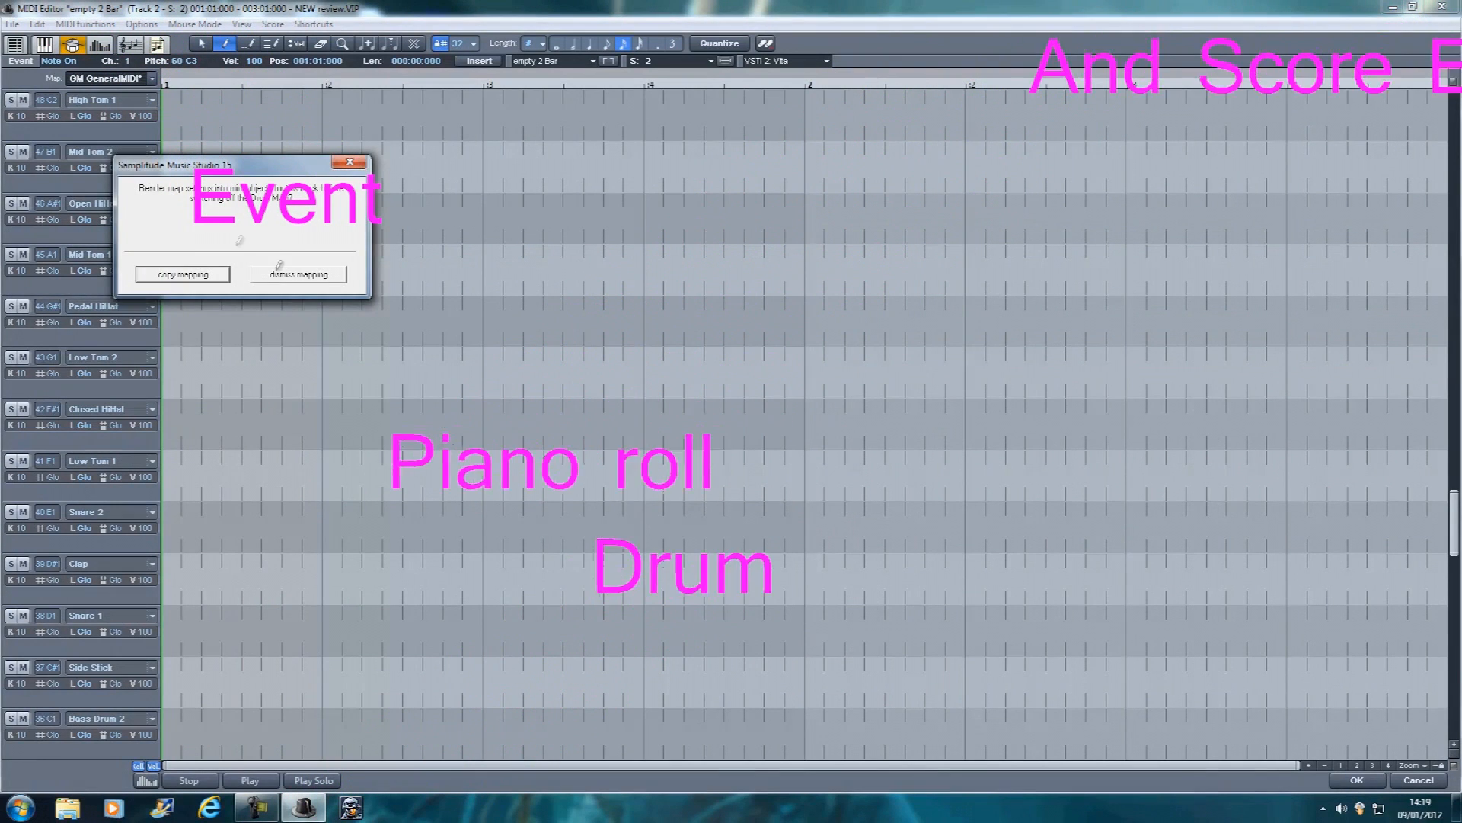
pyautogui.click(298, 274)
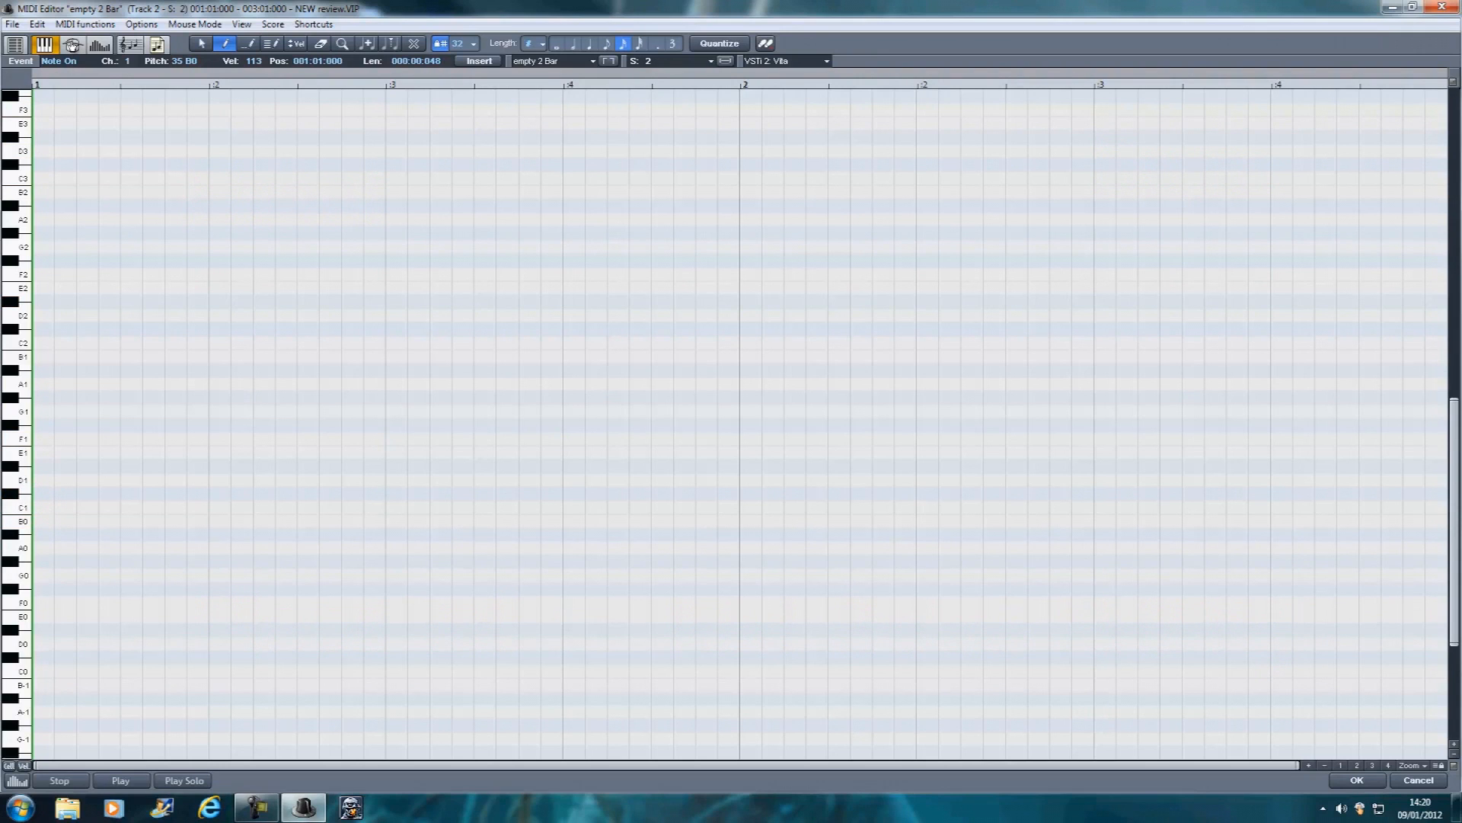
pyautogui.moveTo(67, 43)
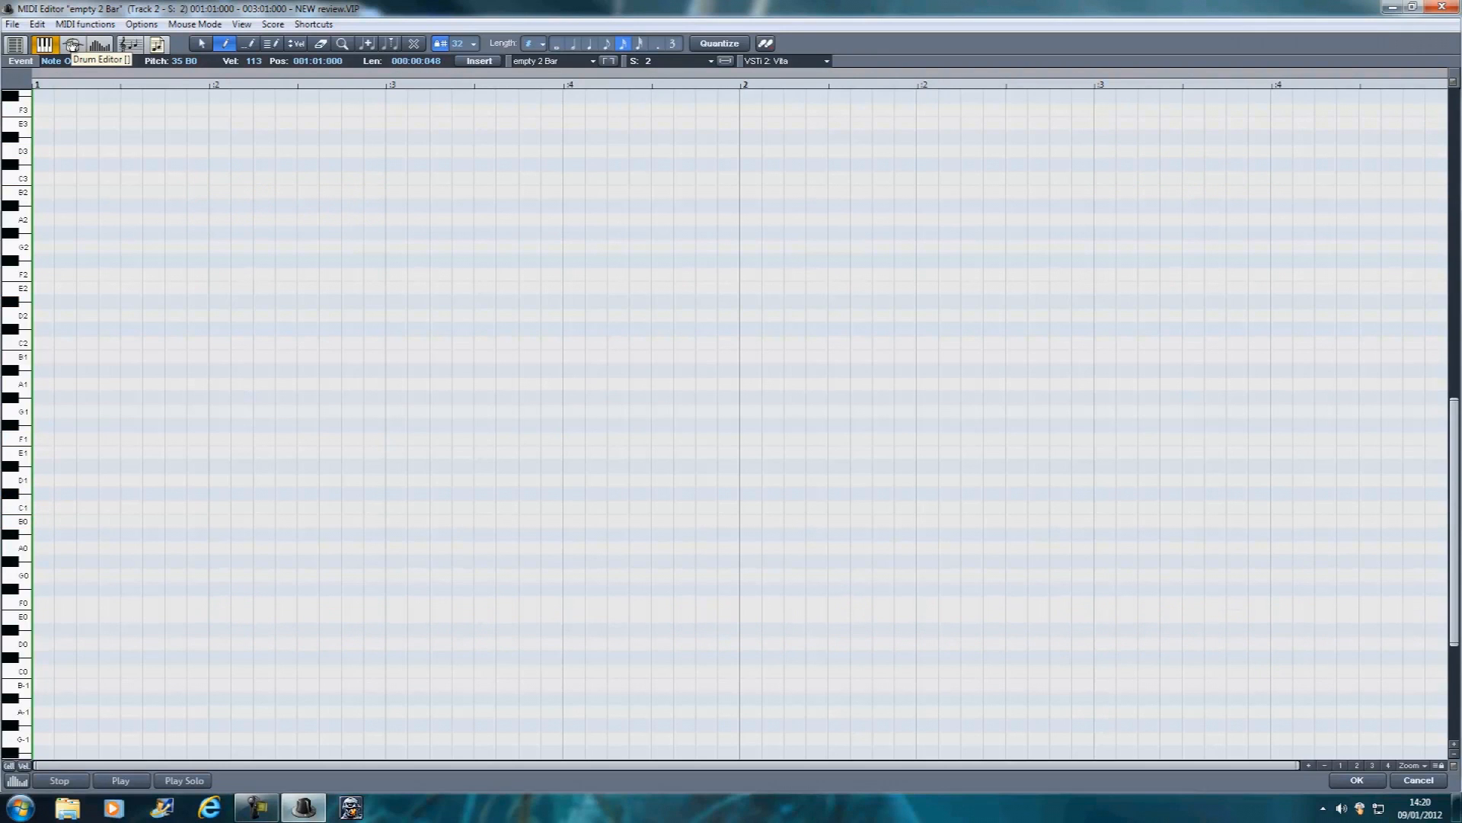
# Switch the clip to Drum Editor view and scroll the GM drum list down to Bass Drum.
pyautogui.click(64, 43)
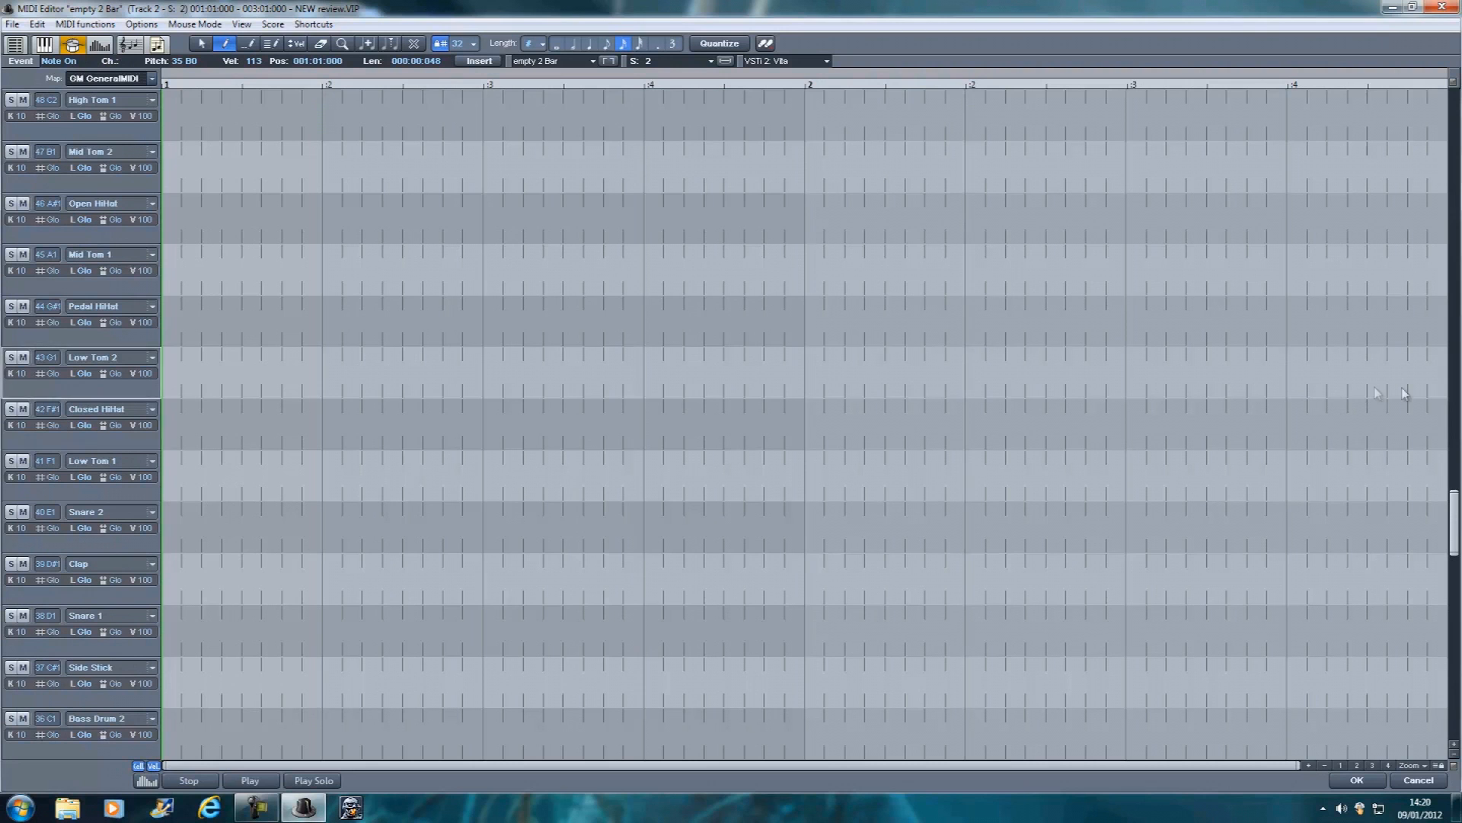
pyautogui.scroll(-3)
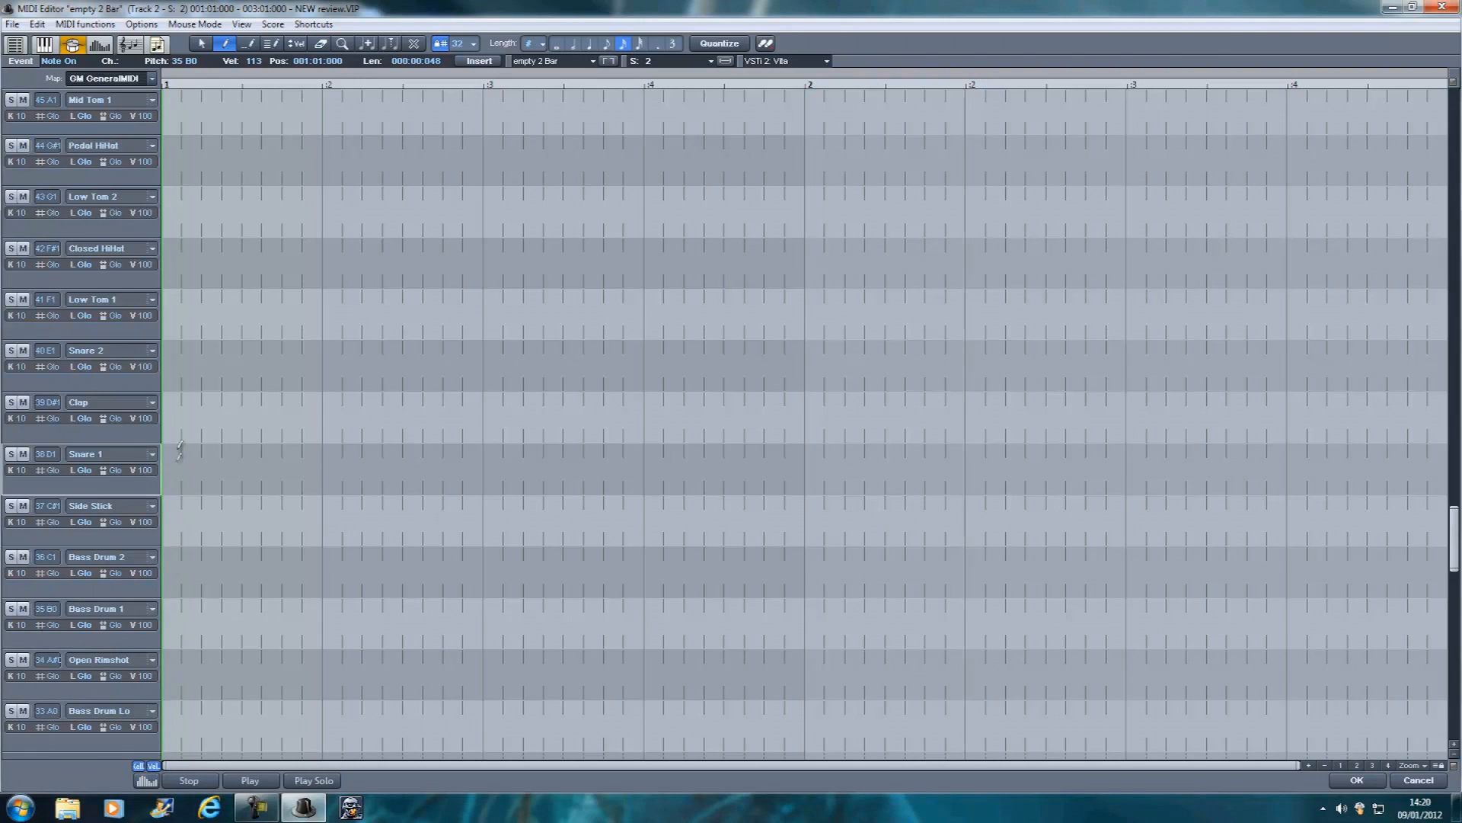
pyautogui.moveTo(174, 563)
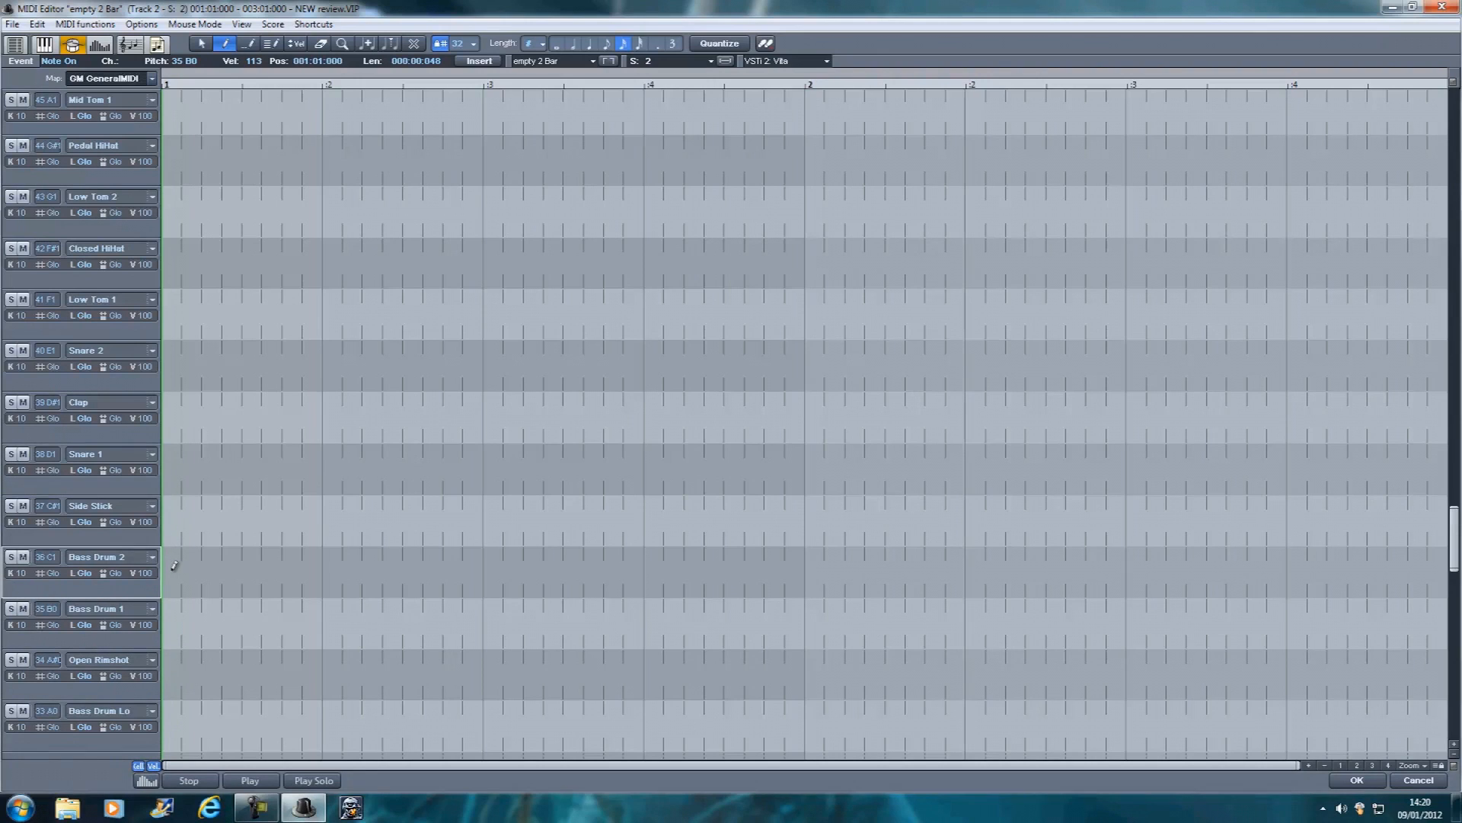
# Place Bass Drum 2 hits on every beat of the two bars, with accented velocity on the bar starts.
pyautogui.click(173, 579)
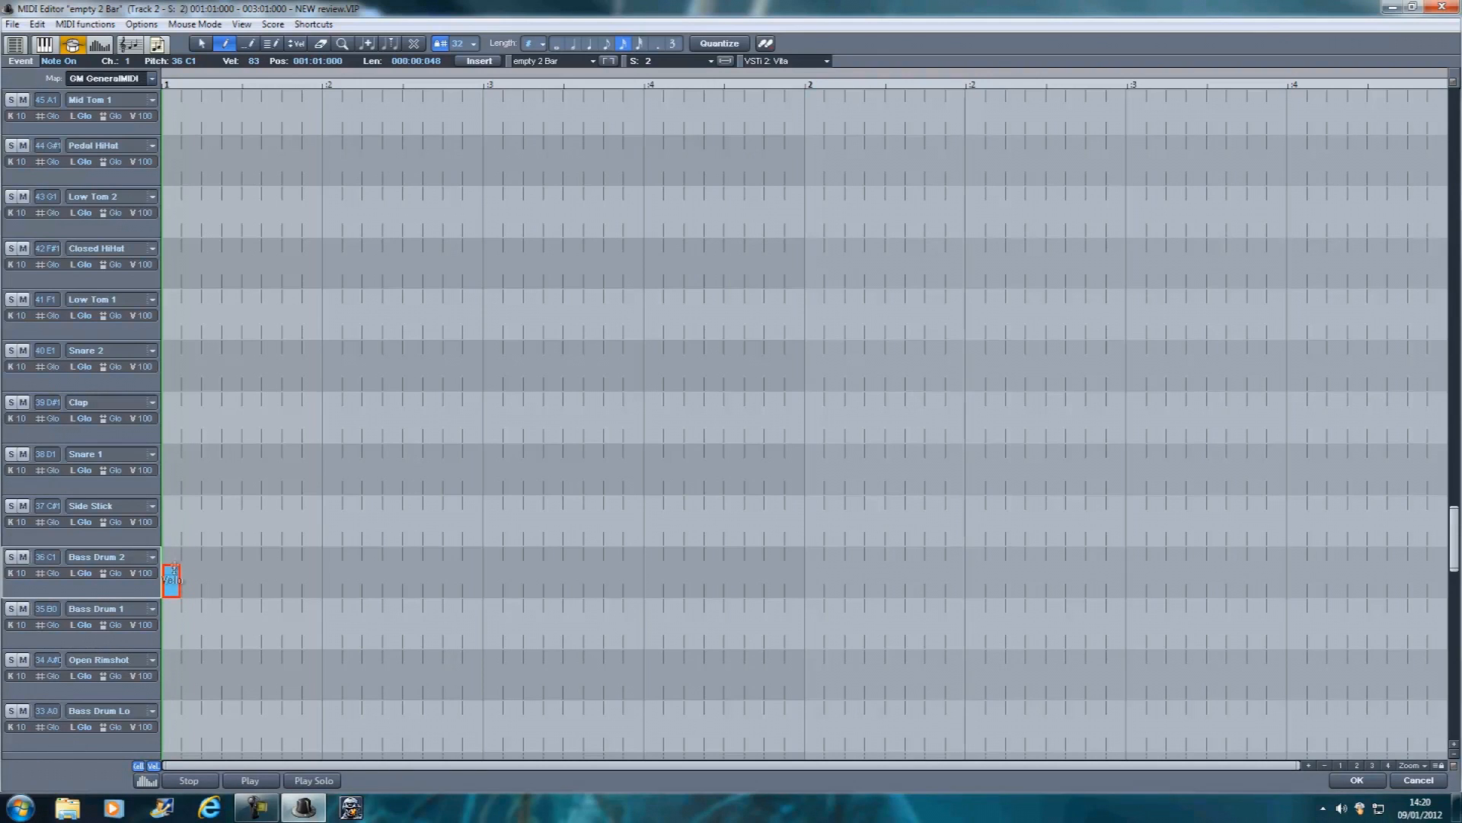
pyautogui.moveTo(172, 575); pyautogui.dragTo(172, 588)
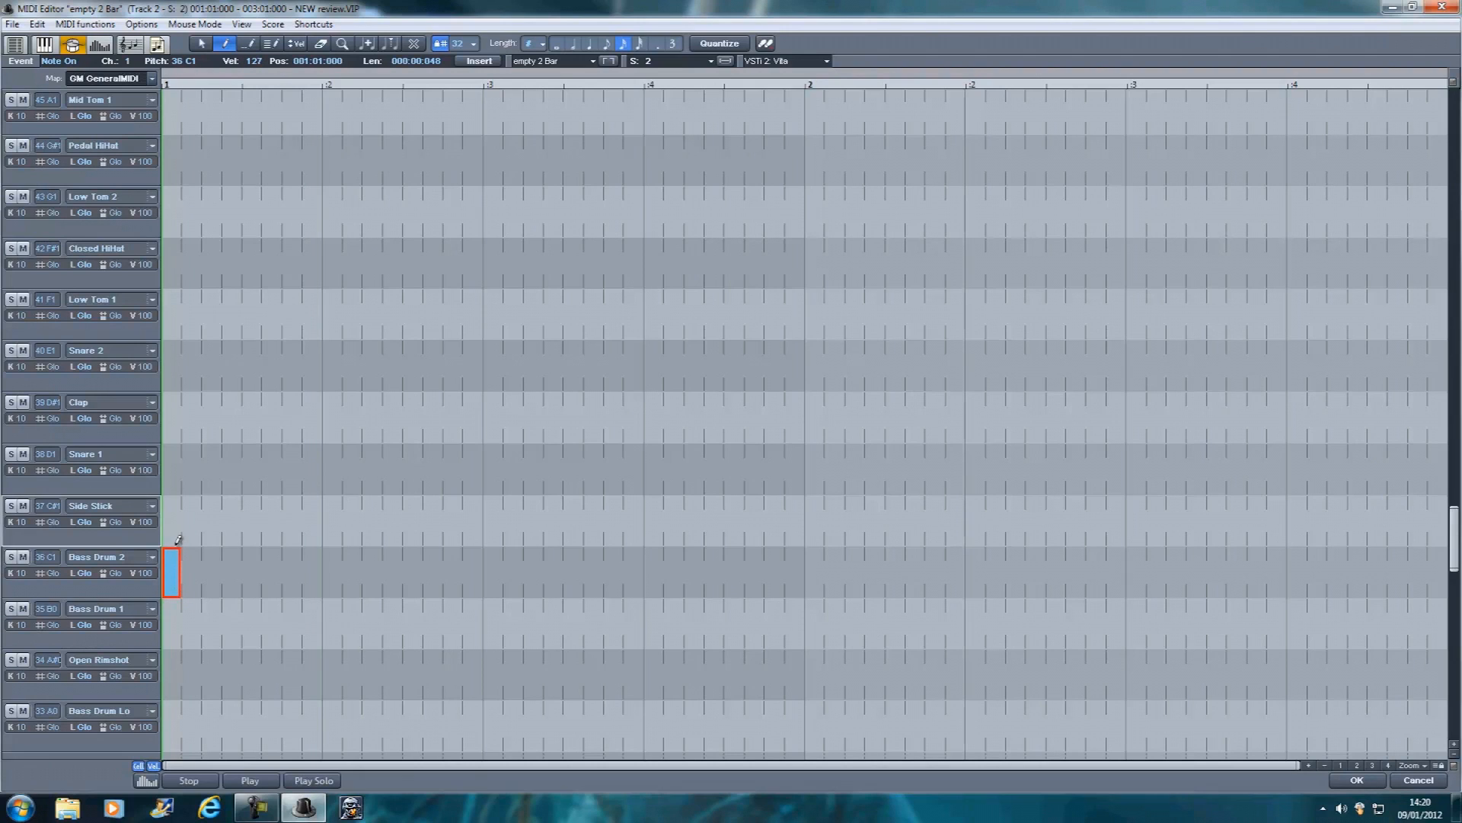
pyautogui.click(332, 574)
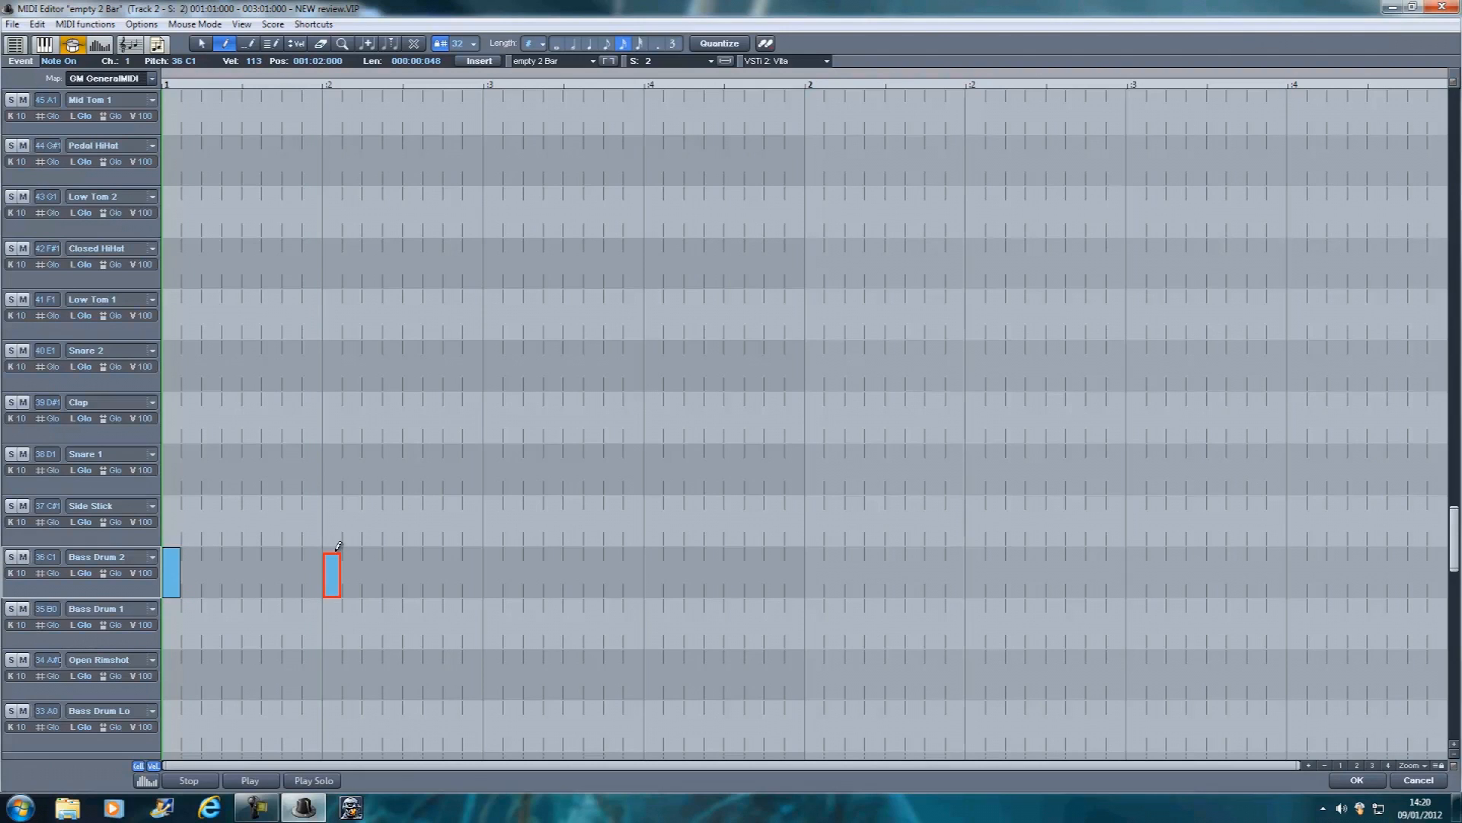
pyautogui.moveTo(495, 544)
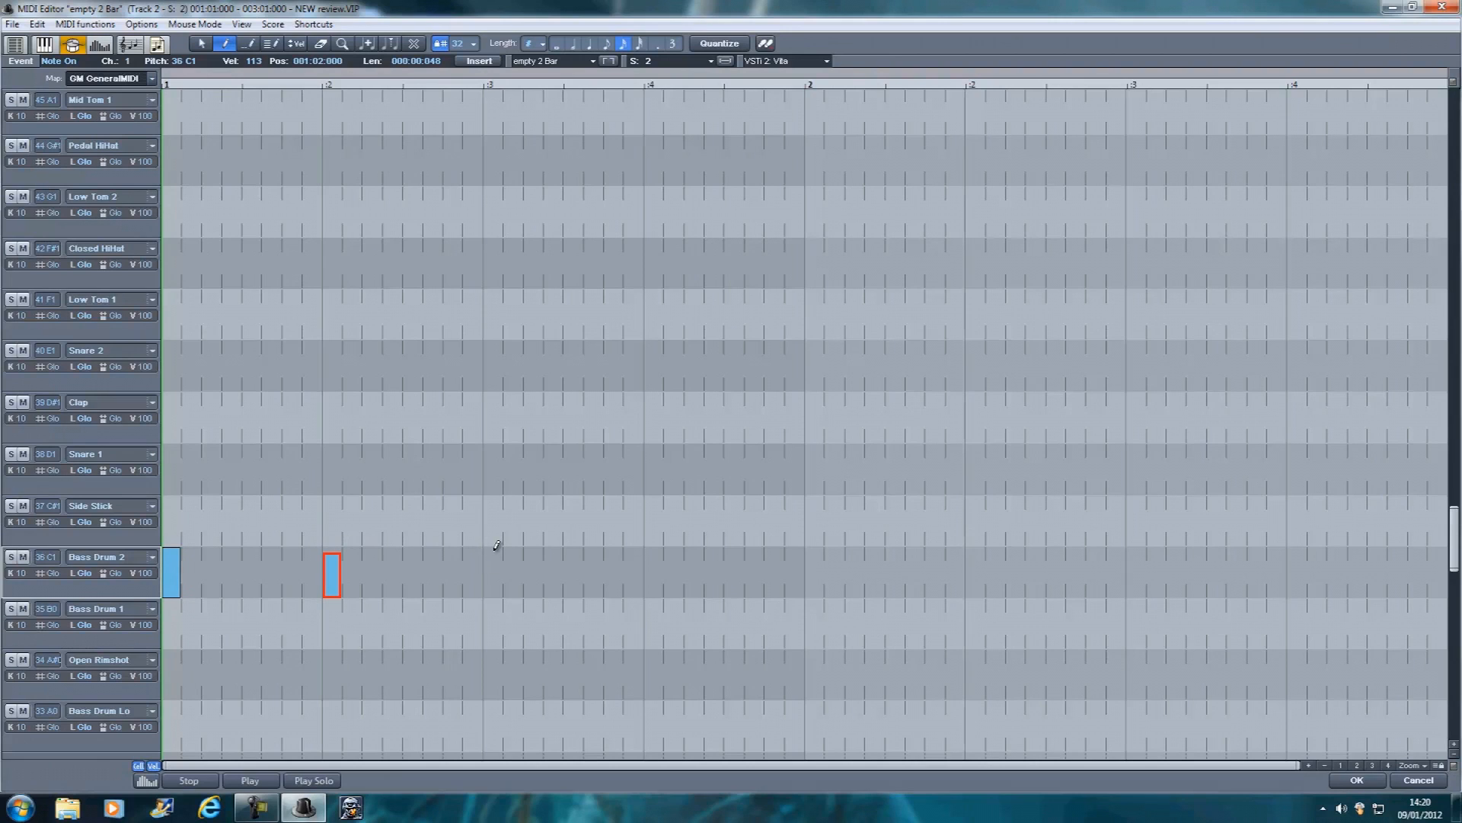
pyautogui.click(492, 576)
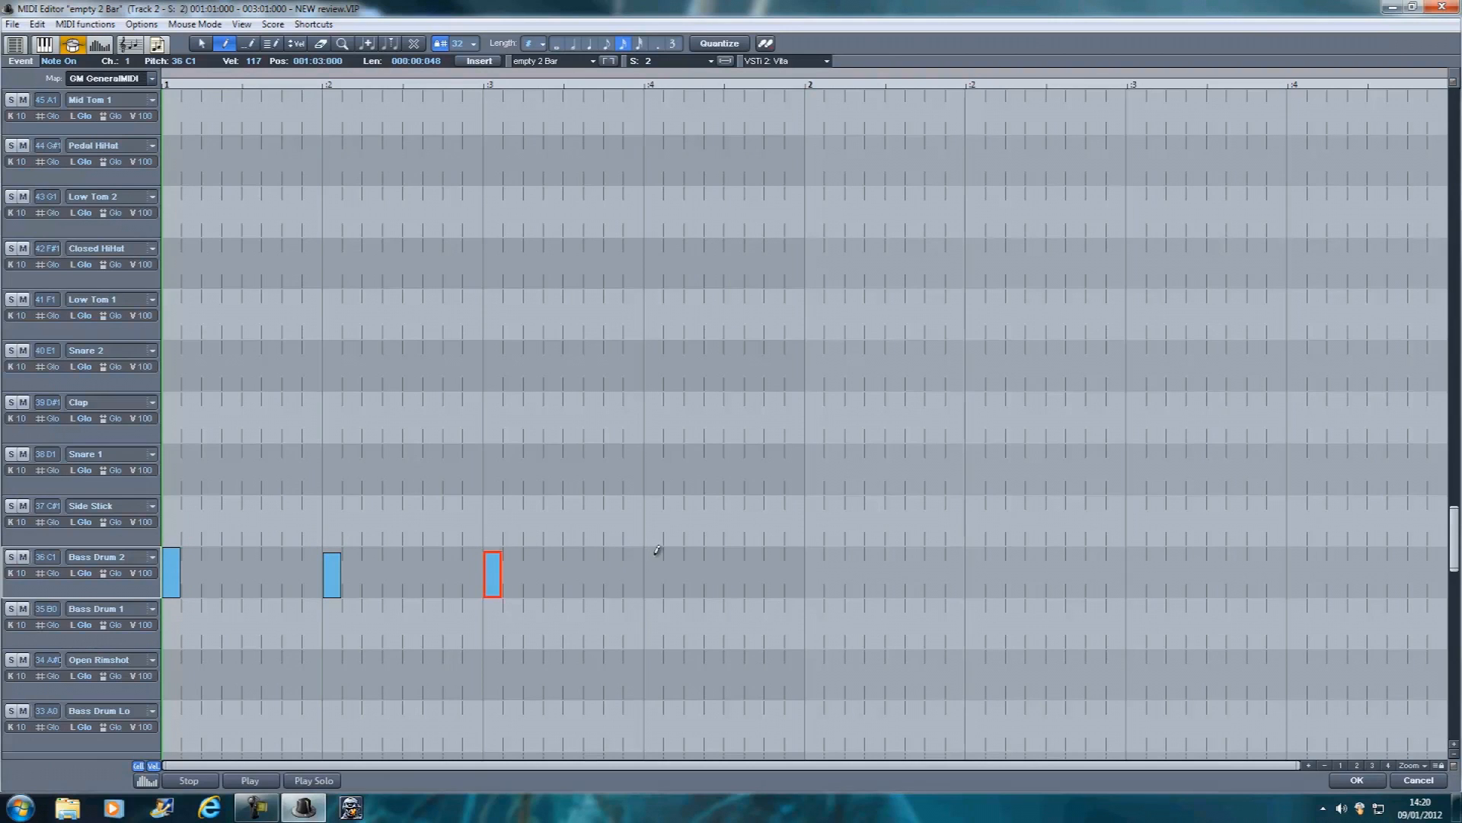
pyautogui.click(815, 576)
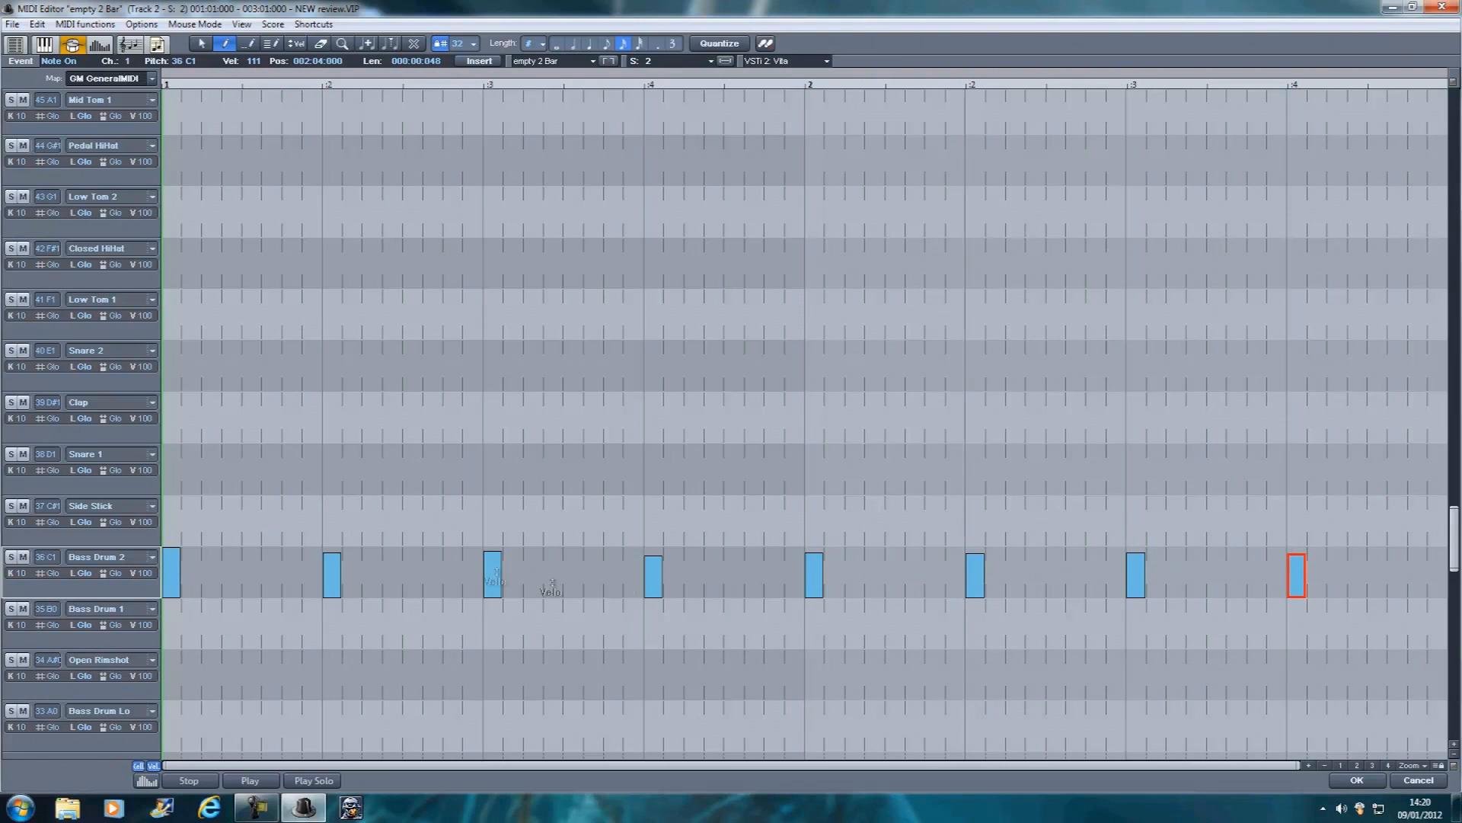
pyautogui.click(813, 576)
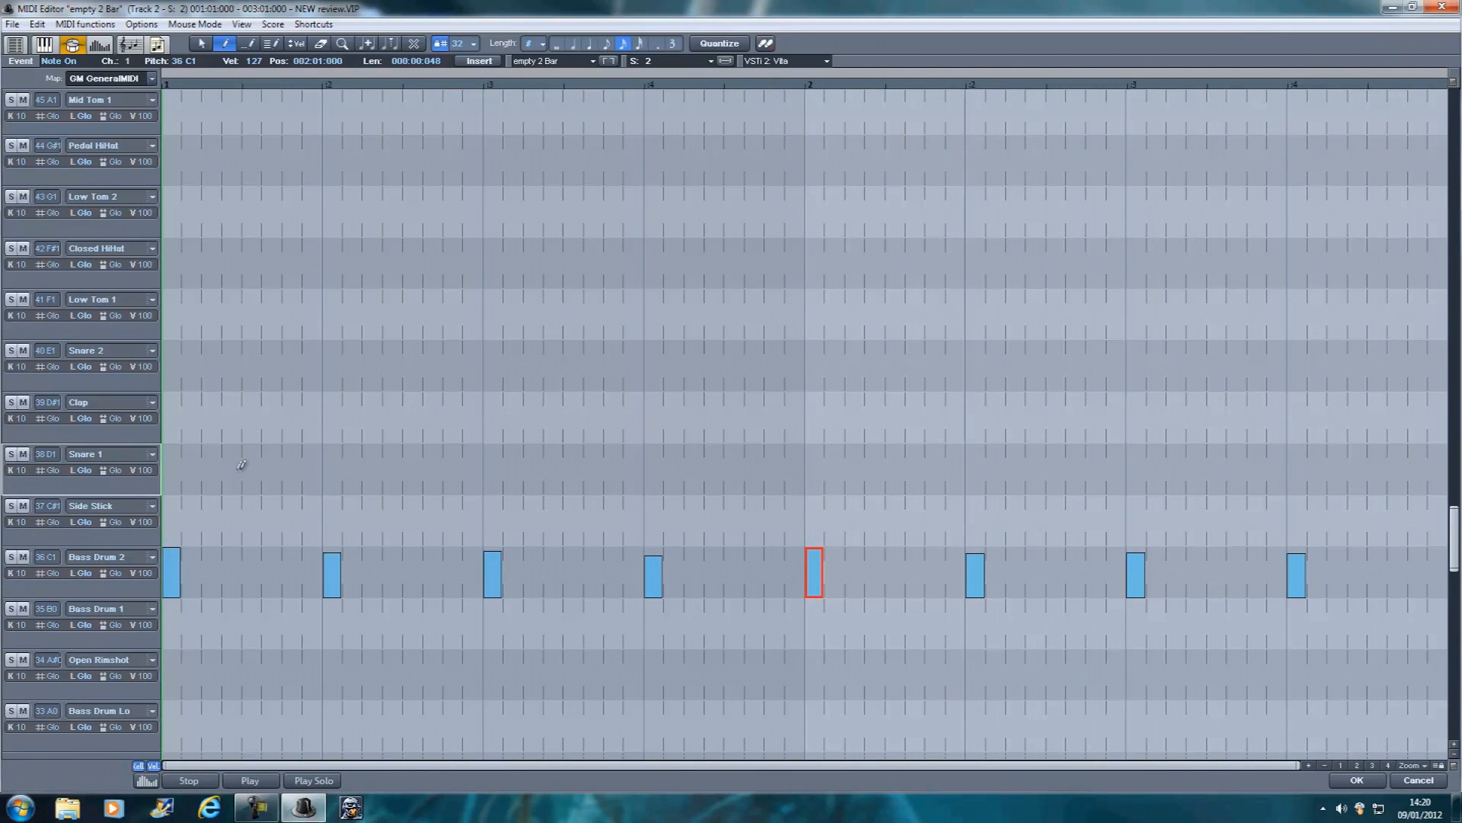
pyautogui.click(271, 477)
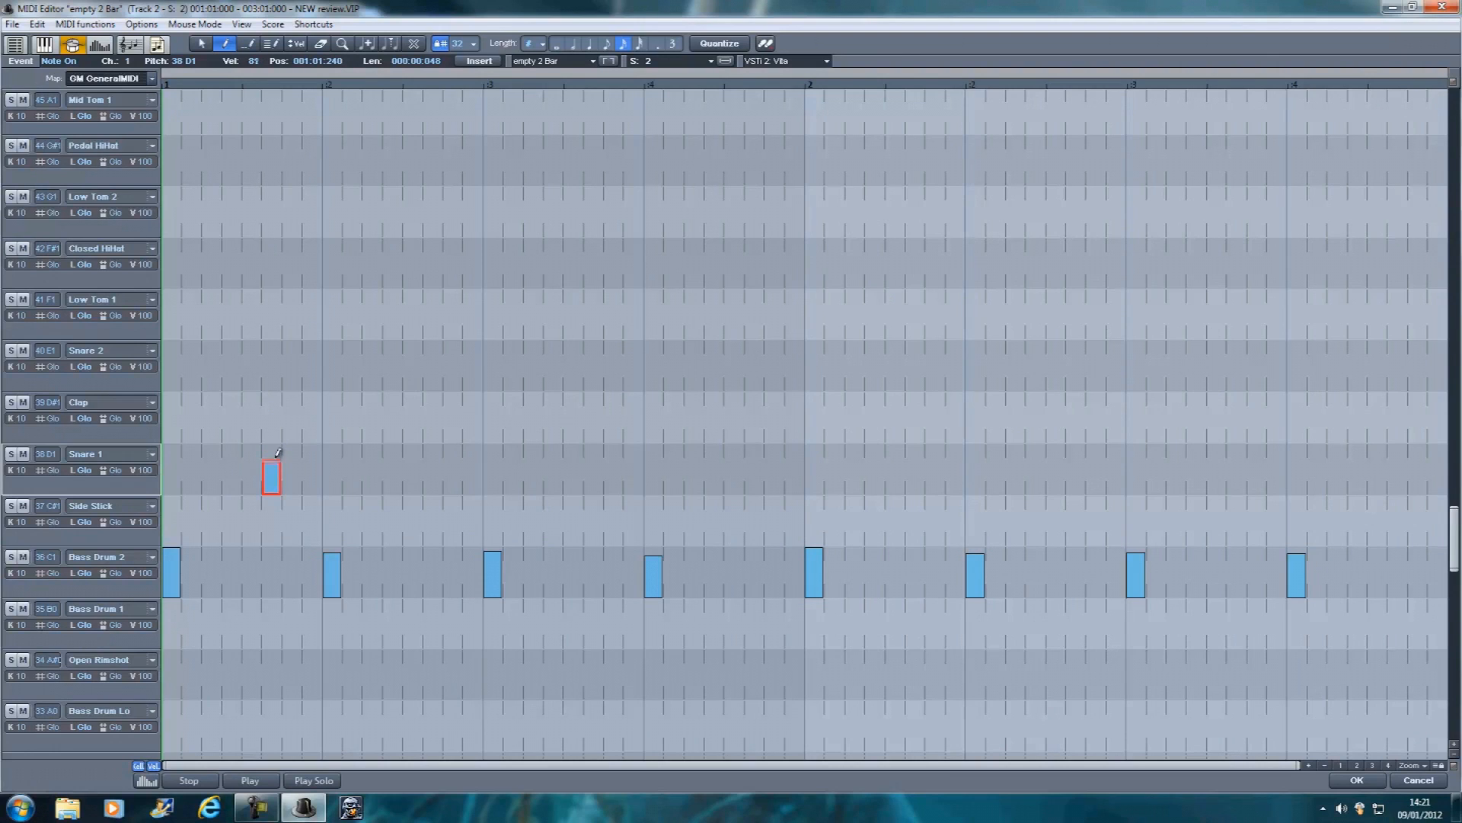
# Add Snare 1 hits on beat two of each bar and move a new note up to the Closed HiHat row.
pyautogui.click(249, 780)
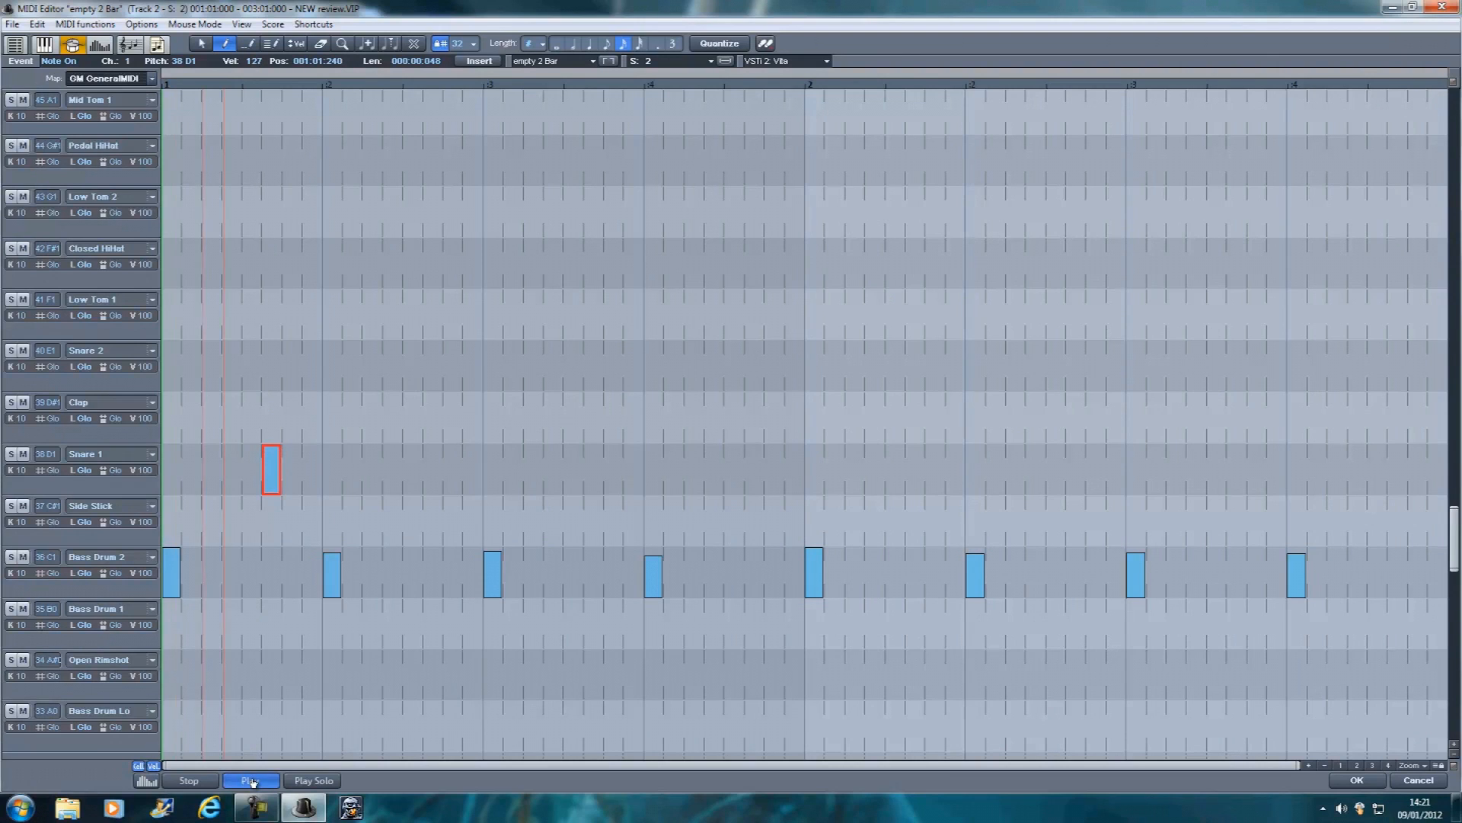
pyautogui.click(249, 780)
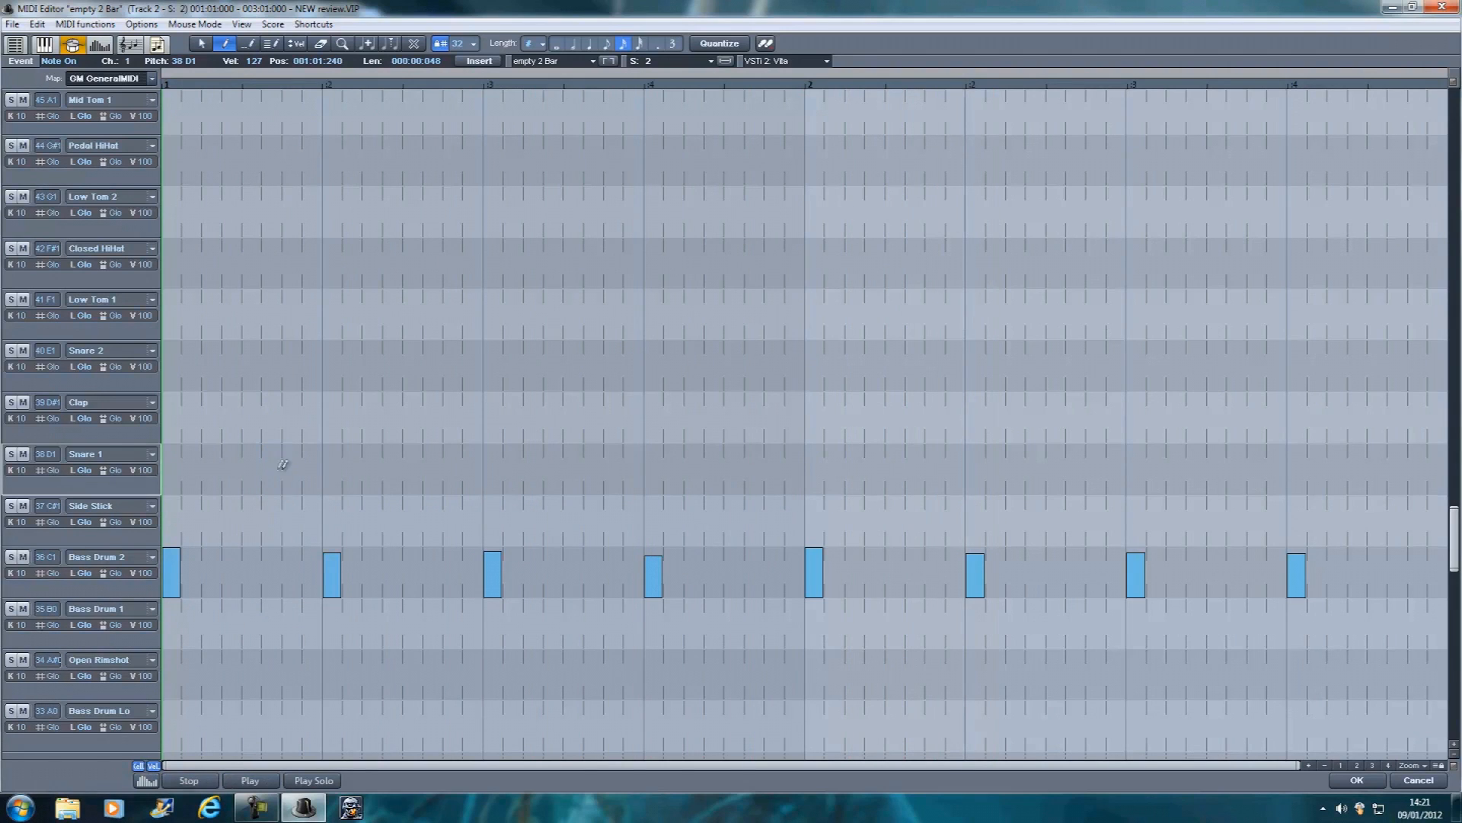
pyautogui.click(333, 472)
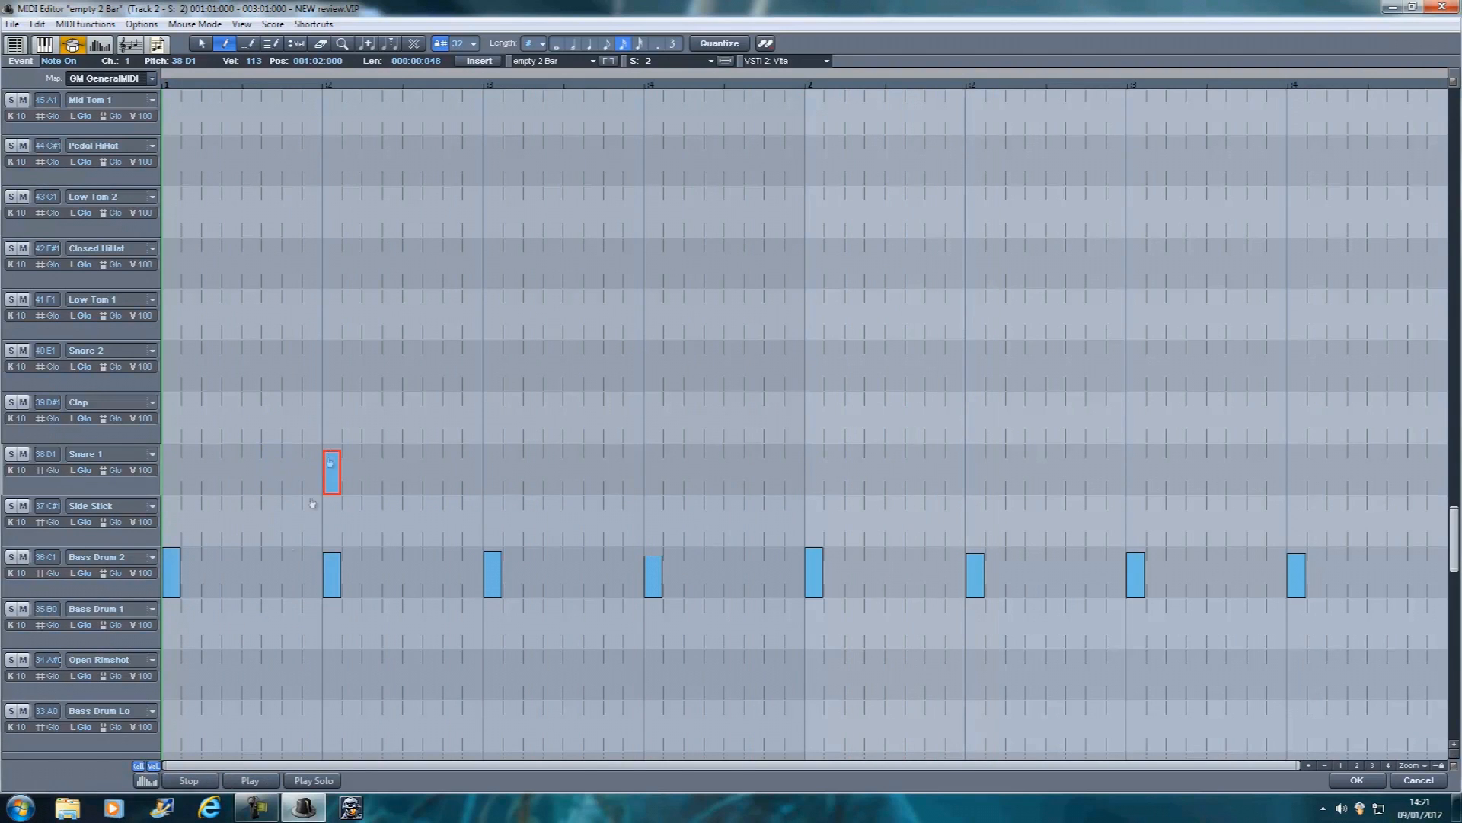
pyautogui.click(250, 780)
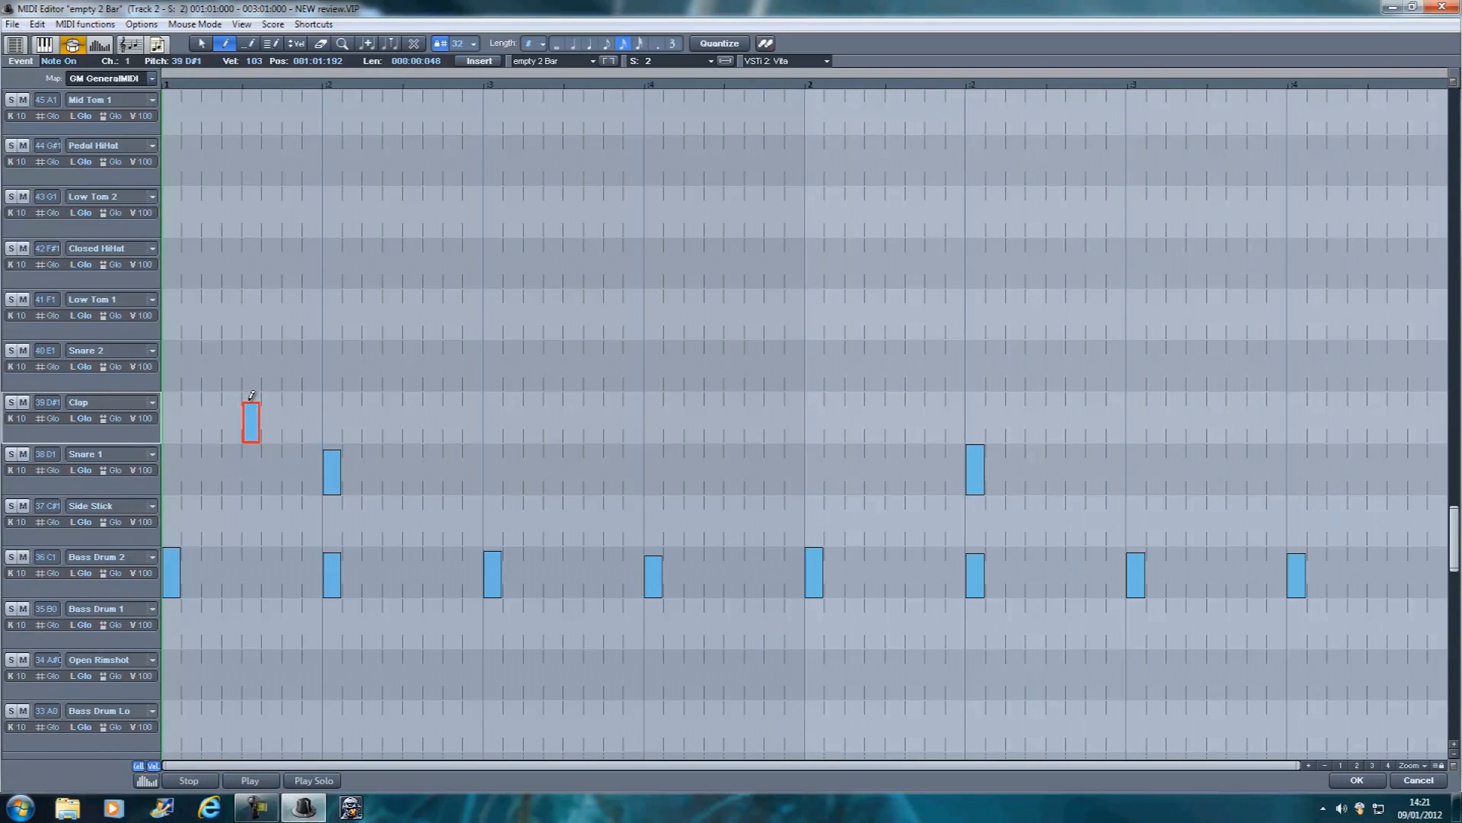
pyautogui.moveTo(251, 421); pyautogui.dragTo(252, 369)
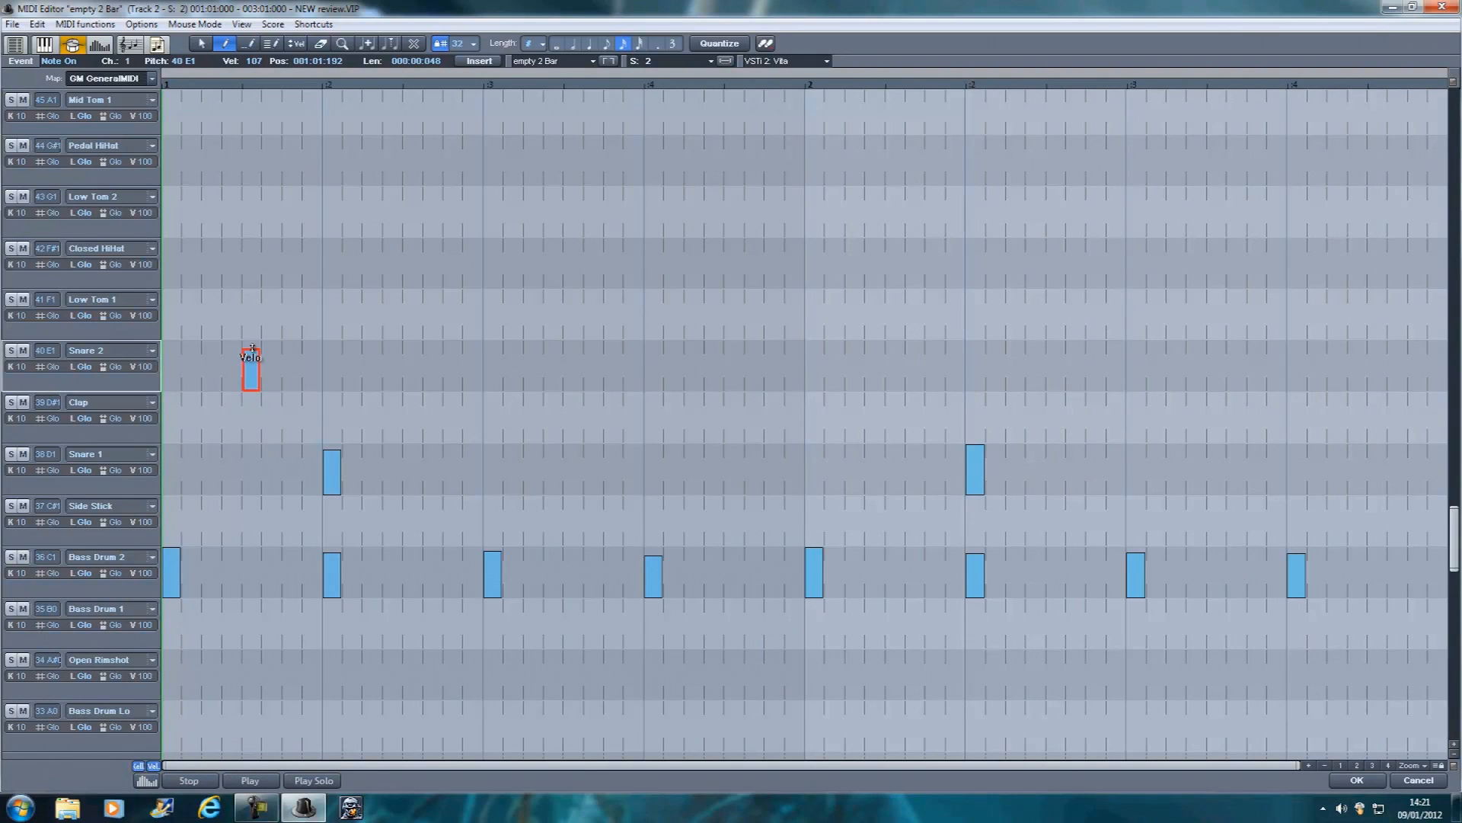
pyautogui.moveTo(252, 359); pyautogui.dragTo(255, 333)
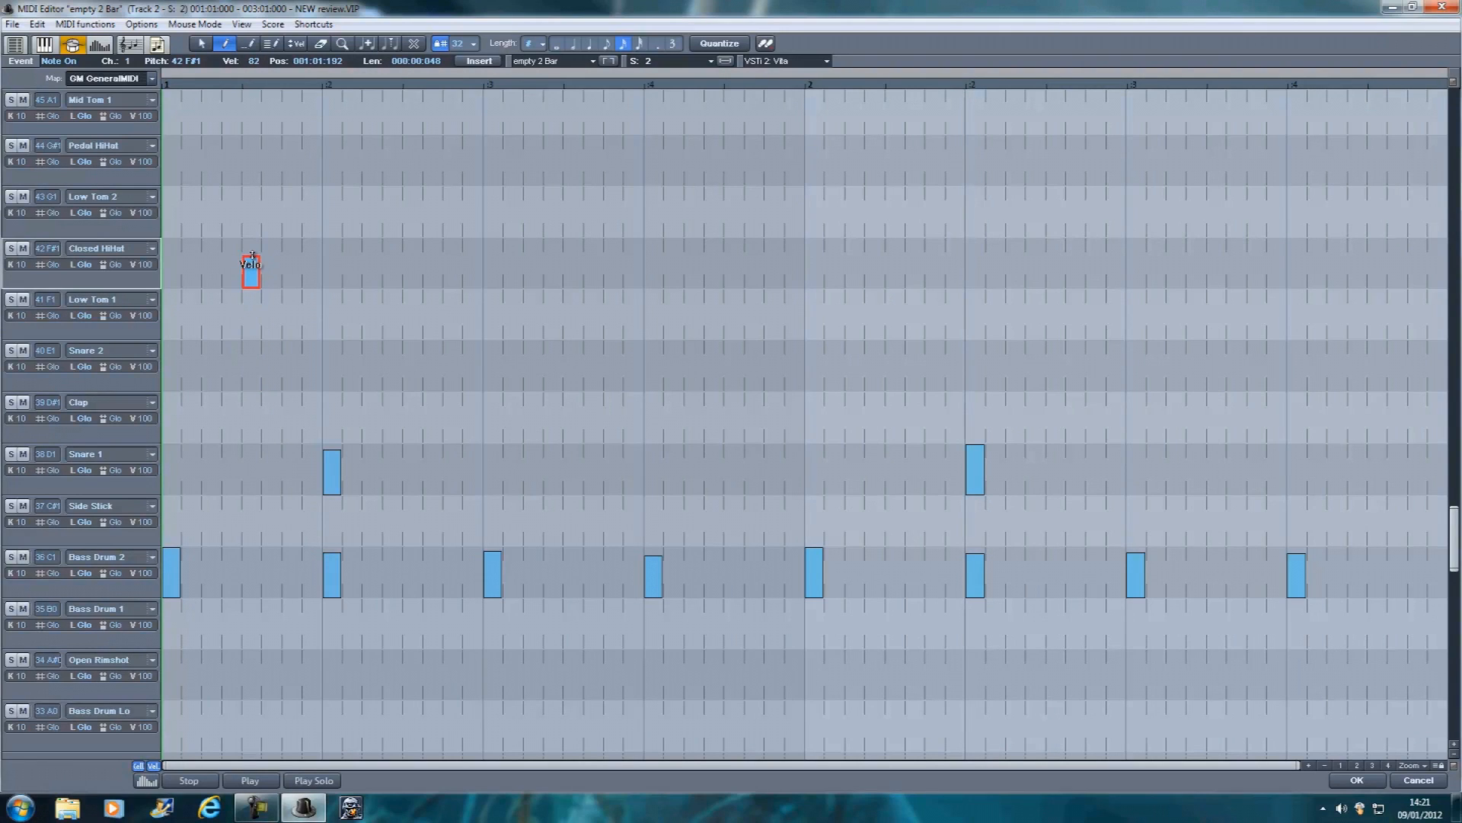
pyautogui.moveTo(251, 275); pyautogui.dragTo(254, 238)
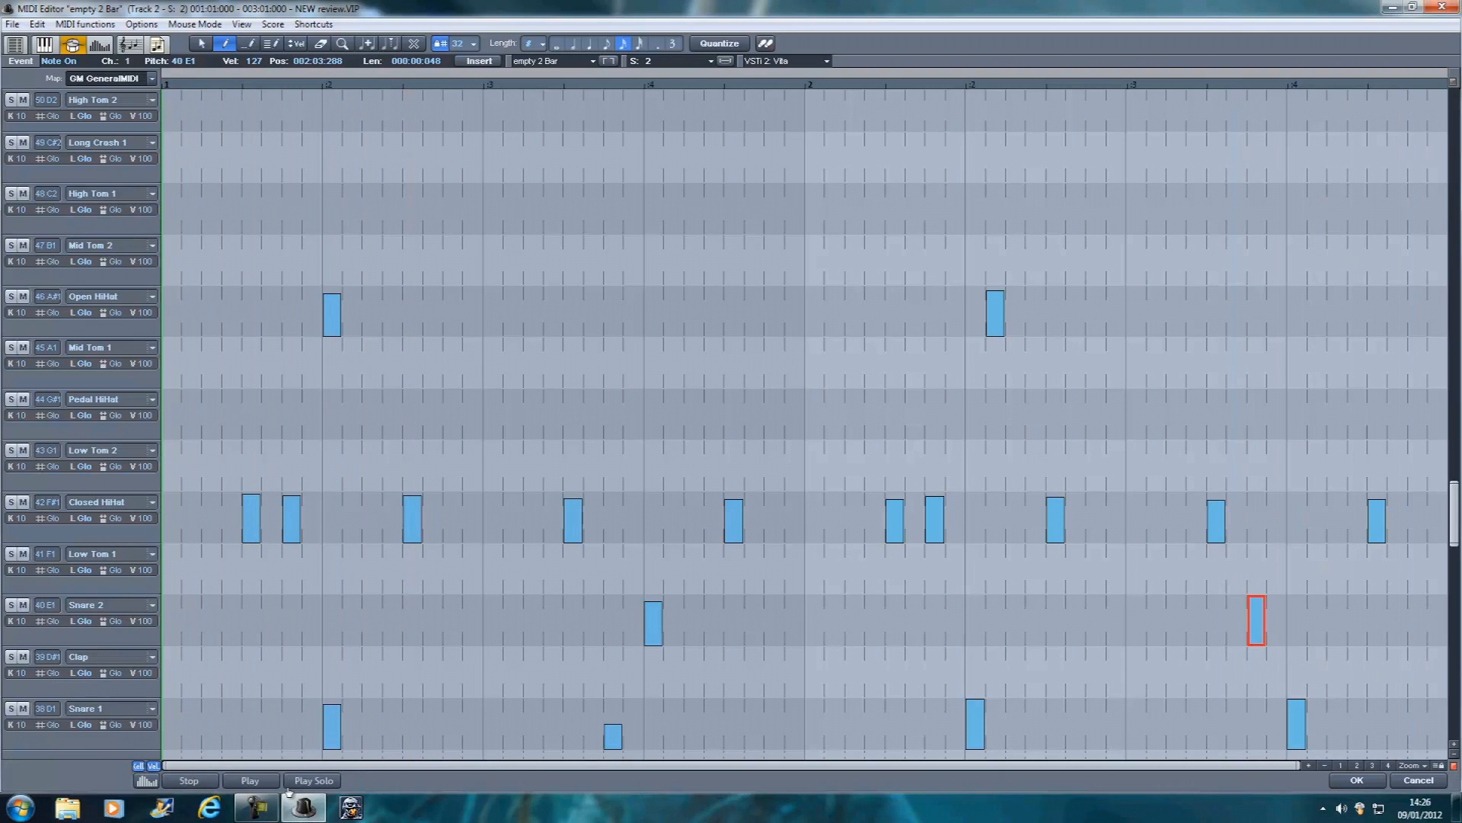
# Play the finished drum pattern with hi-hats and snares, then stop playback.
pyautogui.click(248, 780)
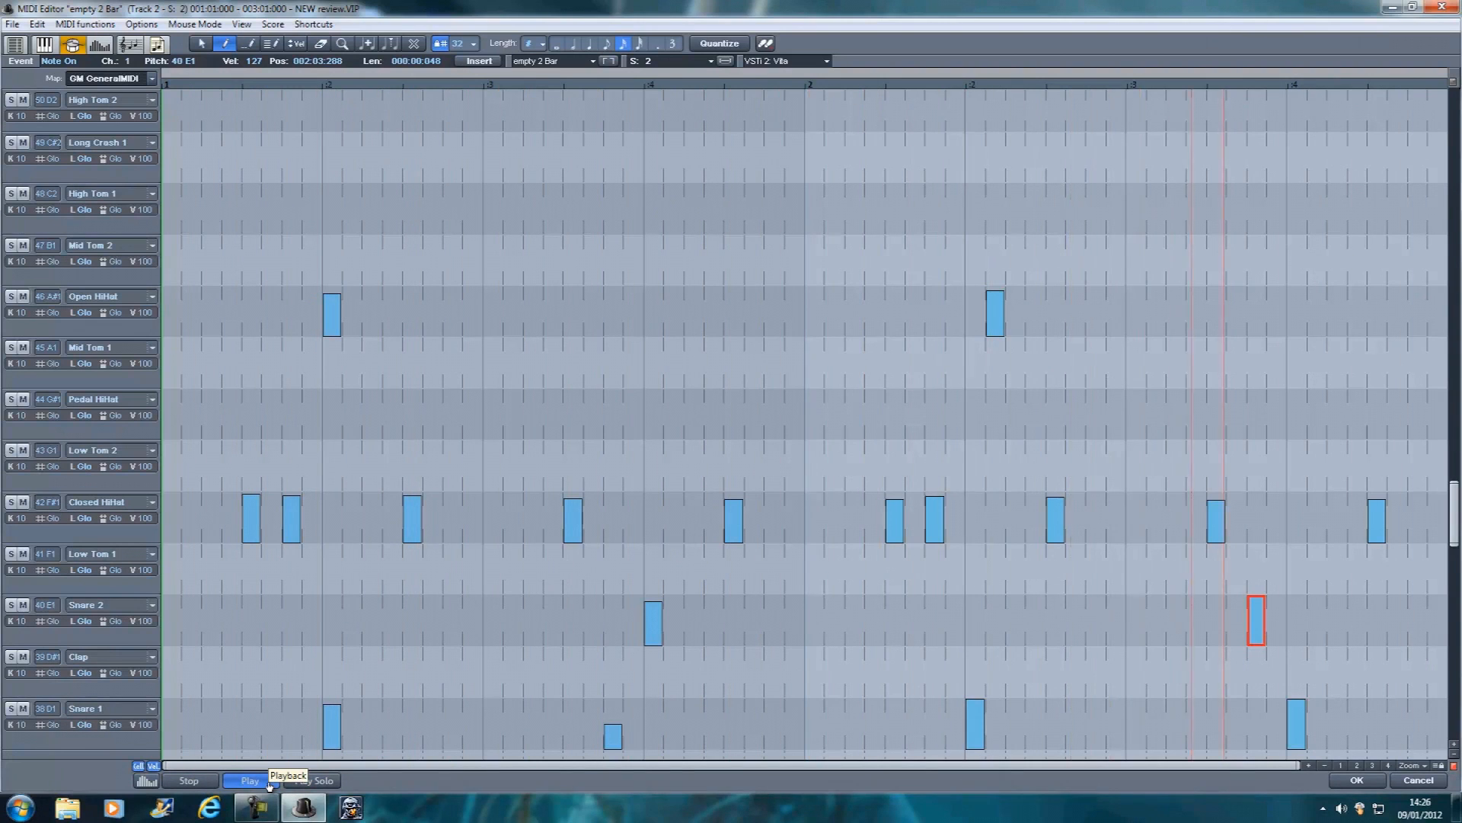
pyautogui.click(250, 780)
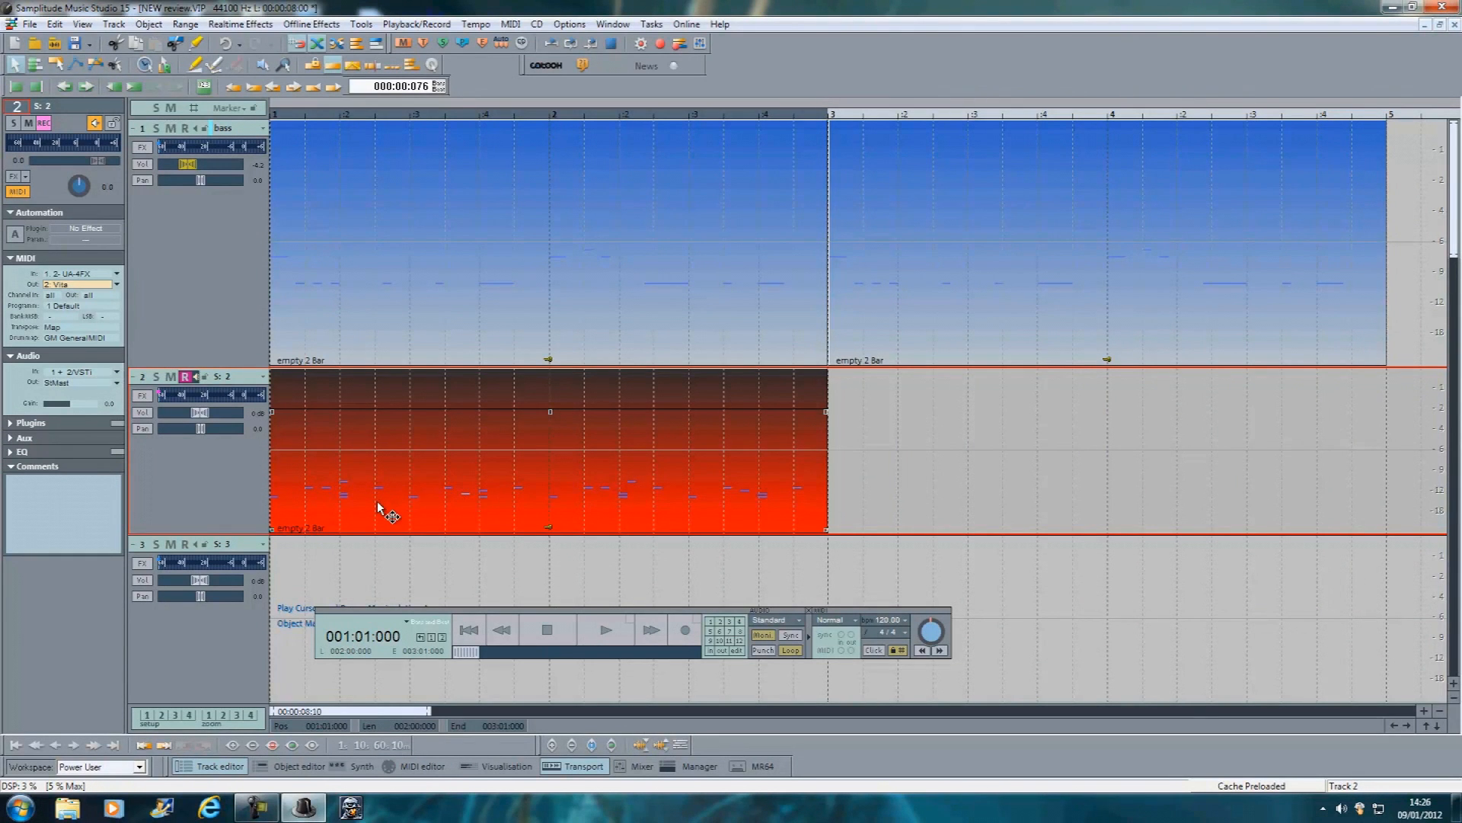
# Loop the drum clip out to bar 5 and audition it playing with the bass.
pyautogui.moveTo(383, 504); pyautogui.dragTo(816, 512)
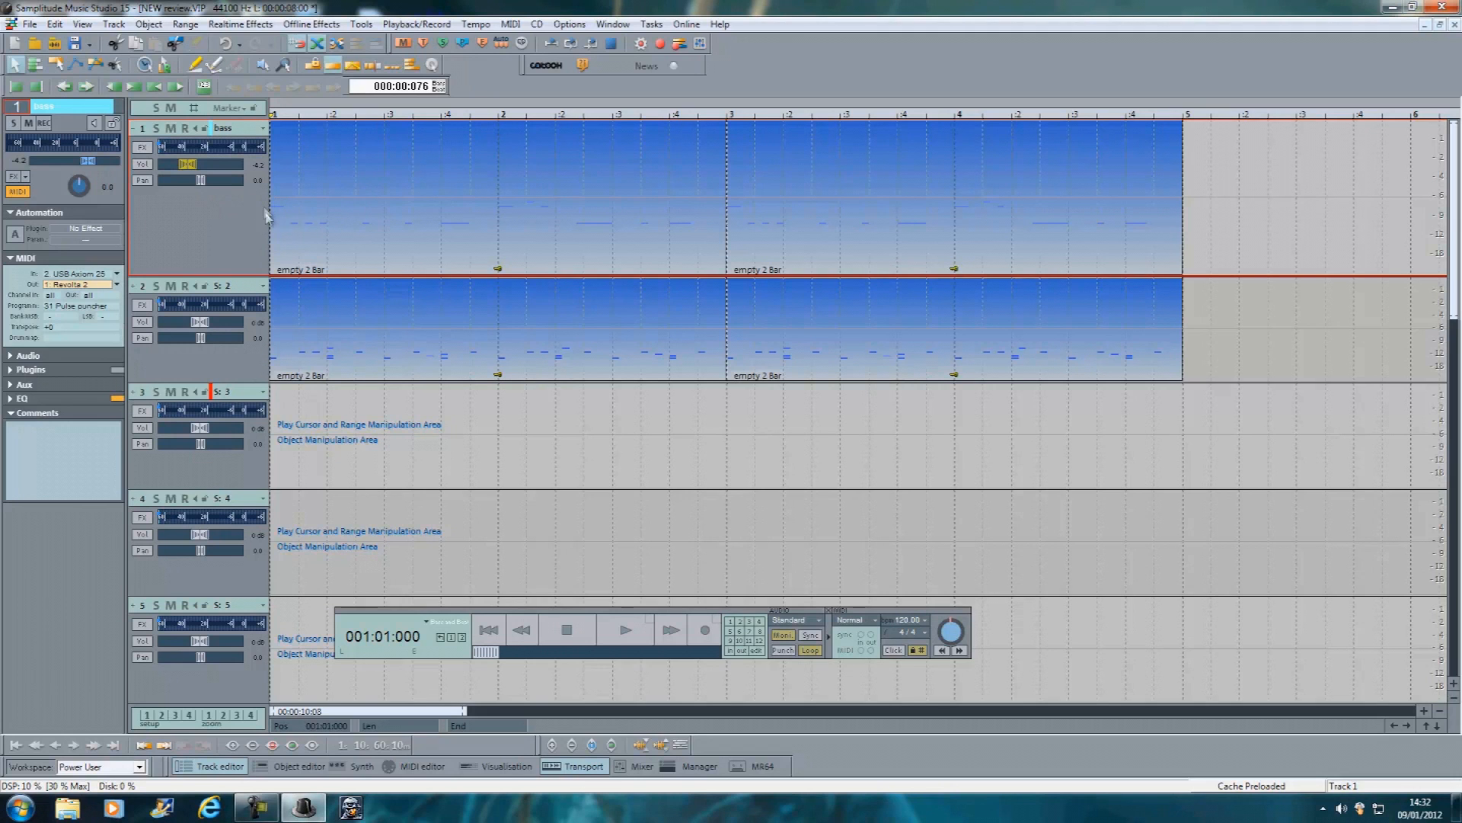
pyautogui.click(625, 630)
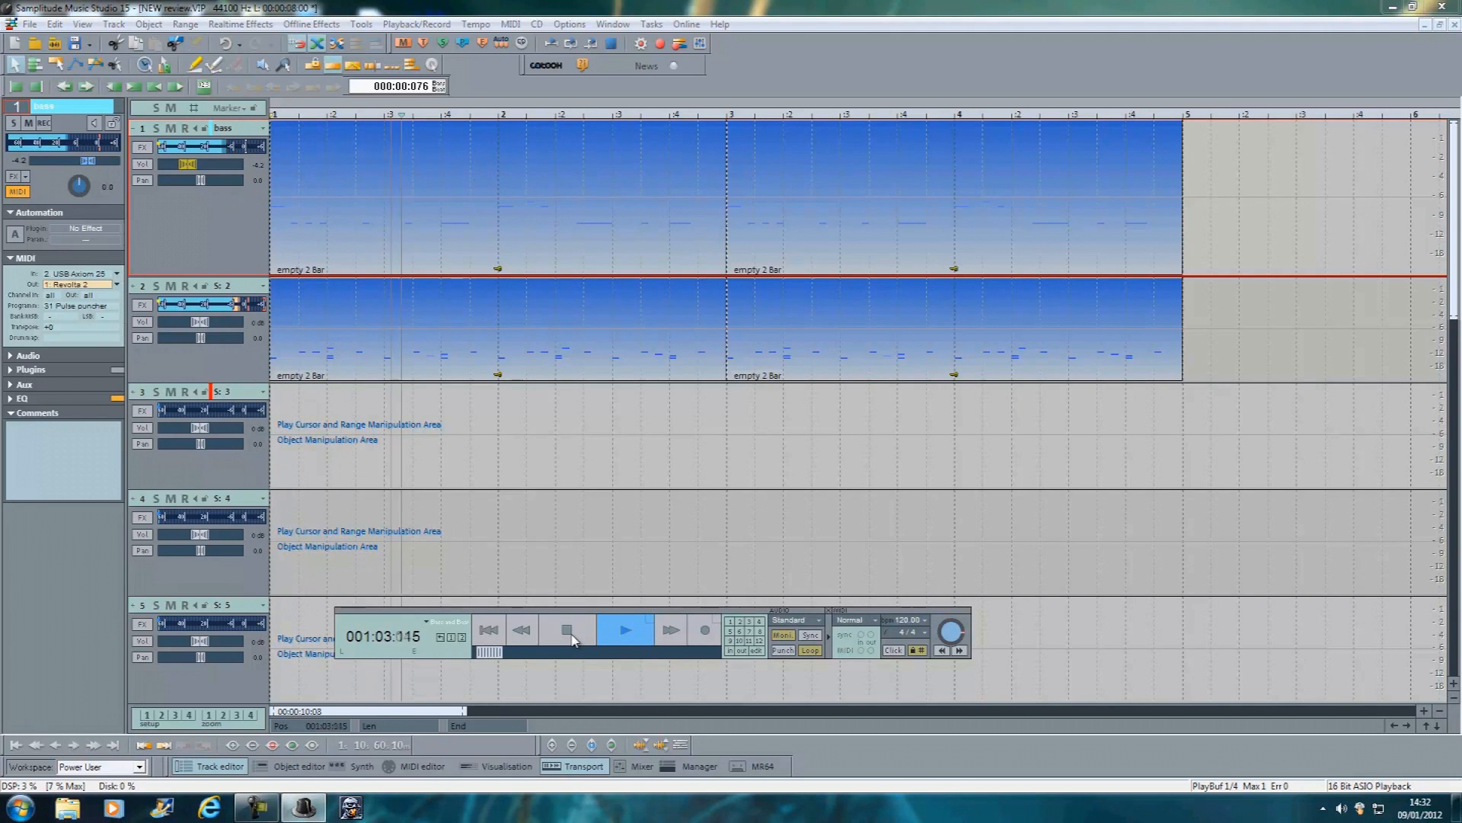
pyautogui.click(567, 629)
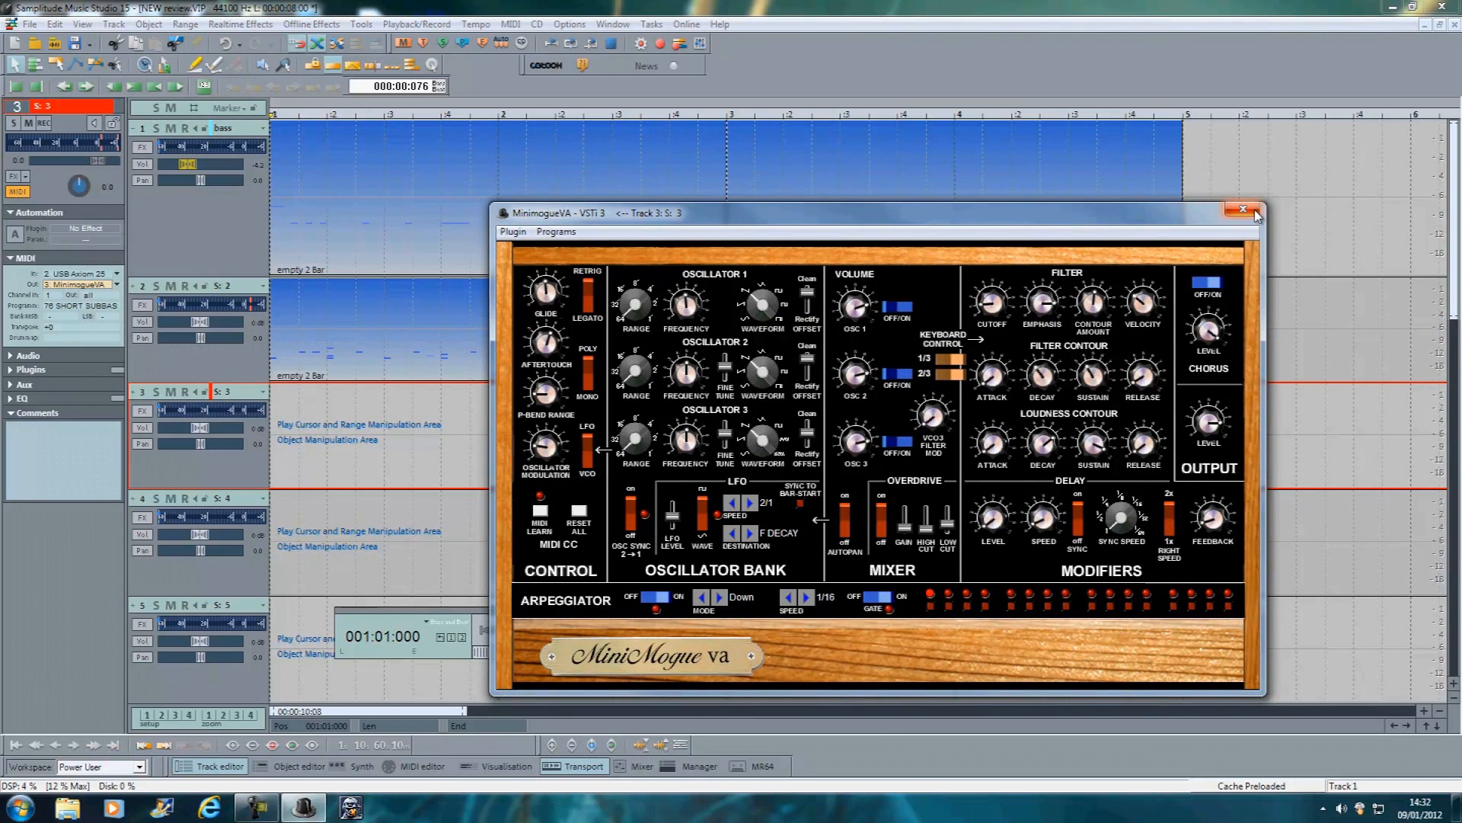
# Choose a Minimogue VA preset from the Programs menu for track 3 and play all three tracks.
pyautogui.click(555, 232)
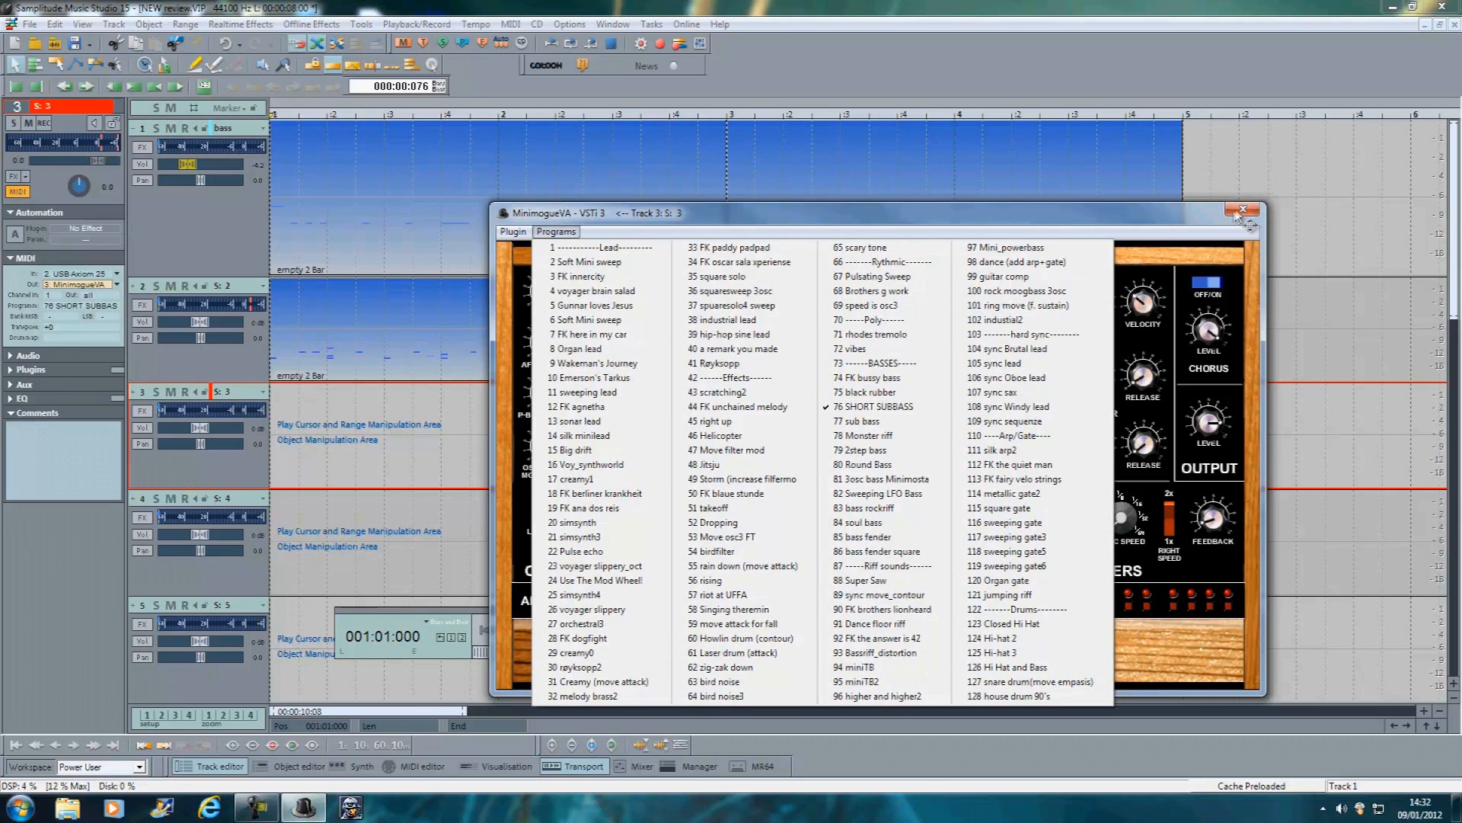
pyautogui.click(1244, 209)
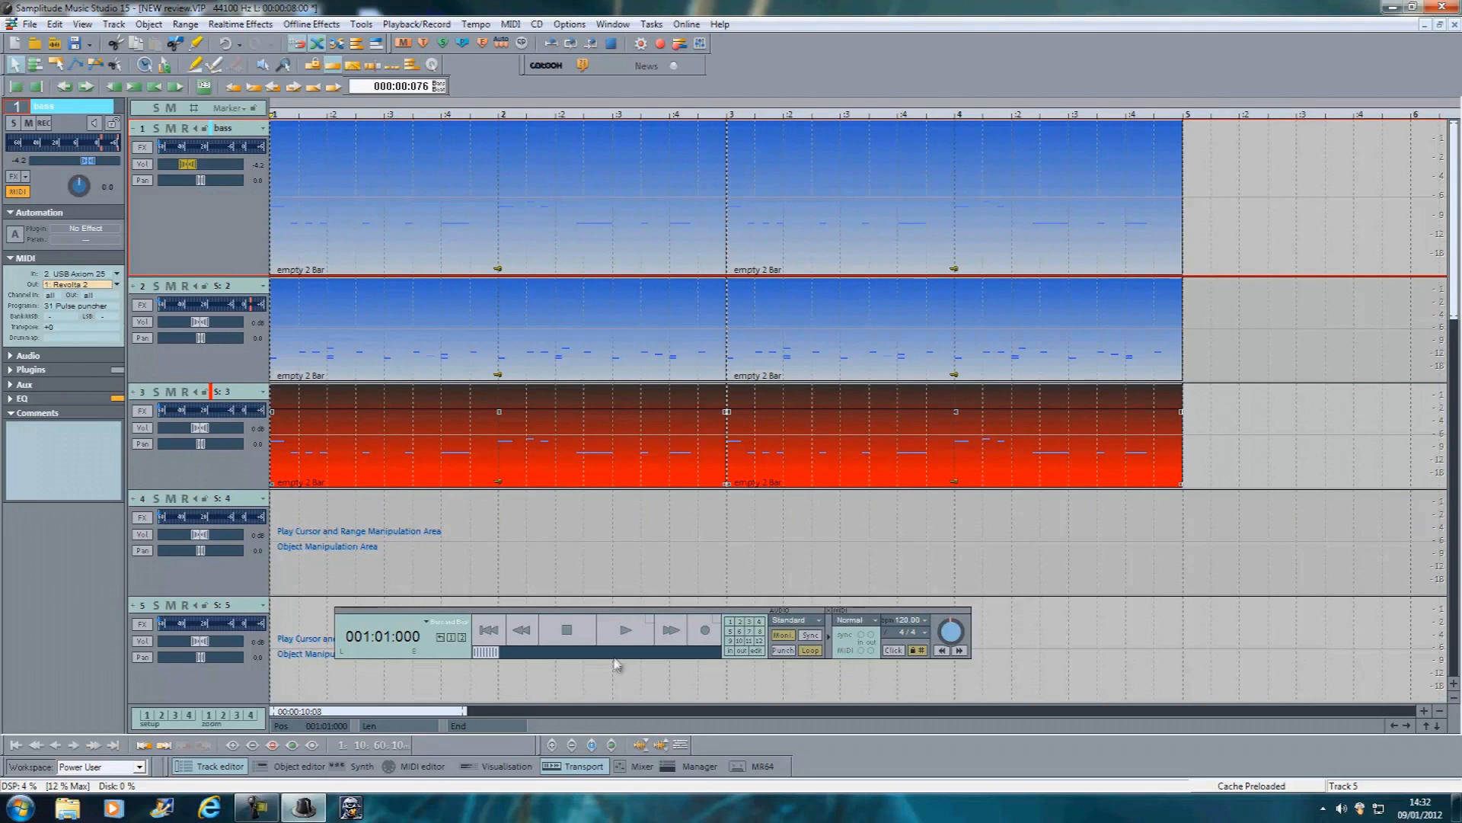
pyautogui.click(625, 629)
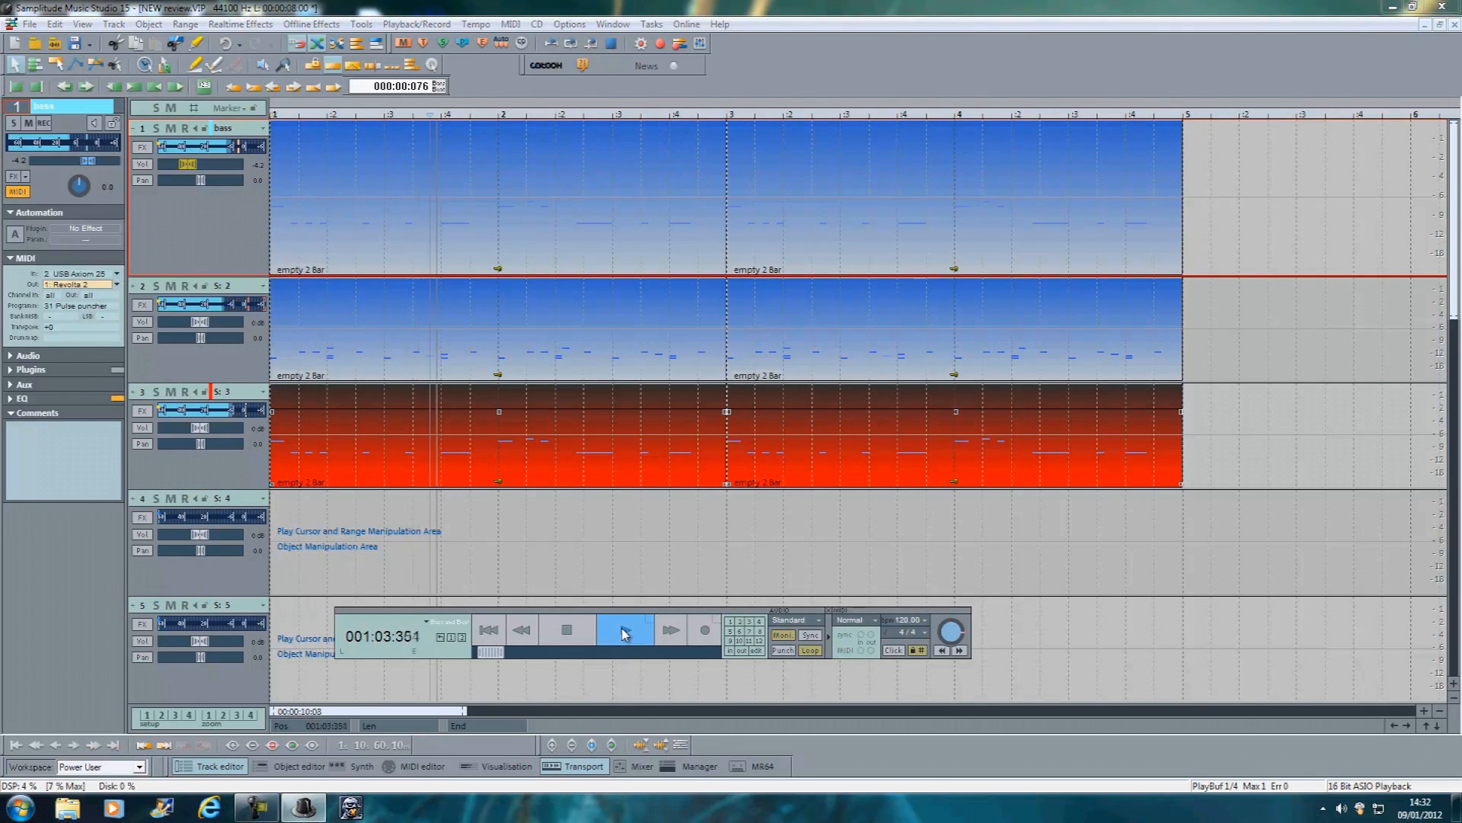
pyautogui.click(625, 629)
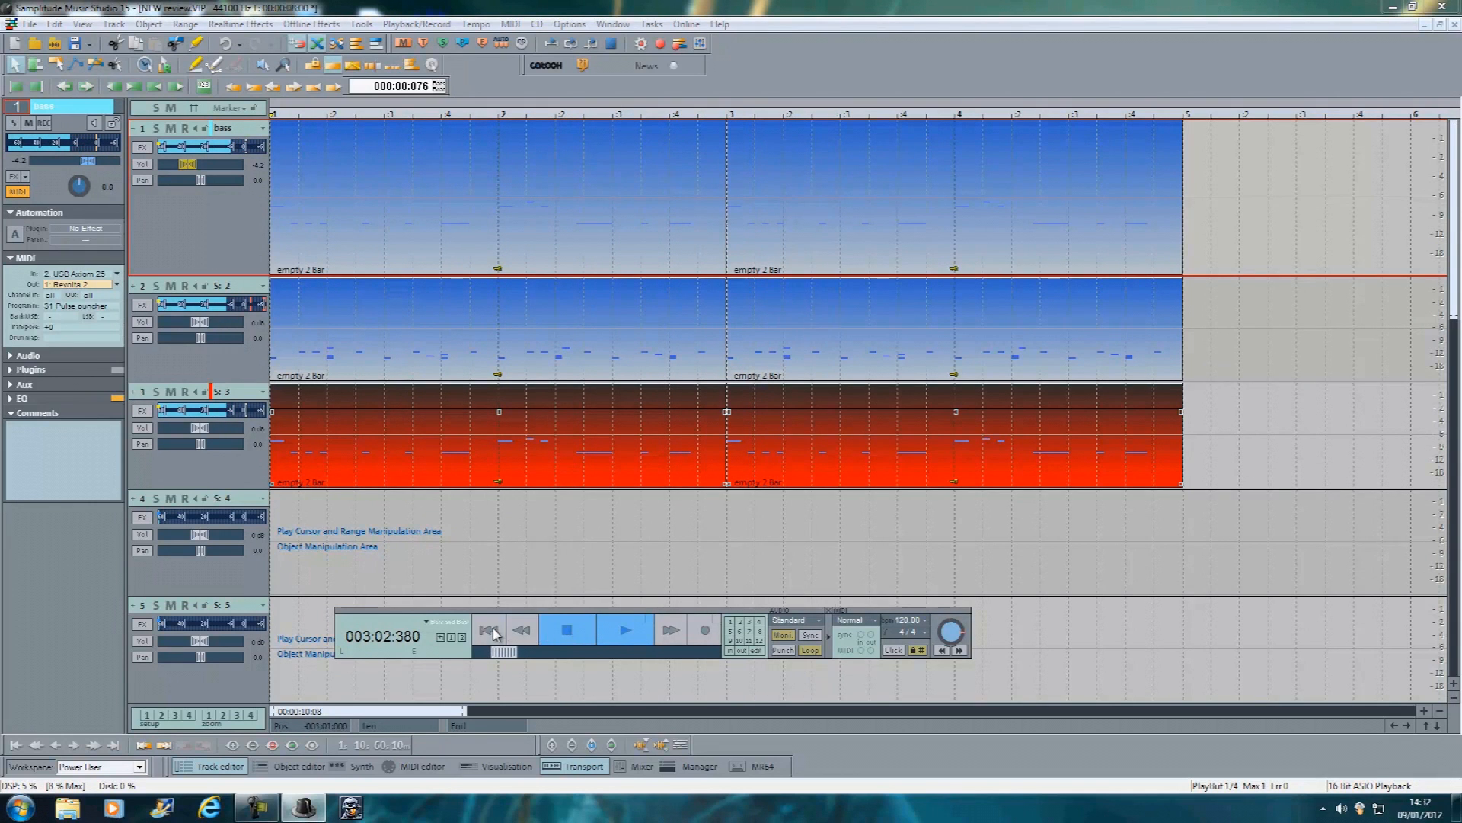
pyautogui.click(490, 629)
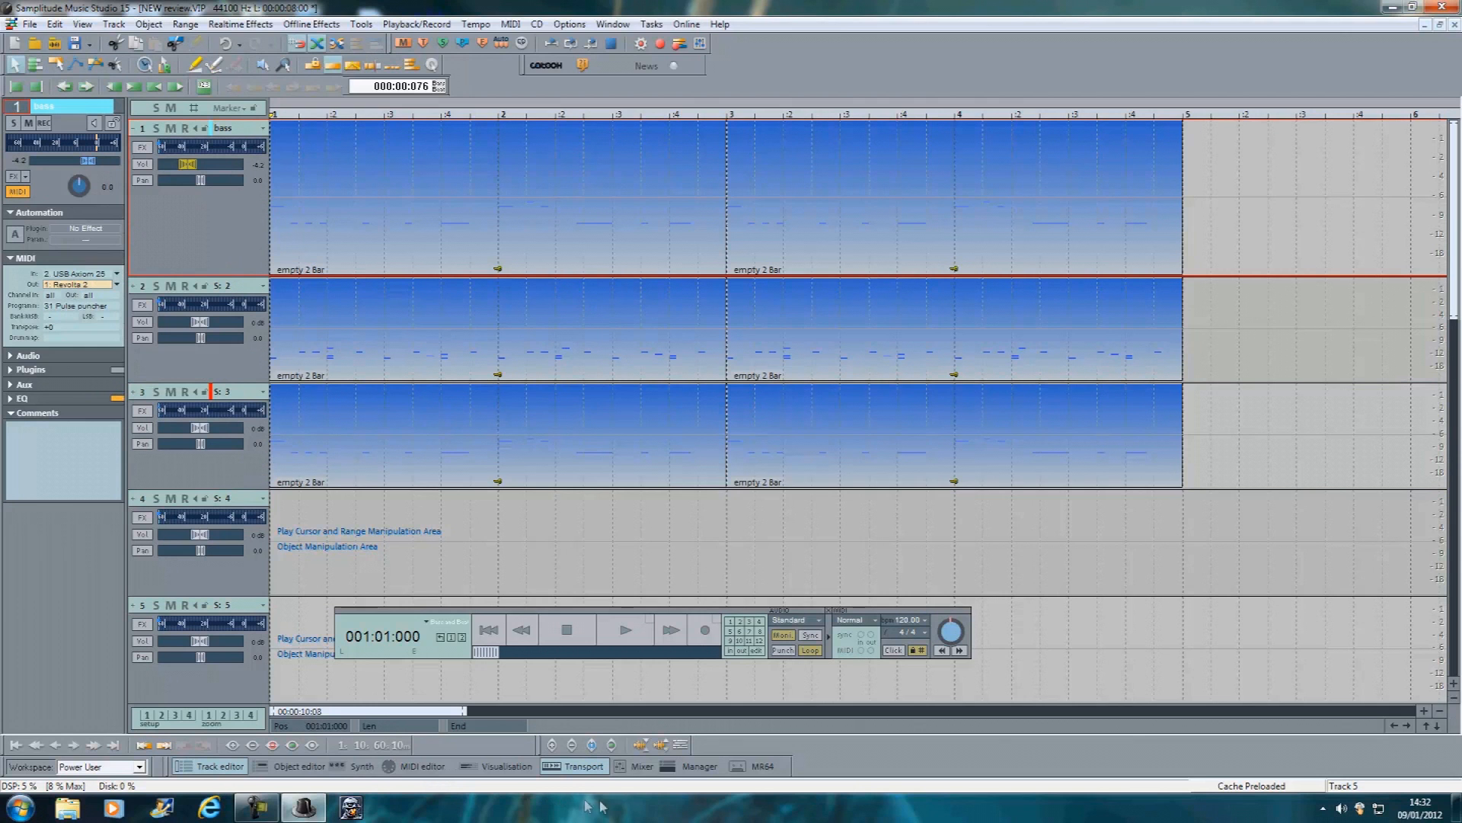
# Add a new submix bus, Bus 1, in the Mixer and play the song through it.
pyautogui.click(637, 766)
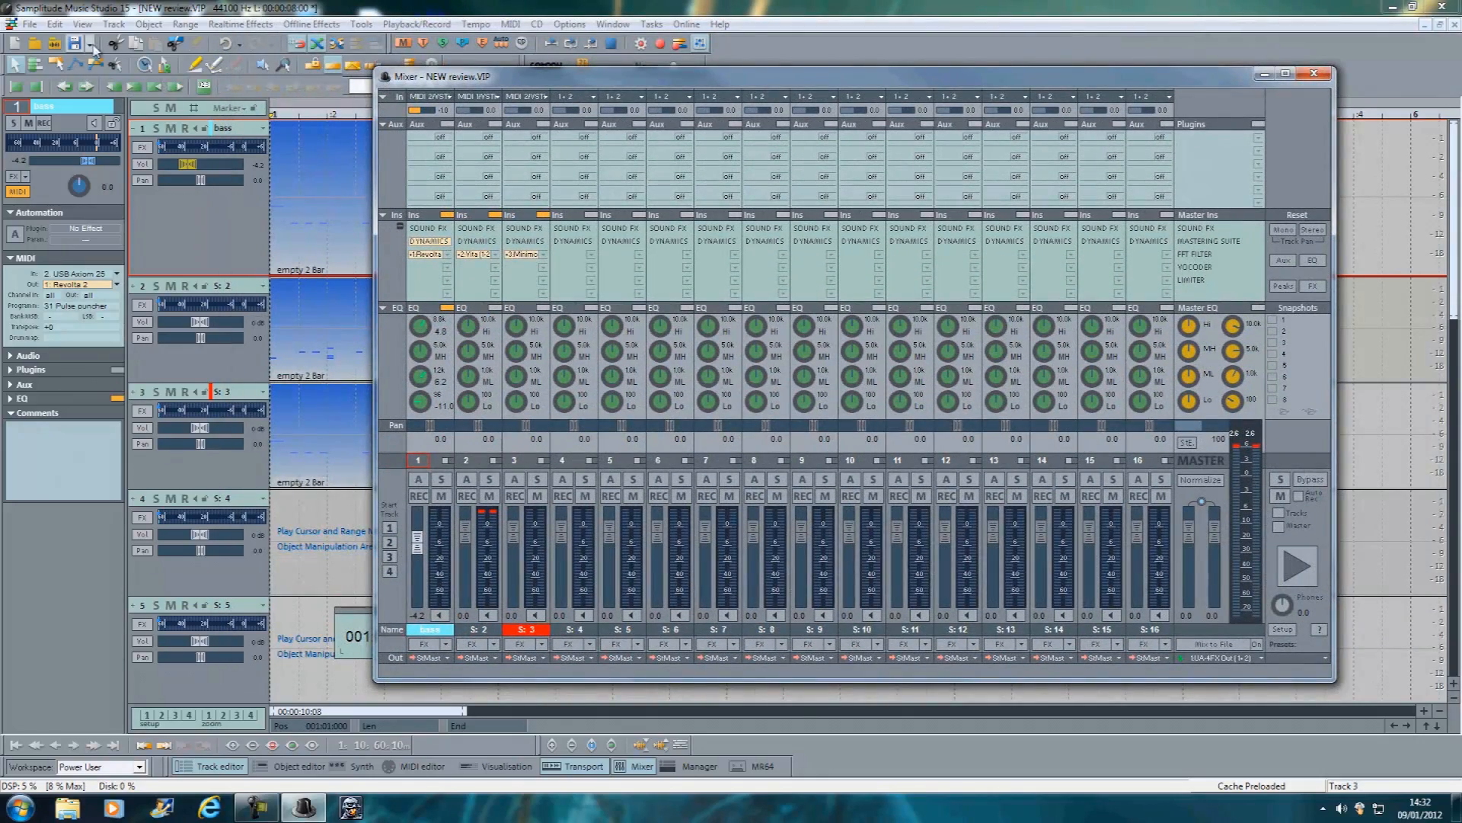
pyautogui.moveTo(113, 24)
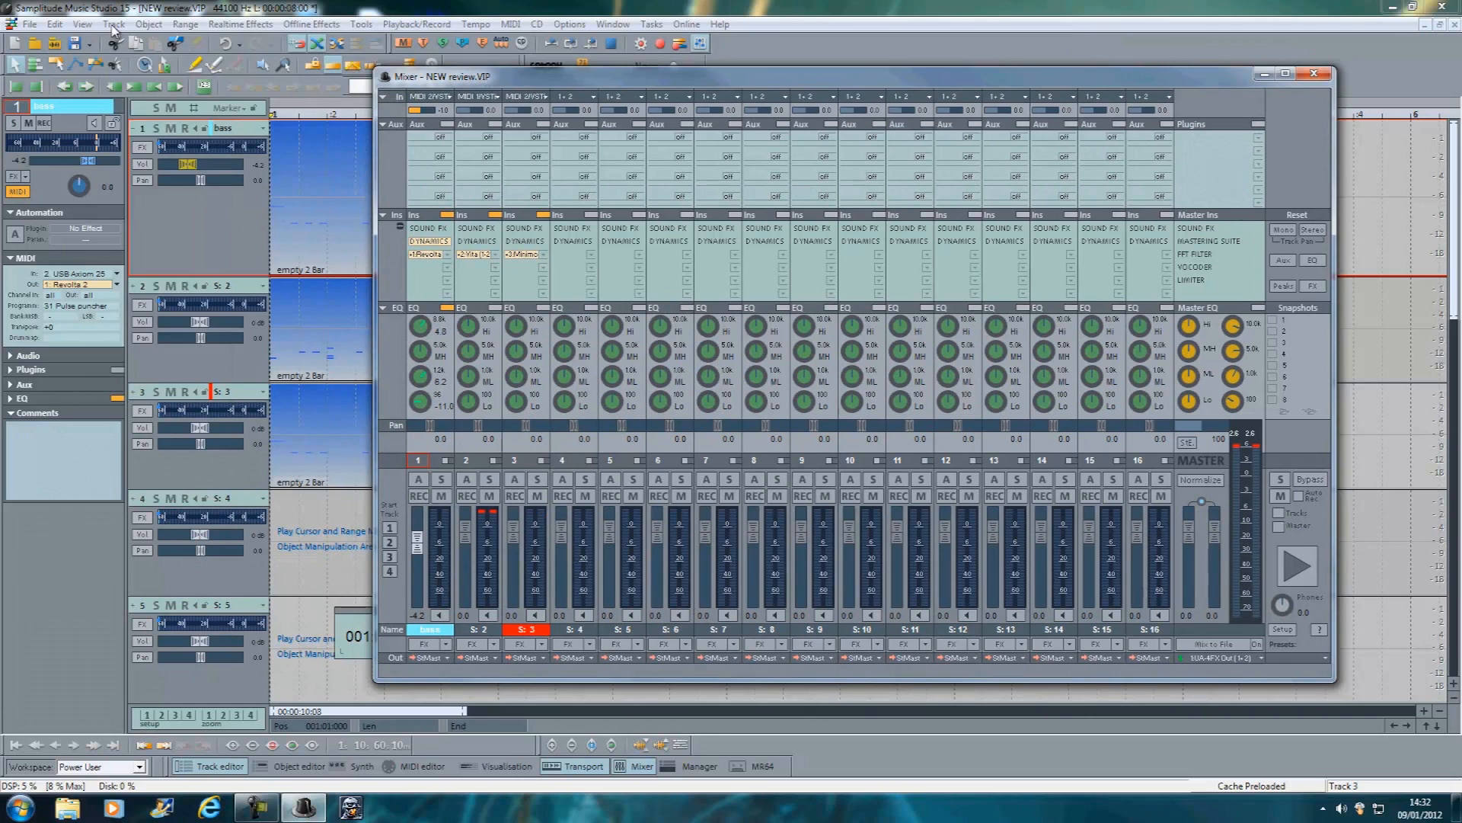
pyautogui.click(113, 24)
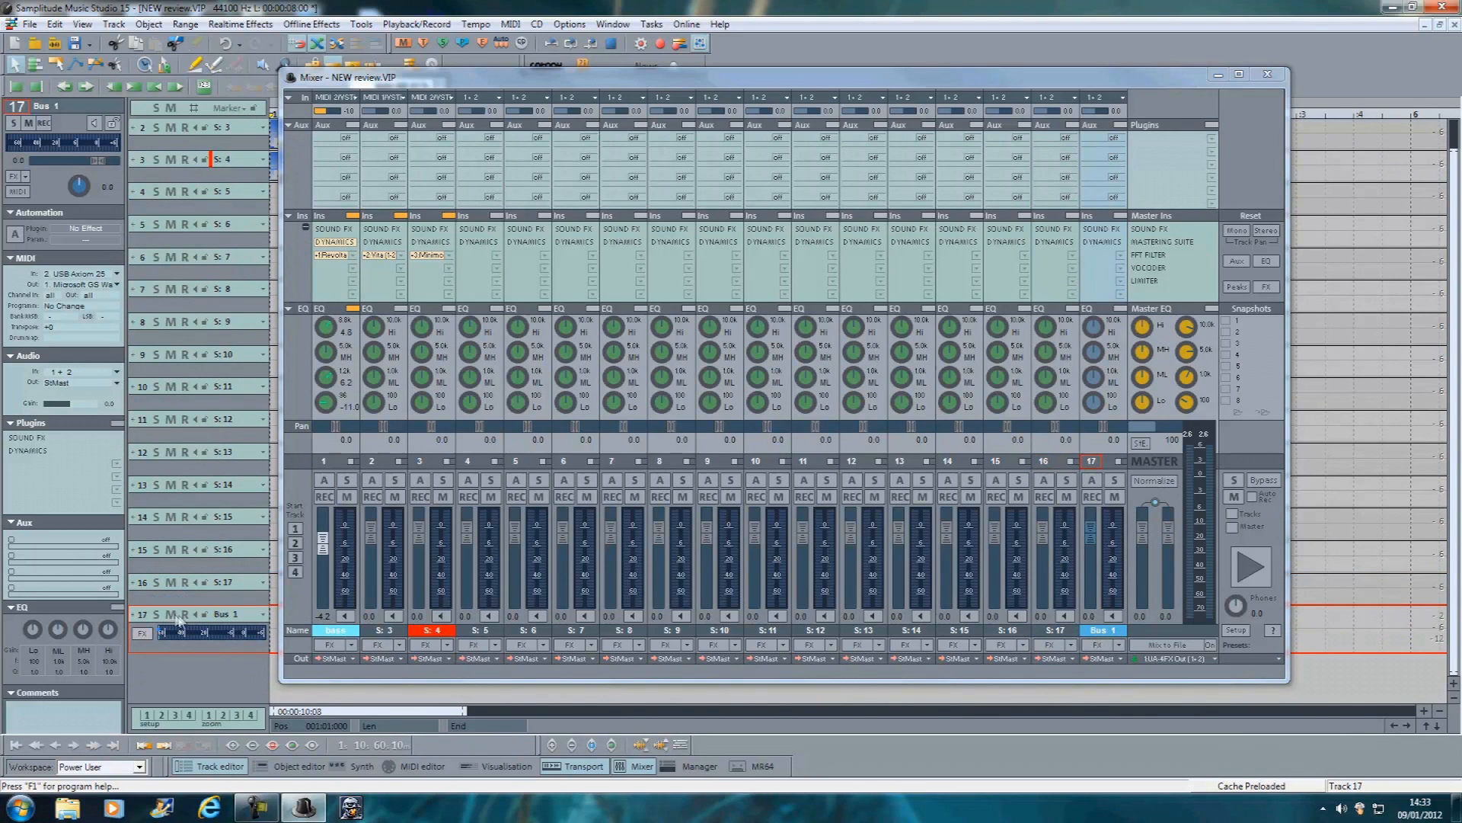
pyautogui.moveTo(195, 616)
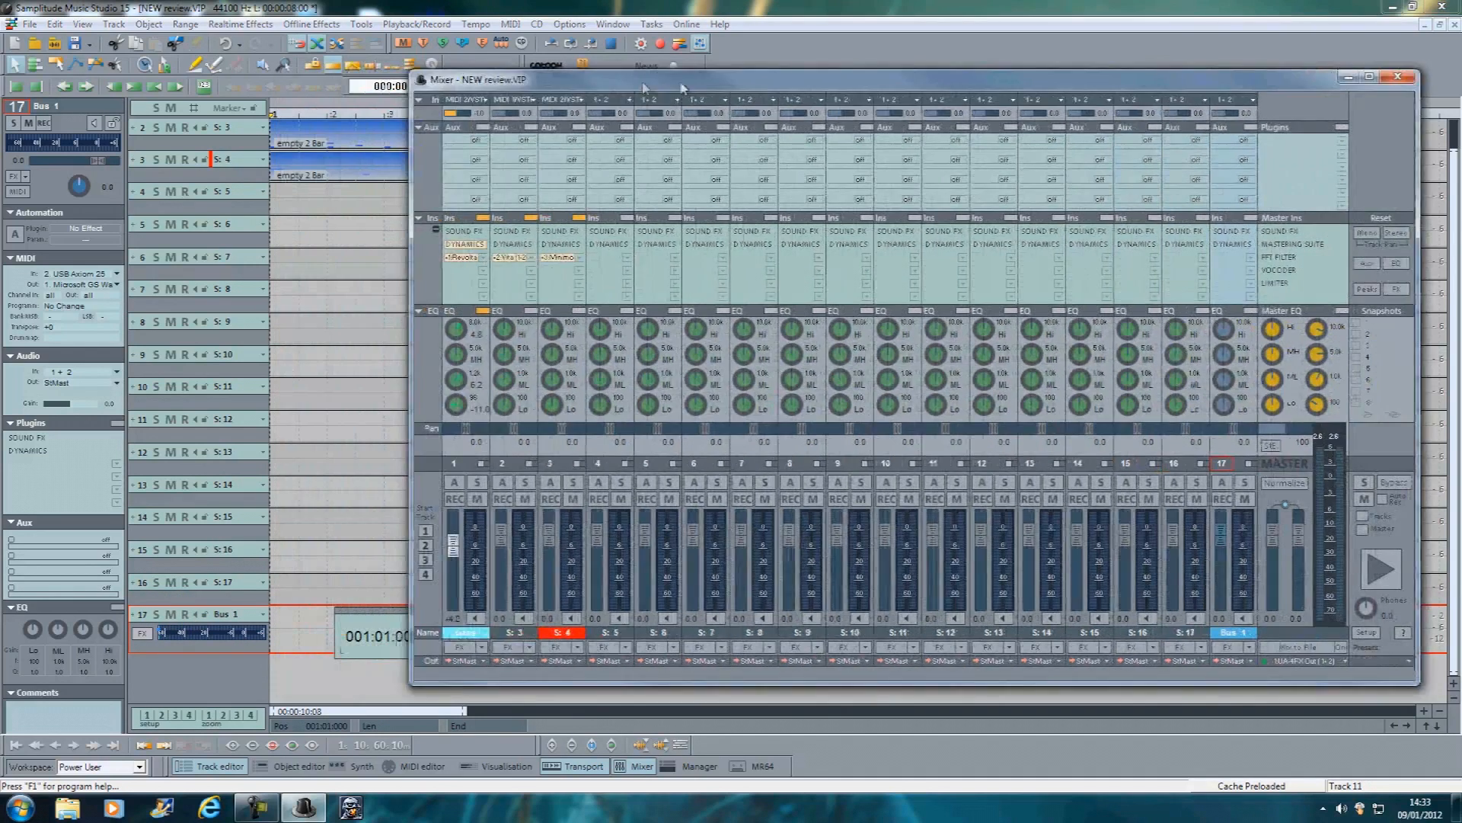
pyautogui.moveTo(681, 77); pyautogui.dragTo(638, 78)
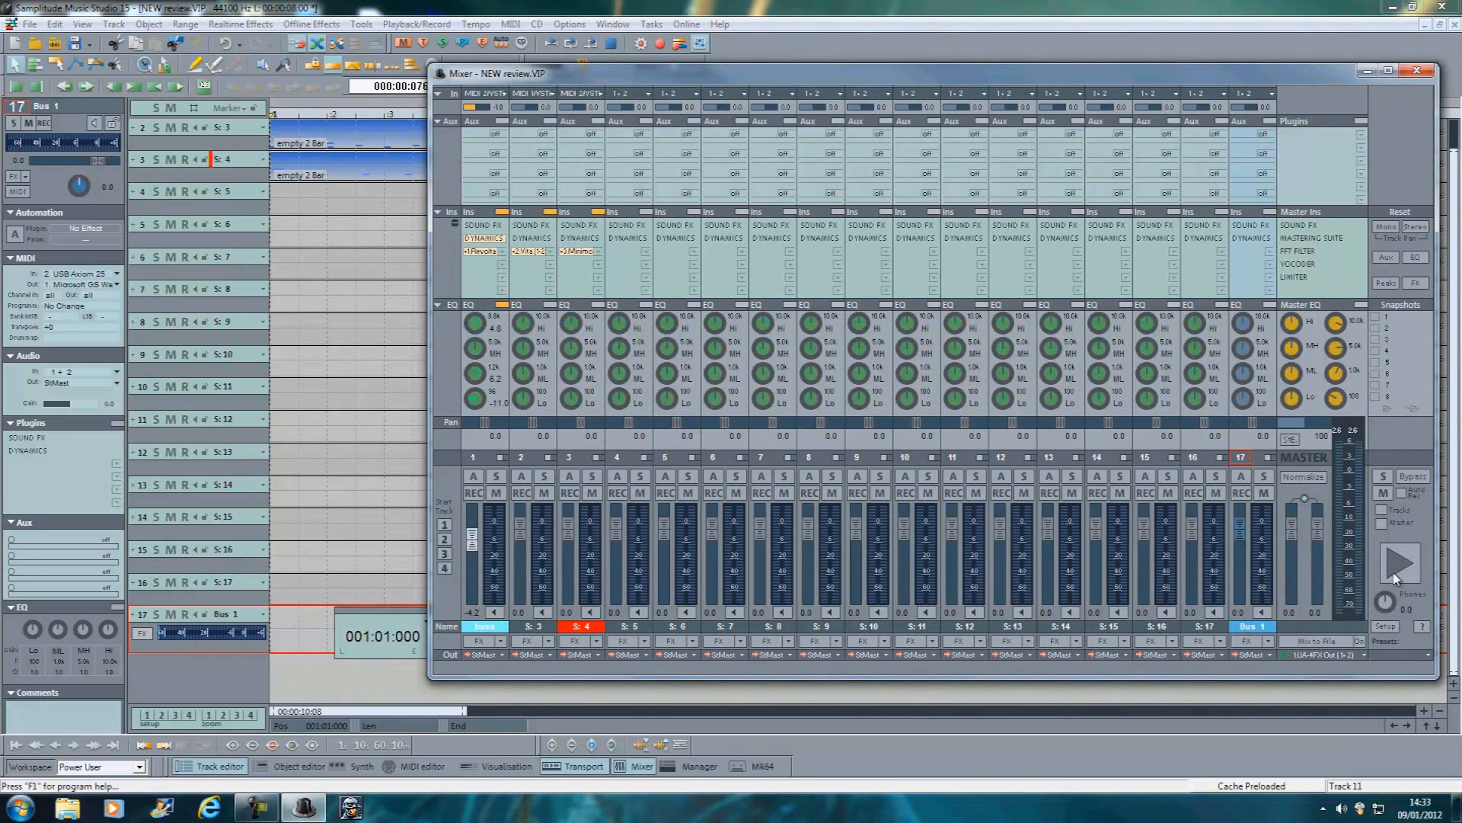
pyautogui.click(1393, 561)
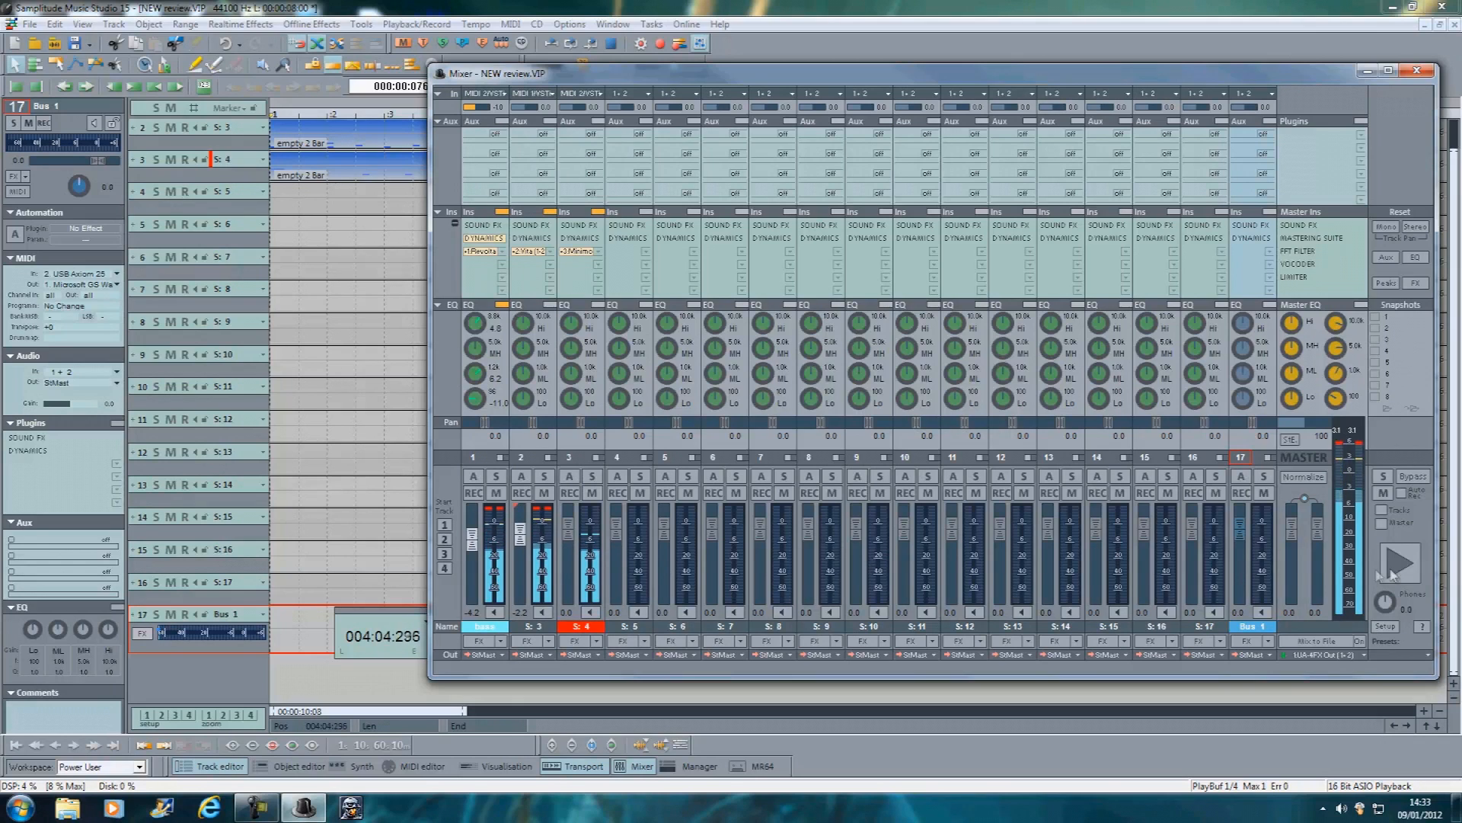
pyautogui.moveTo(471, 532); pyautogui.dragTo(471, 550)
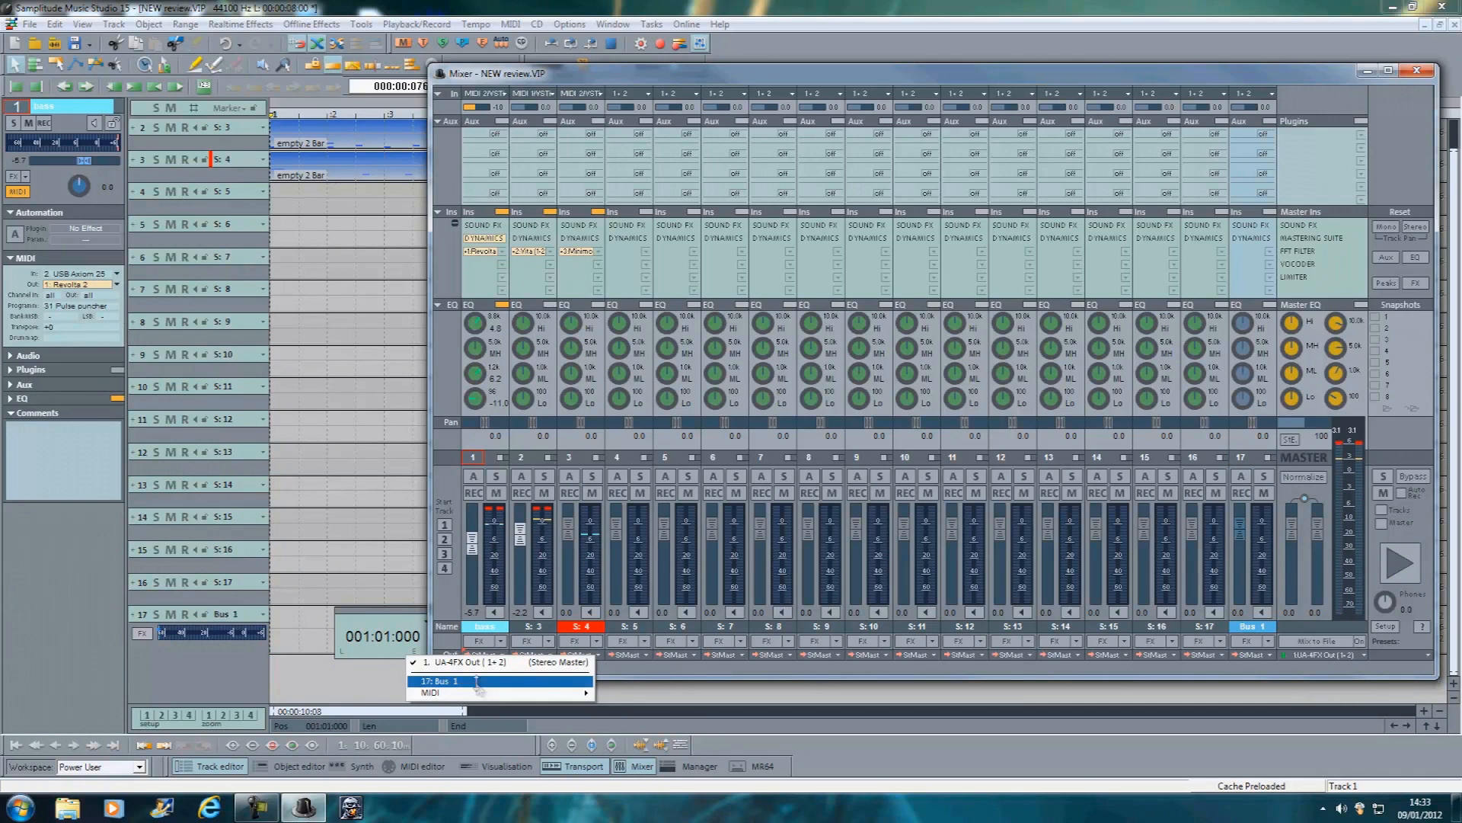
# Route the bass and synth tracks' outputs to Bus 1 and raise its fader to about -3.4 dB.
pyautogui.click(442, 680)
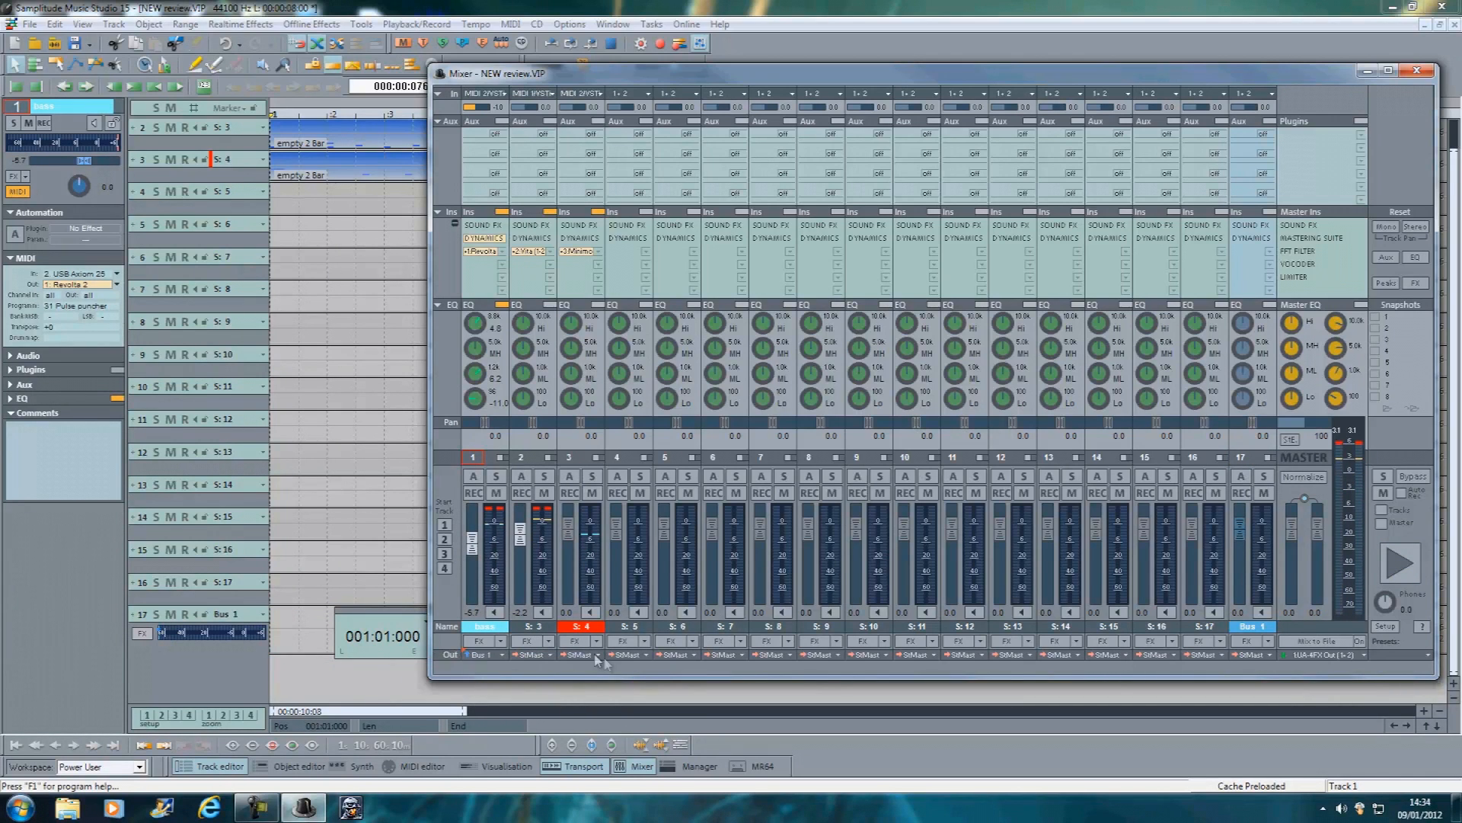
pyautogui.click(579, 655)
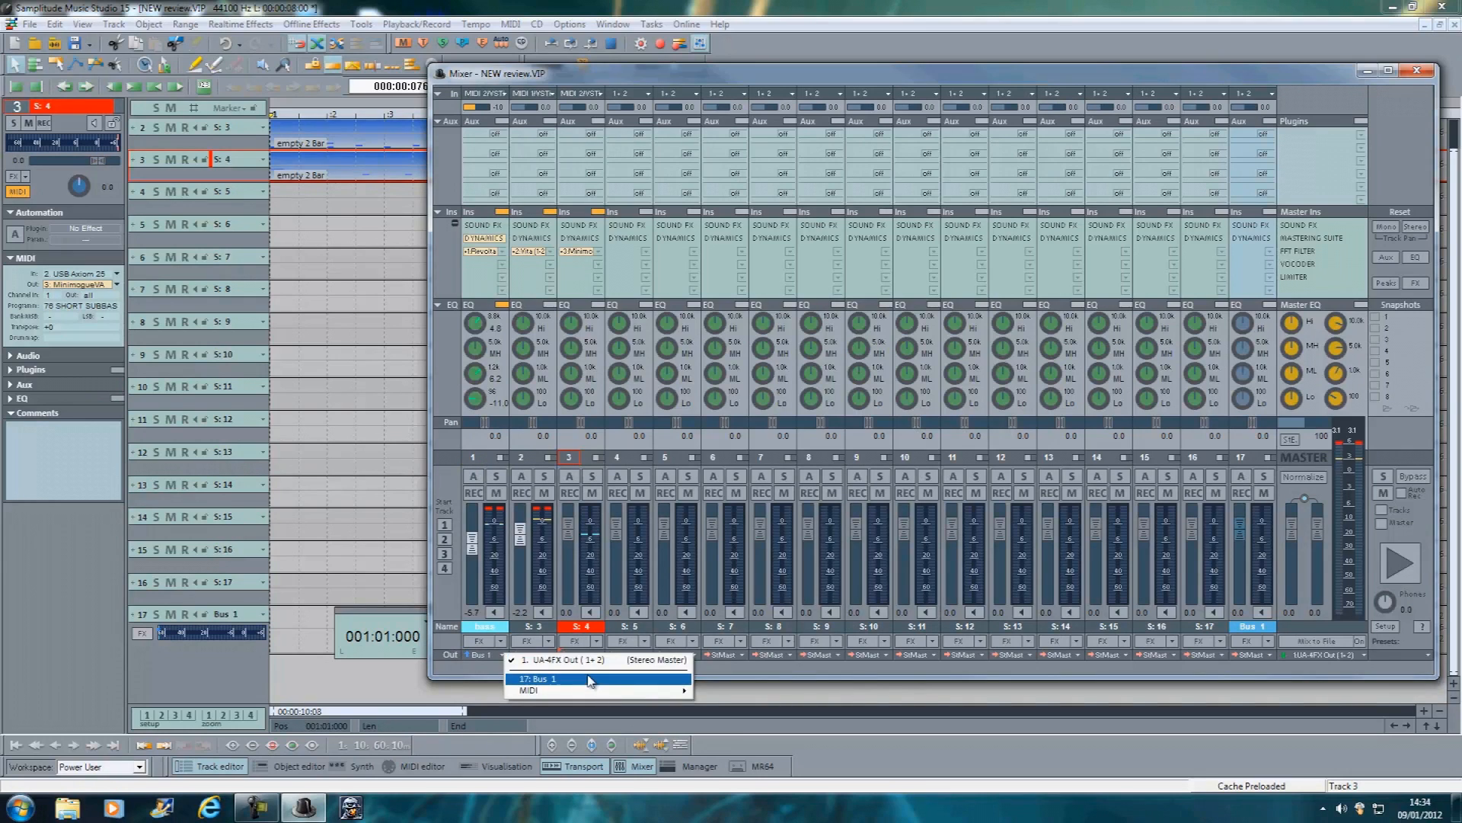
pyautogui.click(539, 679)
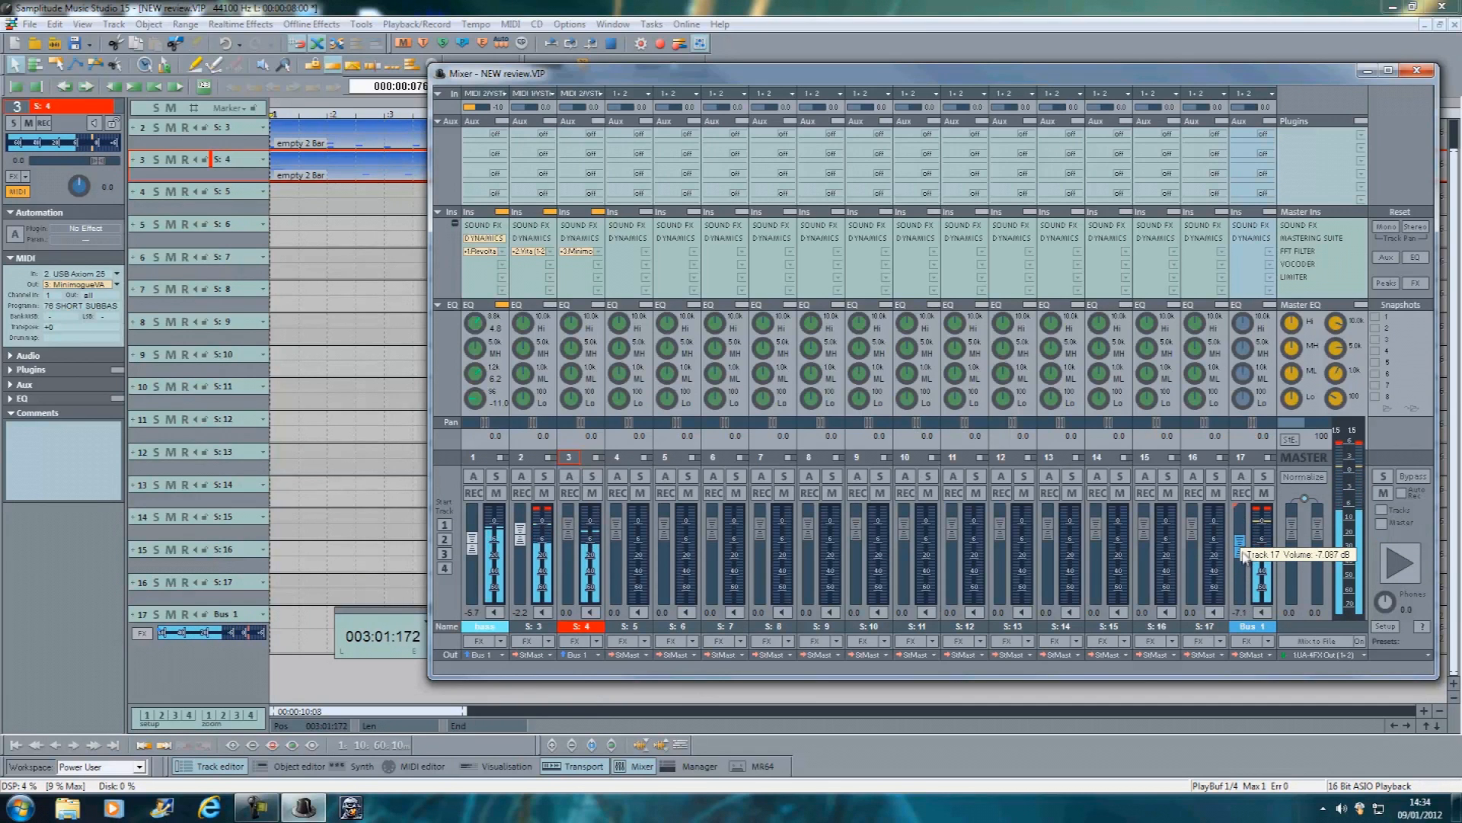
pyautogui.moveTo(1265, 559); pyautogui.dragTo(1265, 523)
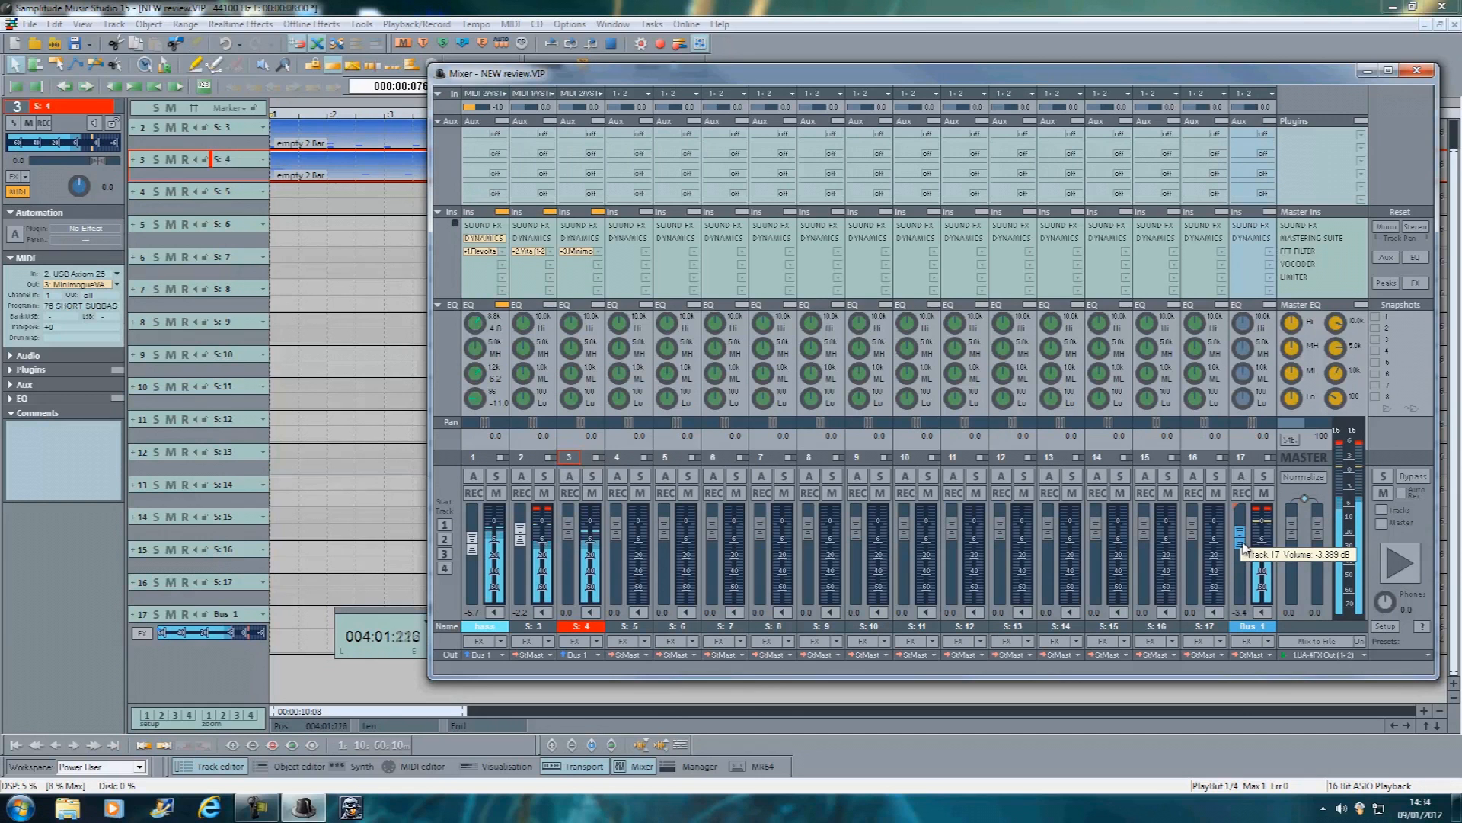
pyautogui.moveTo(1265, 541); pyautogui.dragTo(1264, 522)
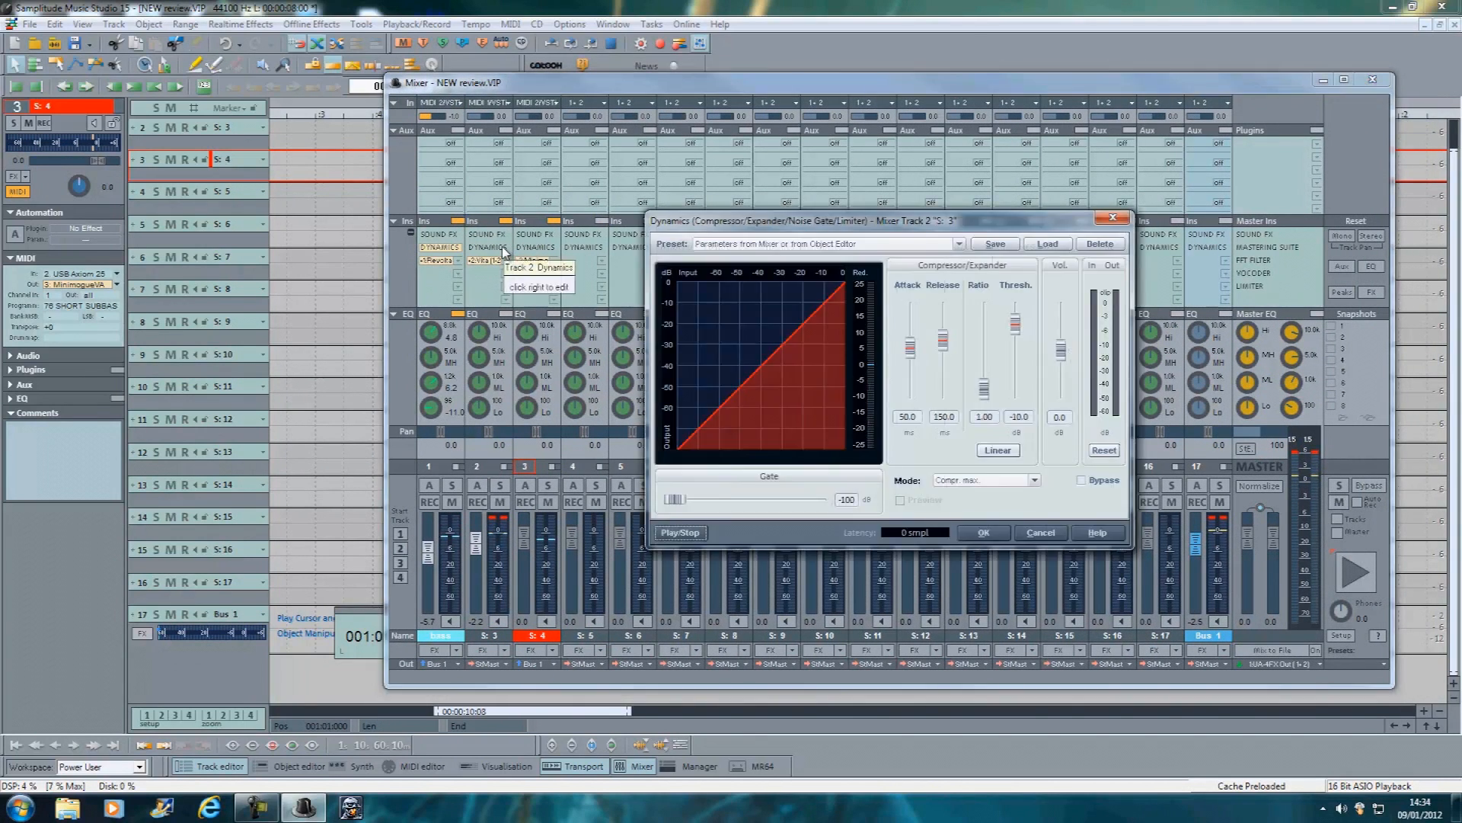
pyautogui.click(957, 244)
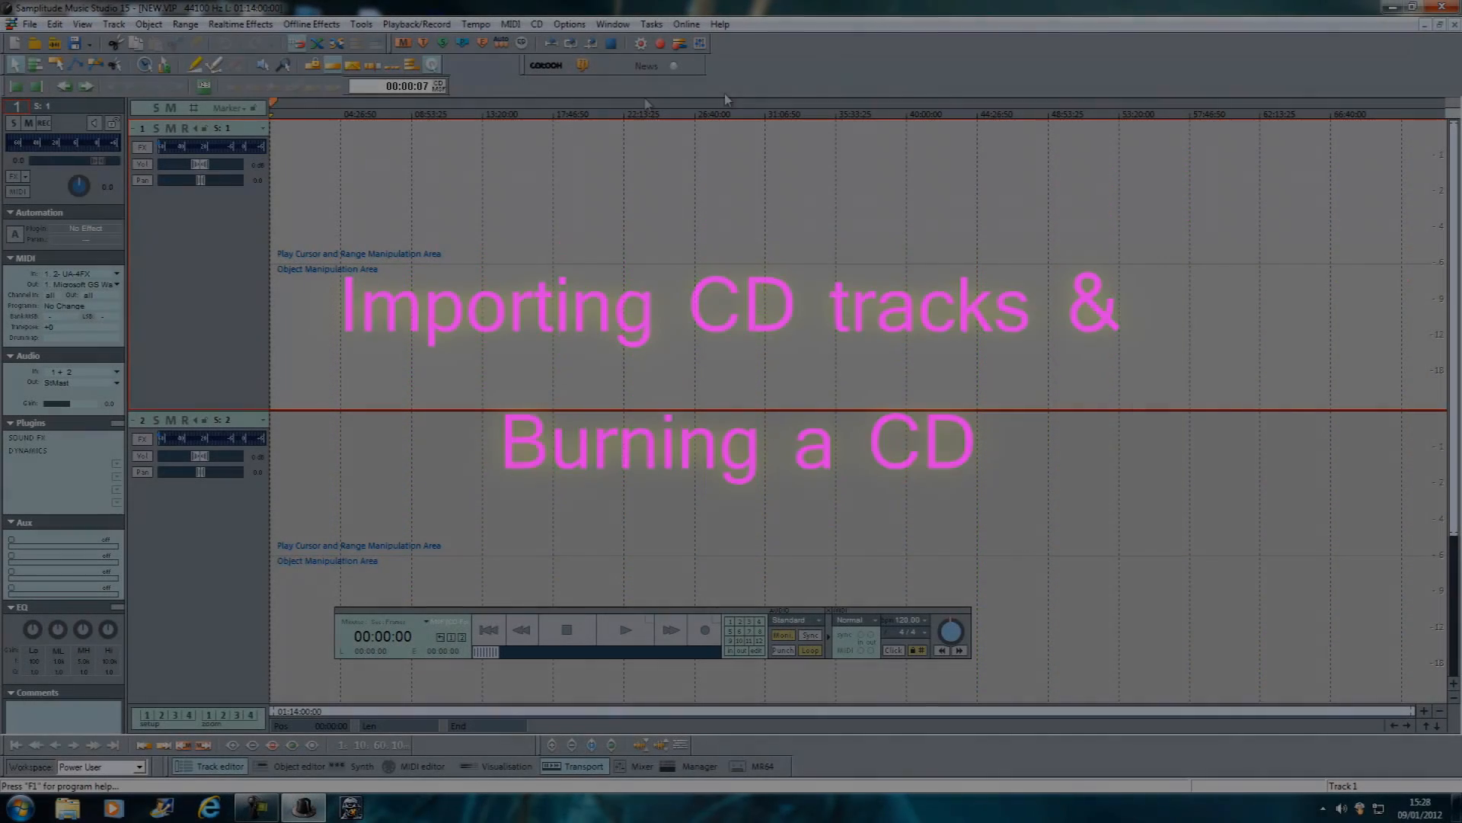
pyautogui.click(539, 25)
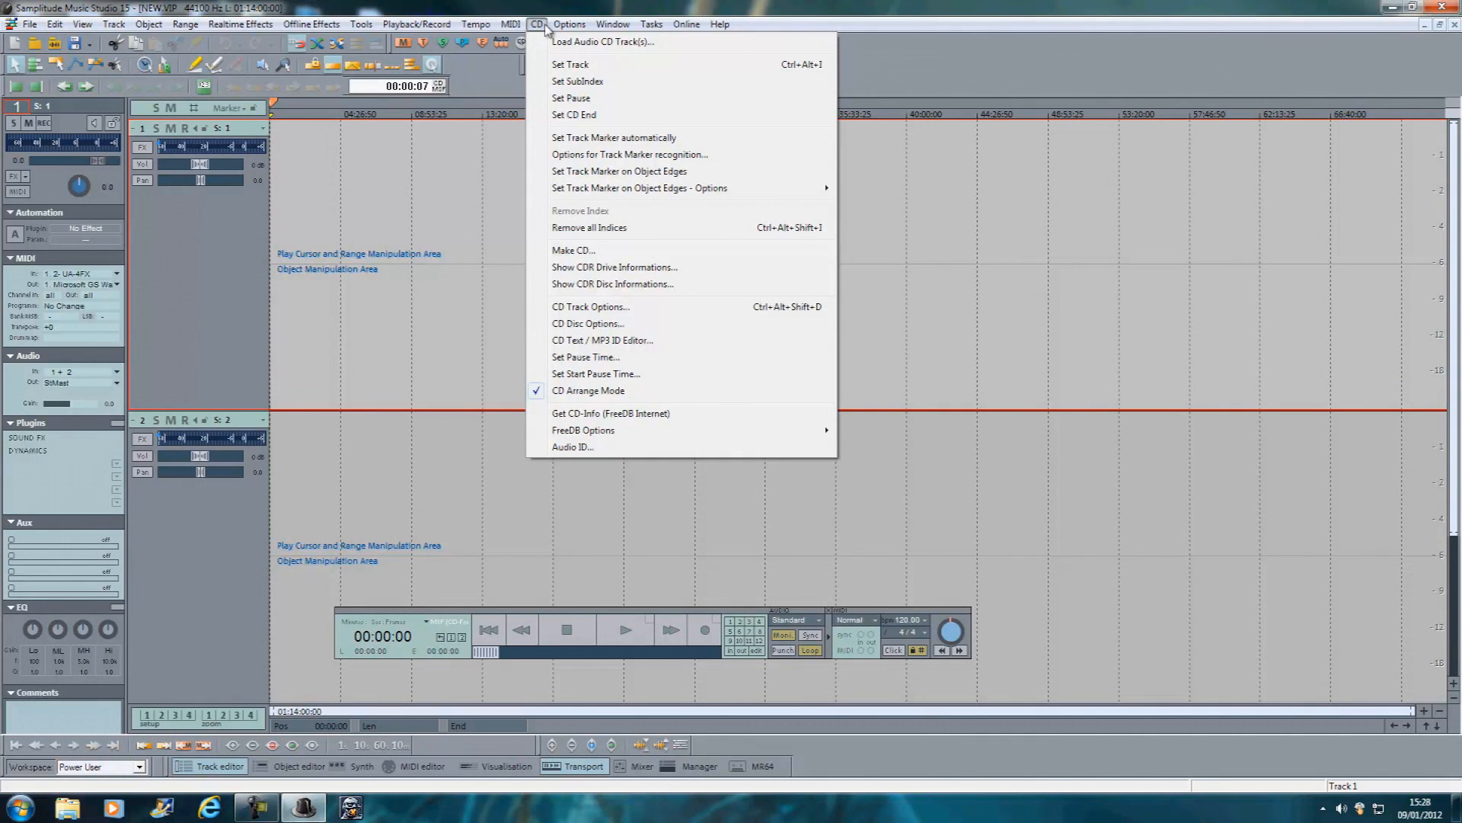
pyautogui.moveTo(602, 43)
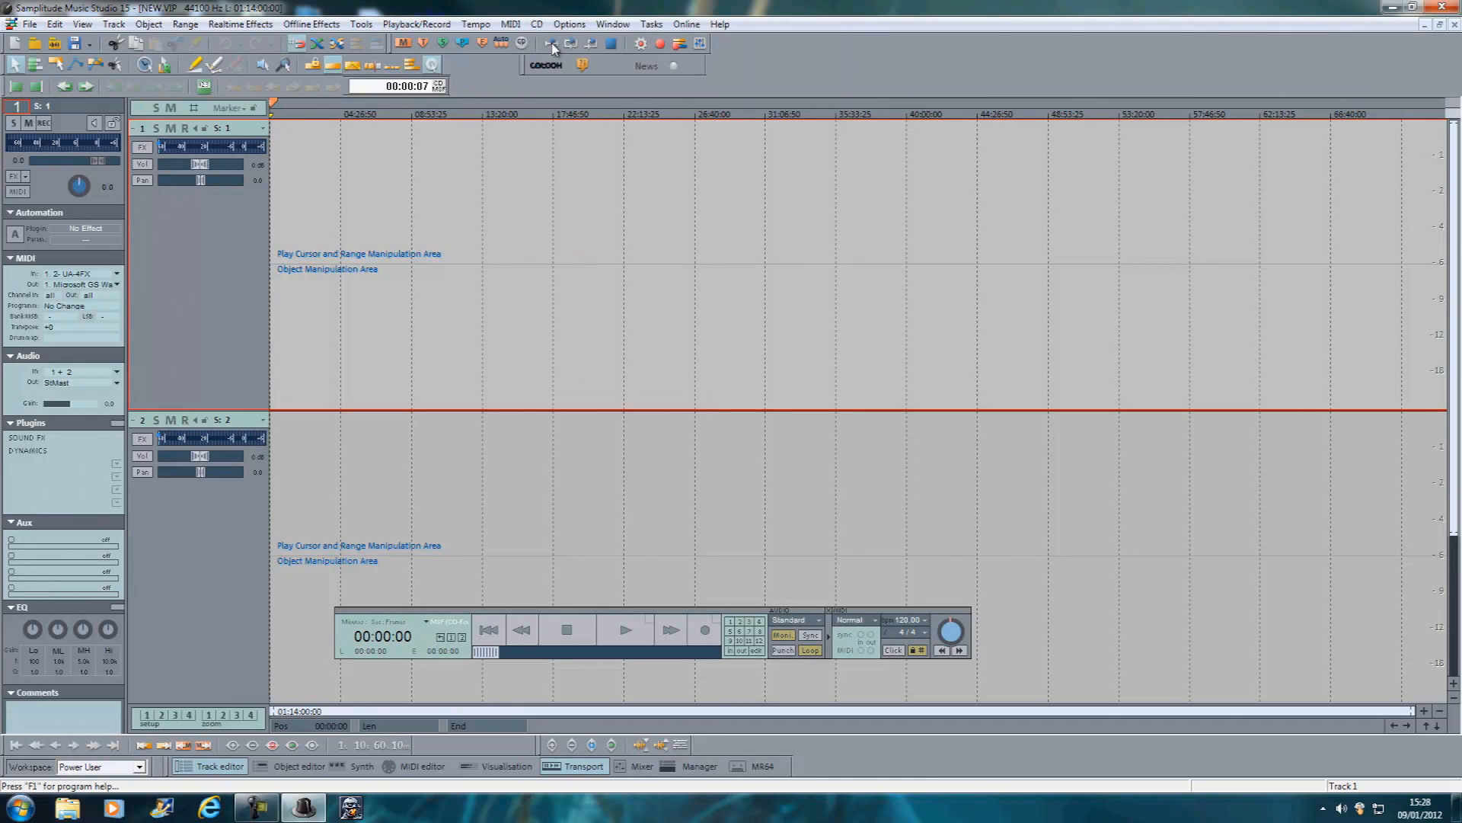
# Load the CD Track List and fetch the nine track names via Get CD Info (FreeDB).
pyautogui.click(557, 43)
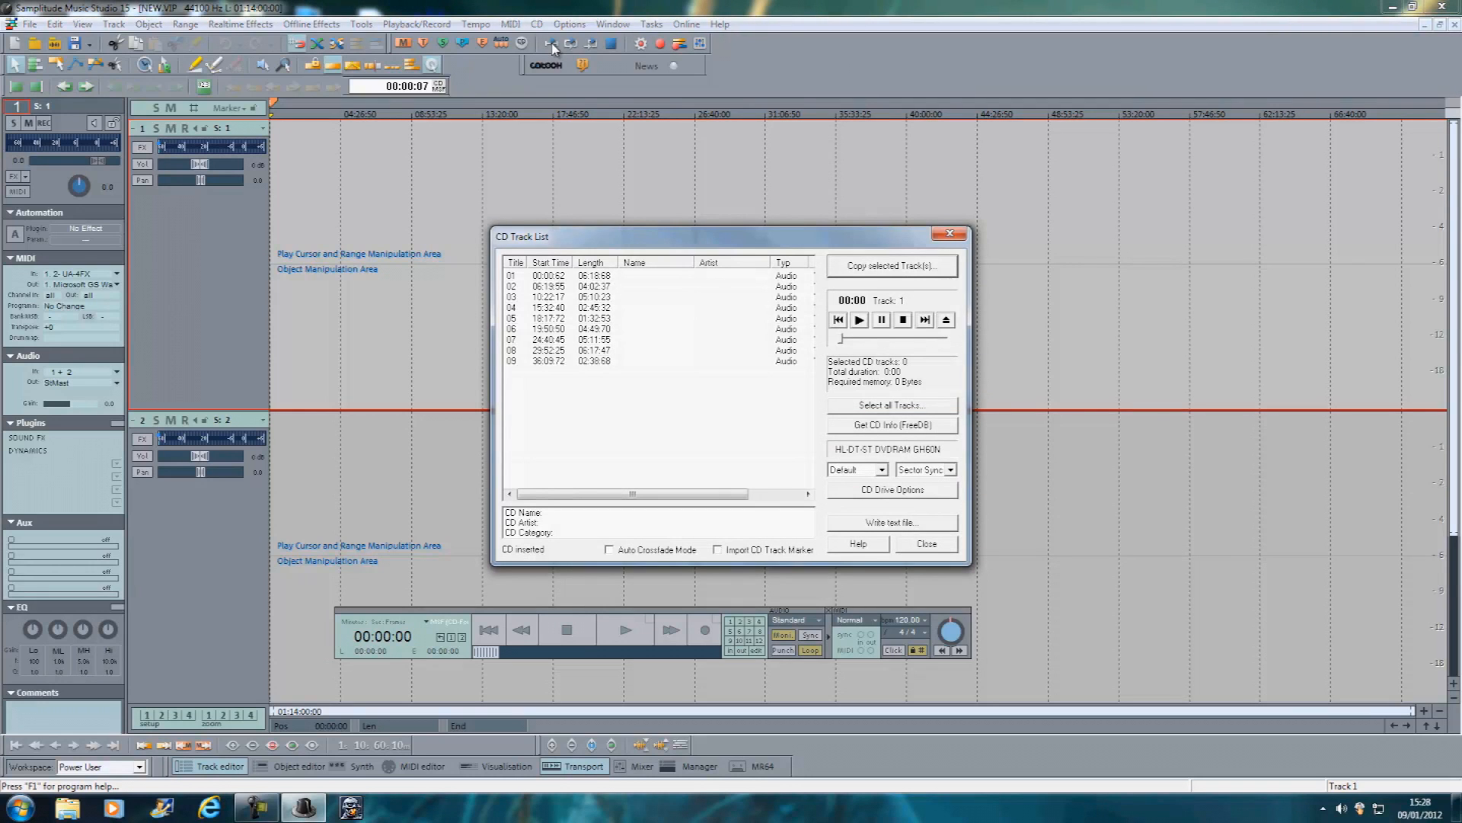
pyautogui.moveTo(692, 337)
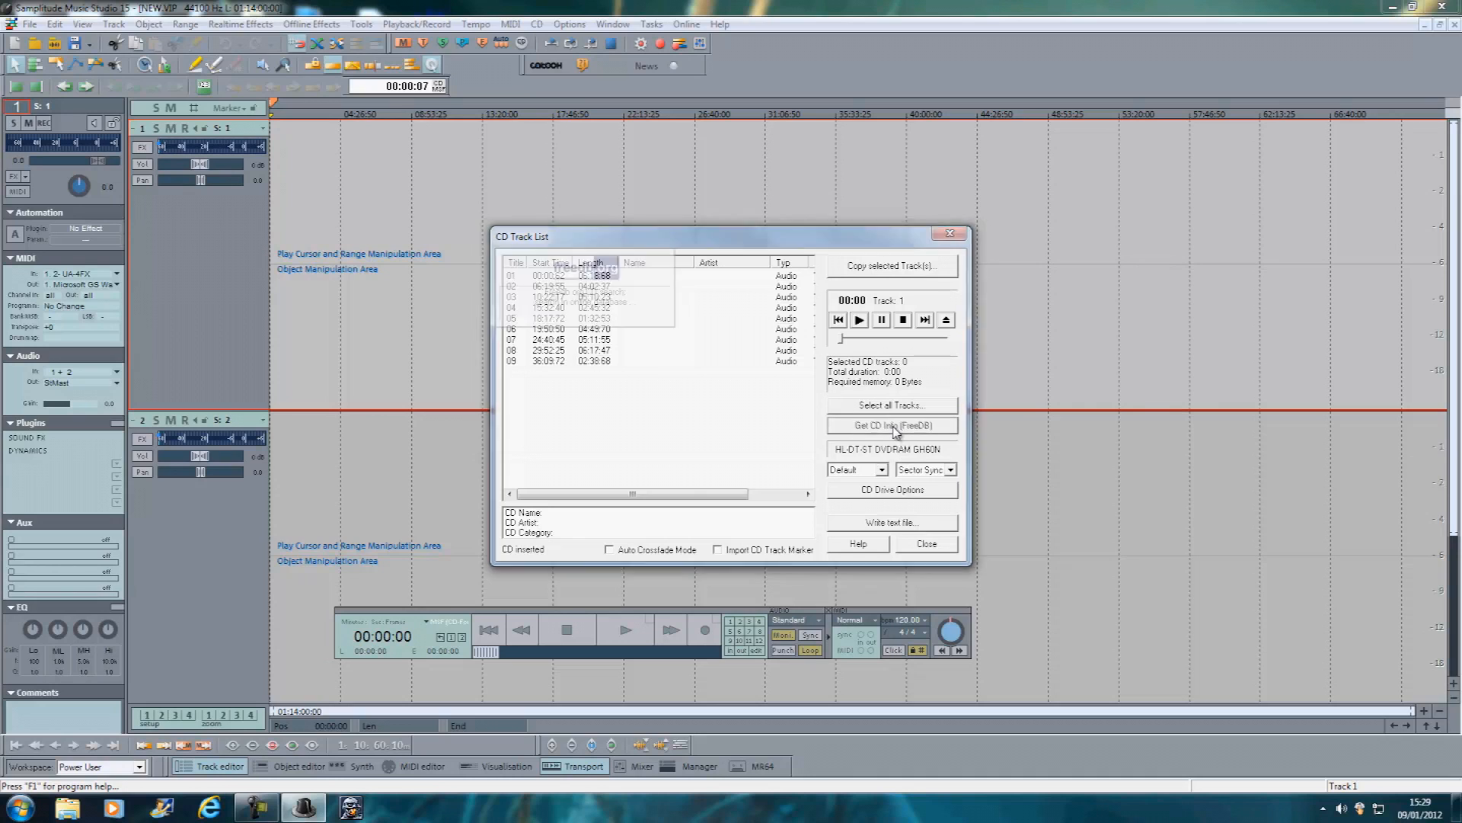
pyautogui.click(893, 425)
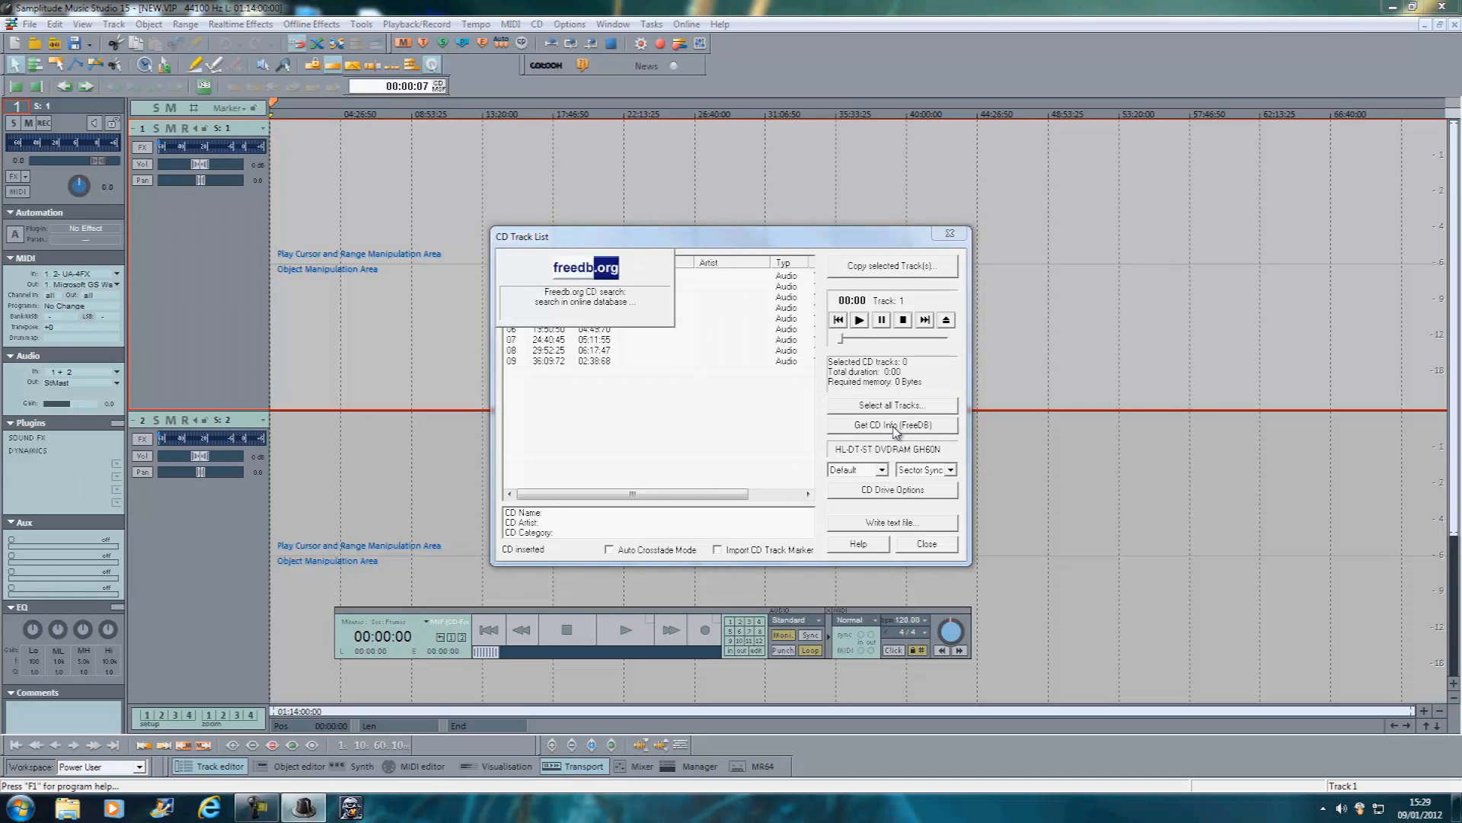
pyautogui.click(893, 425)
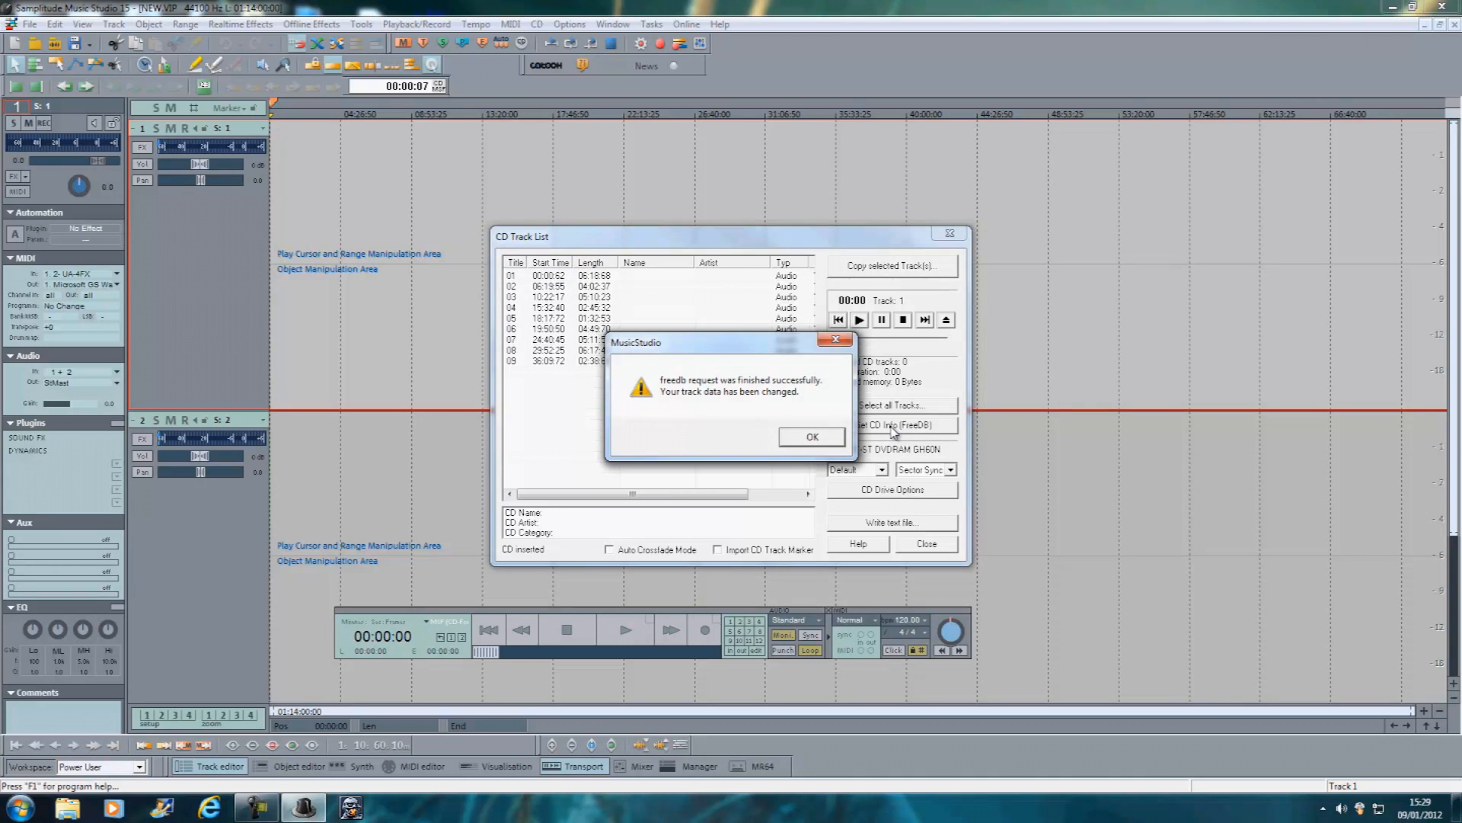
pyautogui.click(812, 435)
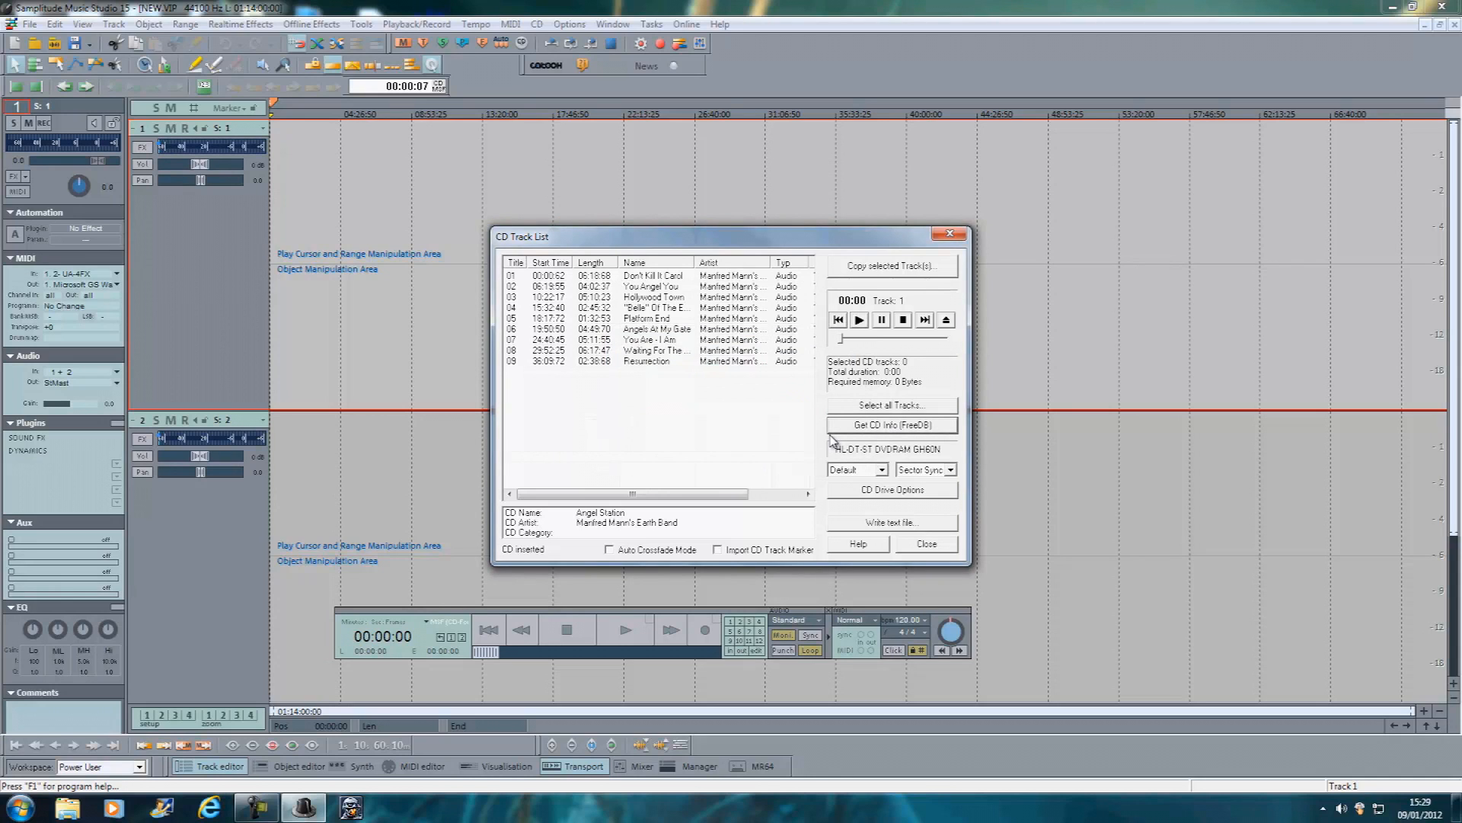
pyautogui.moveTo(719, 373)
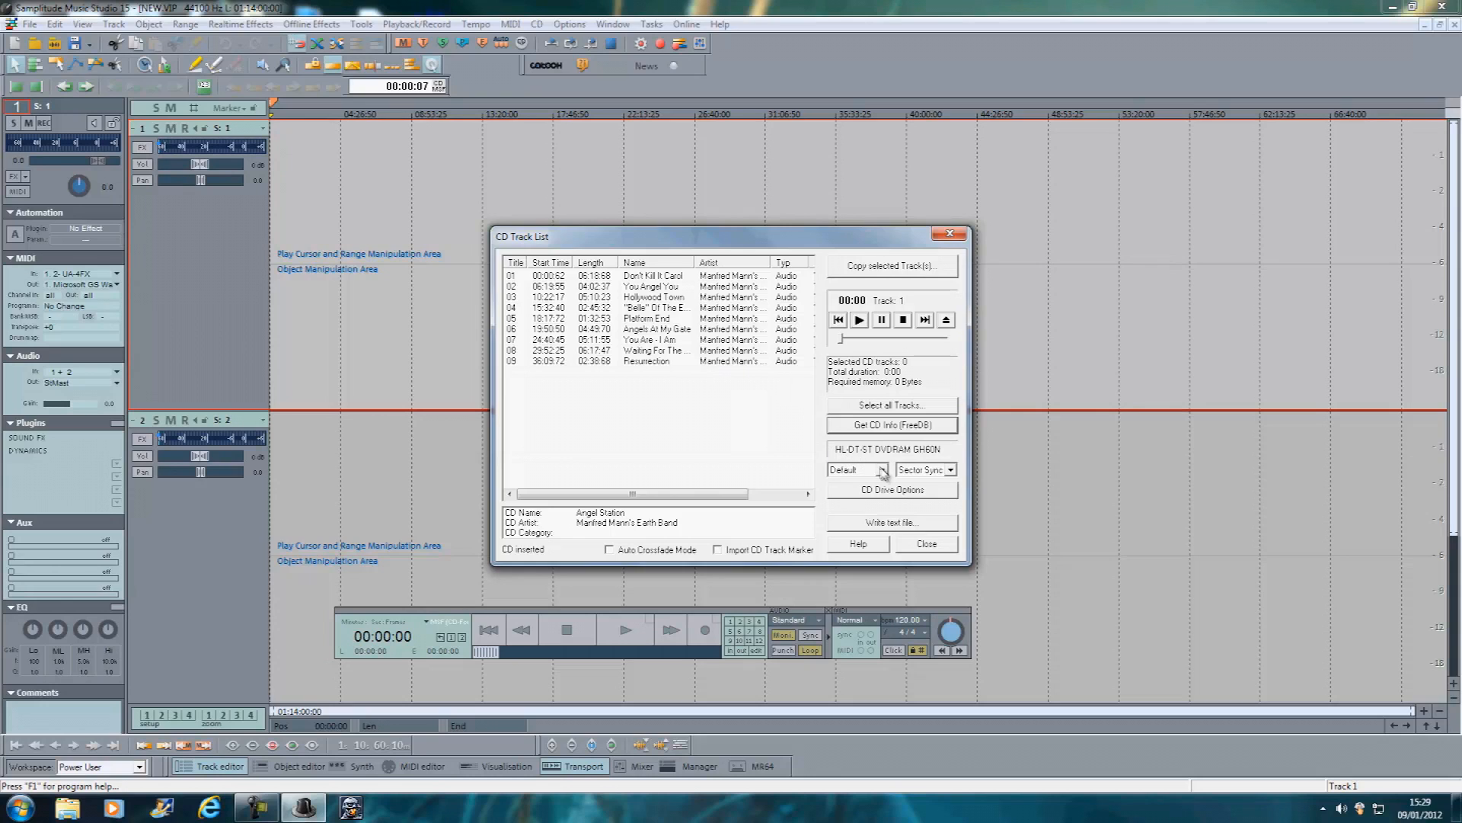
# Set copy mode to Burst Copy, enable Import CD Track Marker and select all nine tracks.
pyautogui.click(882, 470)
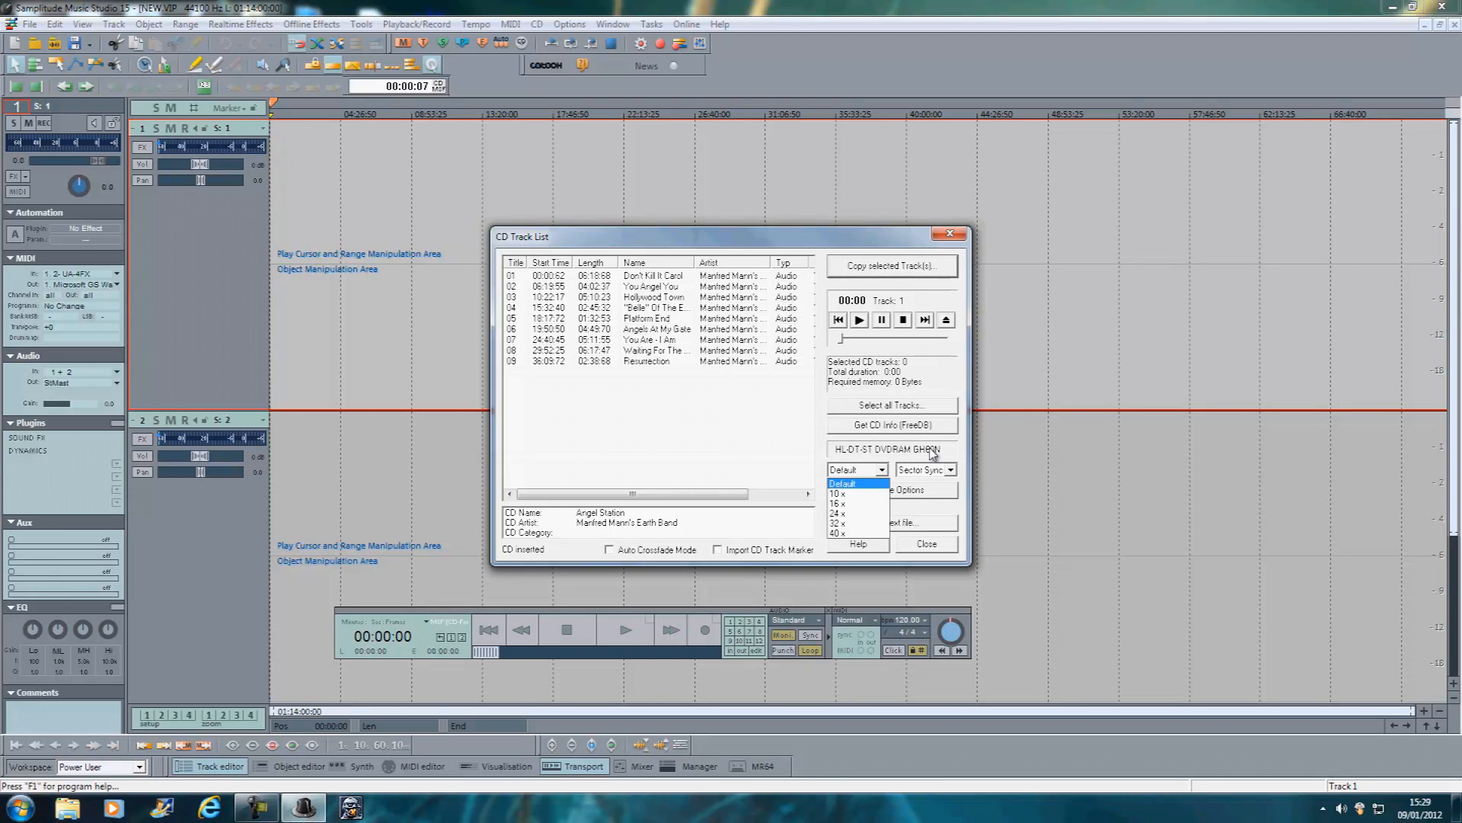
pyautogui.click(952, 469)
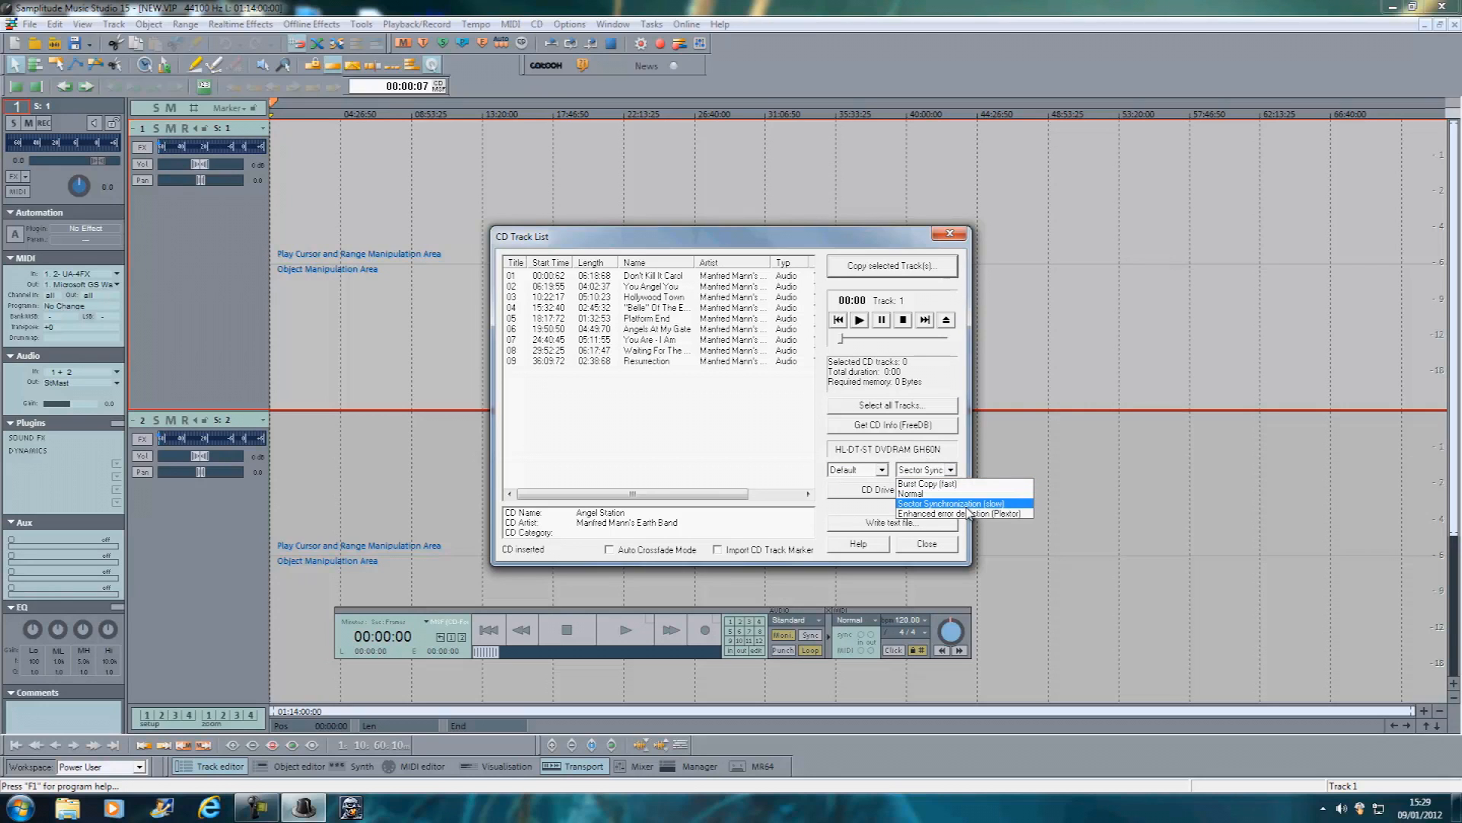
pyautogui.moveTo(941, 486)
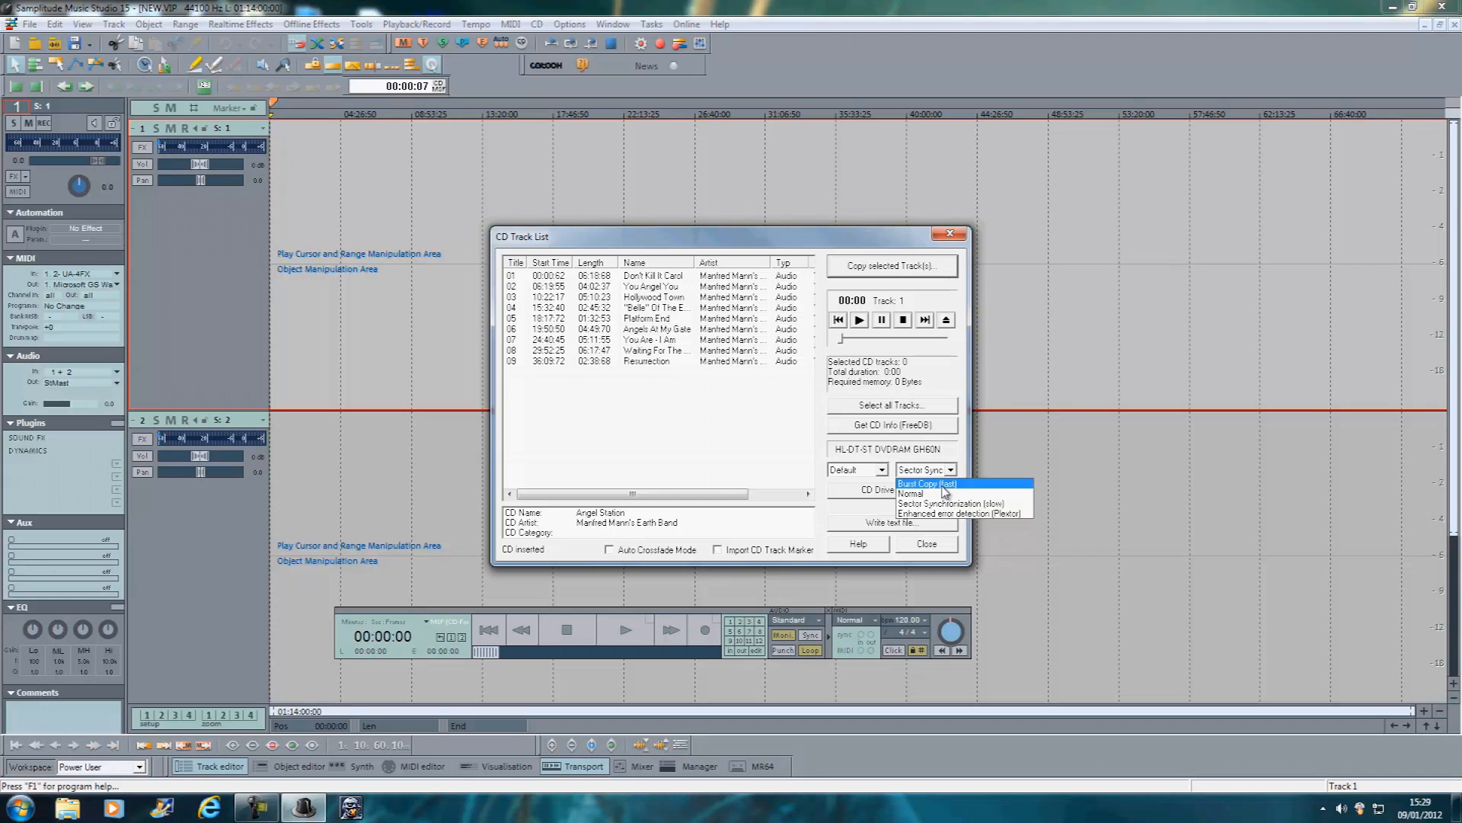
pyautogui.moveTo(964, 513)
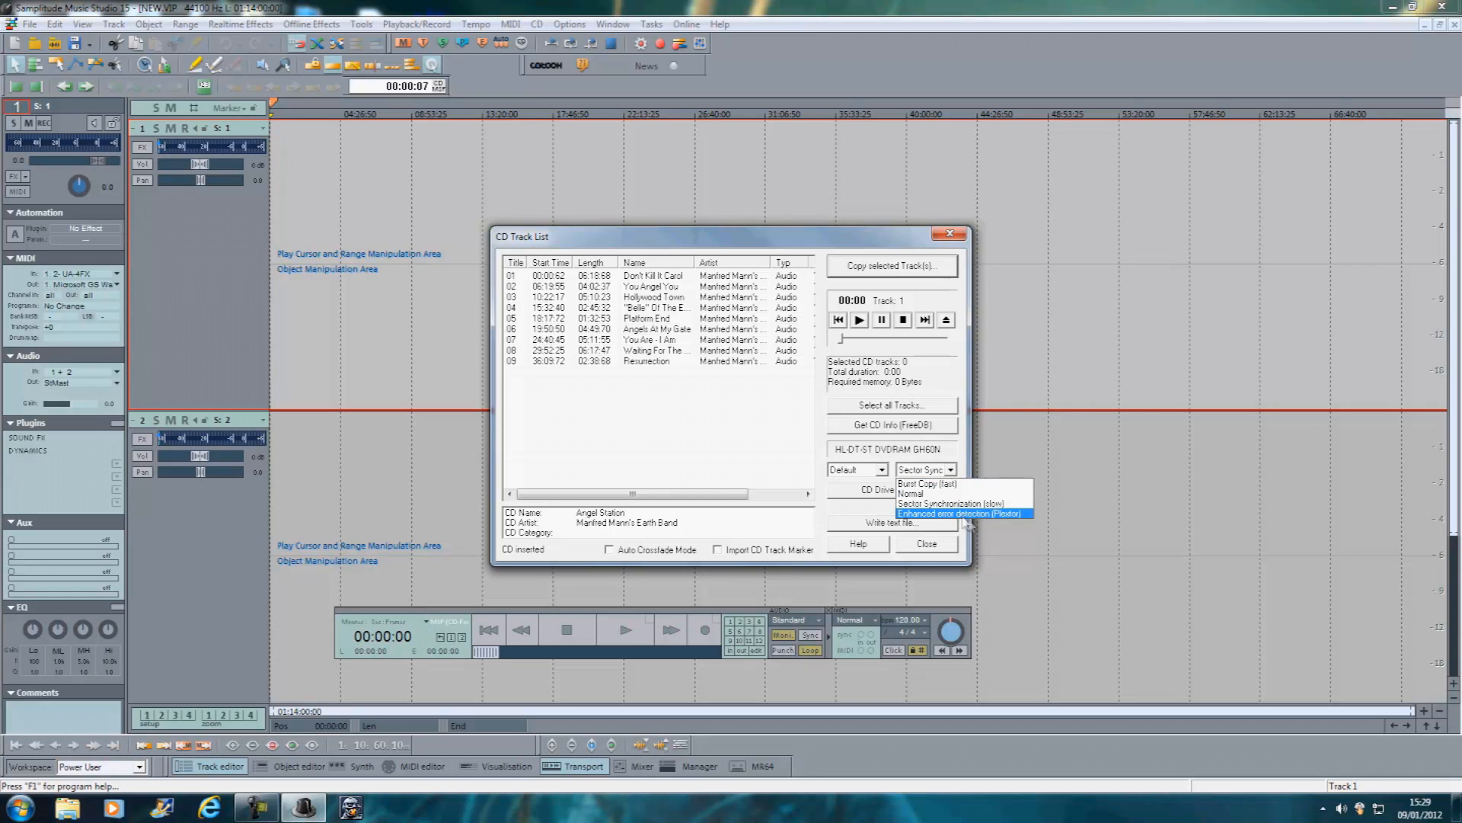
pyautogui.click(927, 485)
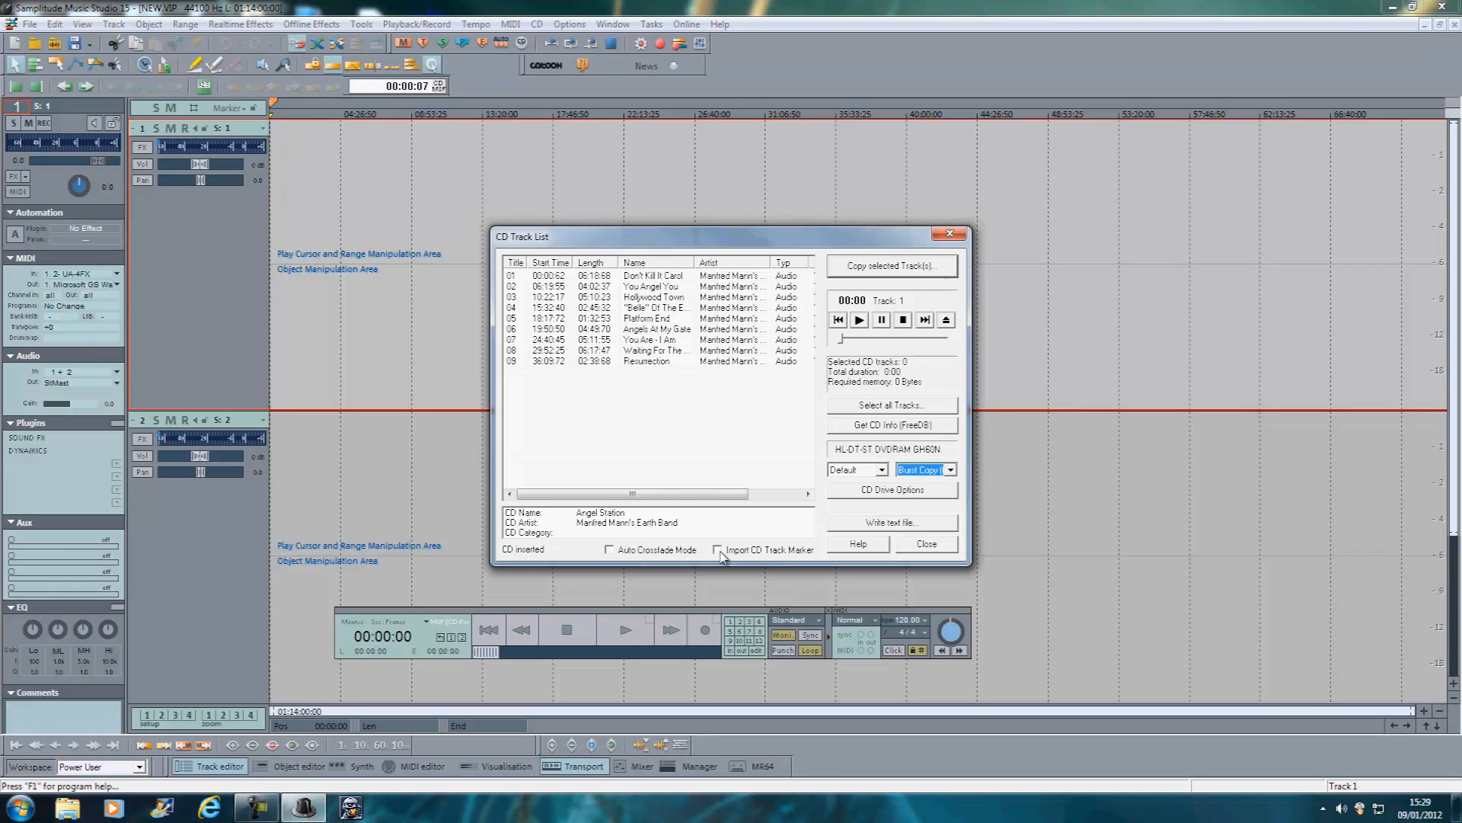
pyautogui.click(717, 549)
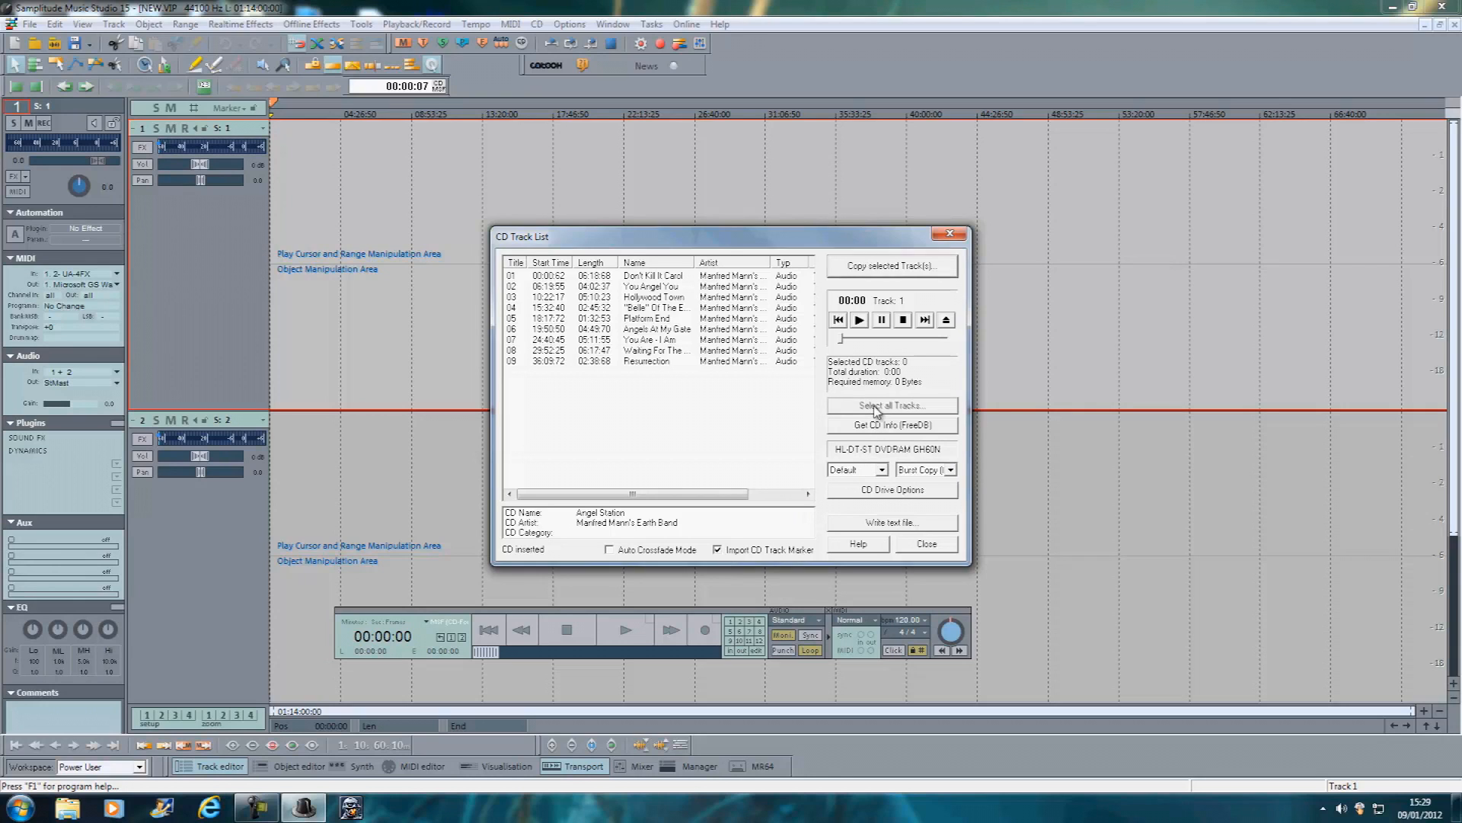
pyautogui.click(893, 405)
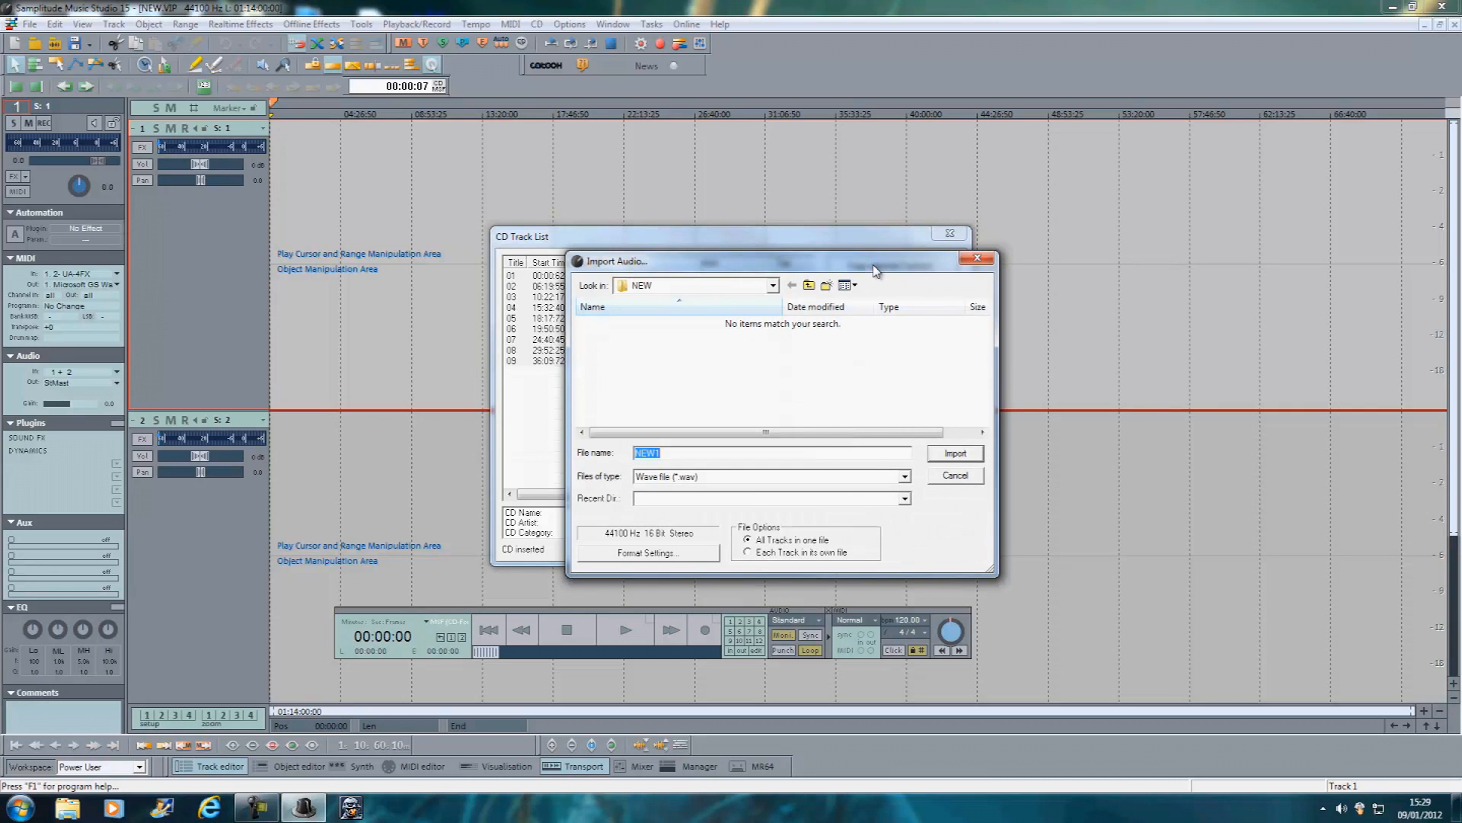
# Enter the file name and import the nine CD tracks onto track 1 with title markers.
pyautogui.write('m')
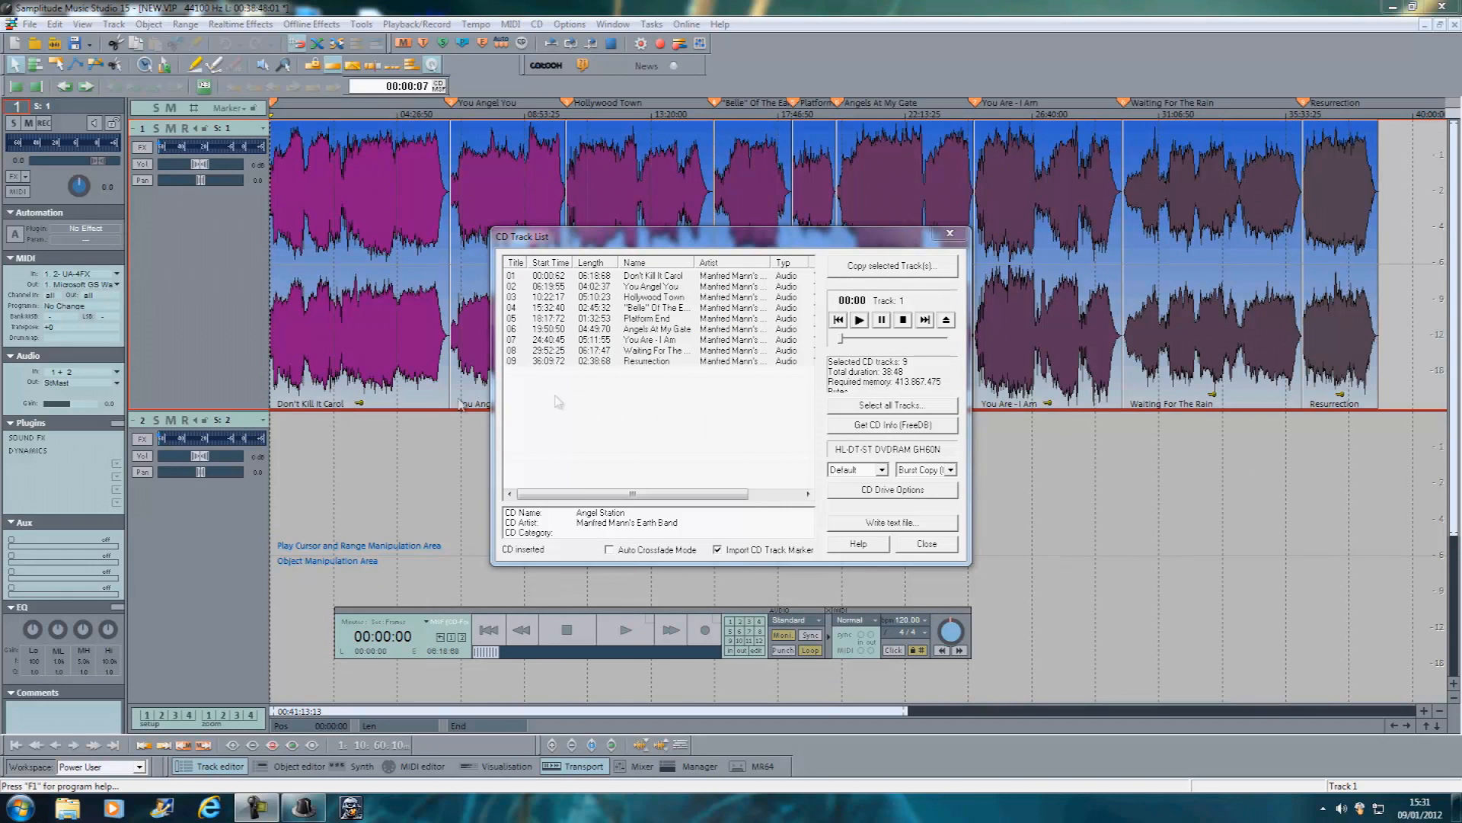
# Close the CD track list and confirm deleting all existing markers.
pyautogui.click(926, 544)
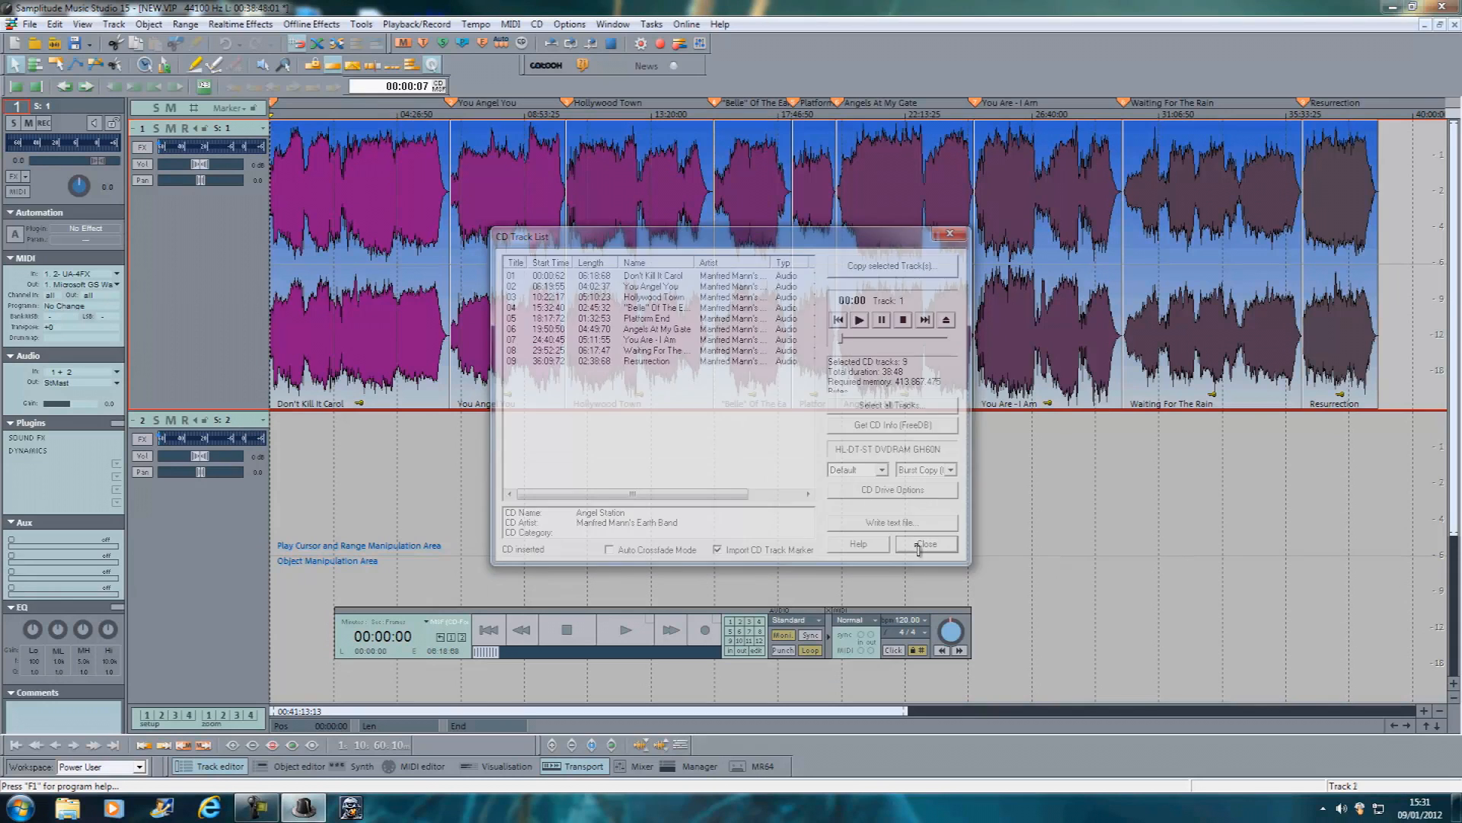
pyautogui.click(926, 544)
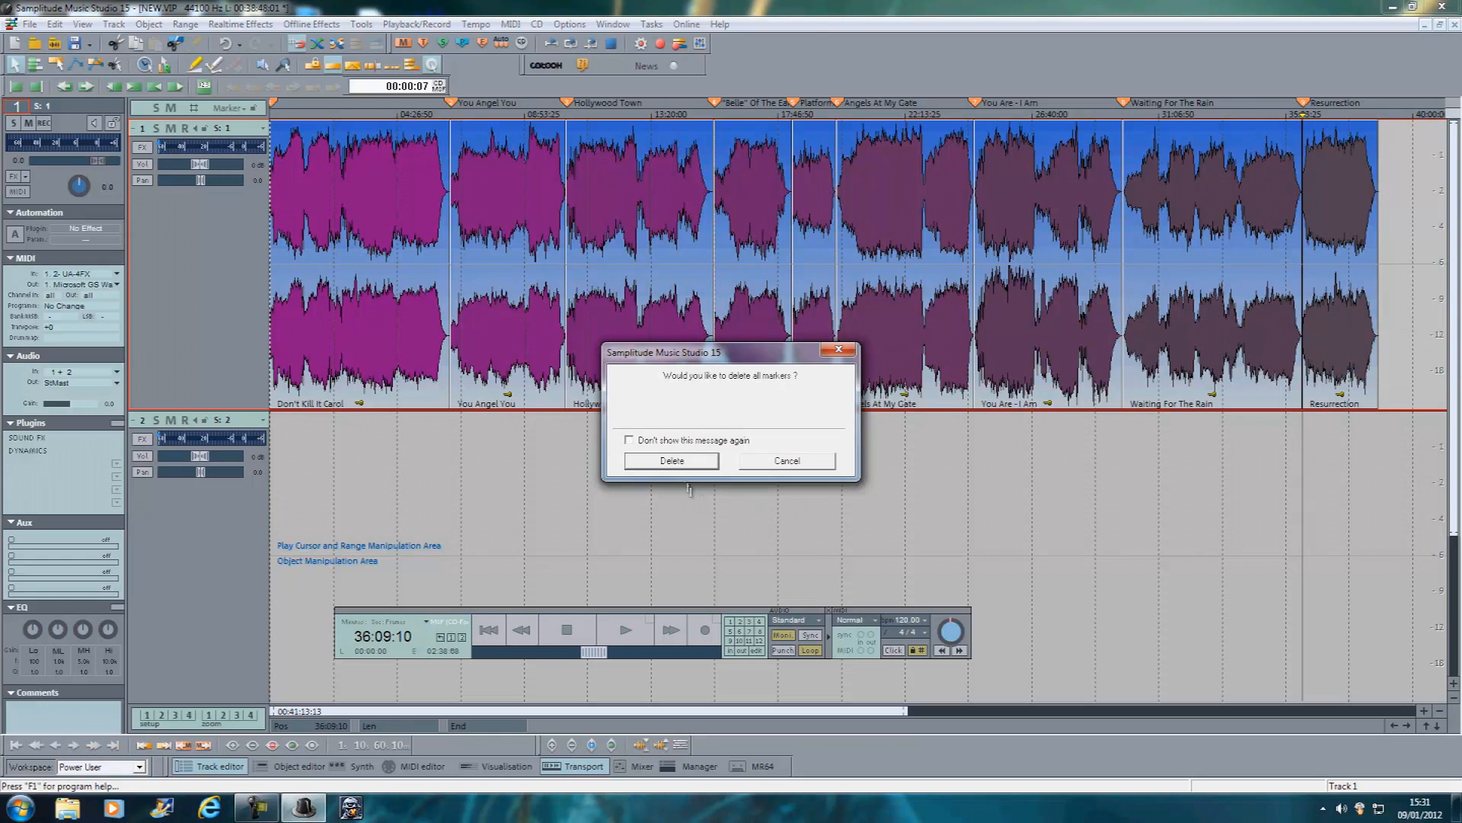
pyautogui.click(672, 460)
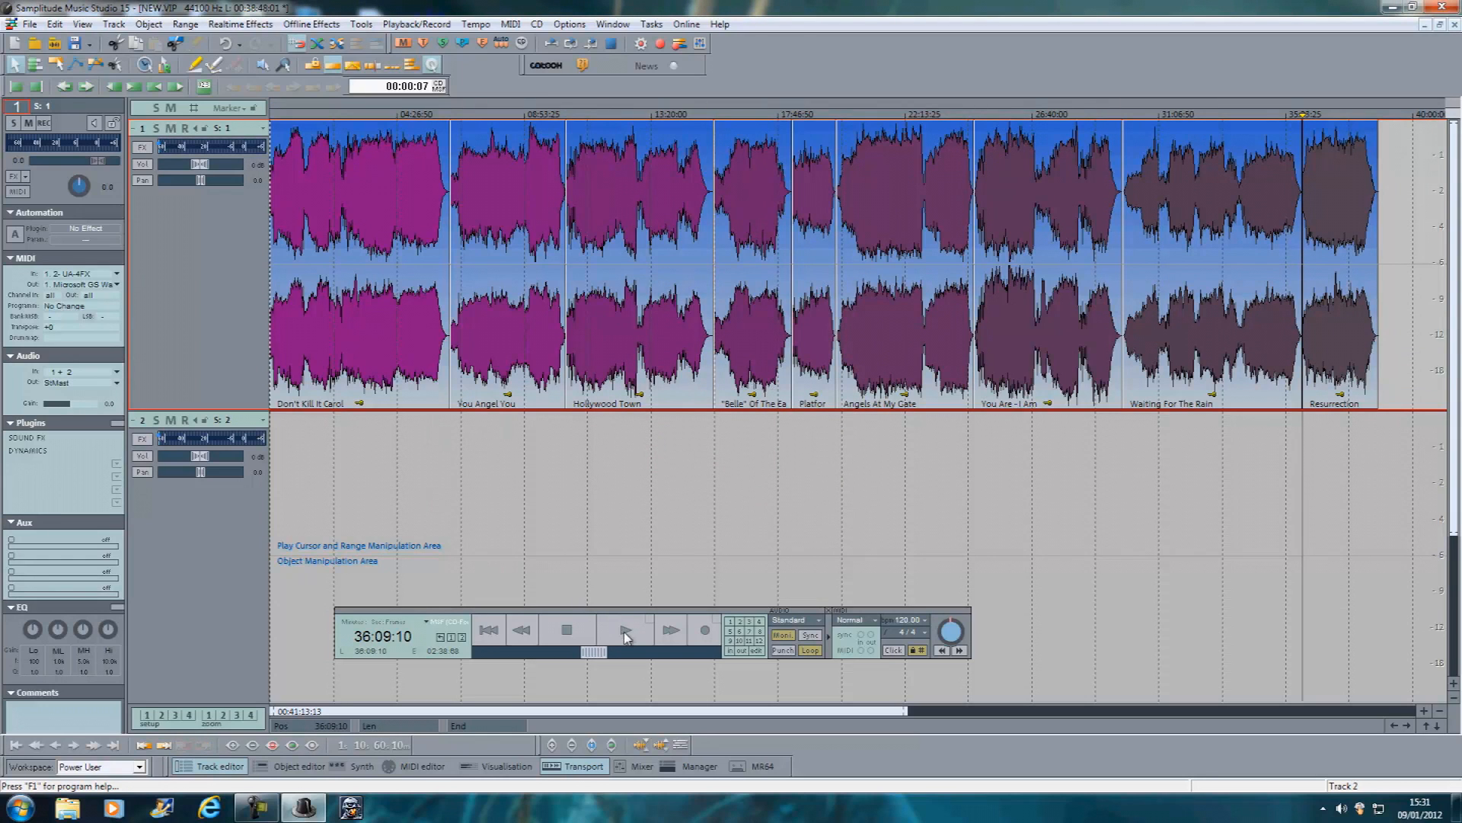
# Audition playback at several songs including You Angel You and Hollywood Town, then select a clip to rearrange.
pyautogui.click(625, 629)
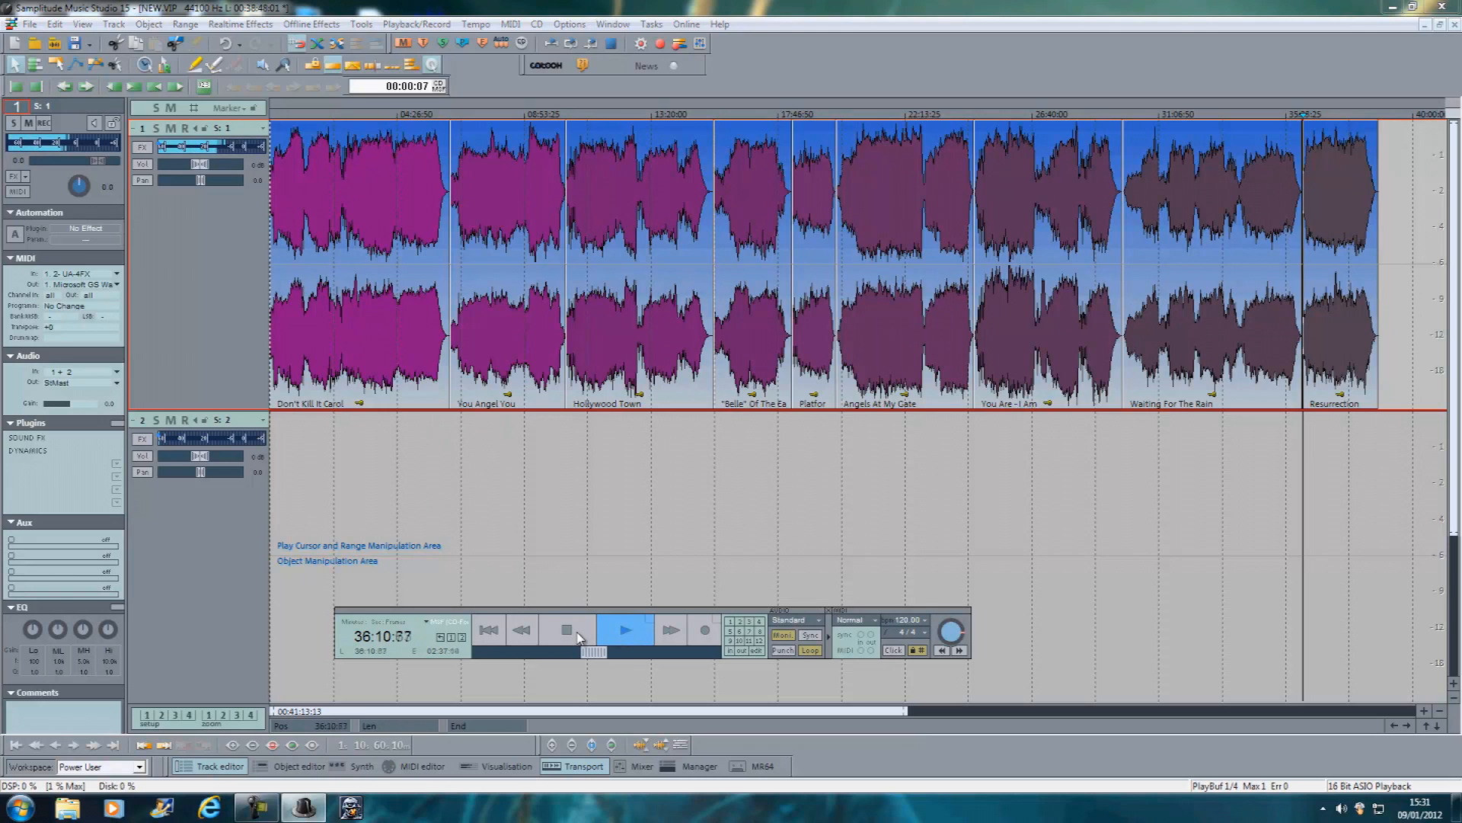
pyautogui.click(565, 629)
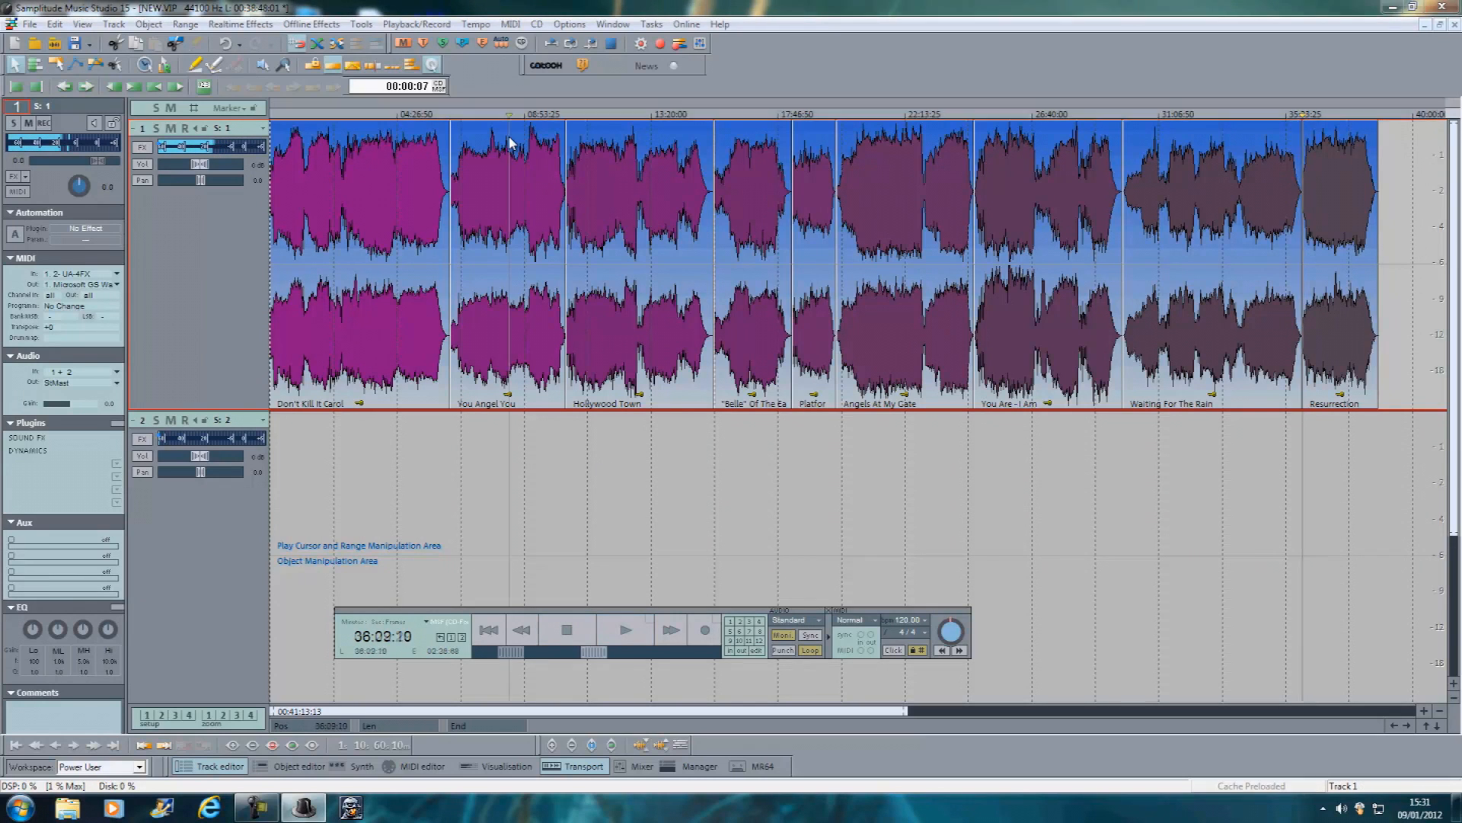
pyautogui.click(625, 629)
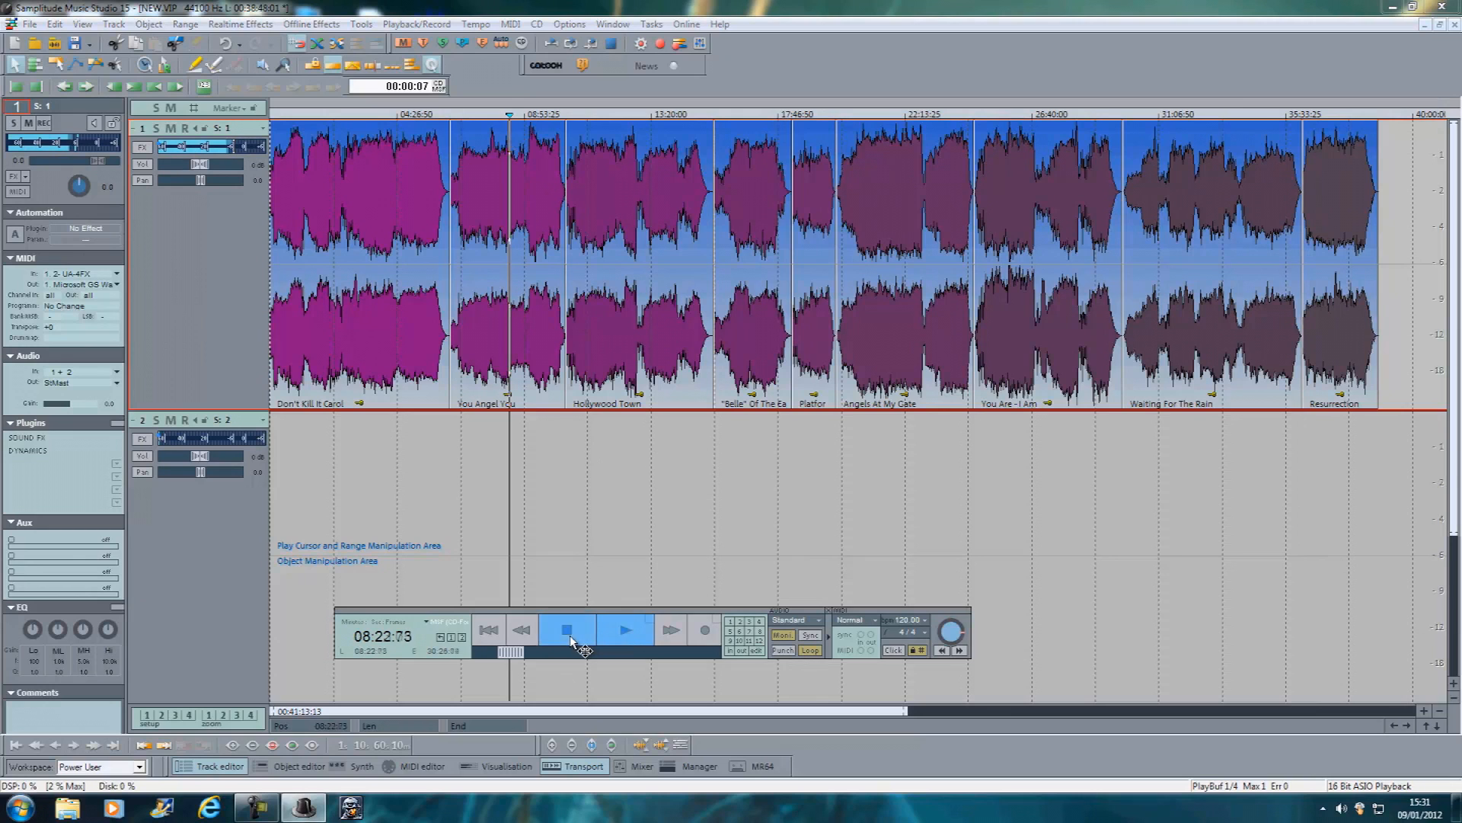
pyautogui.click(567, 629)
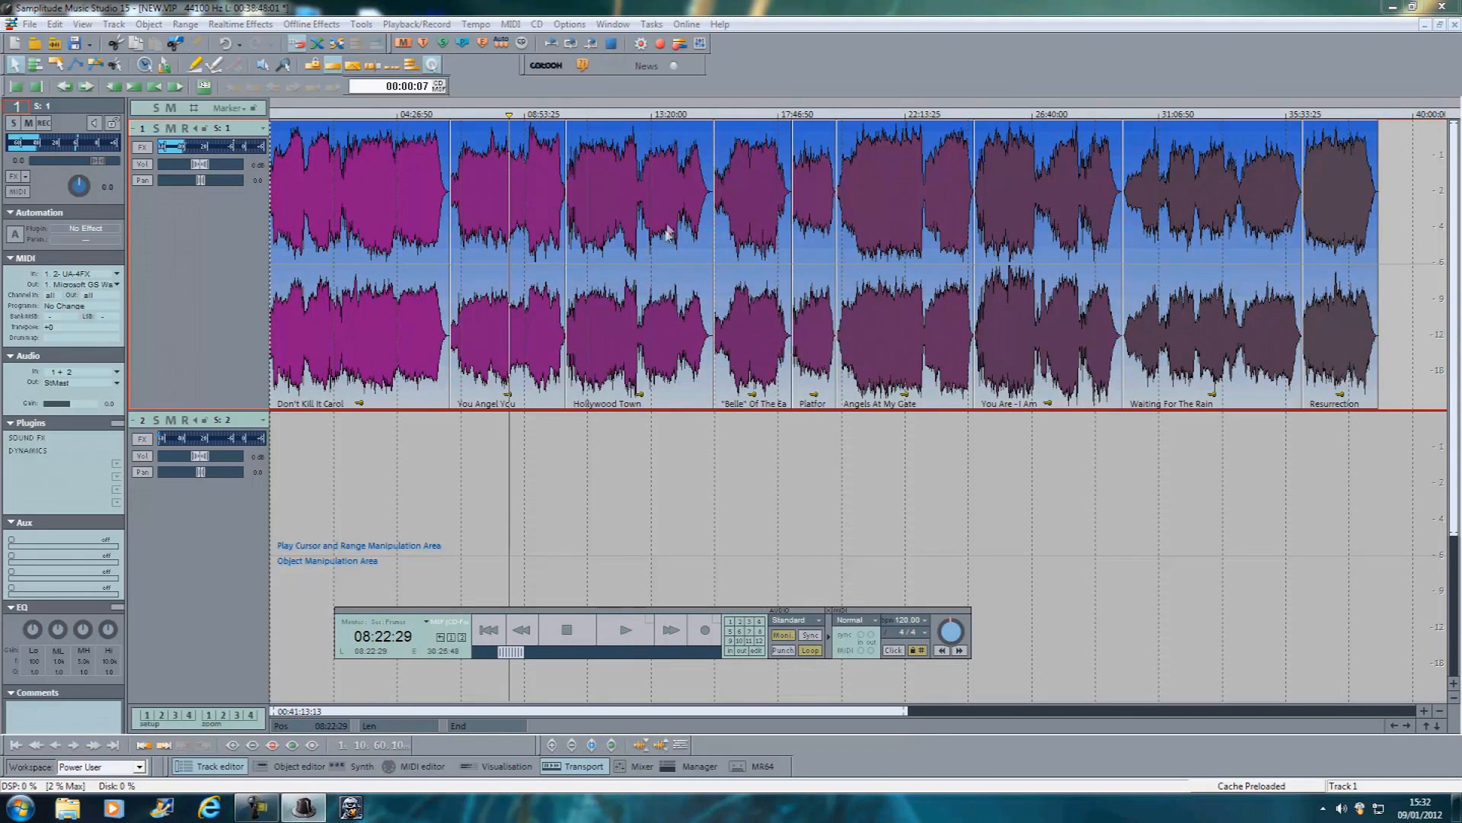
pyautogui.click(625, 628)
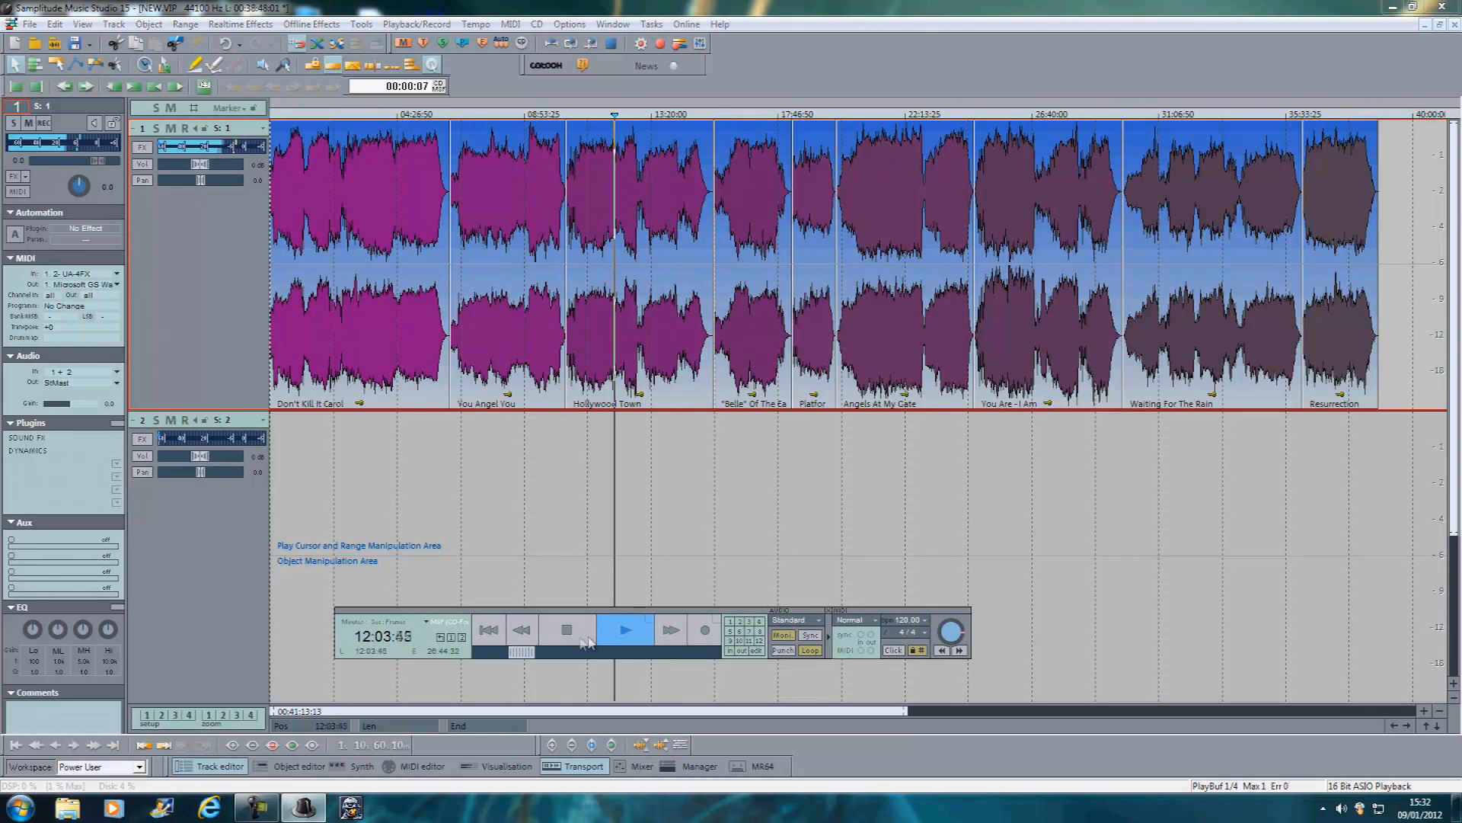
pyautogui.click(567, 631)
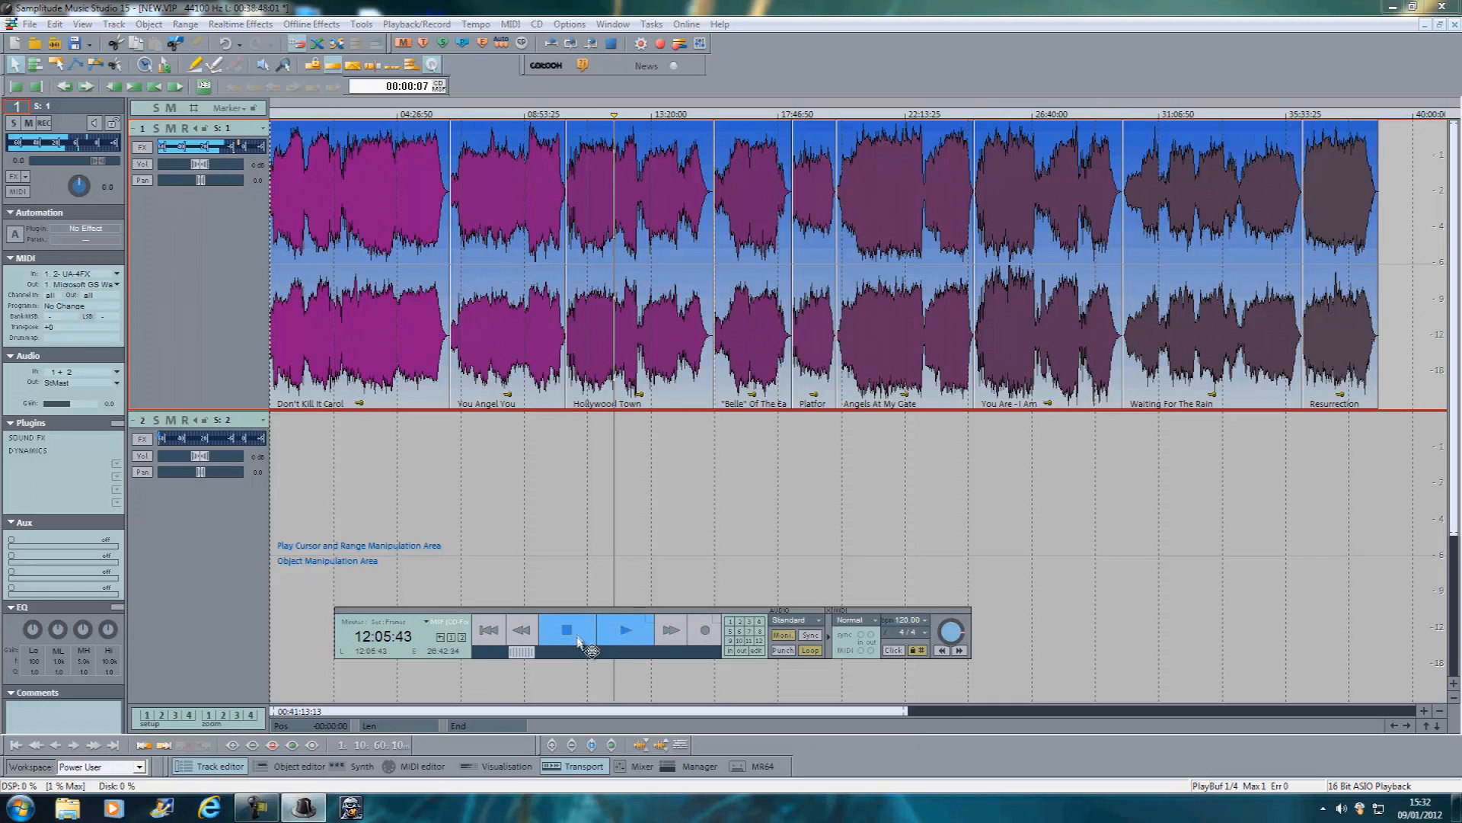
pyautogui.click(566, 629)
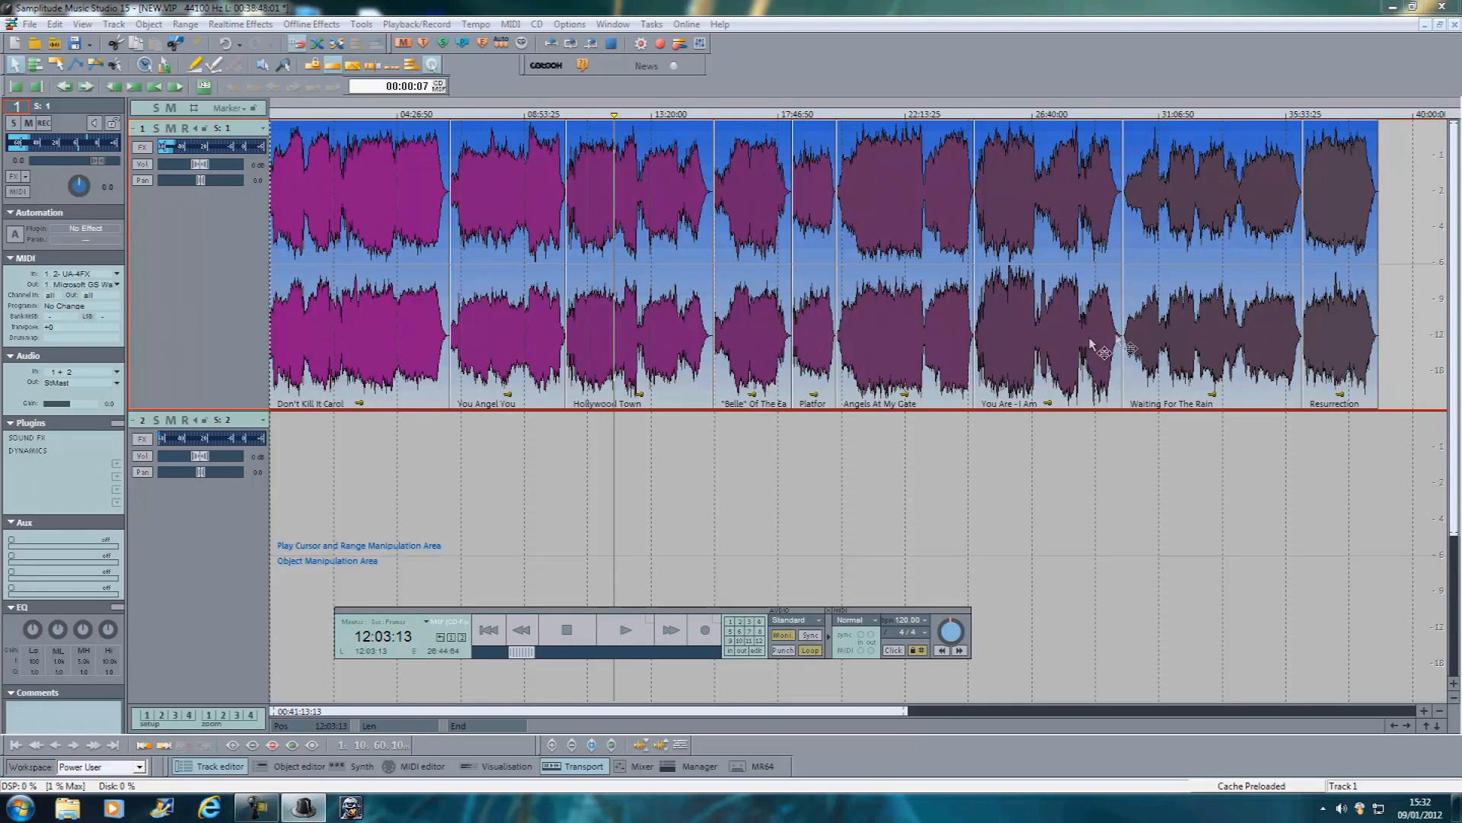
pyautogui.moveTo(369, 365)
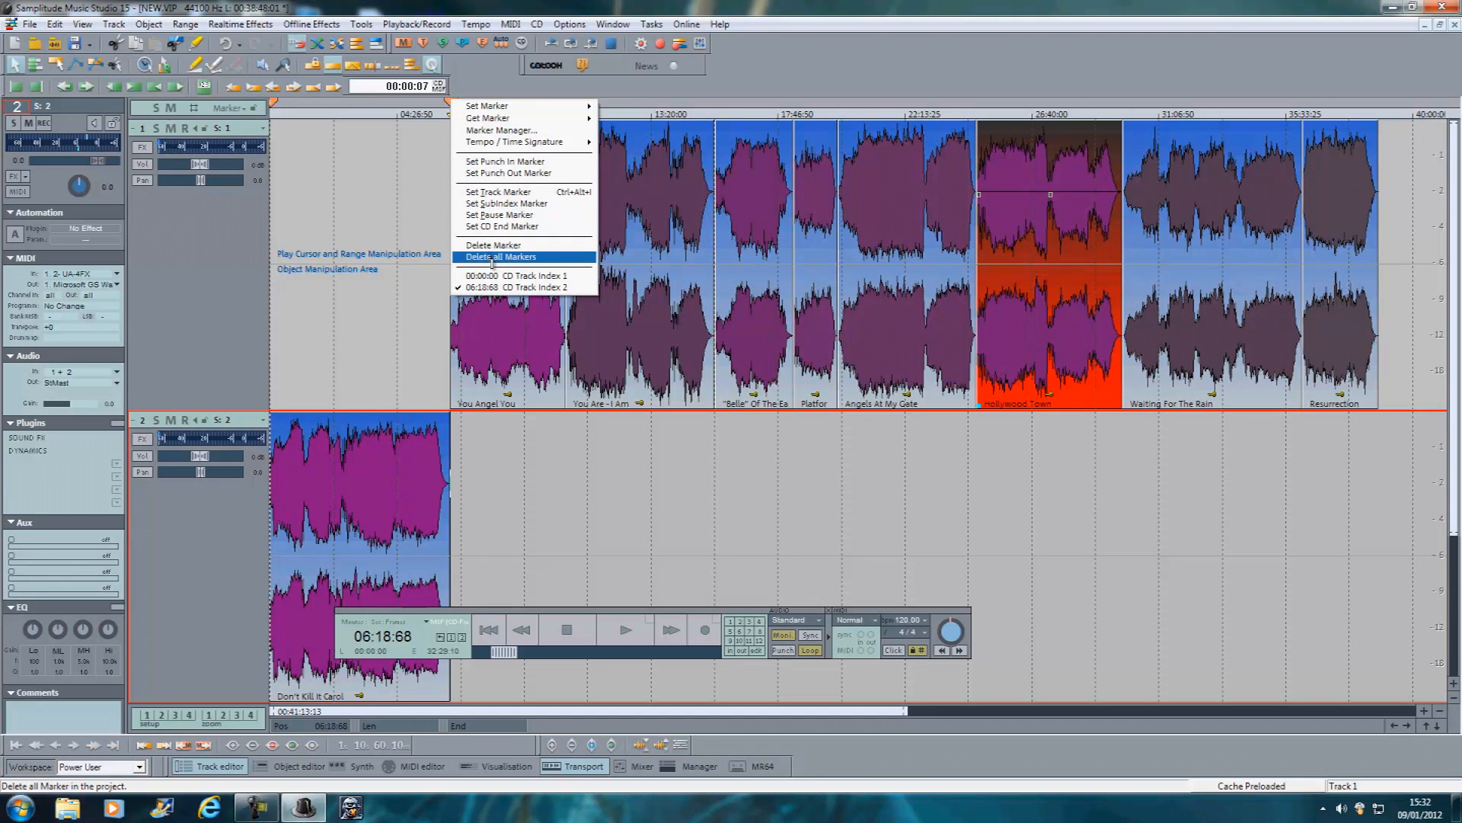
# Clear the old markers, check the new CD track layout in Make CD, and cancel without burning.
pyautogui.click(501, 256)
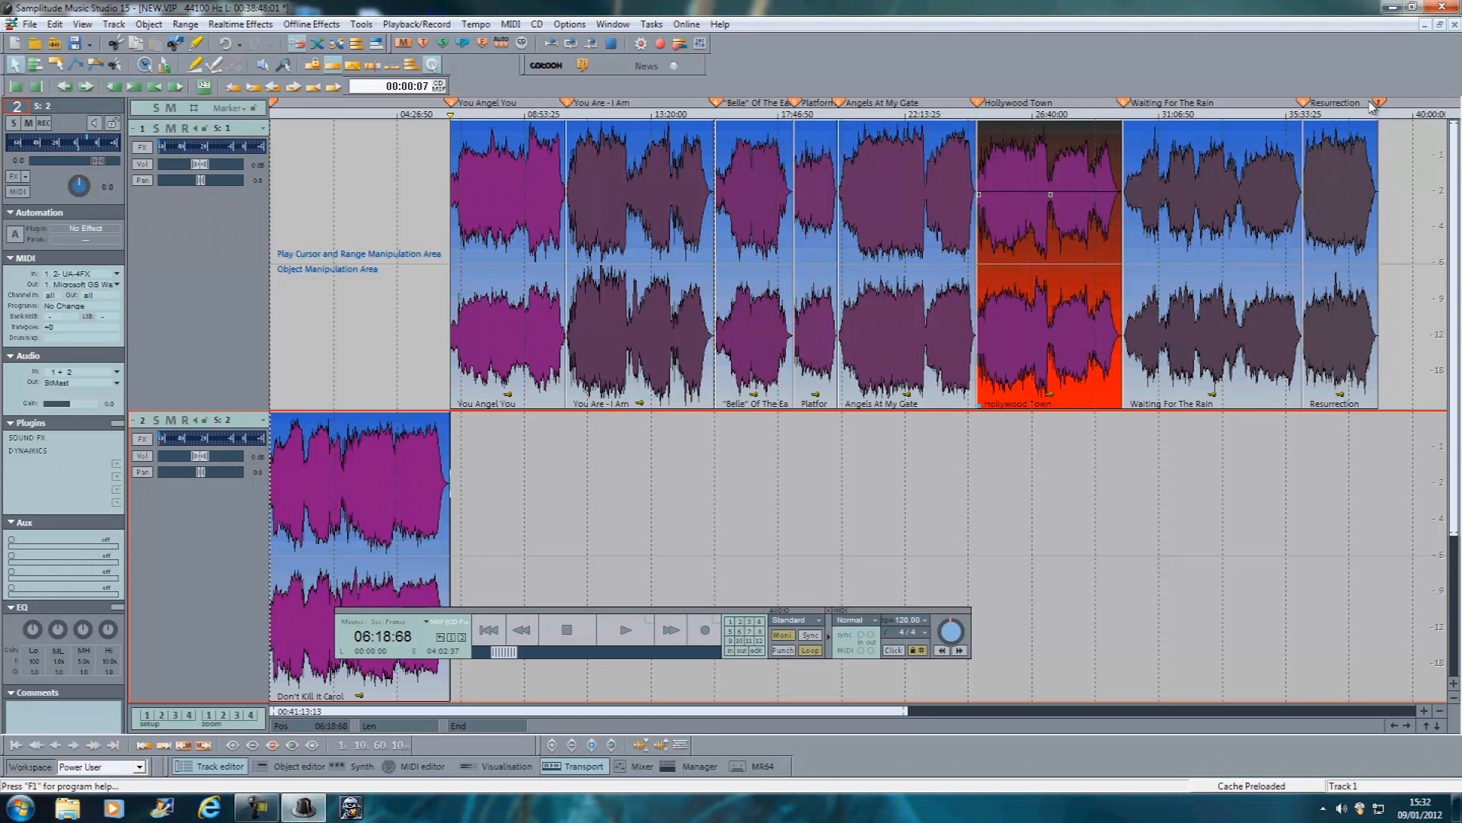
pyautogui.click(518, 44)
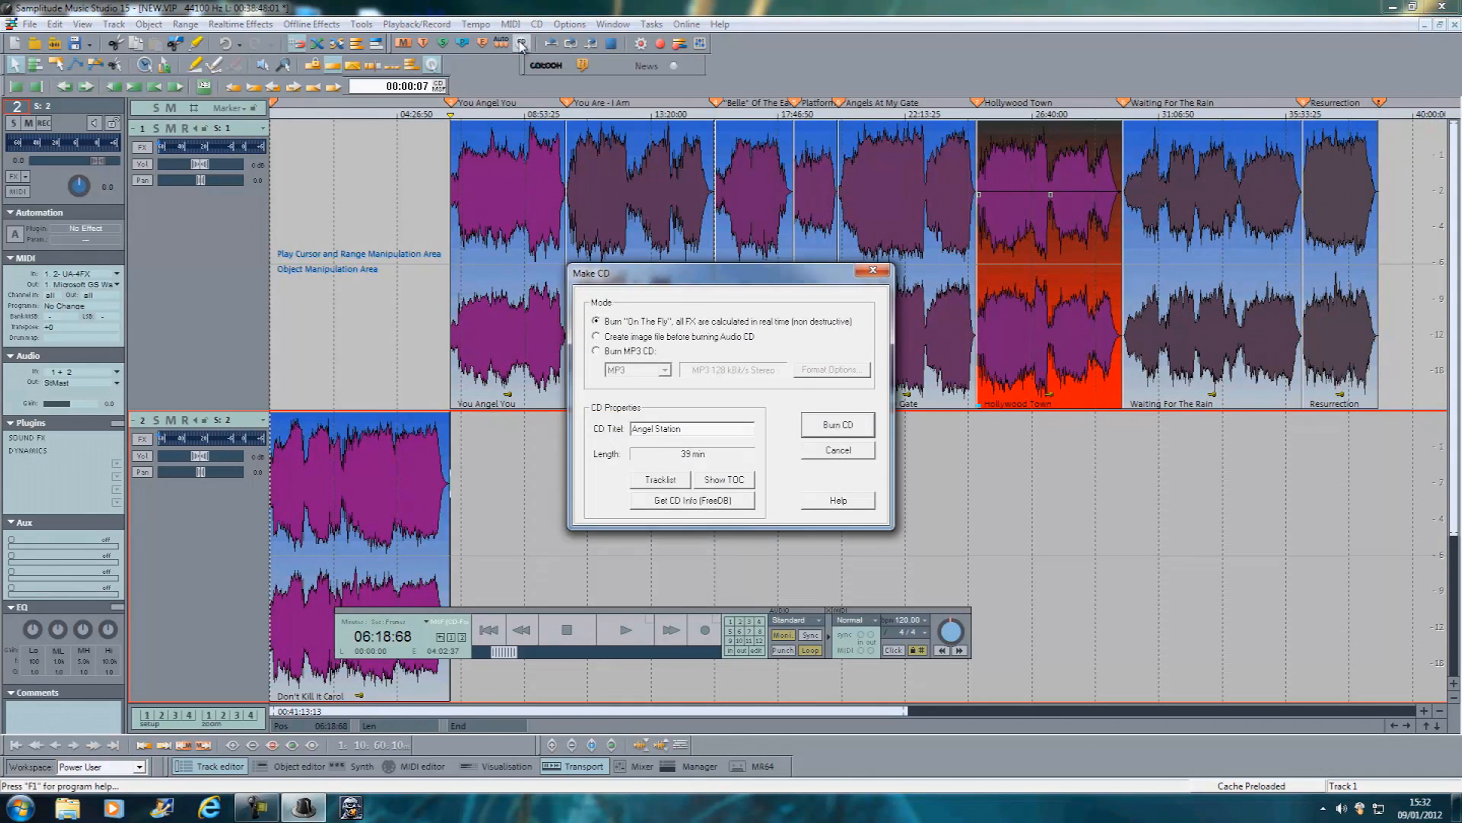
pyautogui.moveTo(669, 334)
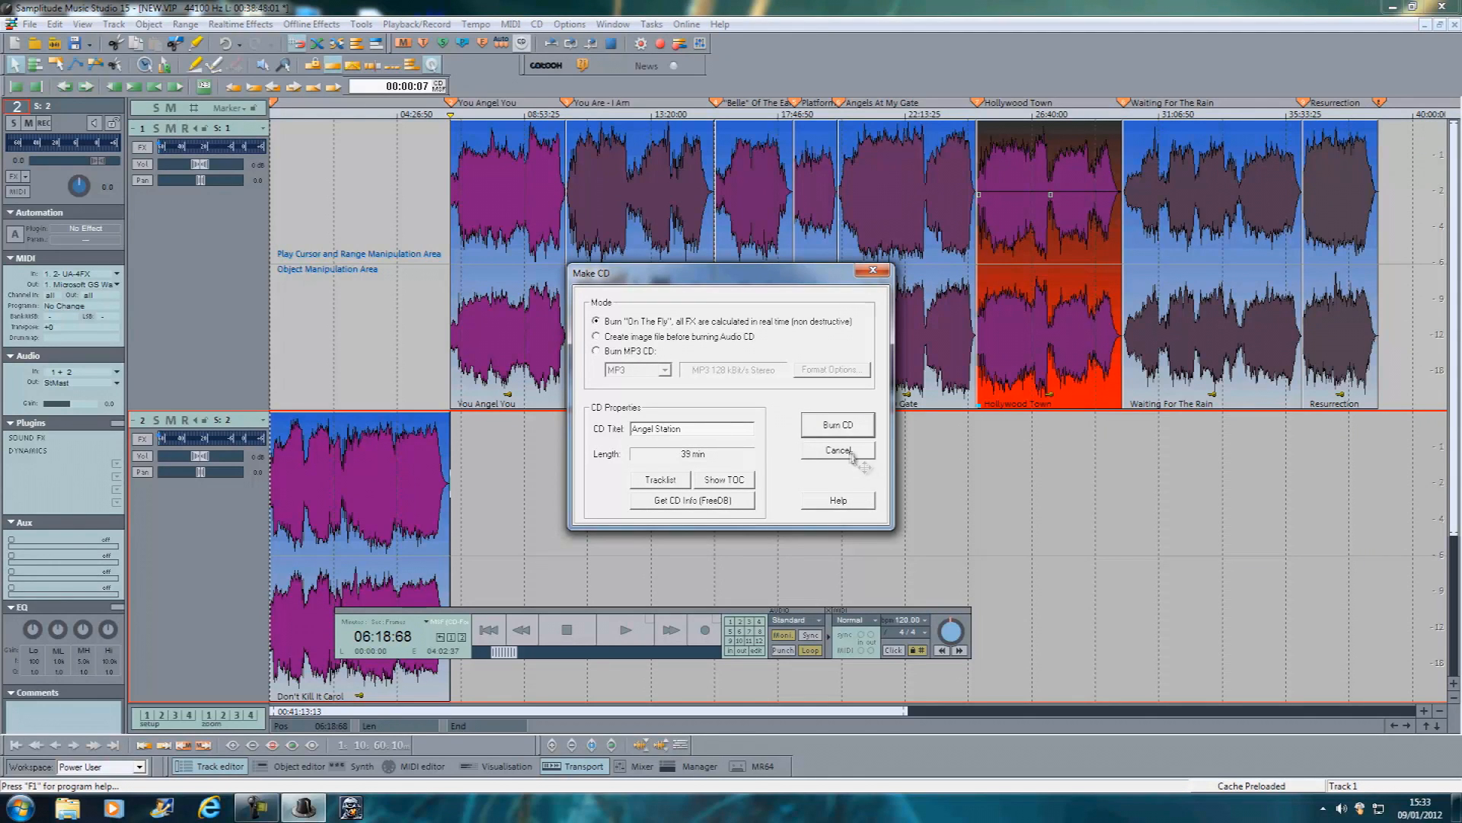
pyautogui.click(838, 450)
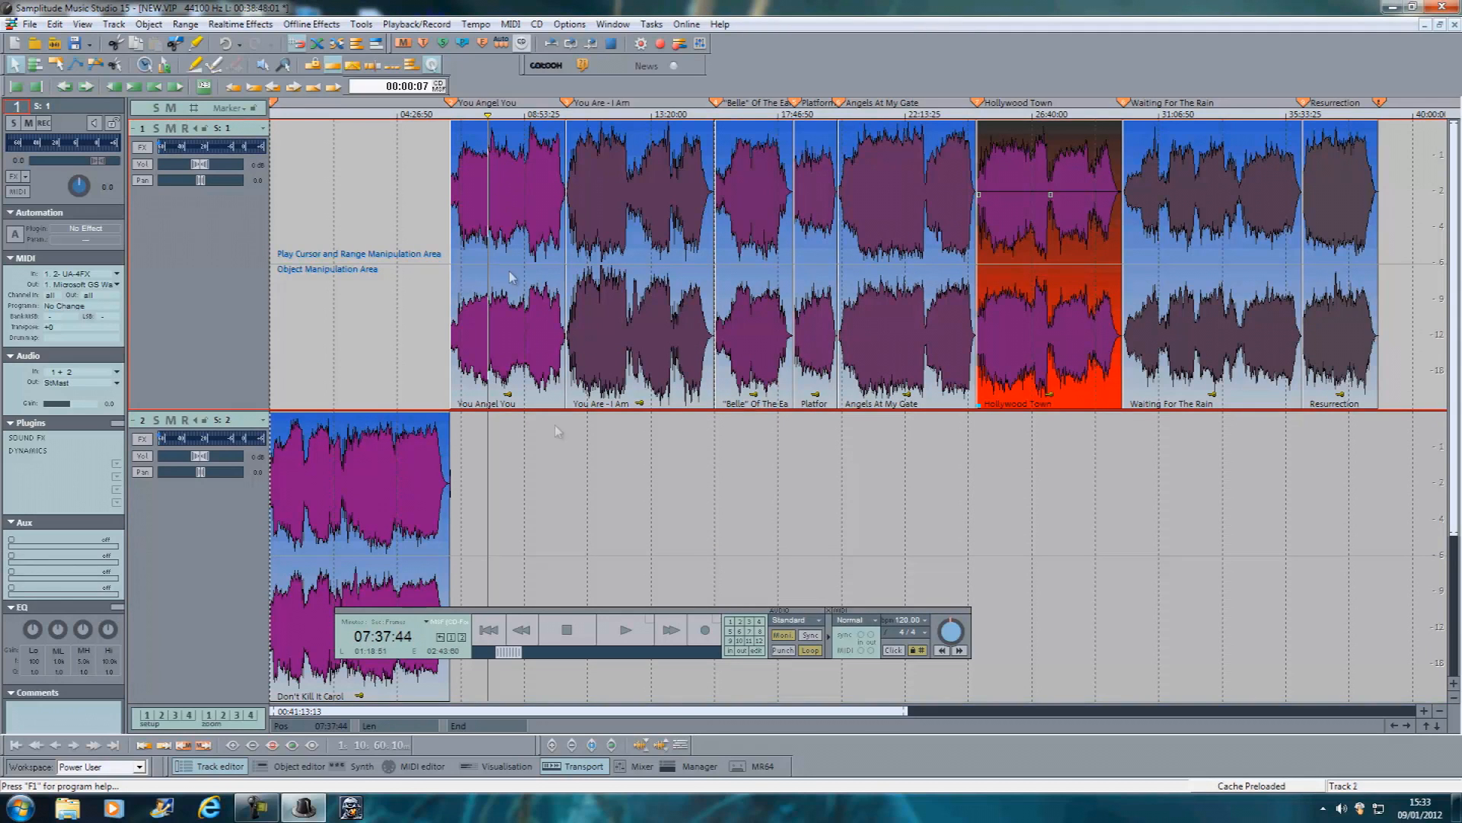
pyautogui.moveTo(625, 630)
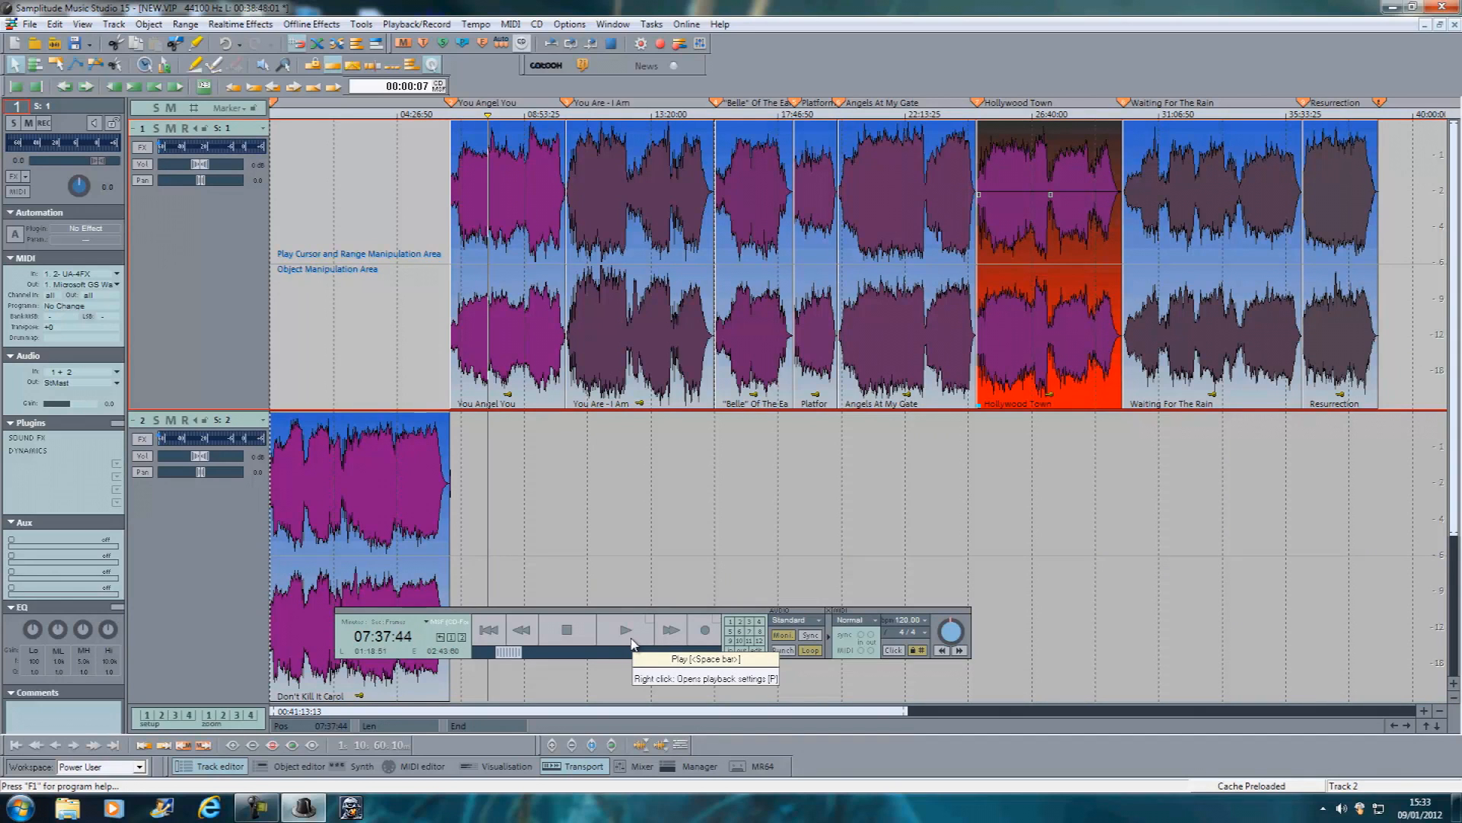
# Start playback and load the Mastering Suite onto the mixer's master bus.
pyautogui.click(640, 766)
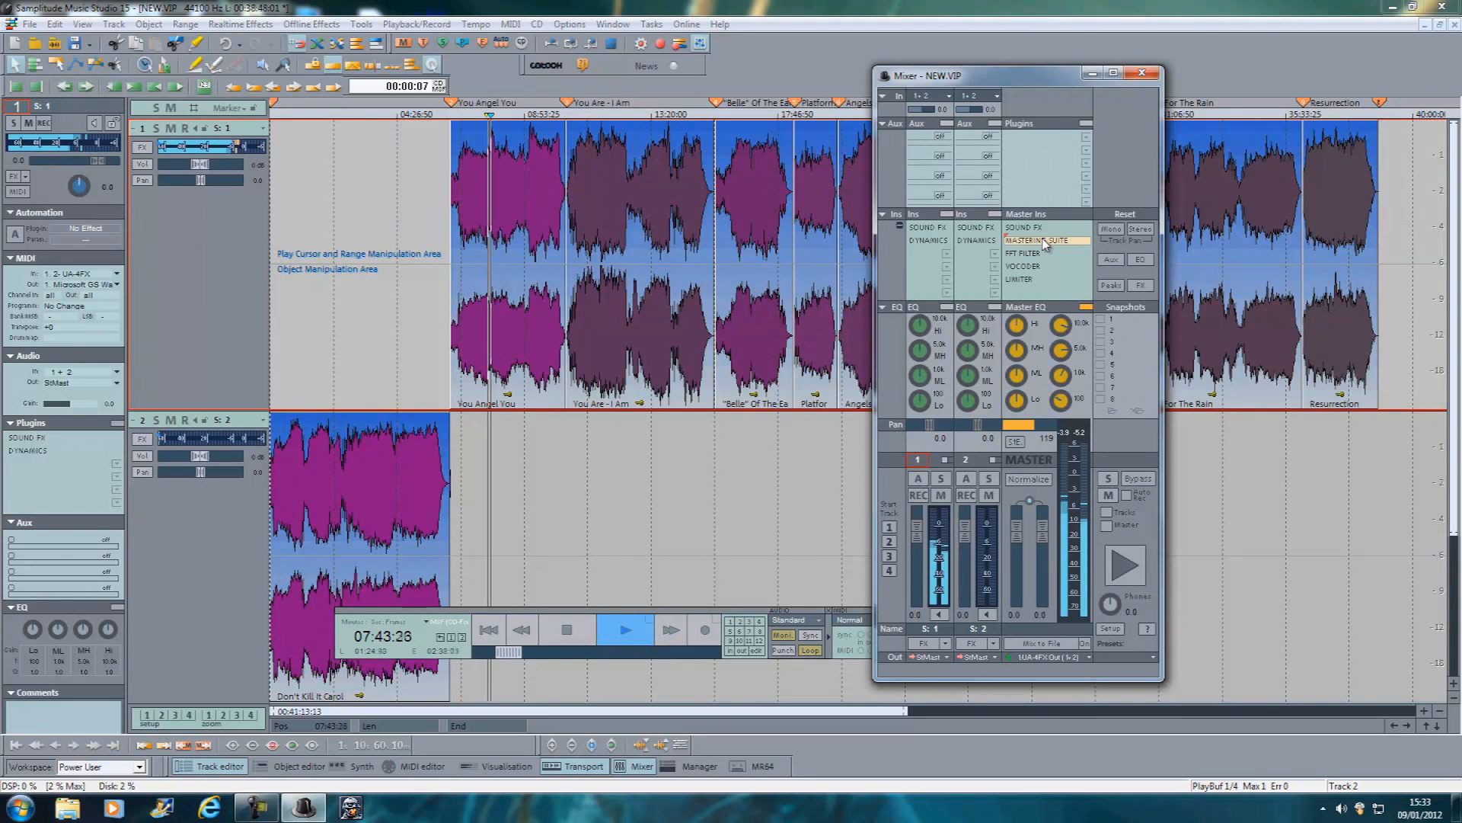
pyautogui.click(1034, 241)
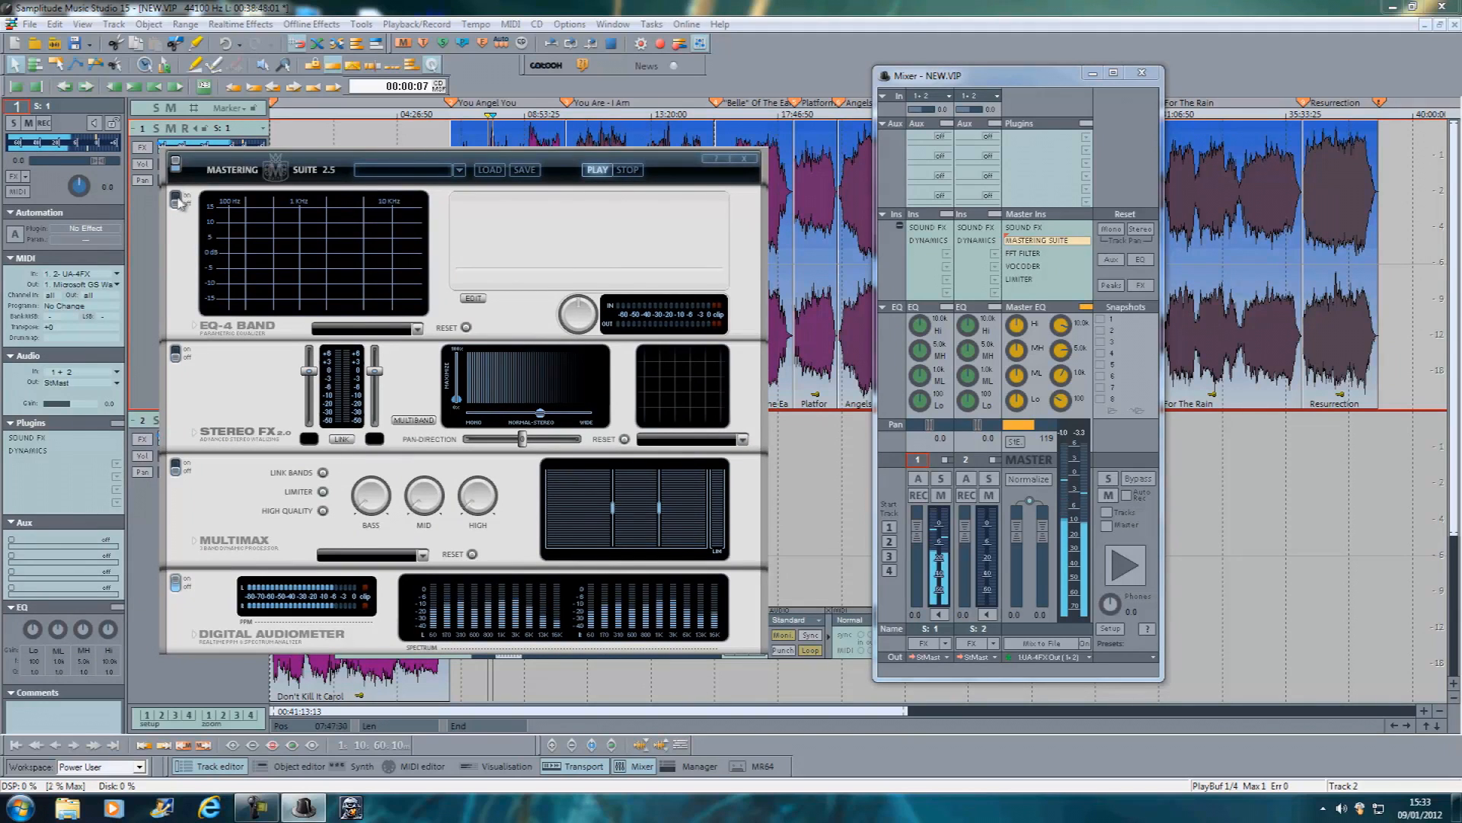
# Enable the EQ-4 Band, boost a high band and bring it back level.
pyautogui.click(472, 298)
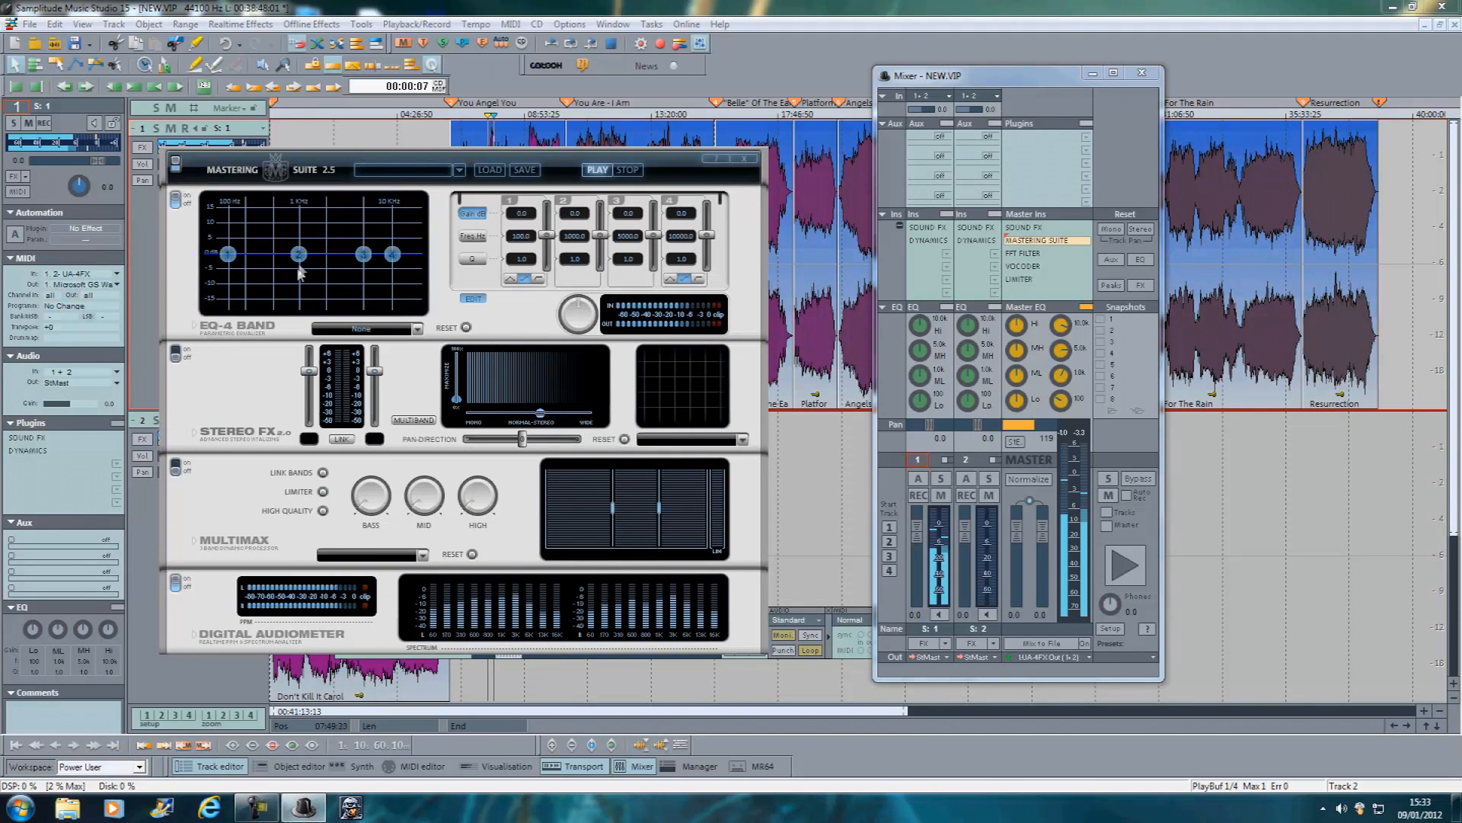
pyautogui.moveTo(300, 255); pyautogui.dragTo(384, 233)
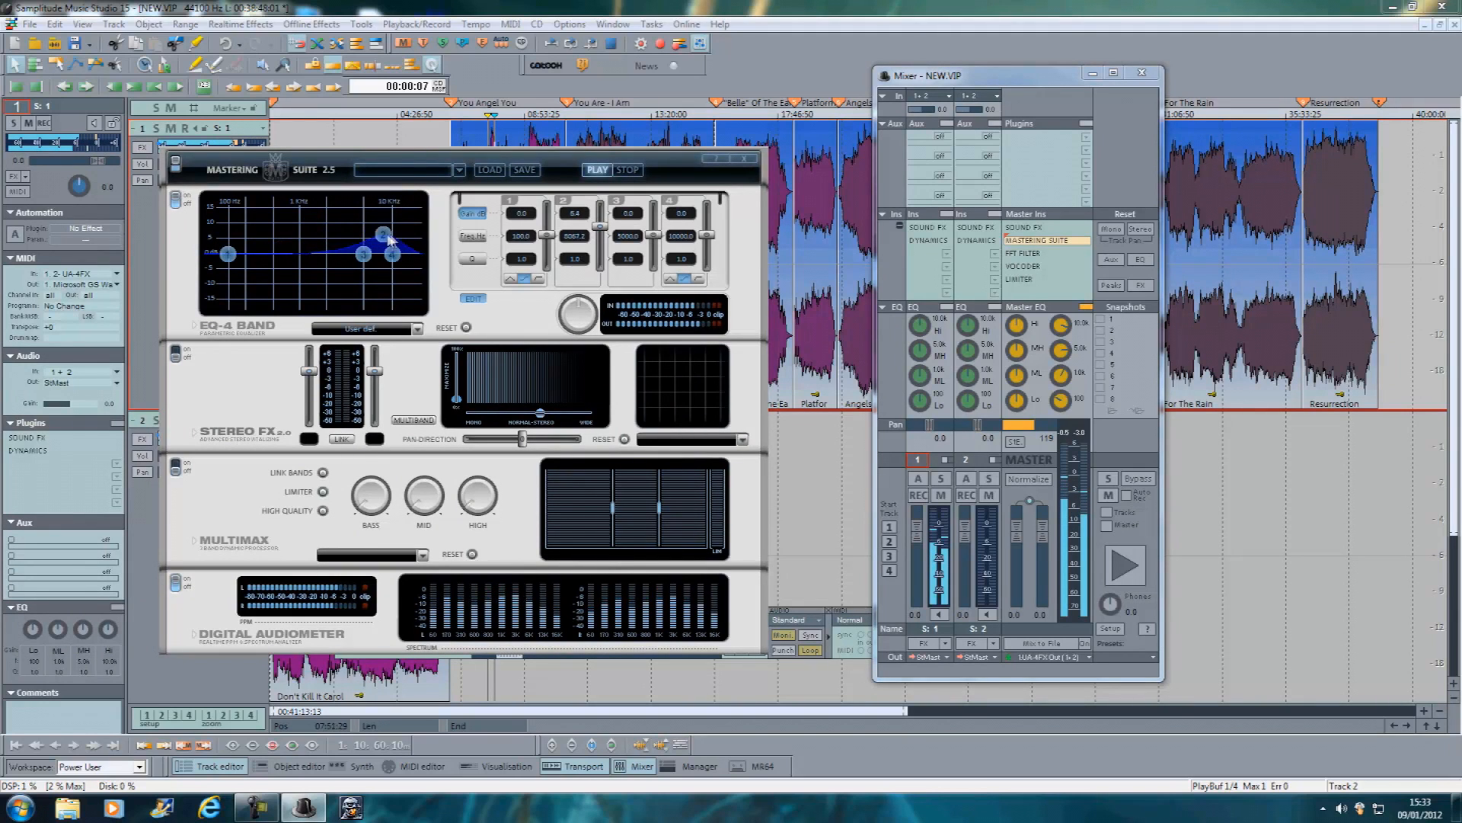
pyautogui.moveTo(382, 233); pyautogui.dragTo(329, 252)
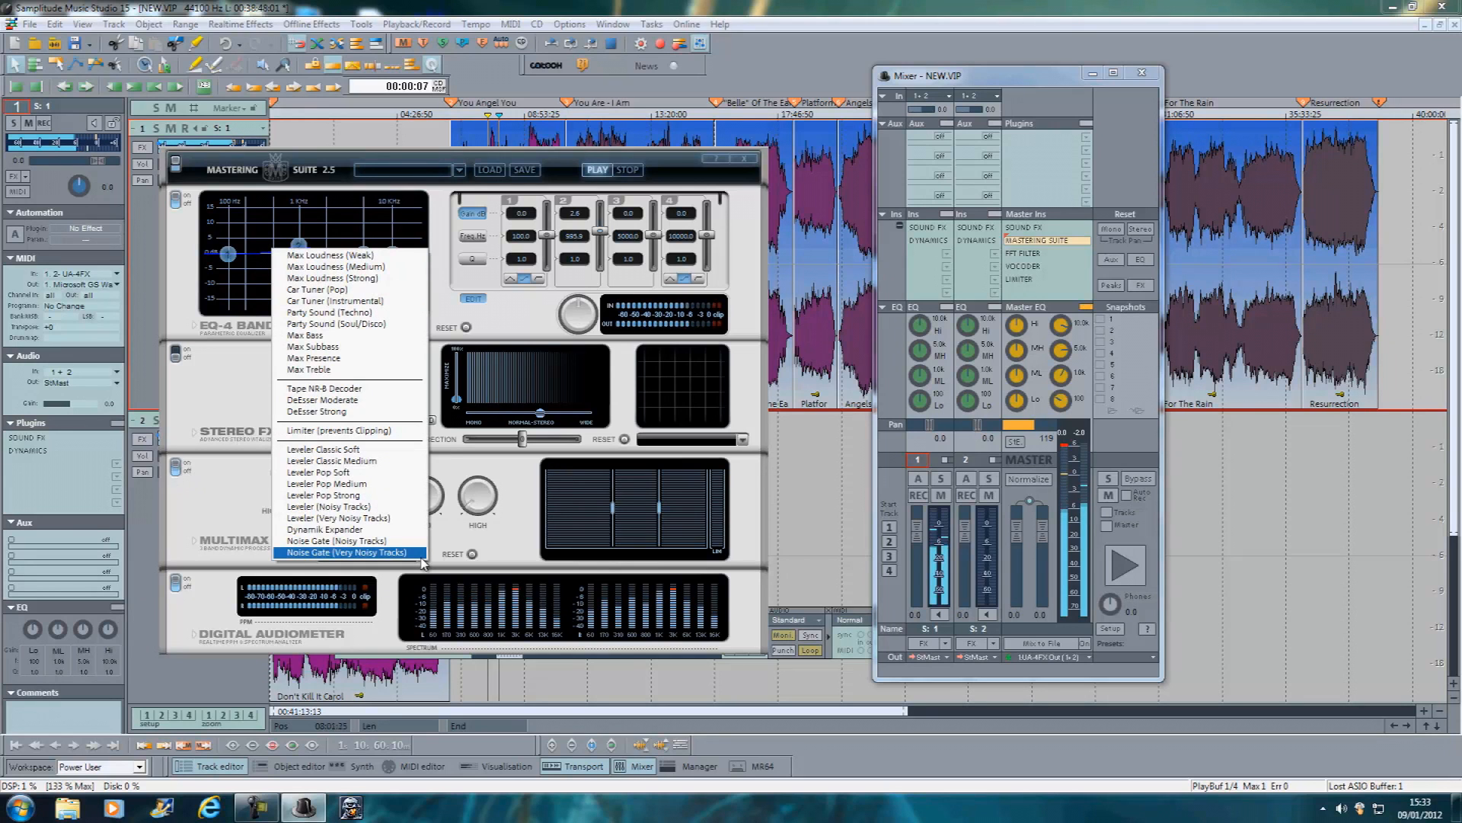
pyautogui.moveTo(335, 541)
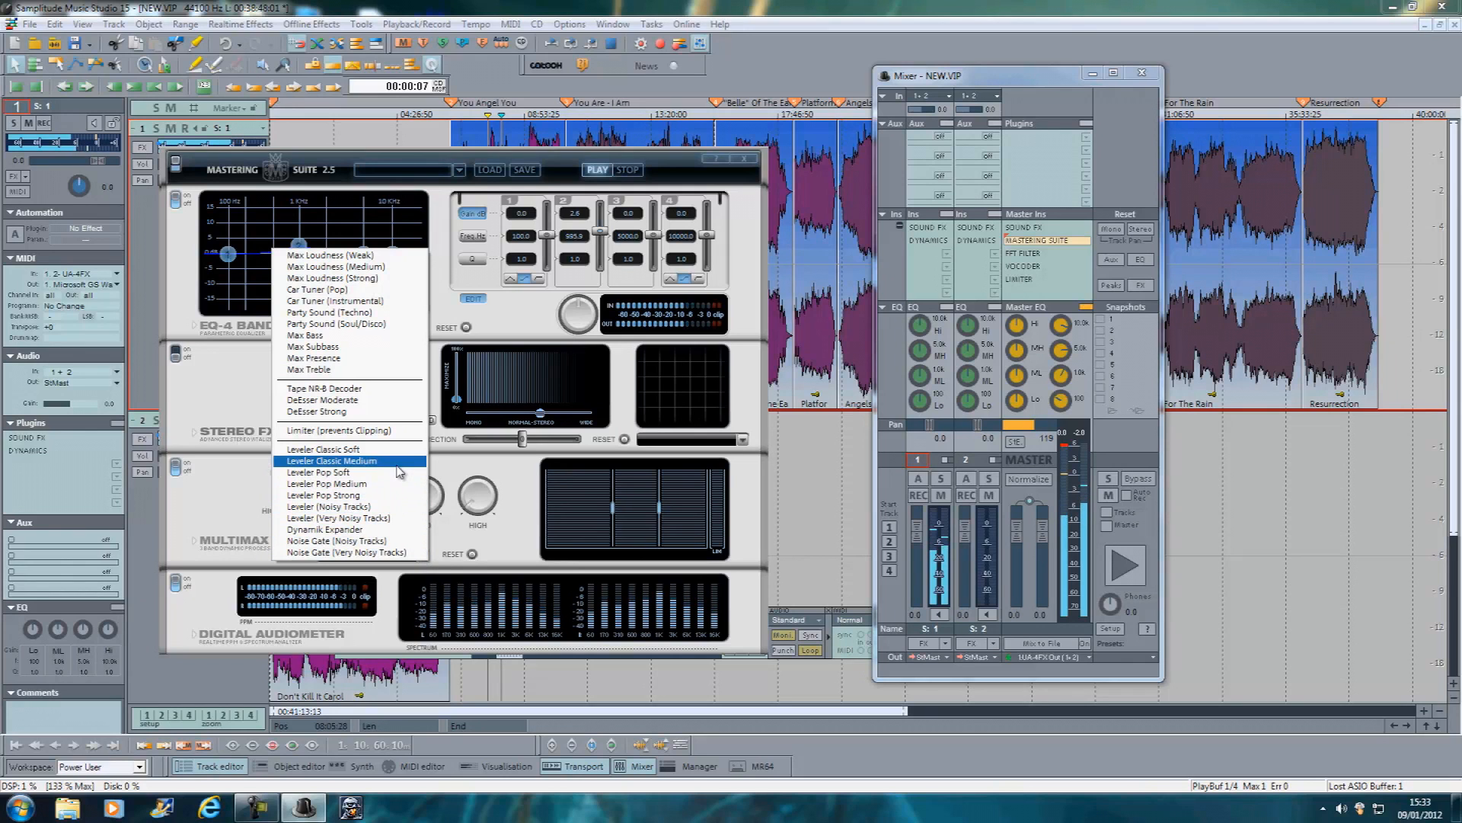
# Set Multimax to Leveler Pop Medium after trying Classic Medium, then tweak its bass and stereo width.
pyautogui.click(330, 460)
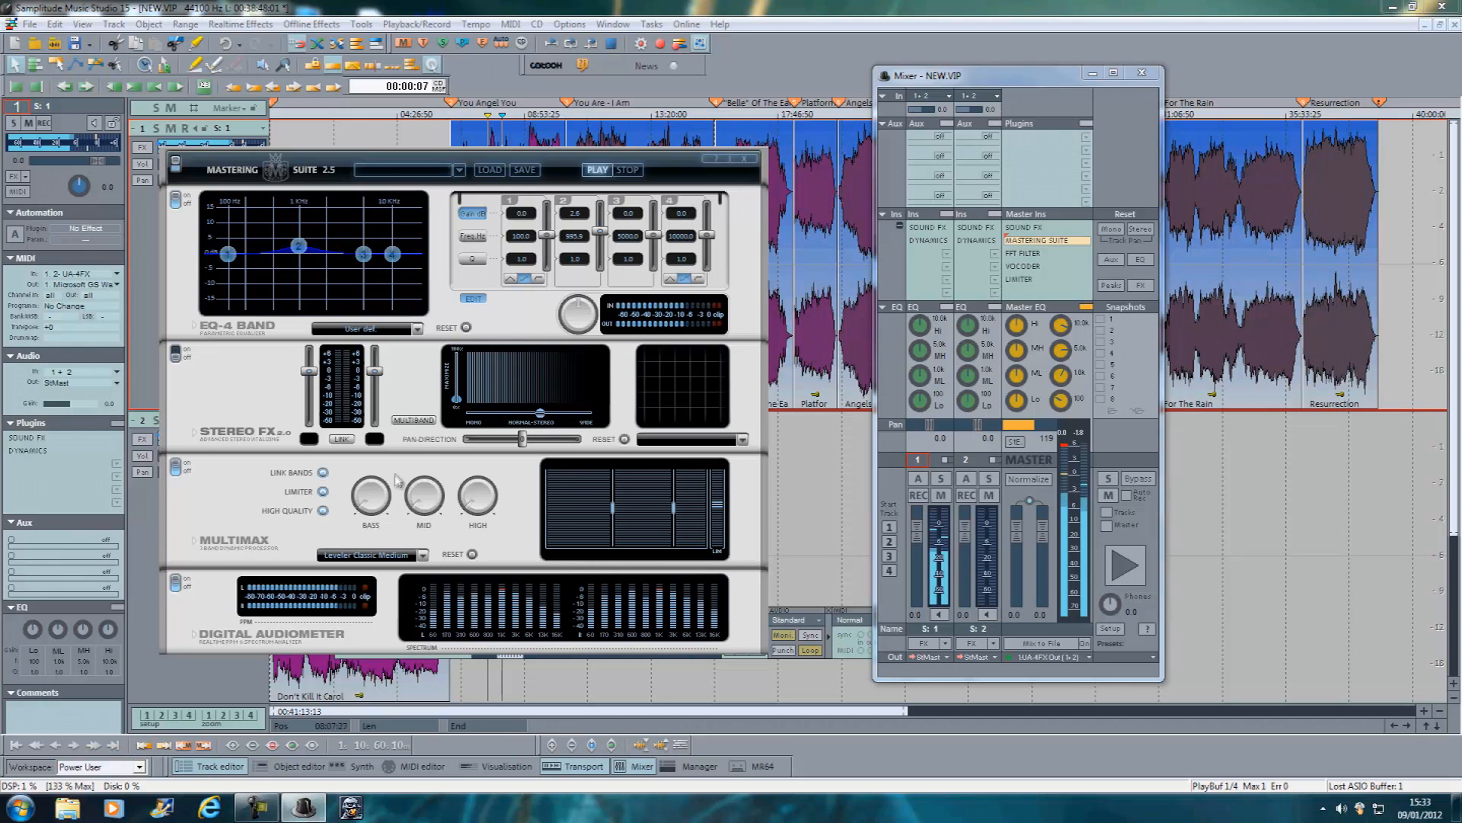
pyautogui.click(370, 555)
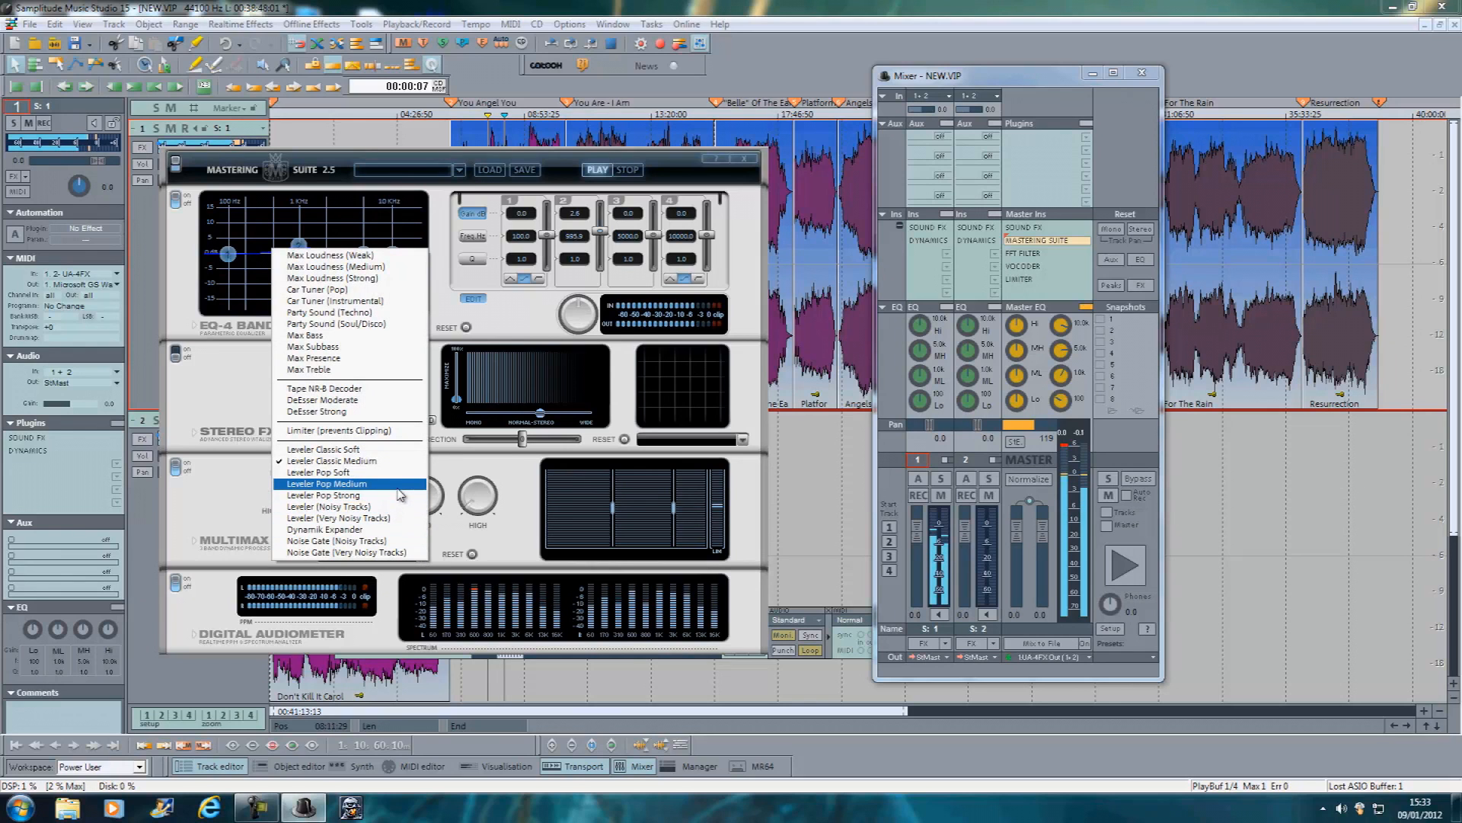
pyautogui.click(327, 484)
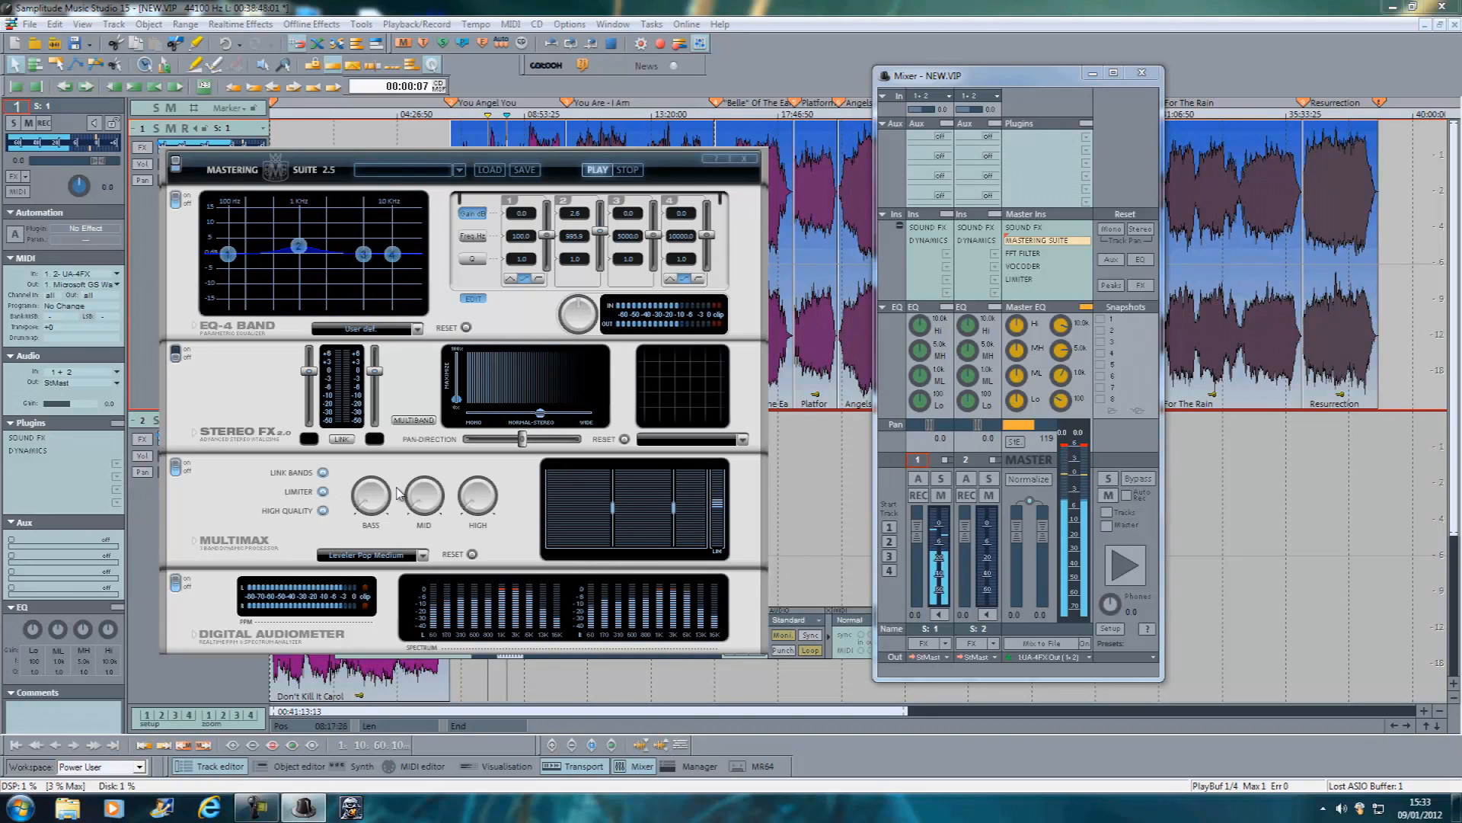
pyautogui.moveTo(368, 494); pyautogui.dragTo(373, 522)
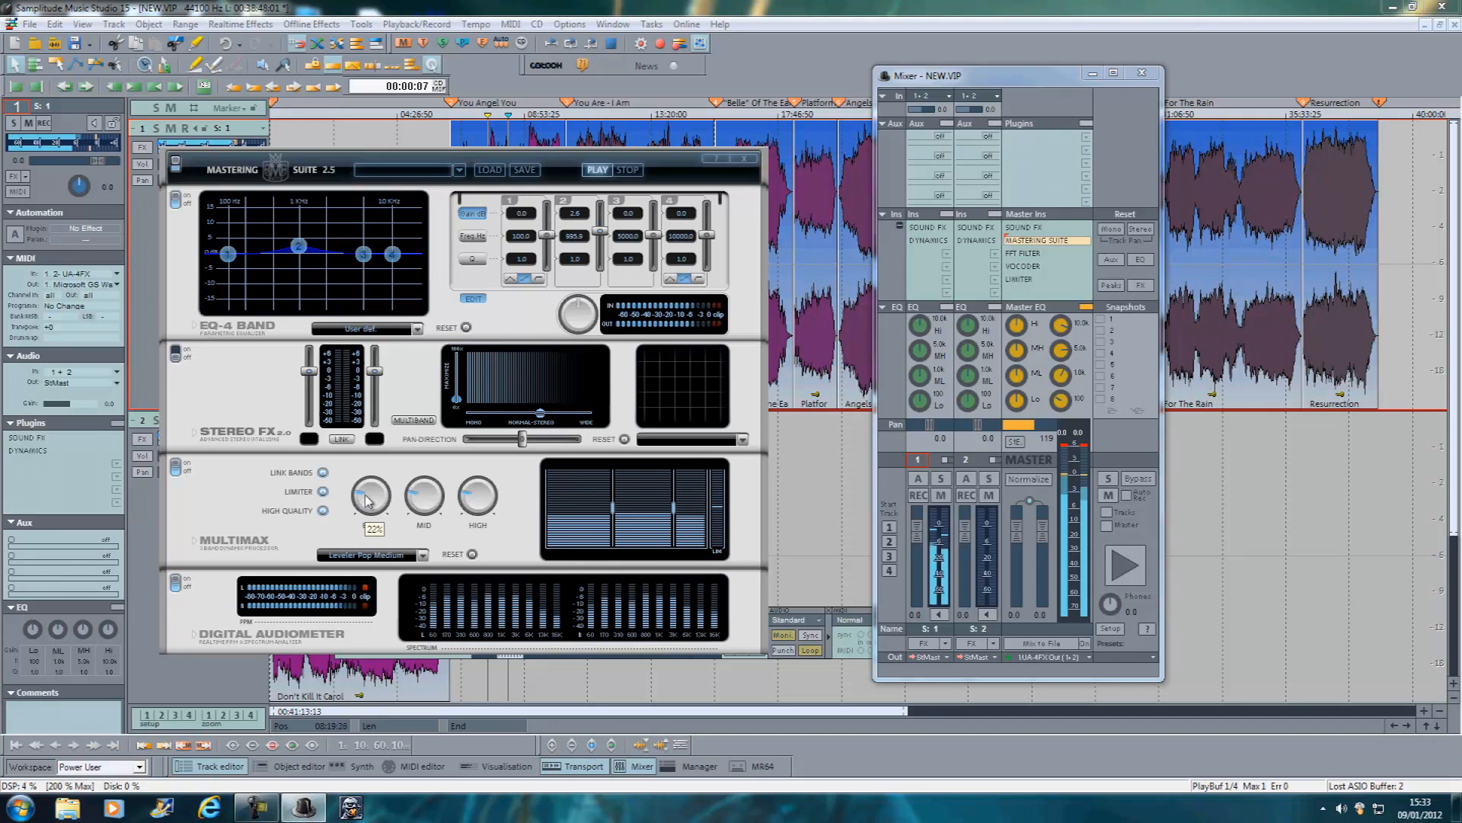
pyautogui.moveTo(370, 497); pyautogui.dragTo(370, 475)
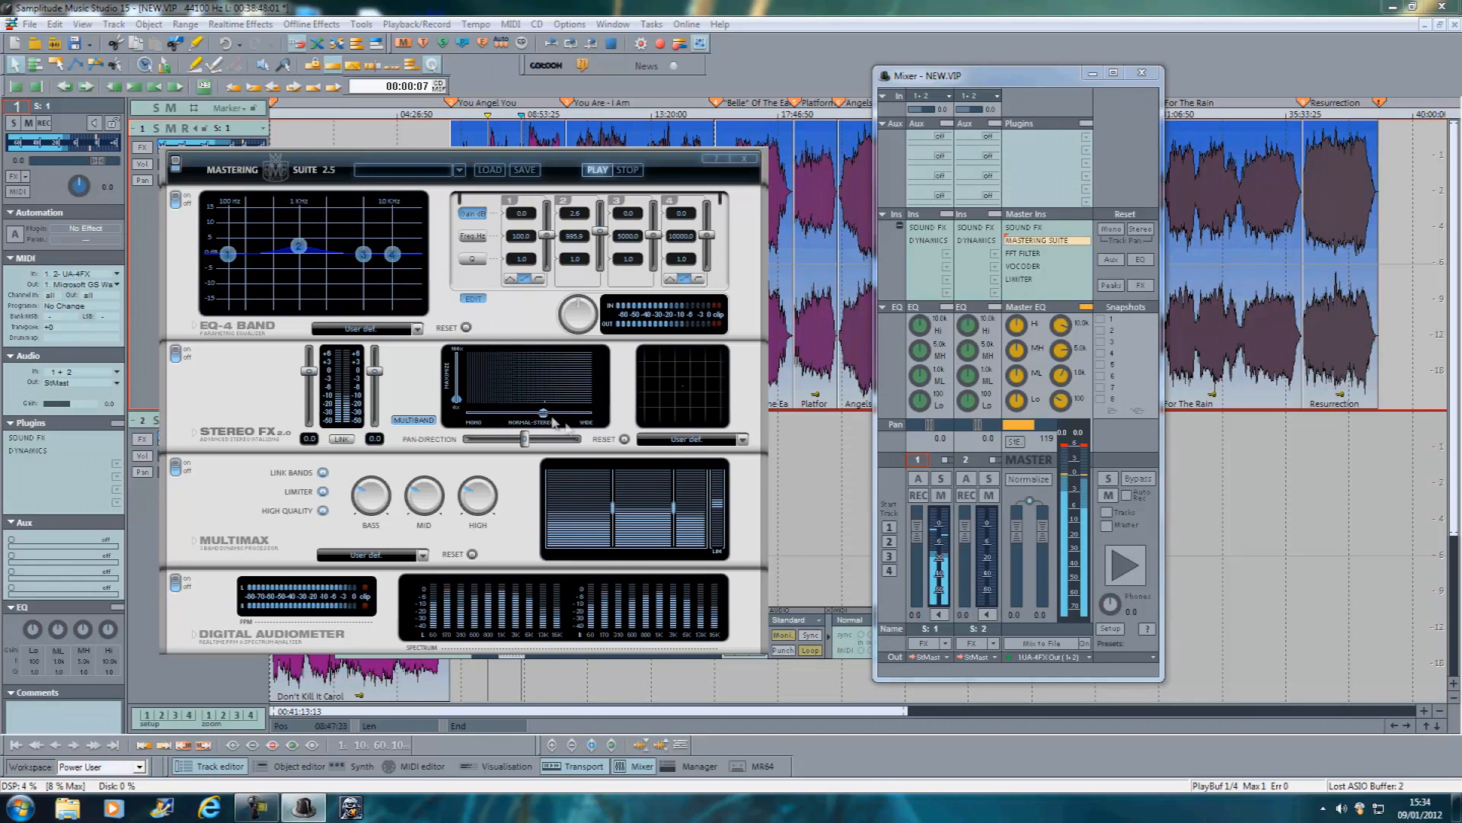
# Choose the Narrow Stereo FX preset, then close the Mastering Suite and the mixer.
pyautogui.click(742, 439)
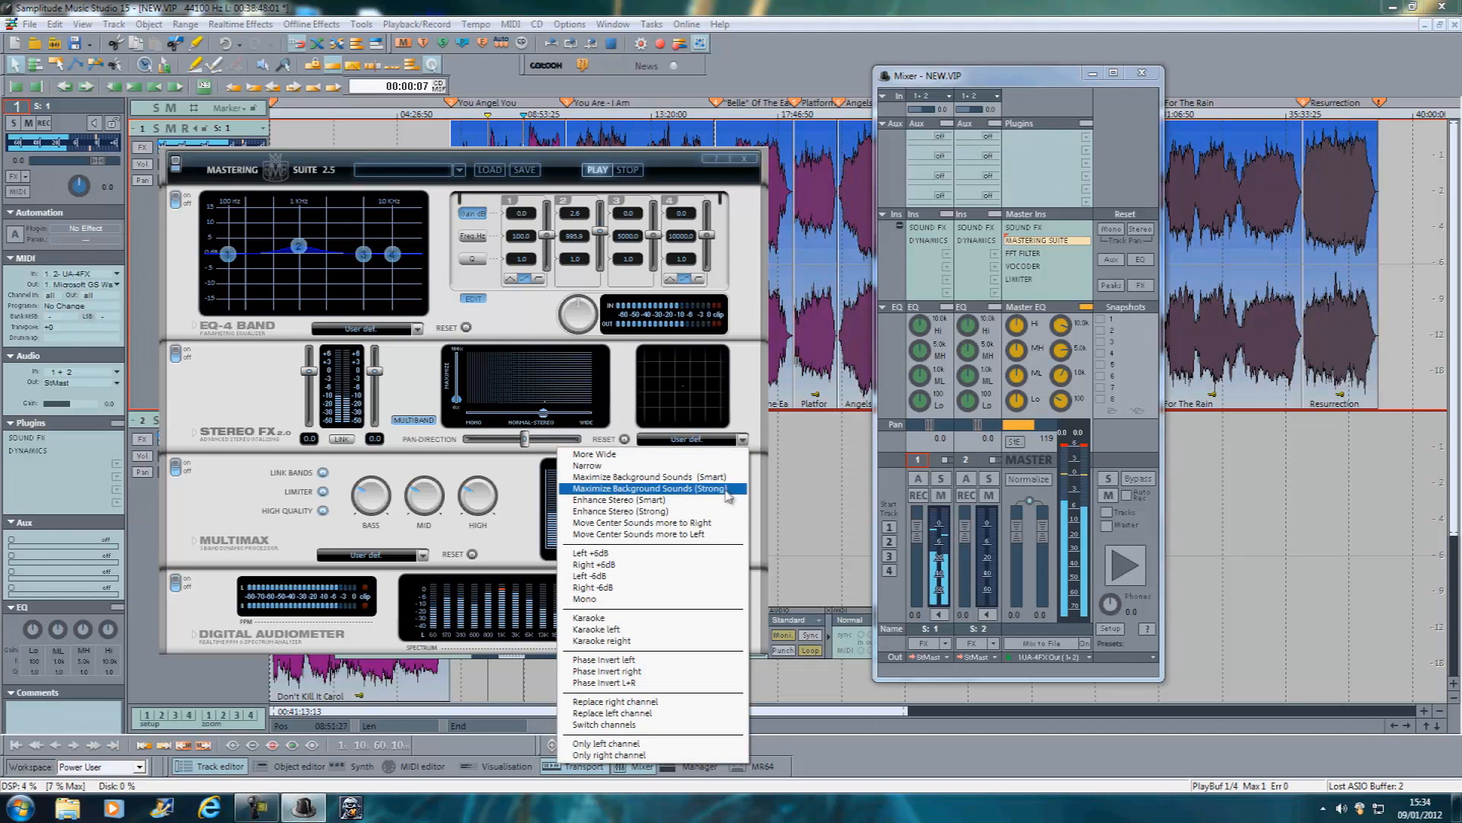
pyautogui.moveTo(588, 464)
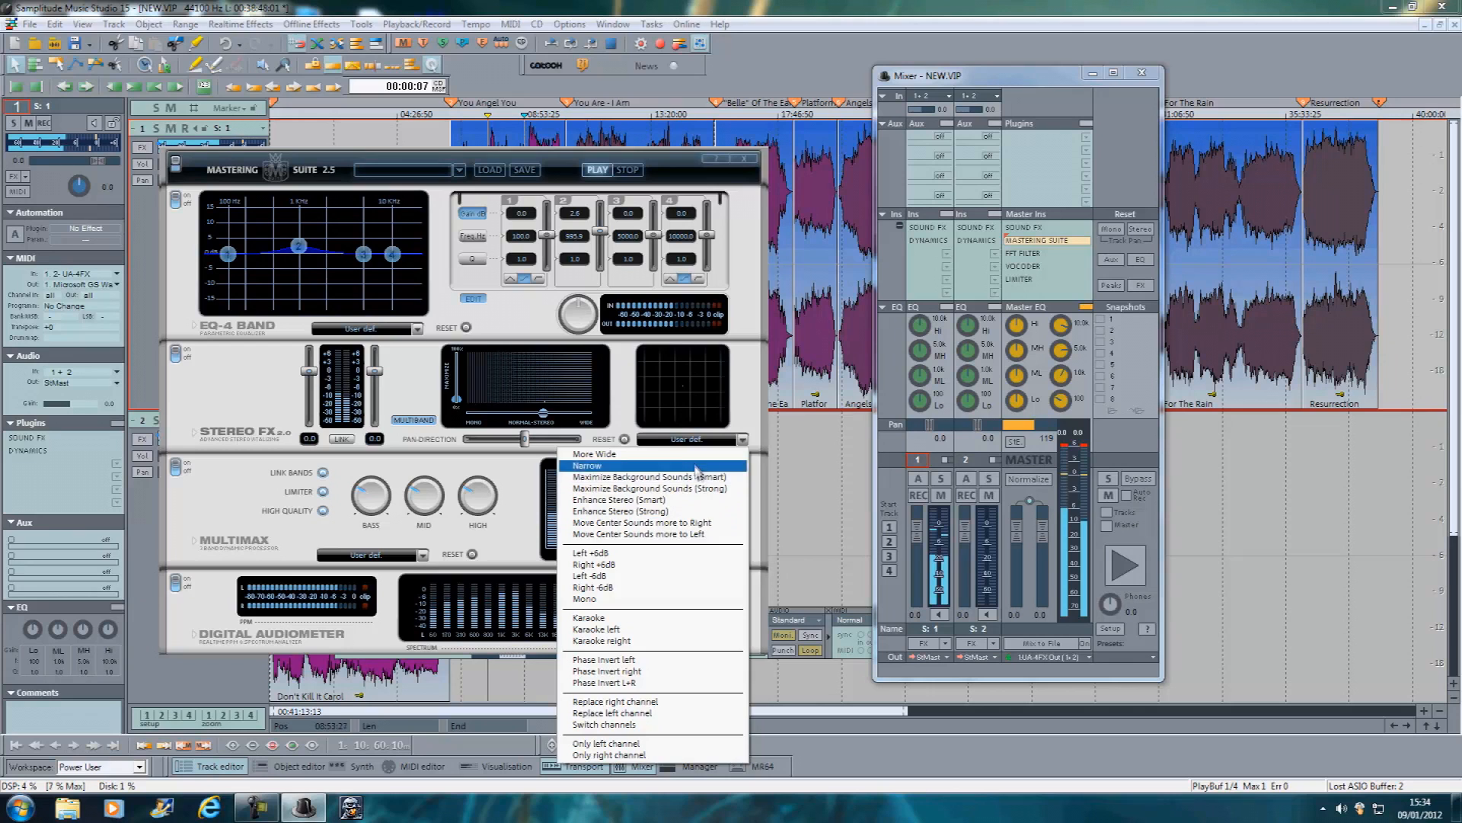
pyautogui.click(594, 454)
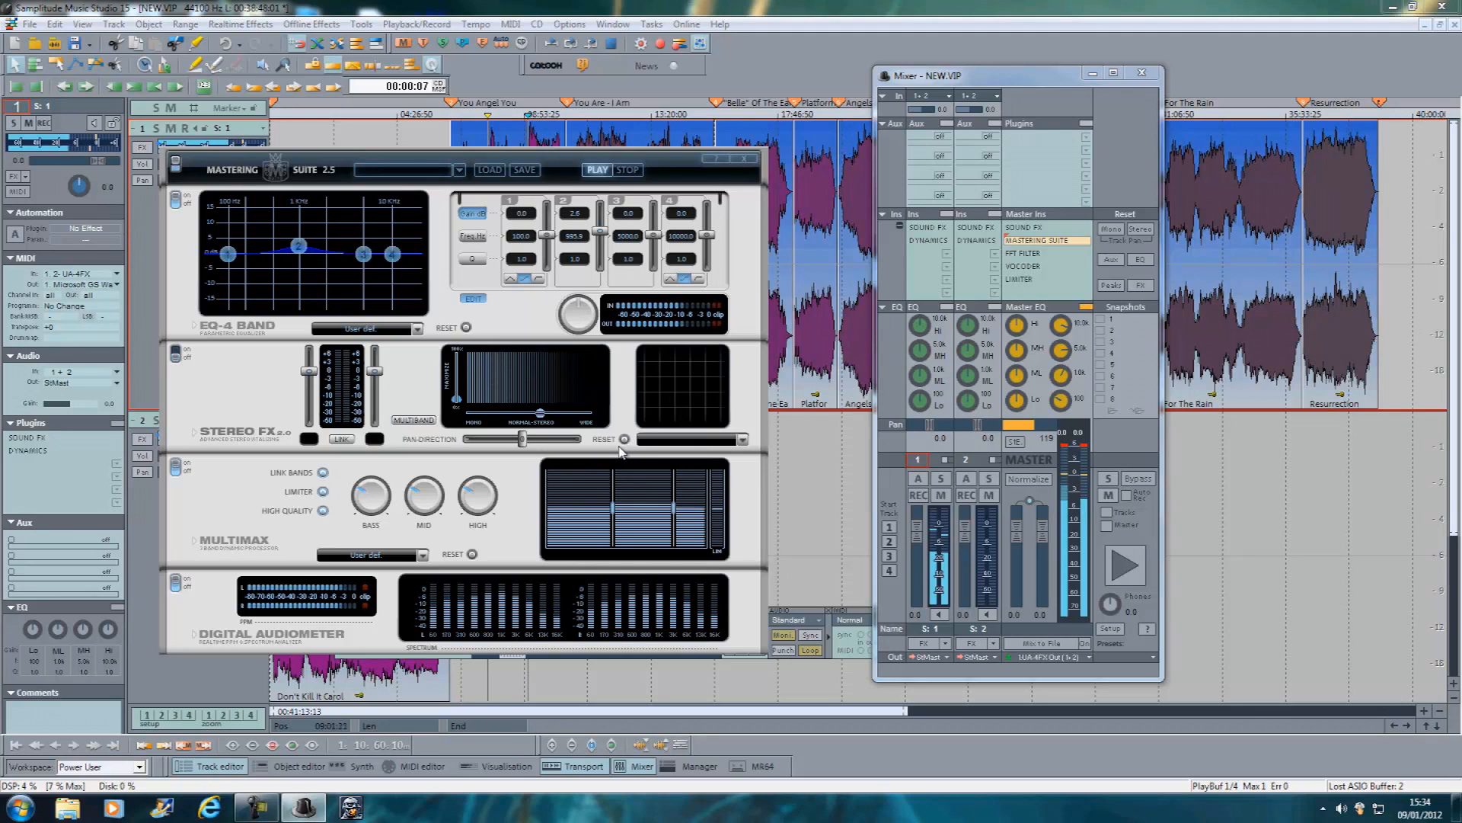
pyautogui.click(627, 171)
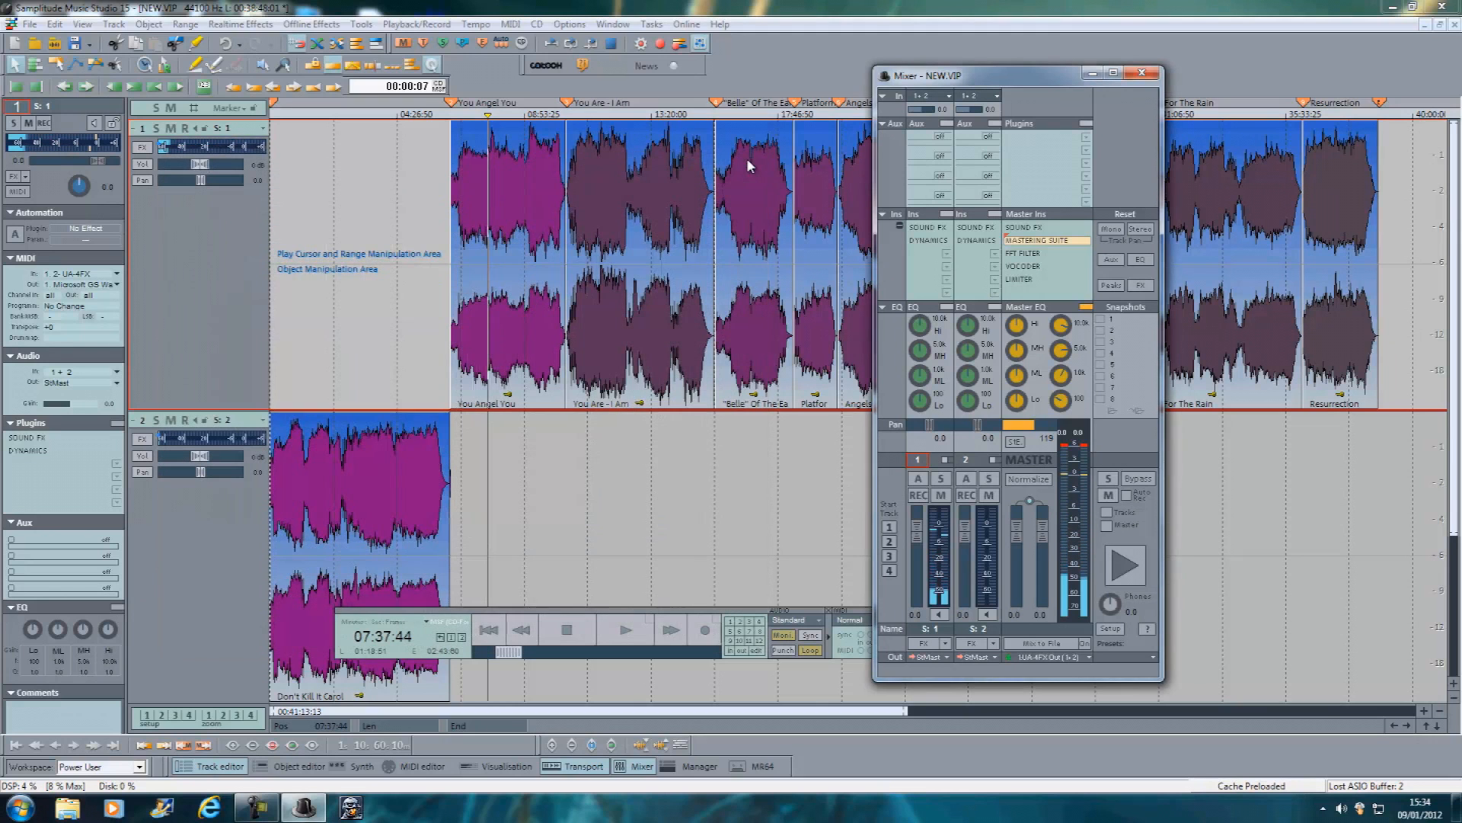
pyautogui.moveTo(1135, 89)
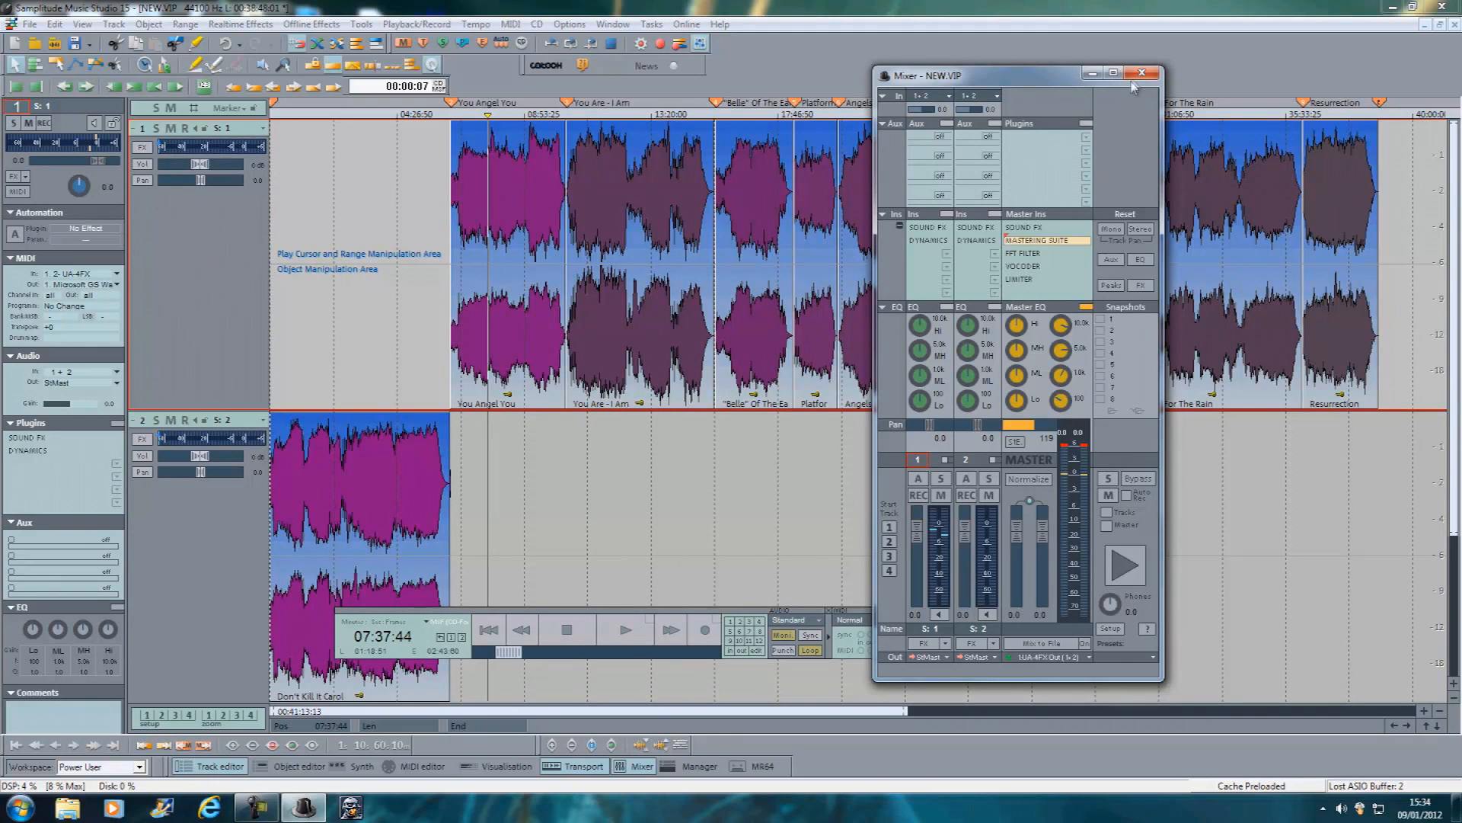
pyautogui.click(1143, 72)
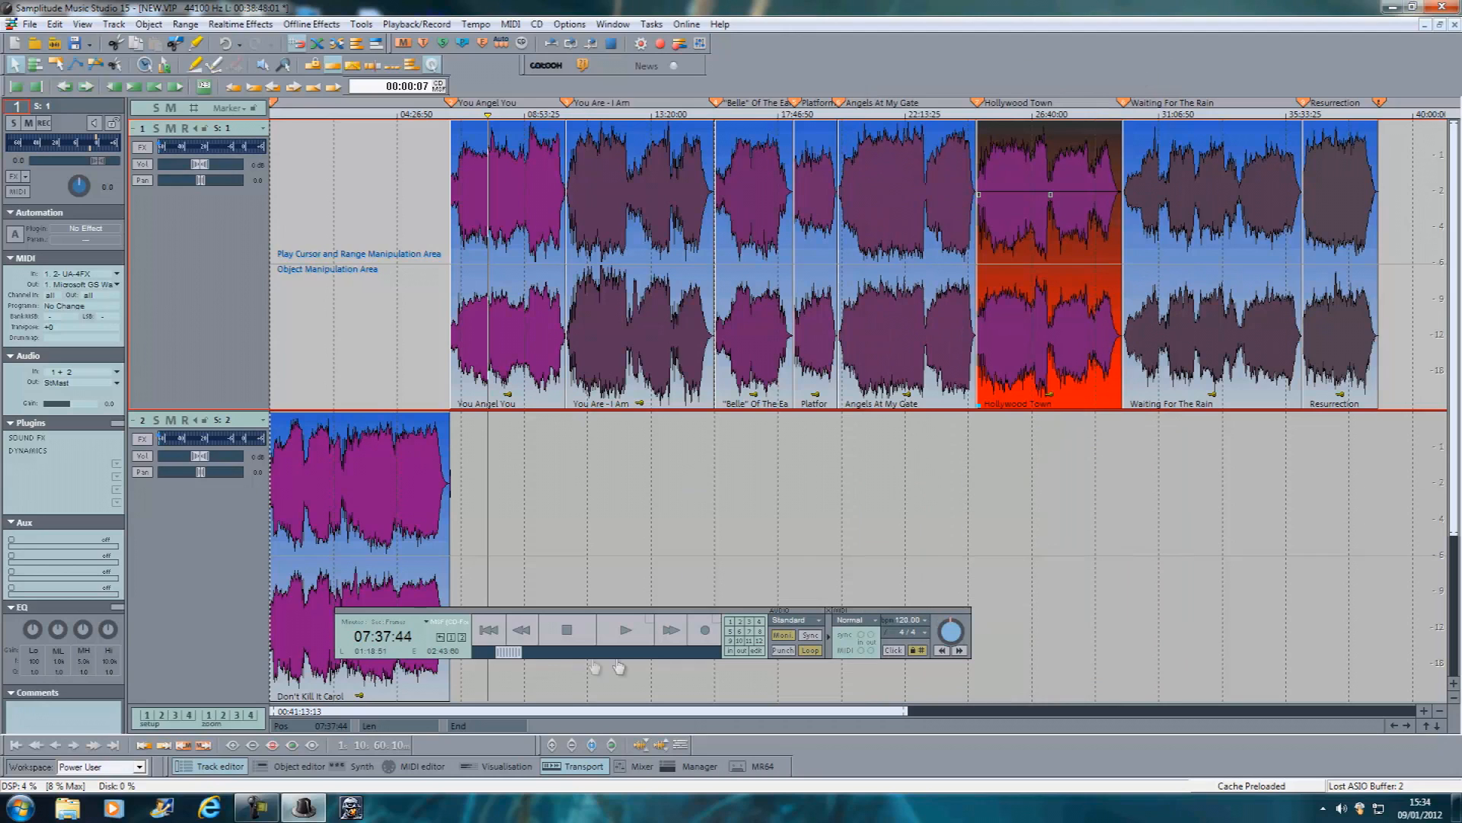